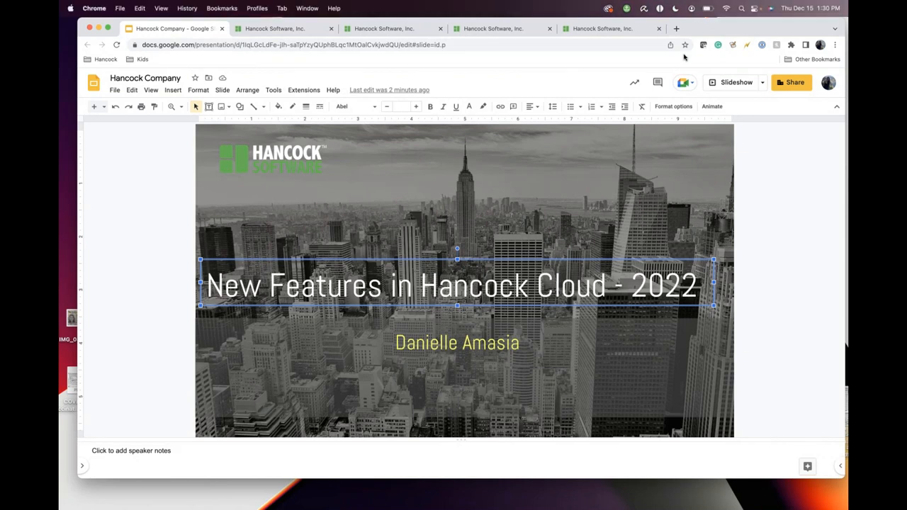
mouse_move(295, 234)
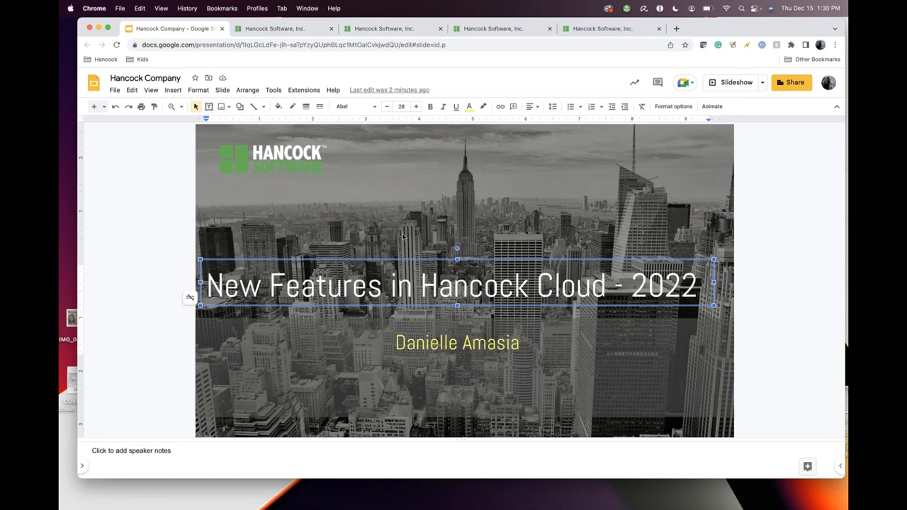
mouse_move(475, 154)
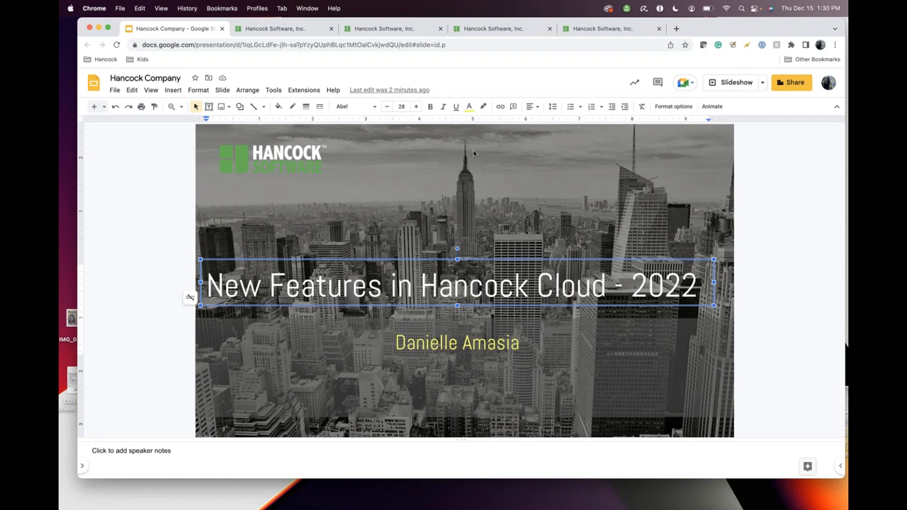
Advance the deck to the 'New Features in 2022' slide listing Flexible Control features
click(468, 154)
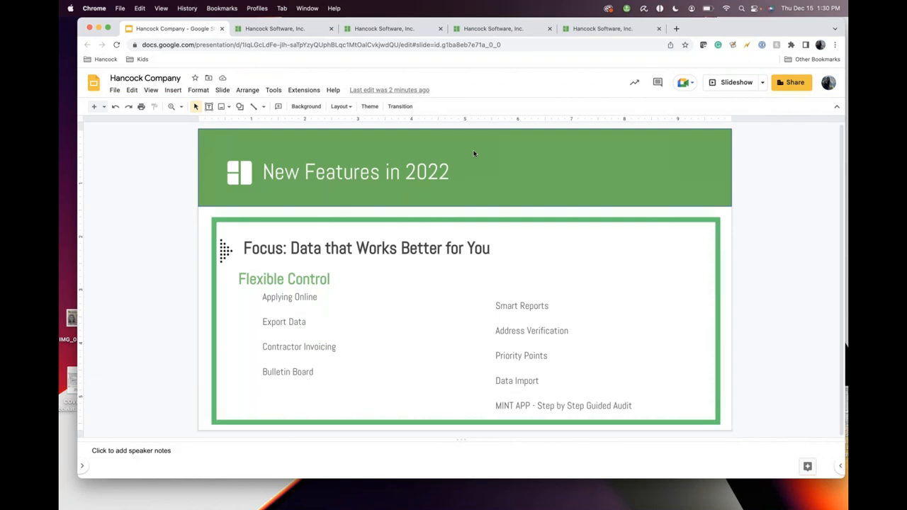
mouse_move(701, 338)
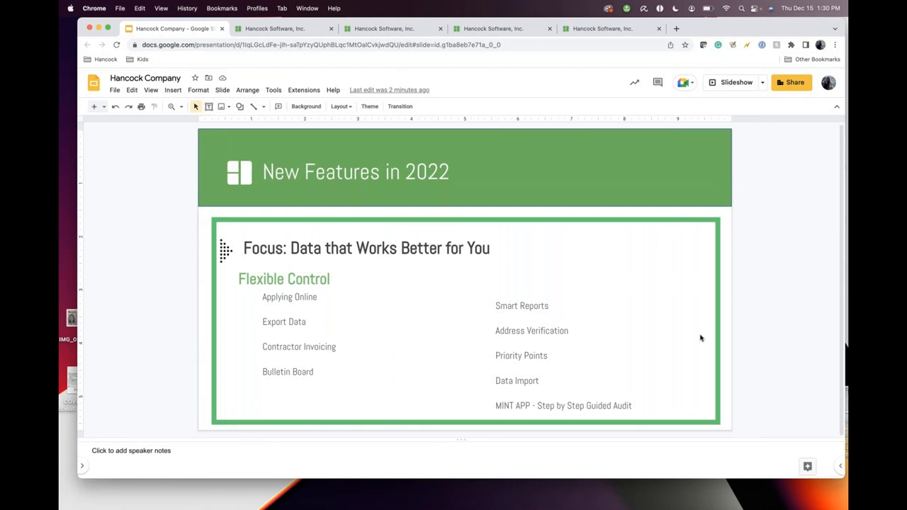
mouse_move(715, 55)
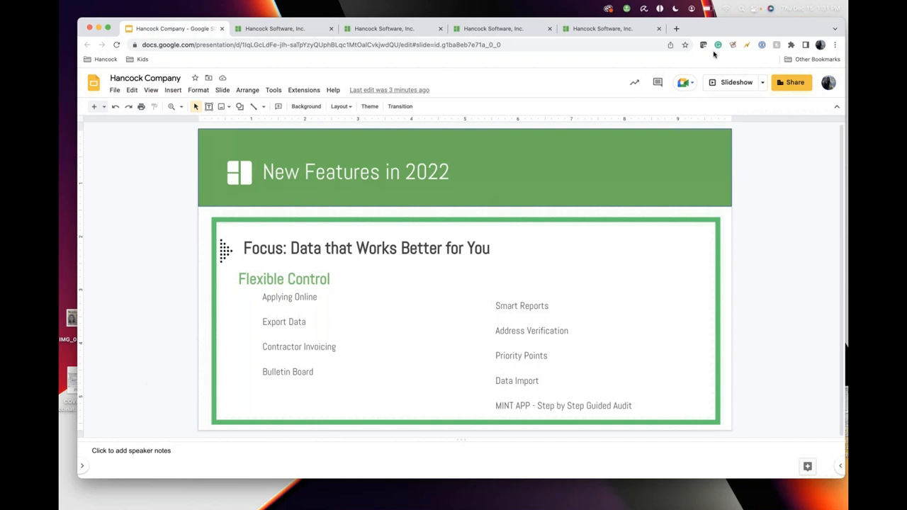
mouse_move(304, 300)
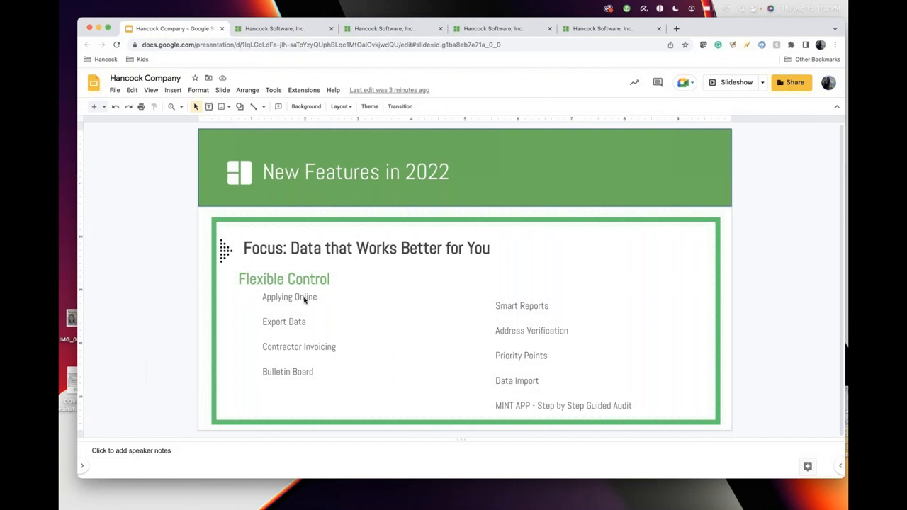
mouse_move(690, 45)
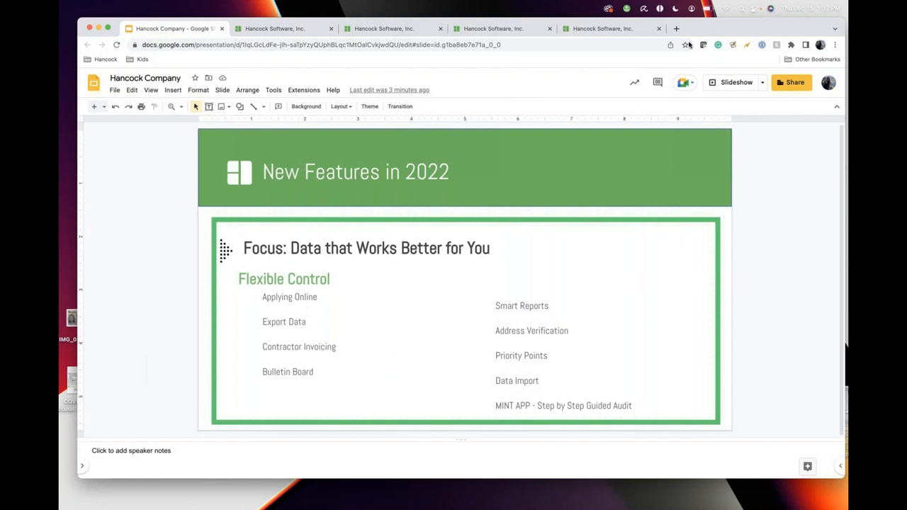
mouse_move(276, 305)
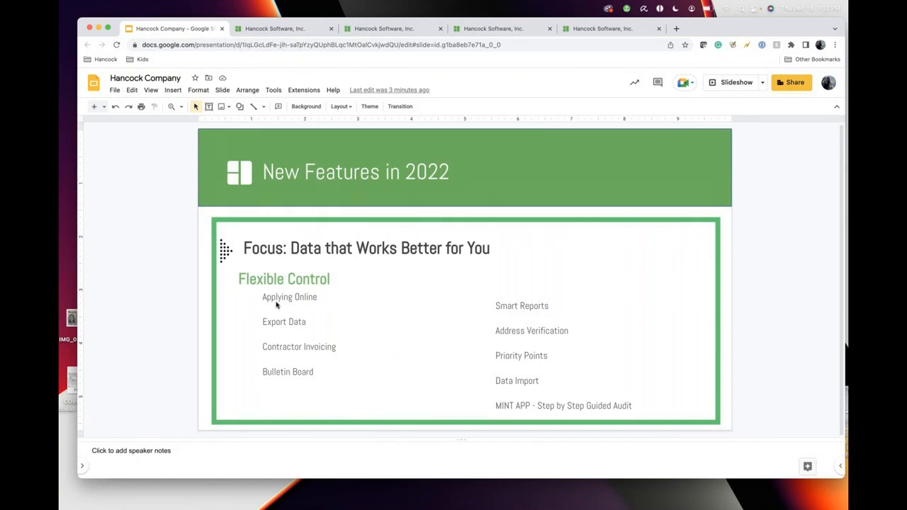
mouse_move(591, 43)
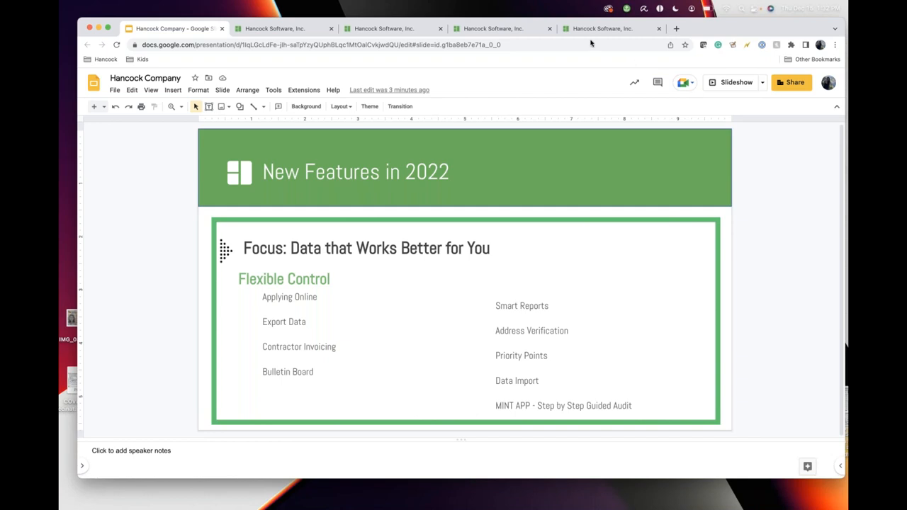
Show the self-intake application's Family grid, opening and cancelling the member's Family dialog
click(602, 29)
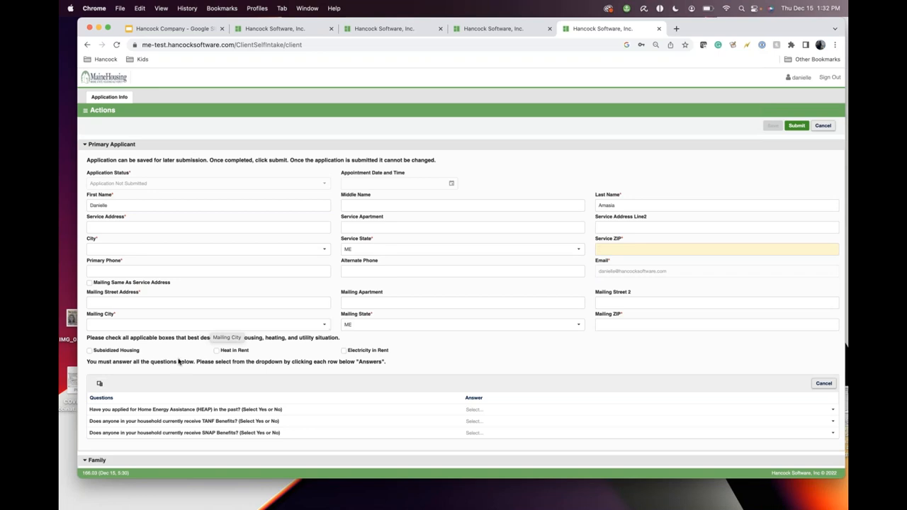
mouse_move(179, 361)
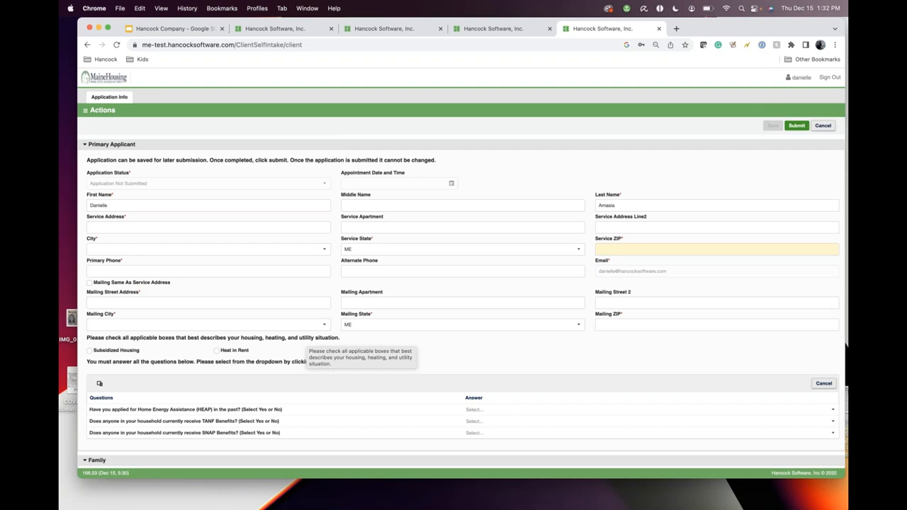
scroll(down, 3)
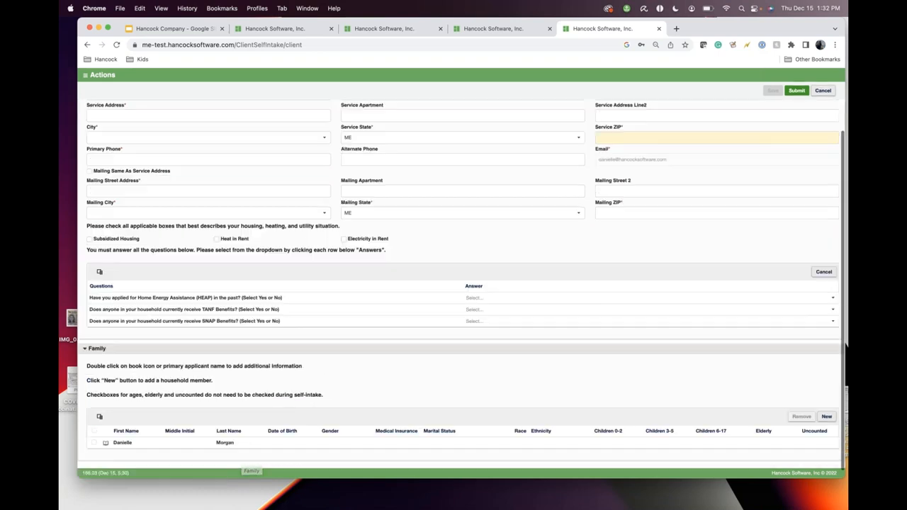
scroll(up, 3)
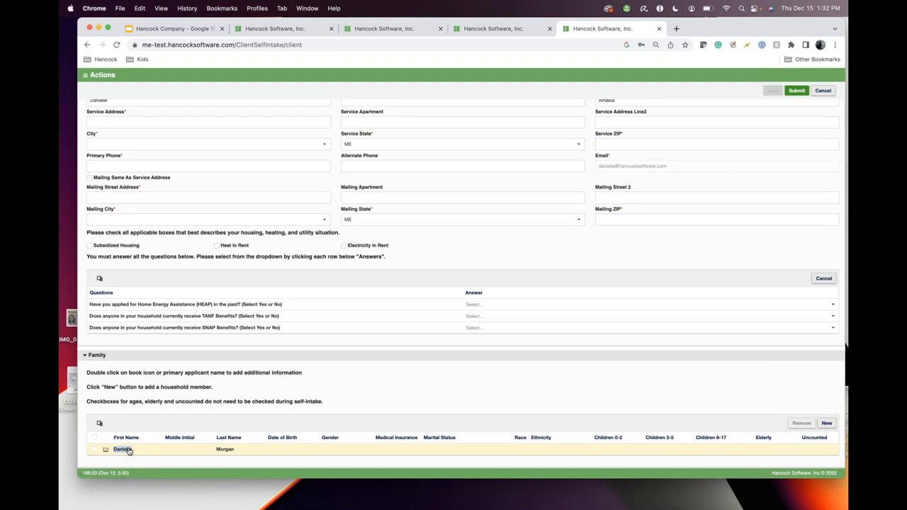
scroll(up, 3)
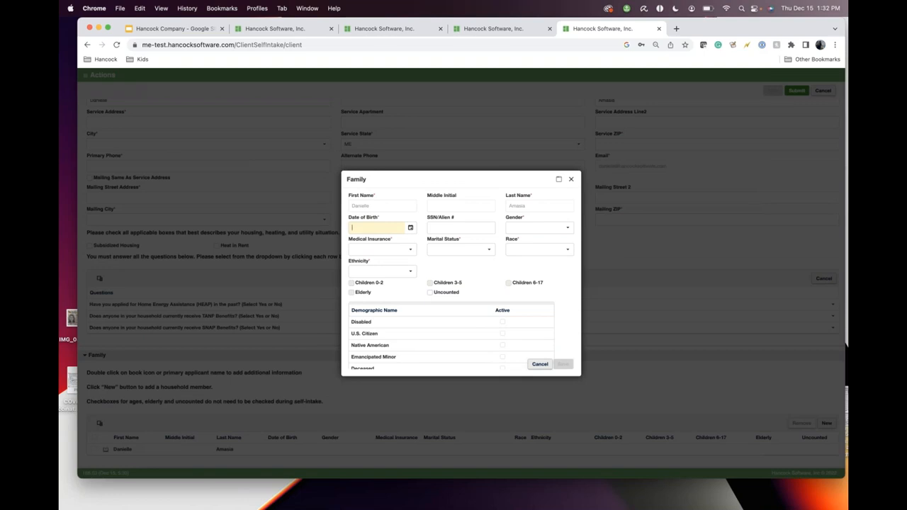
click(220, 44)
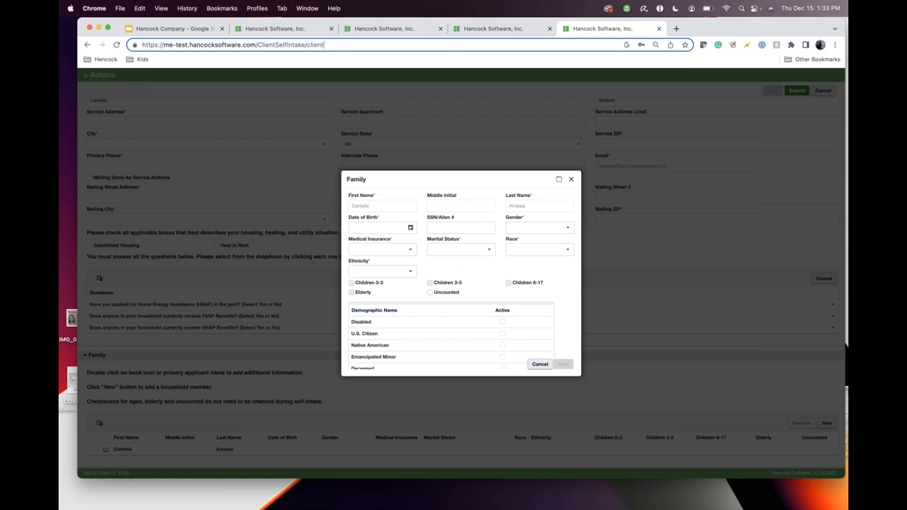
click(540, 363)
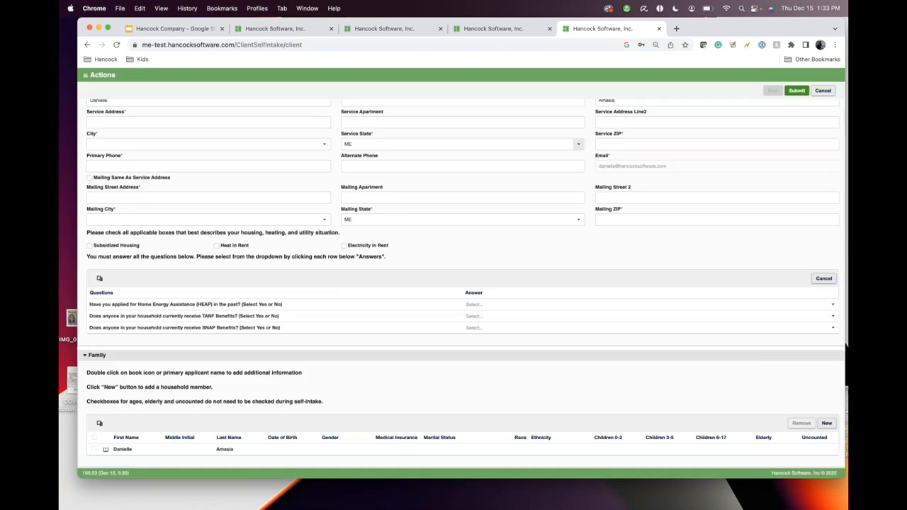
mouse_move(380, 348)
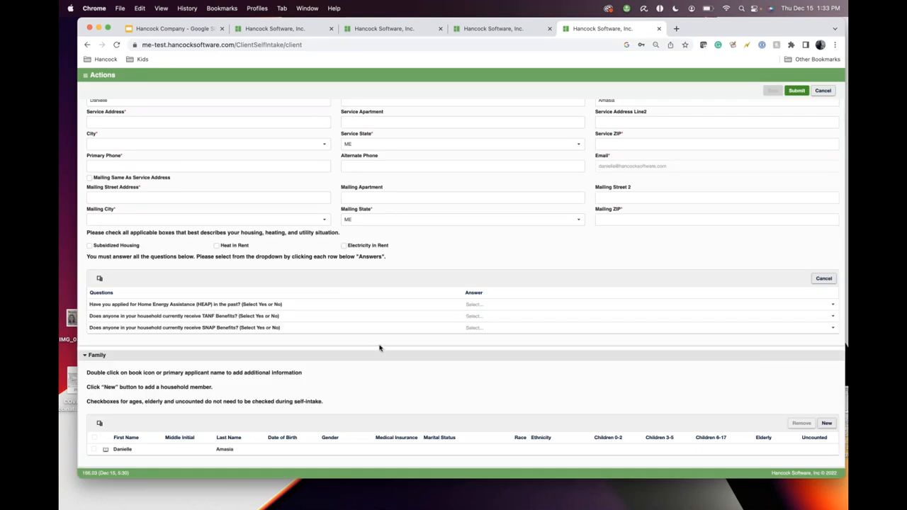
click(502, 29)
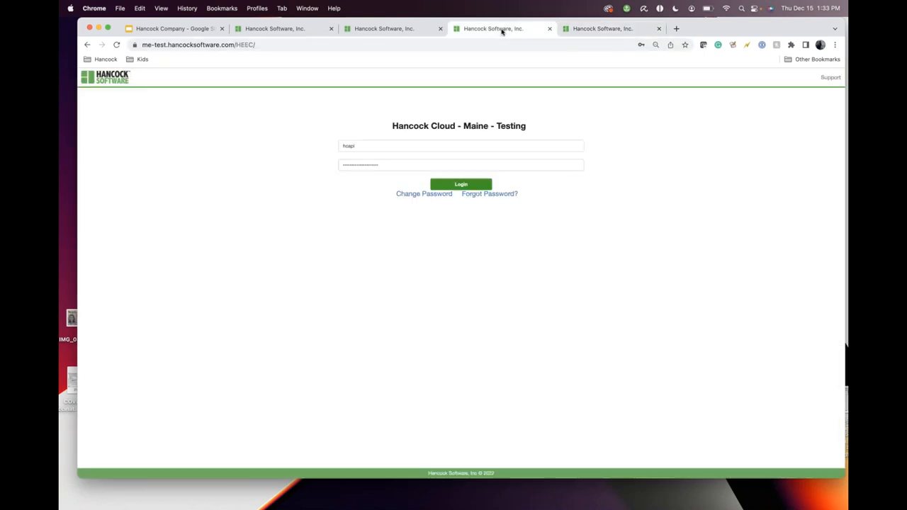
click(460, 184)
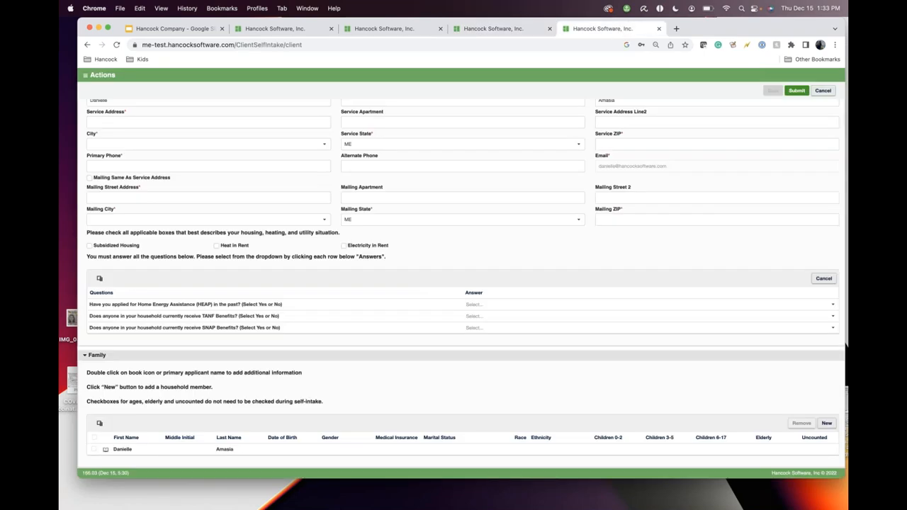
mouse_move(357, 213)
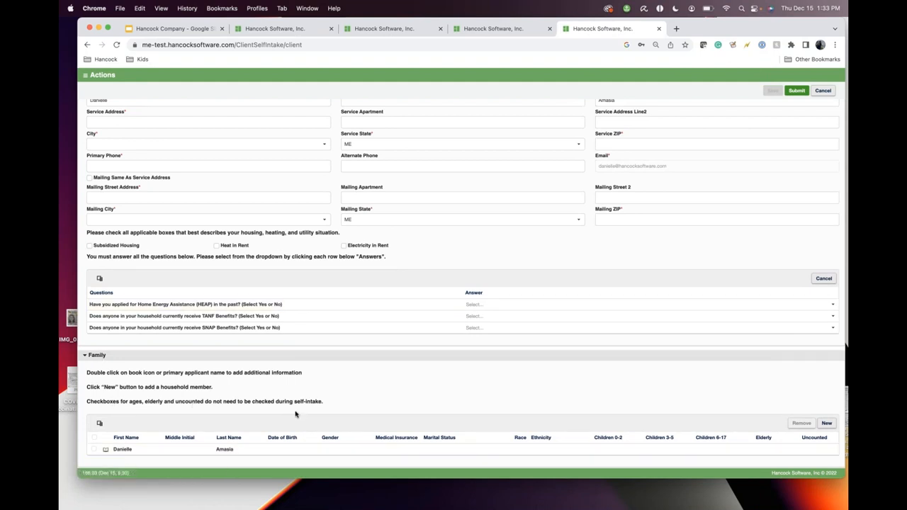
mouse_move(169, 391)
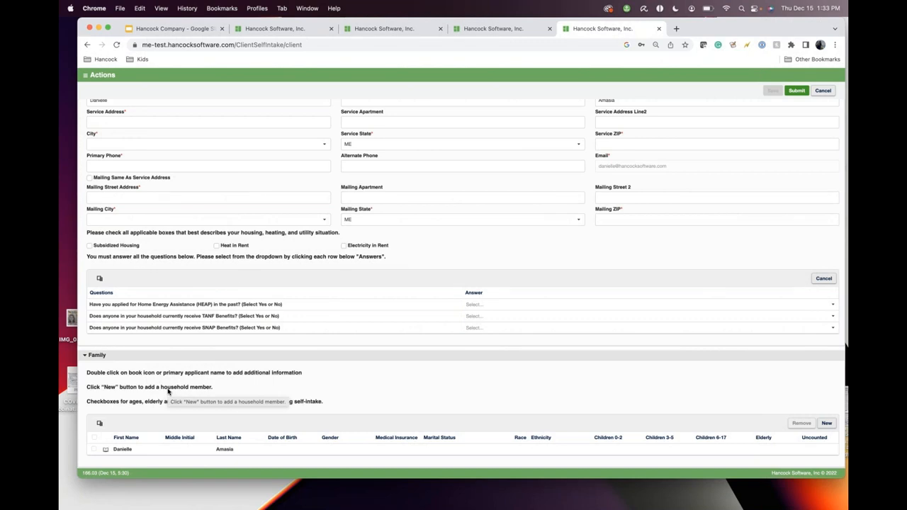
Filter the Self Intake intake template to Grid type and show the Income grid fields
click(492, 29)
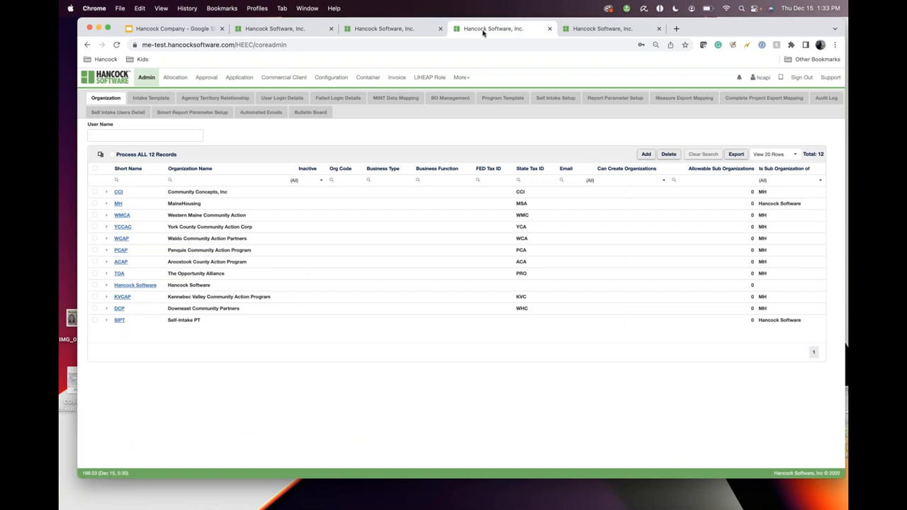
mouse_move(150, 98)
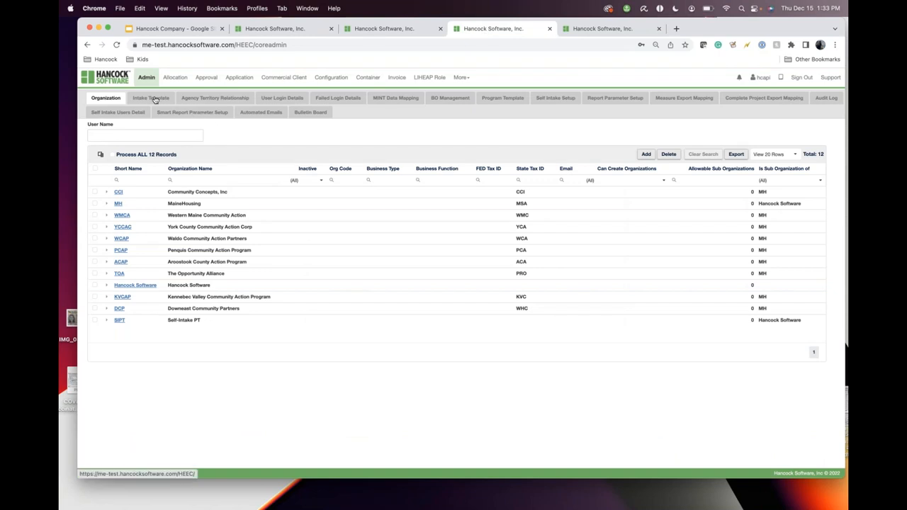
click(151, 97)
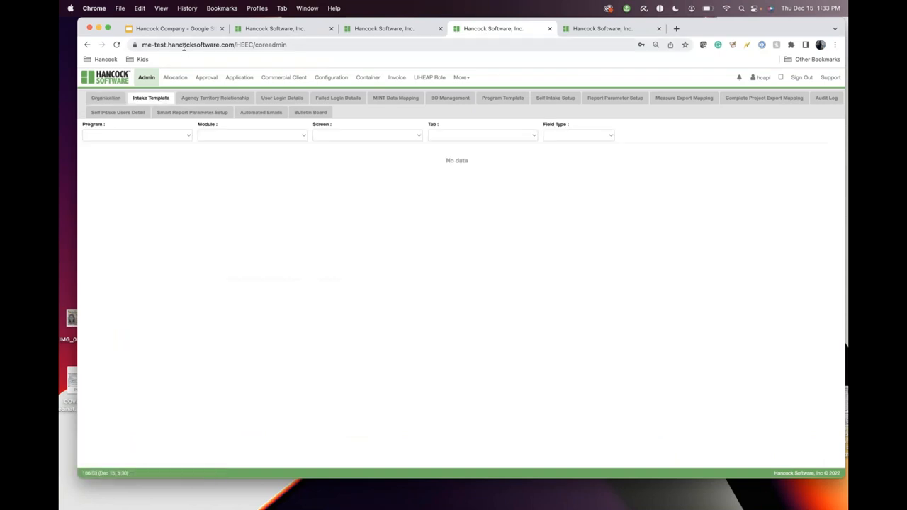
mouse_move(175, 78)
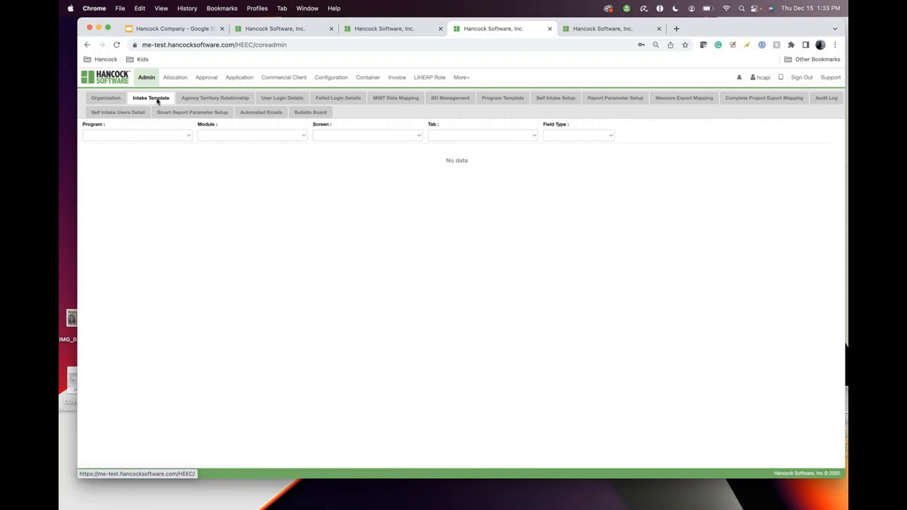
mouse_move(349, 200)
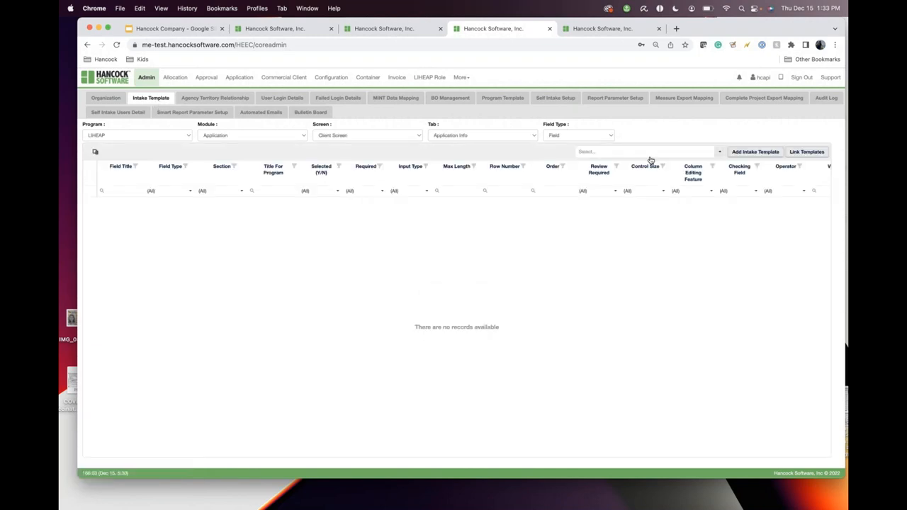
click(645, 151)
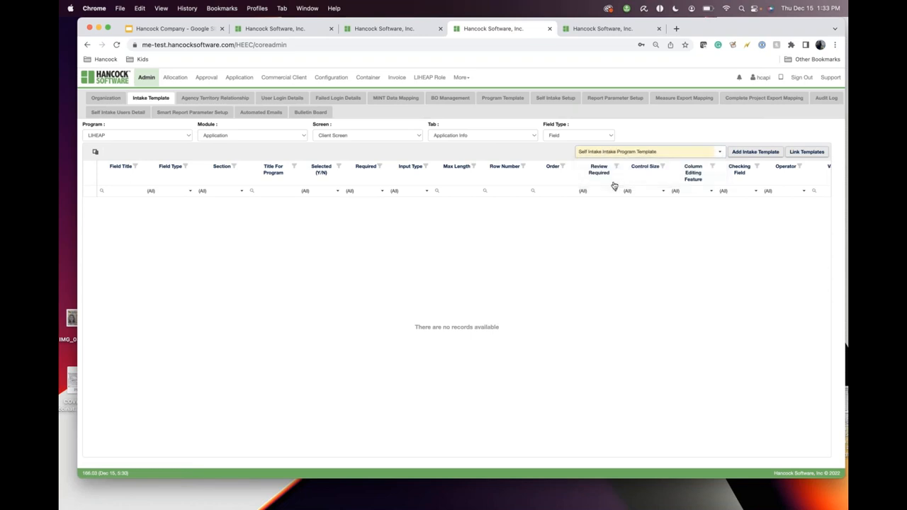
mouse_move(739, 168)
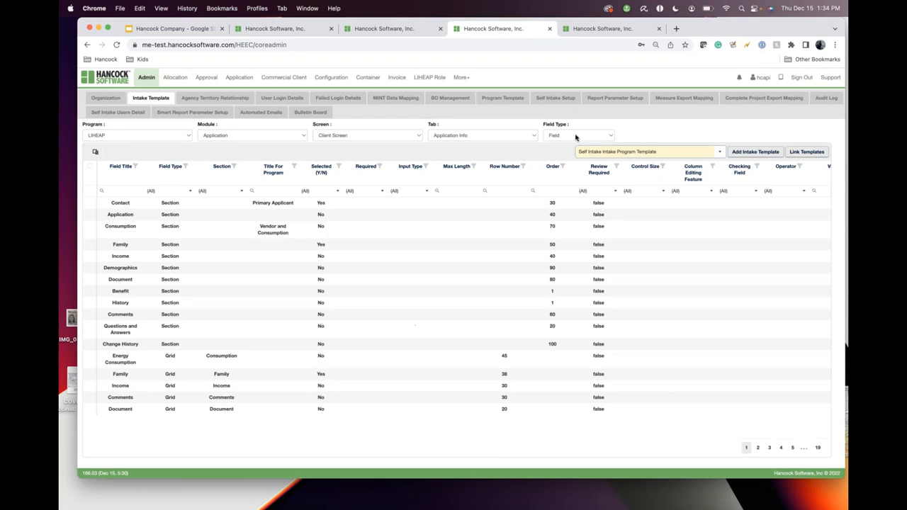
click(578, 135)
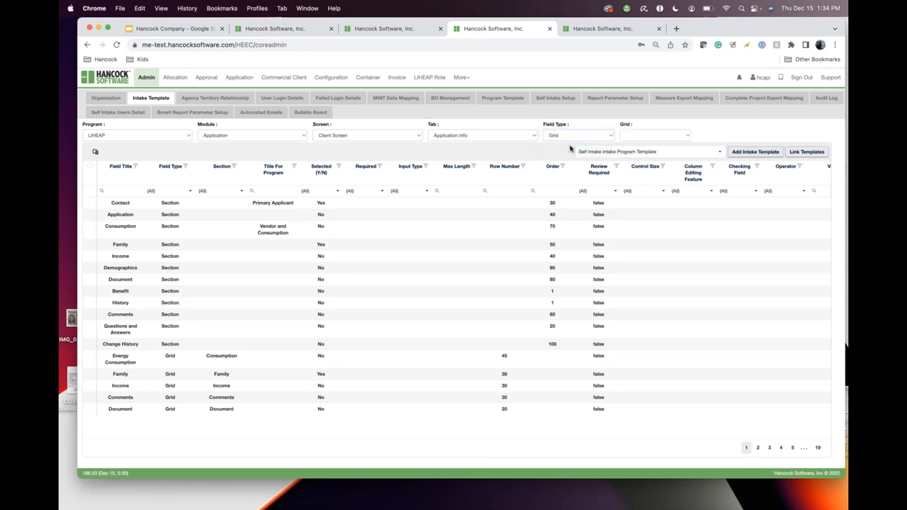
click(652, 136)
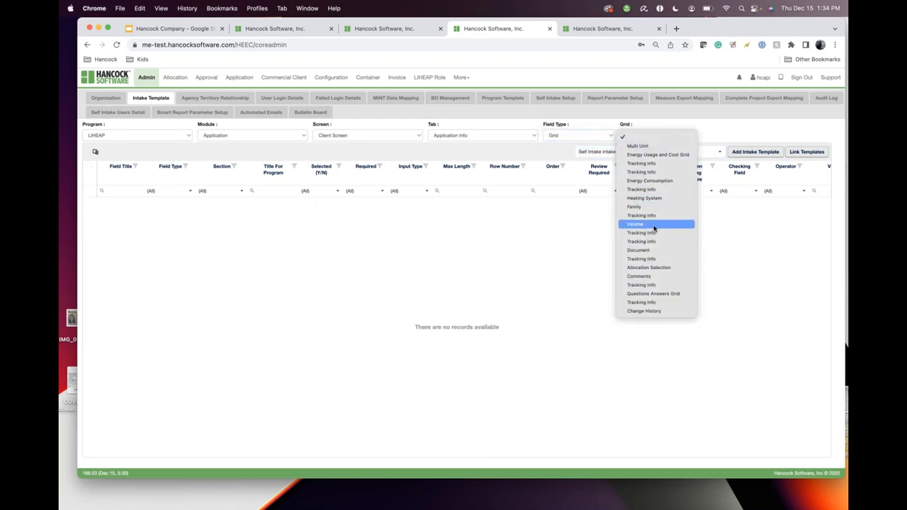
click(634, 224)
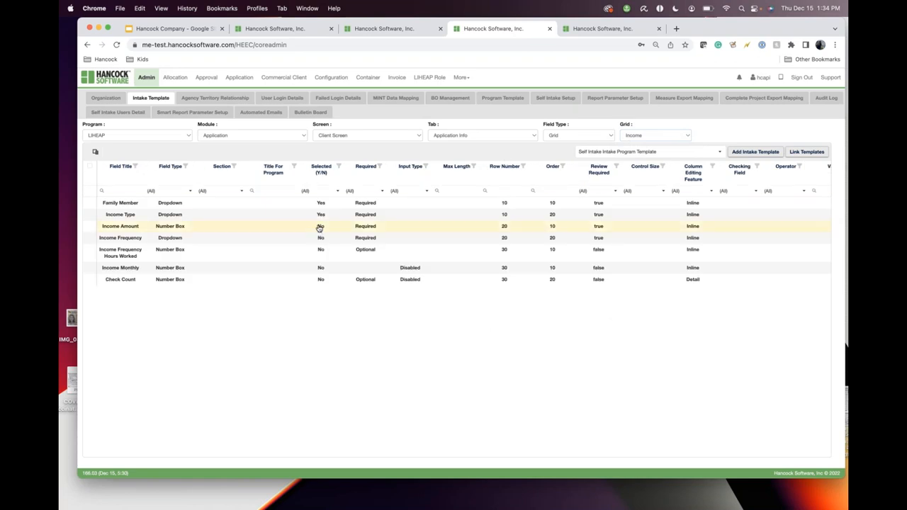
mouse_move(320, 234)
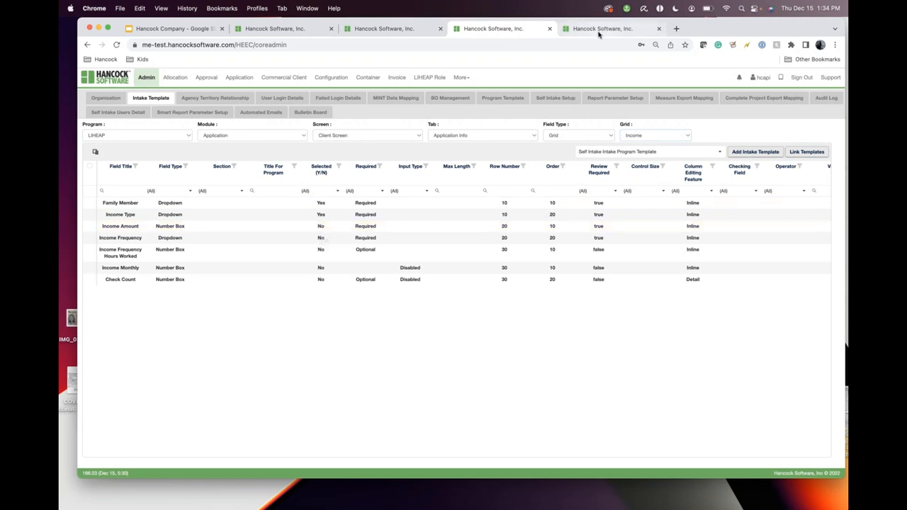
Return to the ClientSelfIntake tab and scroll back to the Primary Applicant section
click(603, 29)
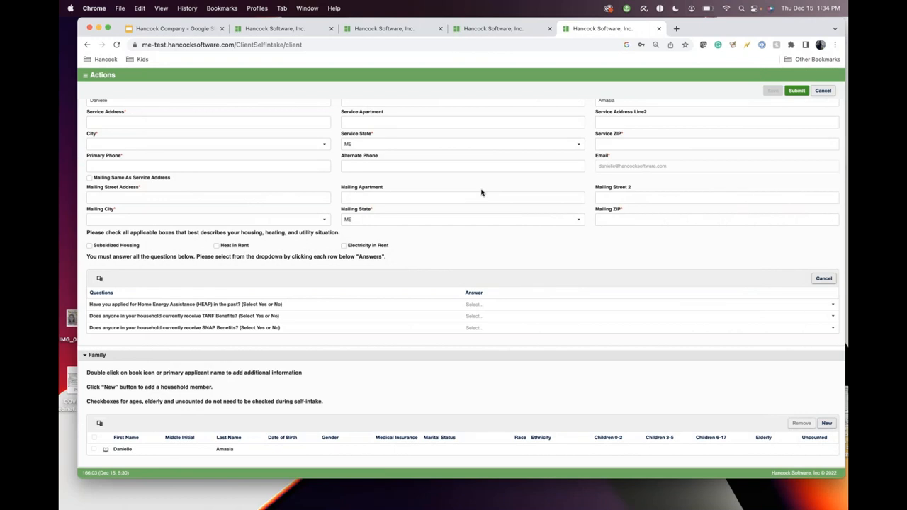
mouse_move(396, 163)
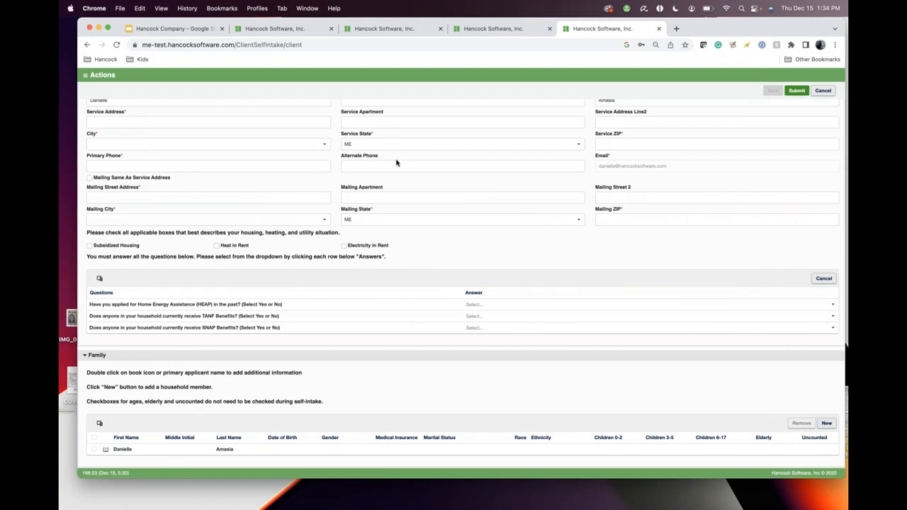
scroll(up, 3)
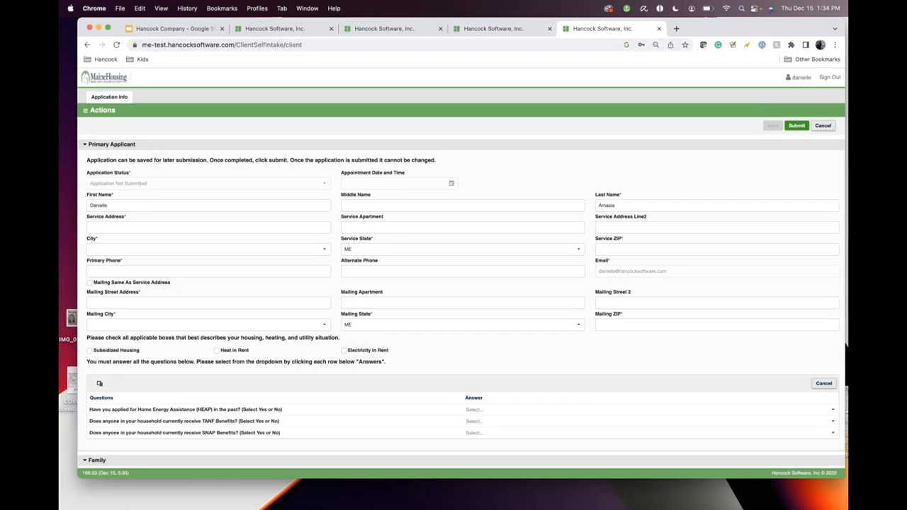
mouse_move(621, 289)
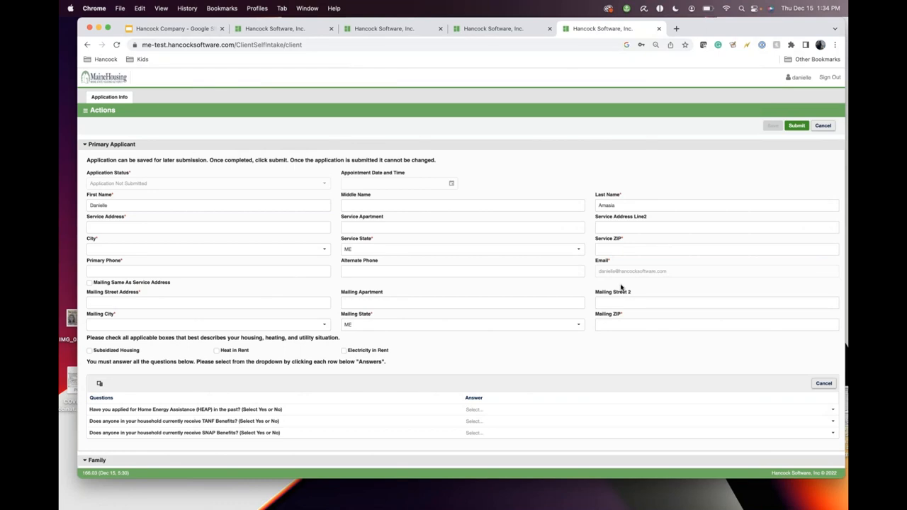
Sign out of the self-intake portal and reset the sign-up page zoom
click(829, 77)
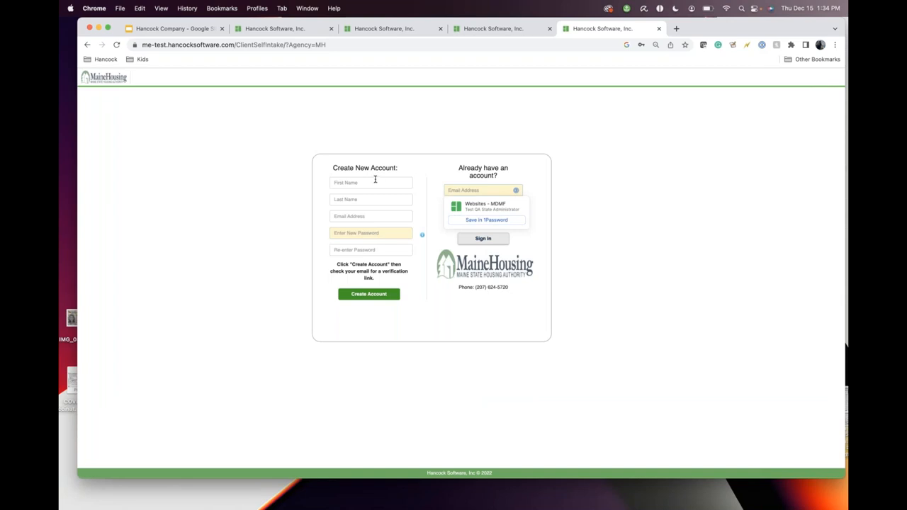
click(368, 151)
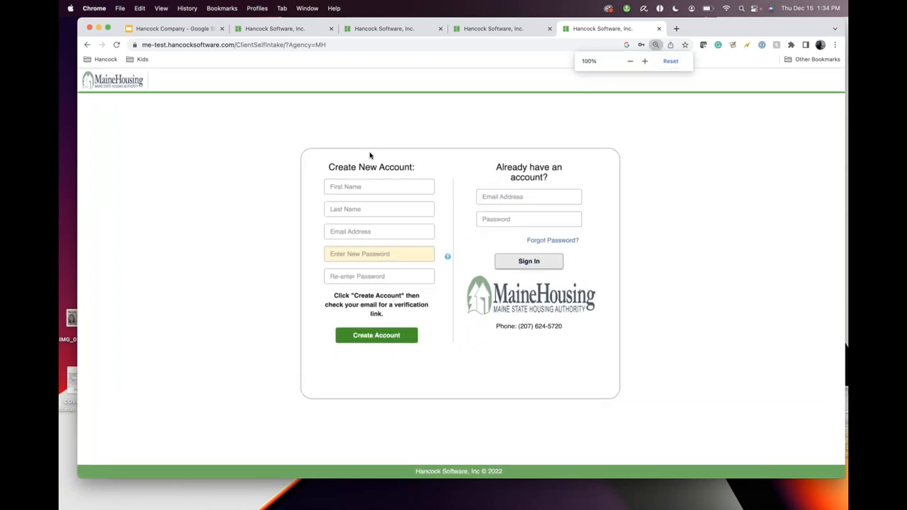
mouse_move(607, 118)
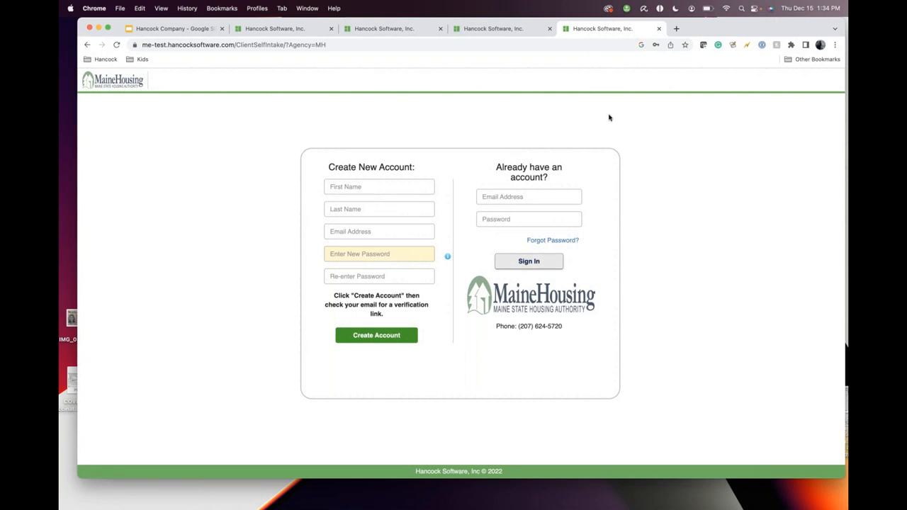
mouse_move(510, 28)
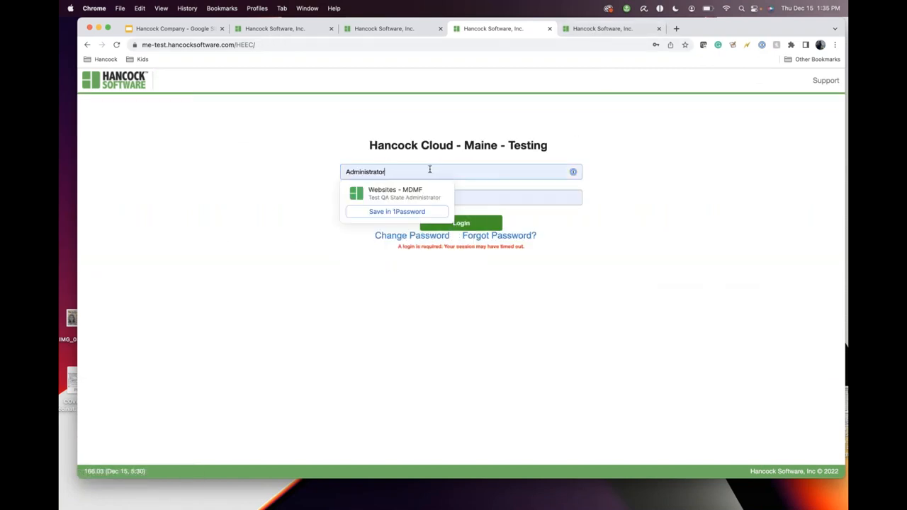
Log in to Maine Testing as staff user 'daniel' and enter the admin area
text(danielle.mh)
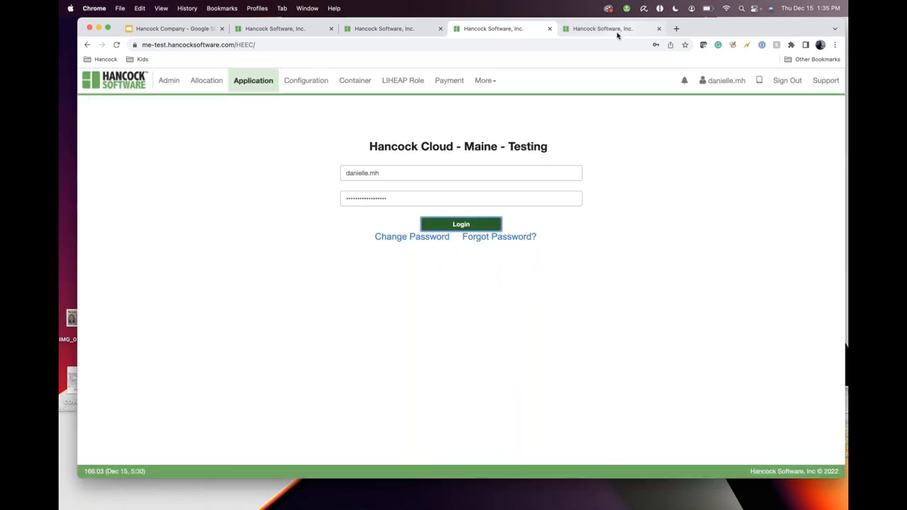
click(603, 29)
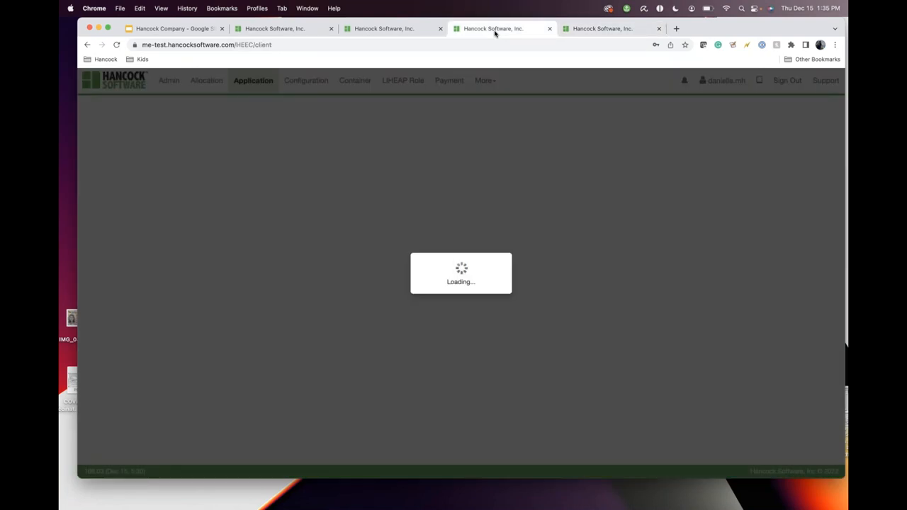
click(169, 80)
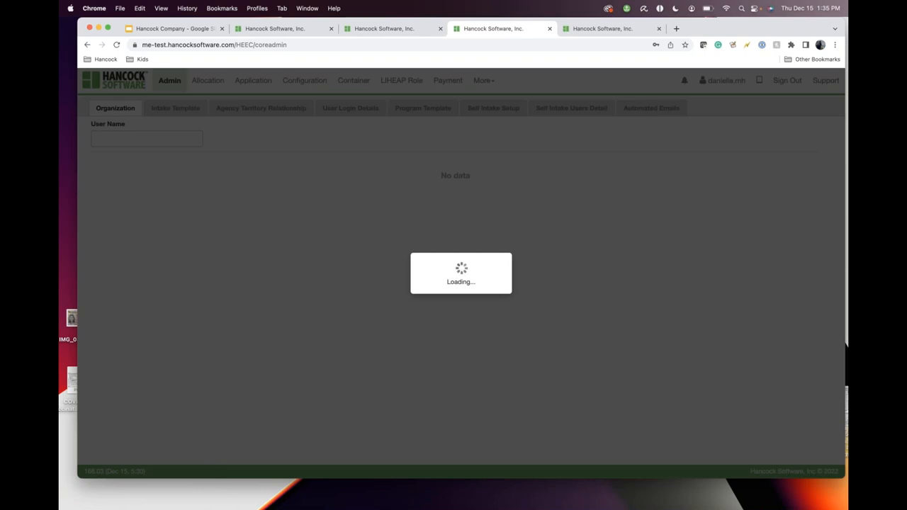
mouse_move(368, 102)
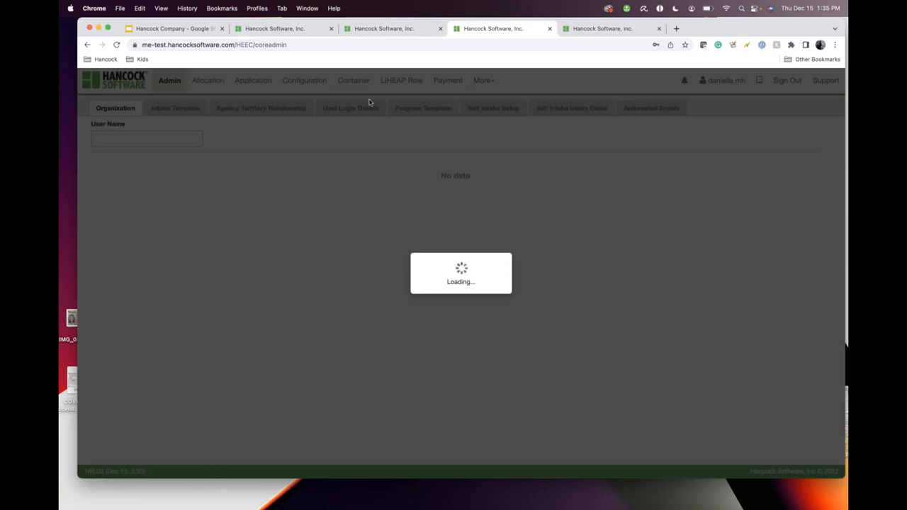
mouse_move(645, 117)
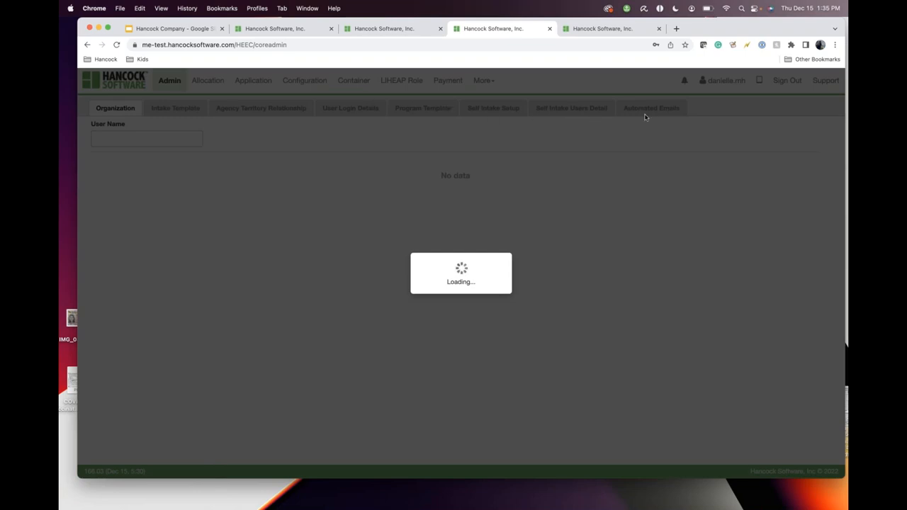
Show the Automated Emails admin tab listing self-intake email actions and their subjects
click(651, 108)
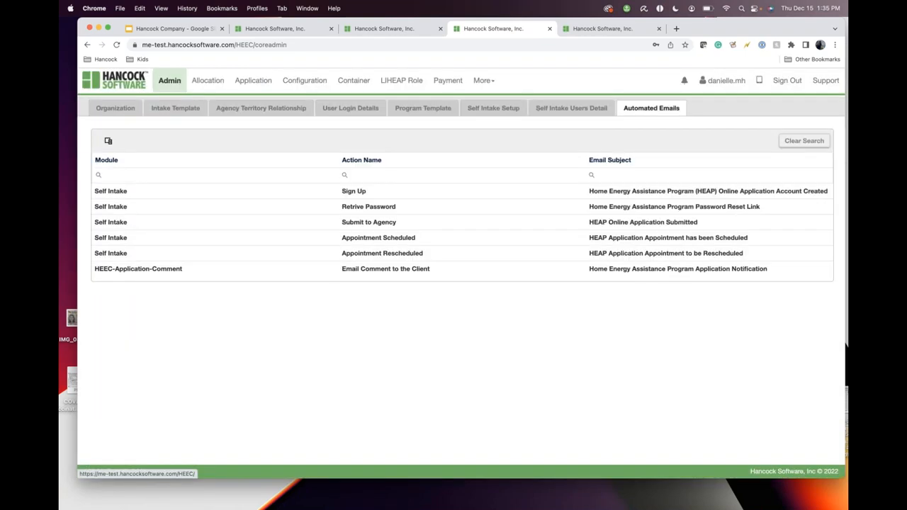
mouse_move(255, 343)
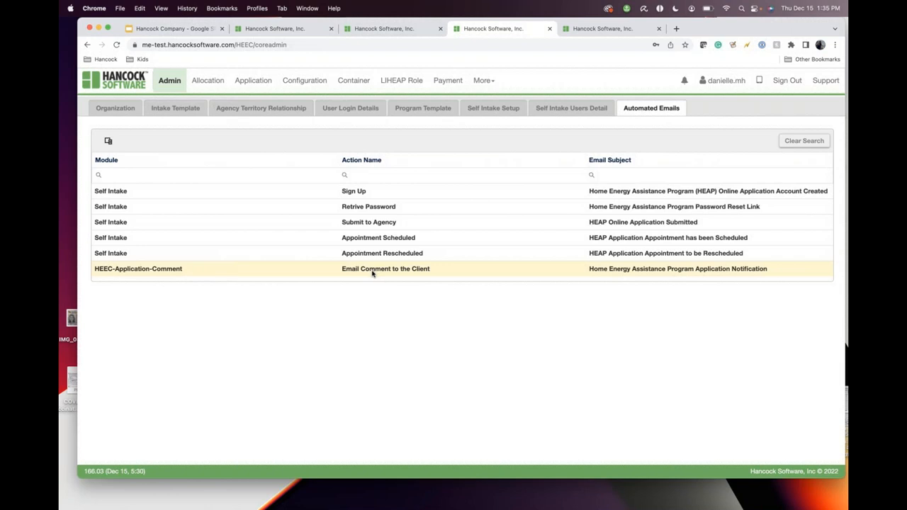
mouse_move(117, 214)
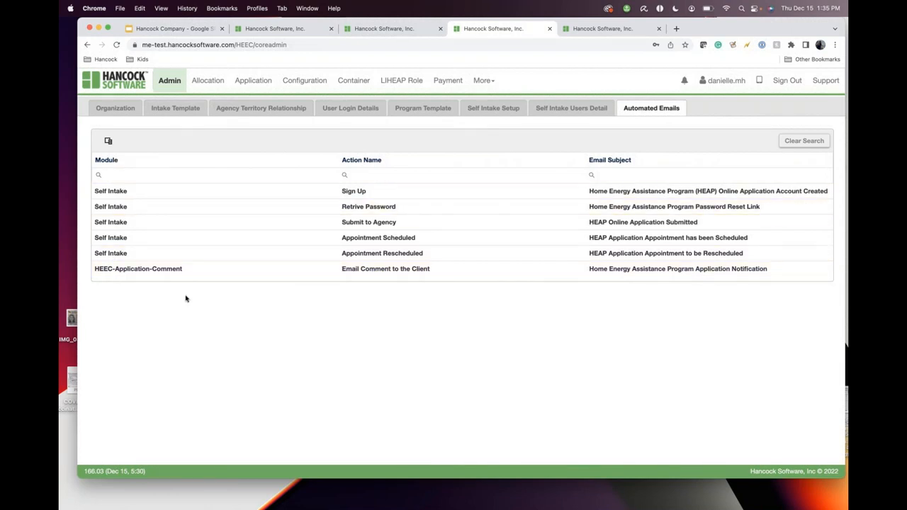
mouse_move(395, 211)
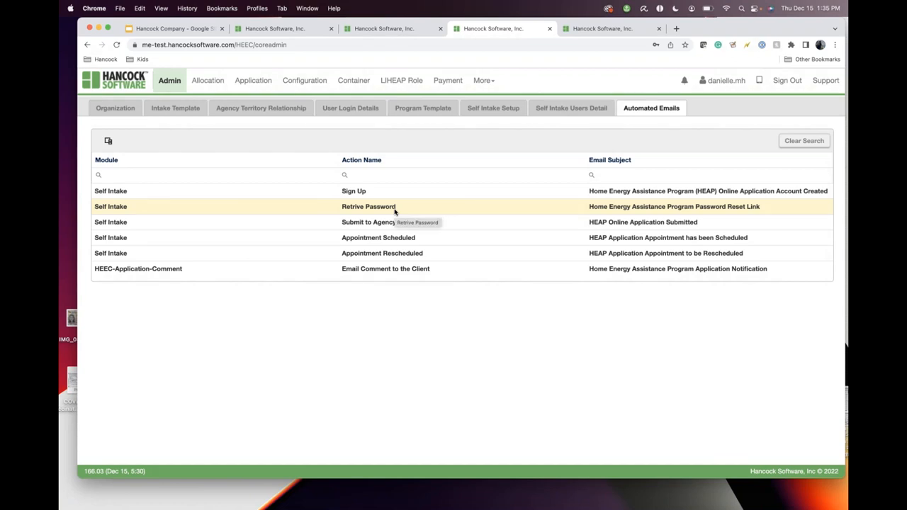
mouse_move(354, 237)
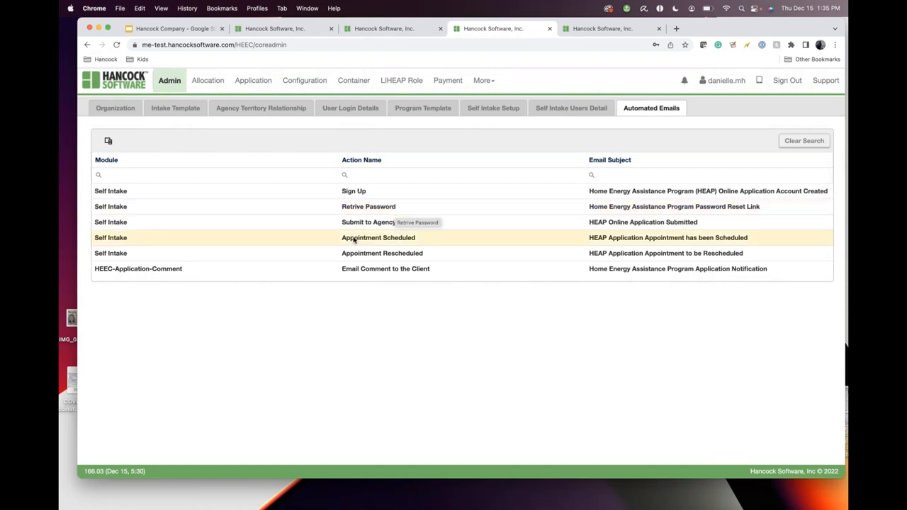
mouse_move(383, 264)
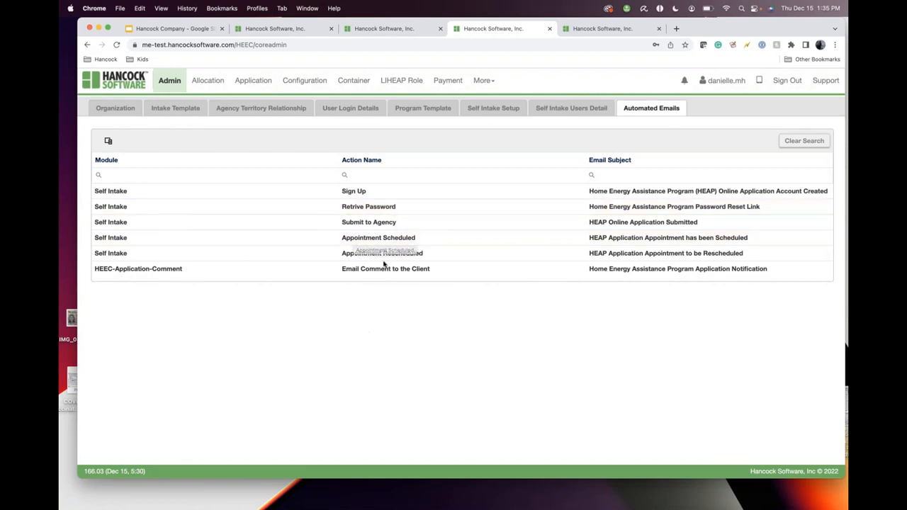
click(382, 253)
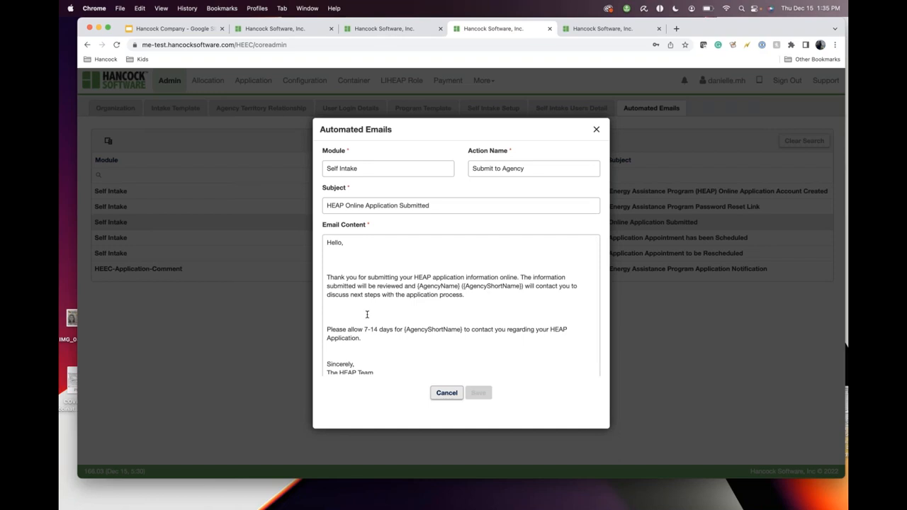
mouse_move(616, 212)
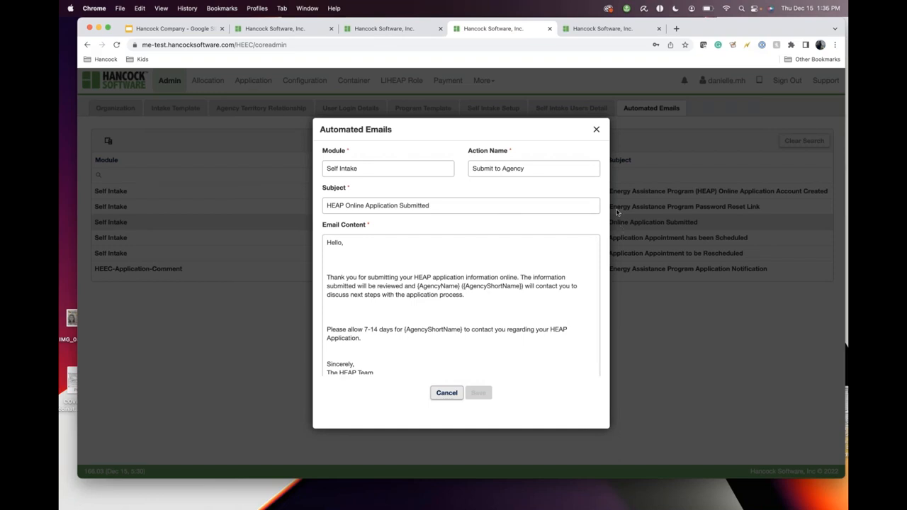
click(446, 392)
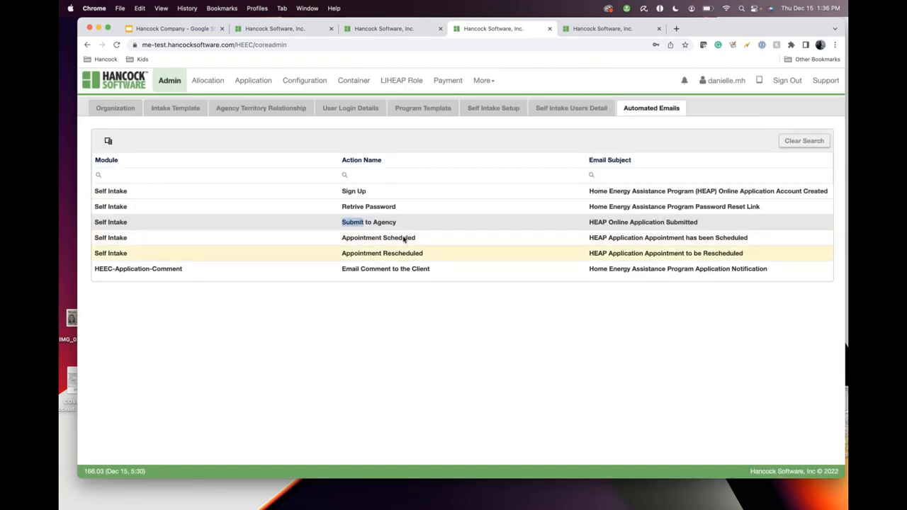
click(378, 237)
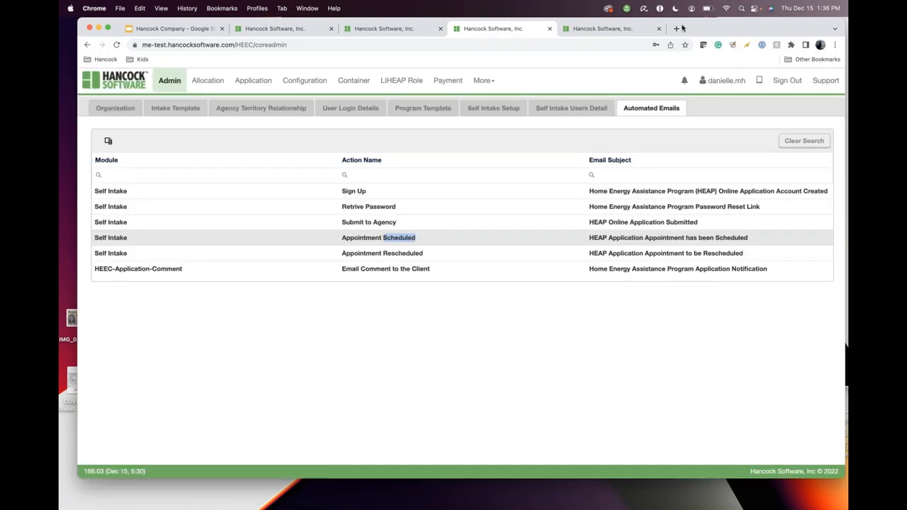
Revisit the New Features in 2022 slide, then switch to the Hancock Application client list
click(174, 28)
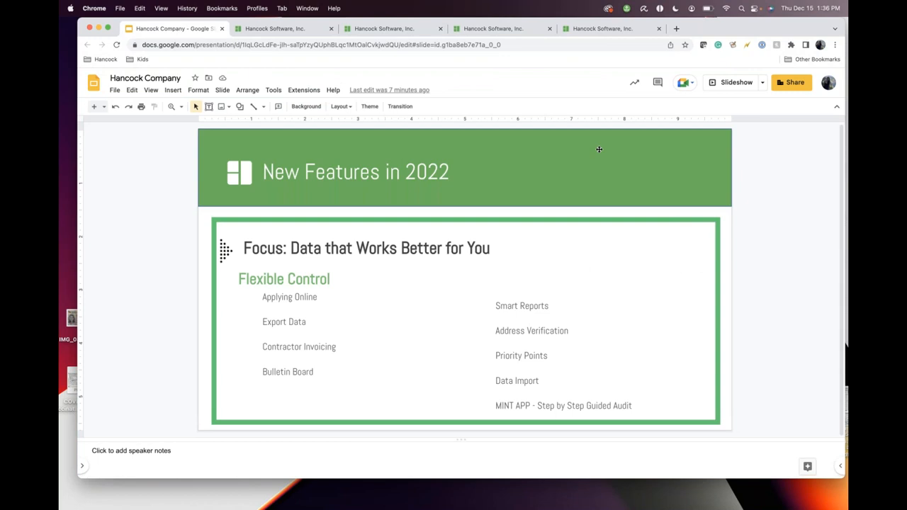
mouse_move(294, 298)
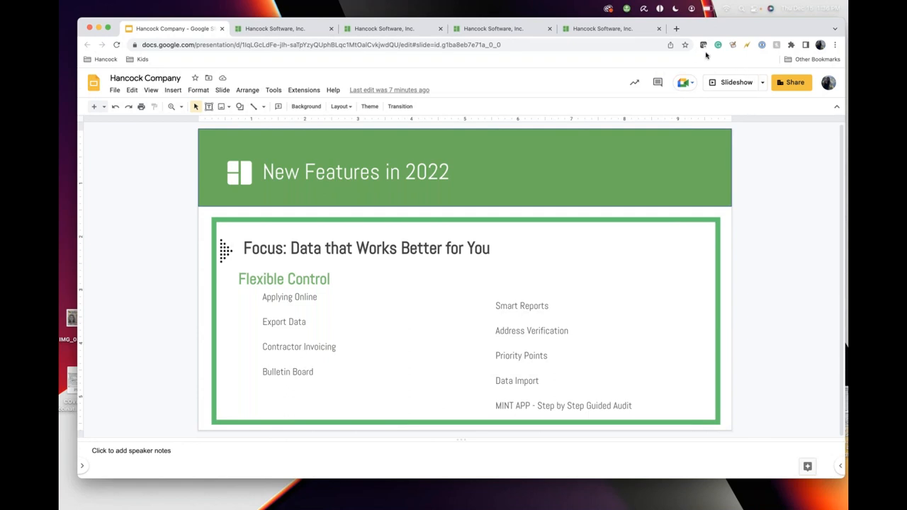
mouse_move(657, 78)
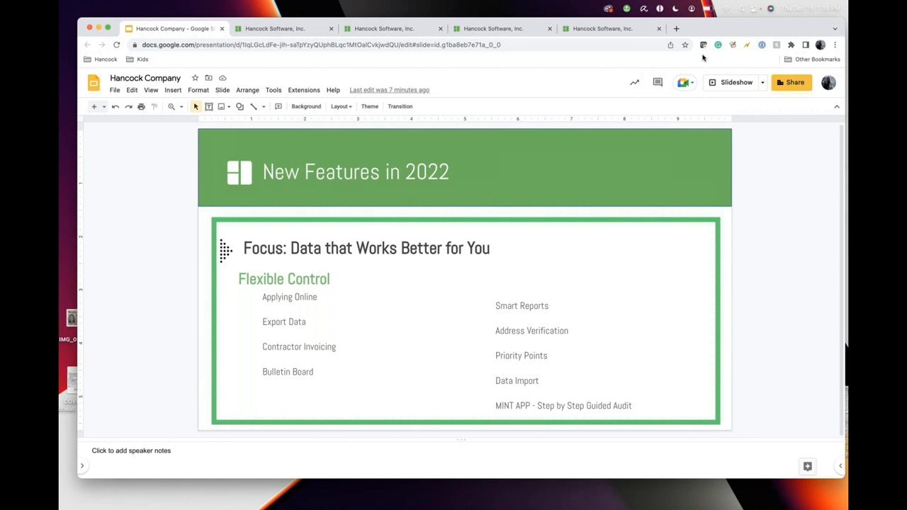
mouse_move(688, 44)
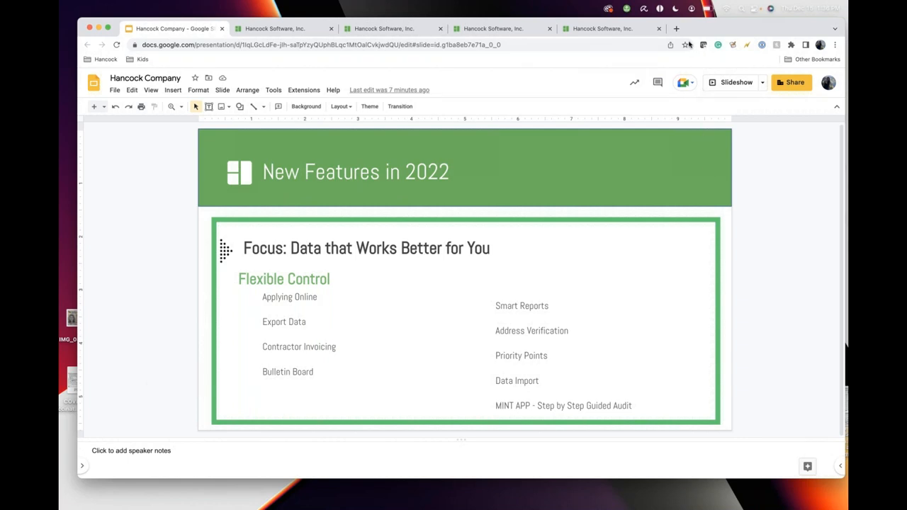
mouse_move(296, 333)
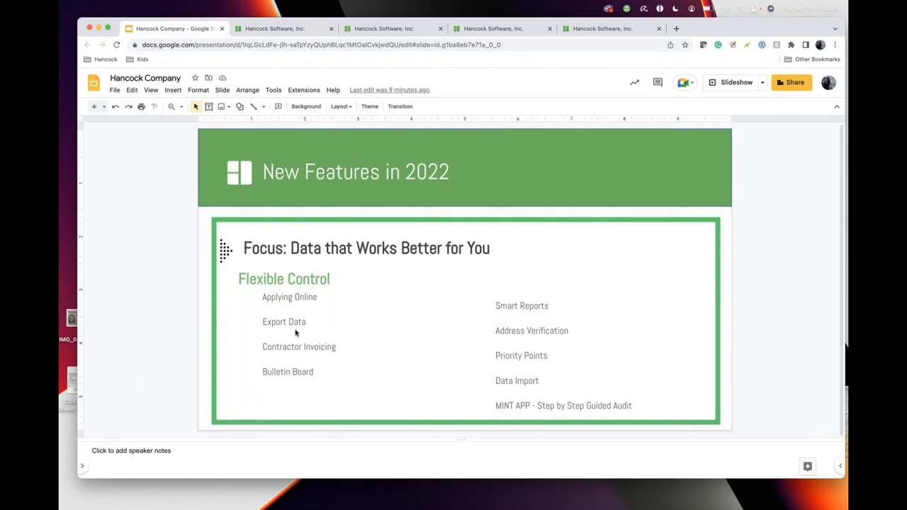
click(283, 278)
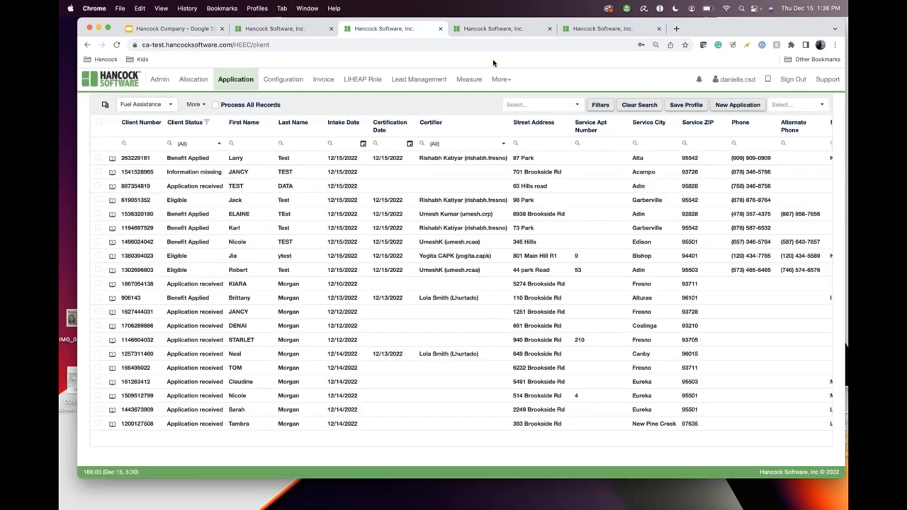
Go to Export Data through the More menu to list past exports
click(498, 79)
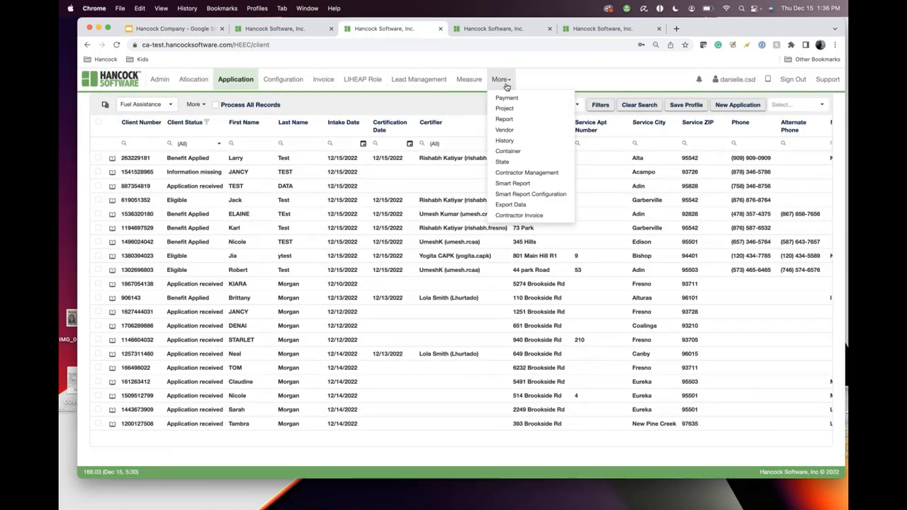
mouse_move(514, 204)
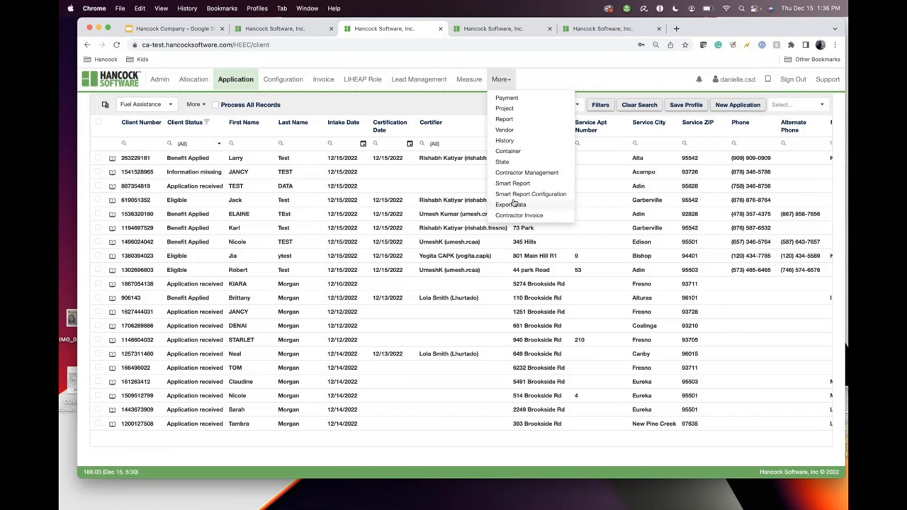
mouse_move(511, 204)
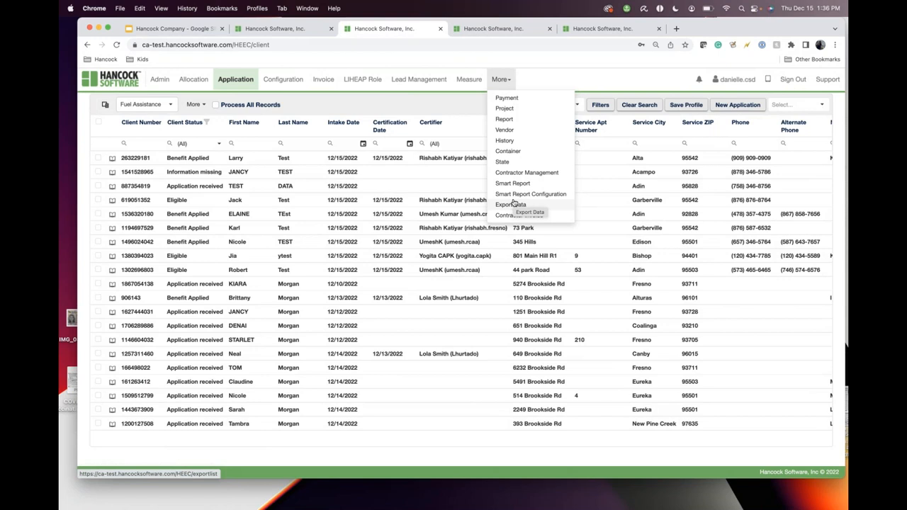
mouse_move(520, 215)
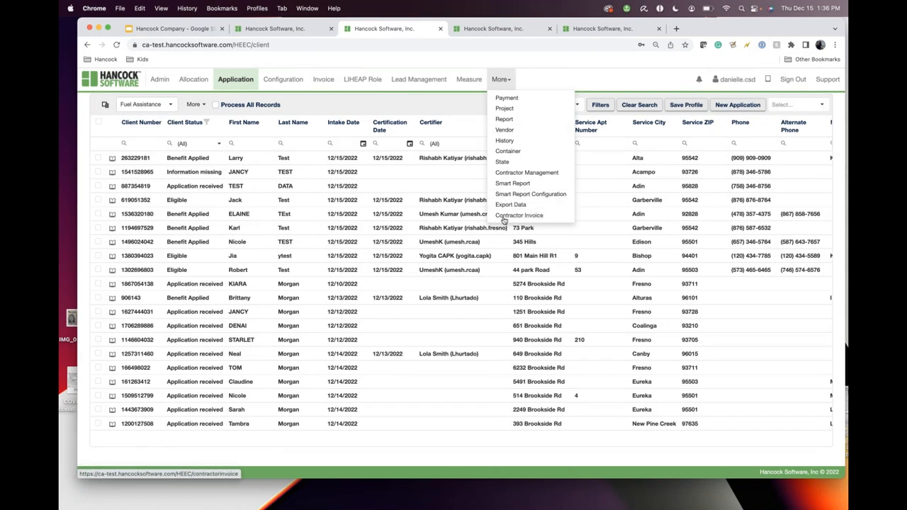
mouse_move(505, 140)
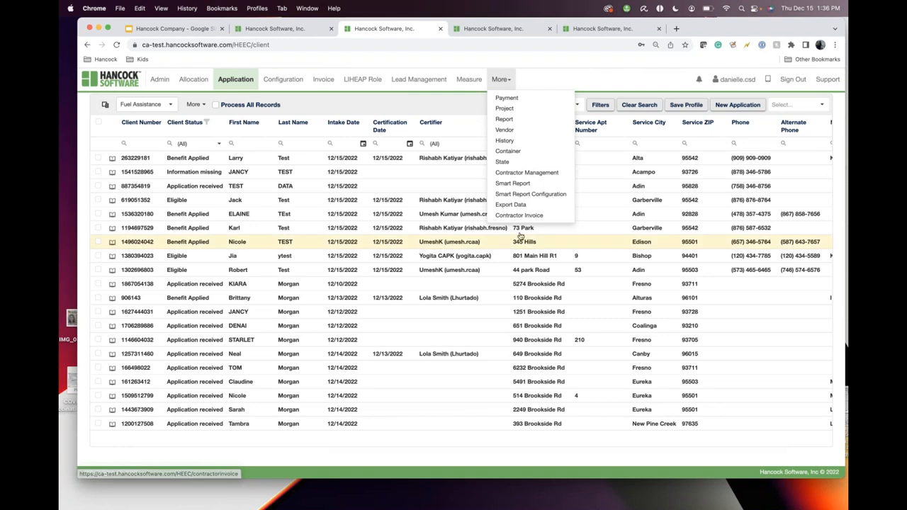
click(510, 204)
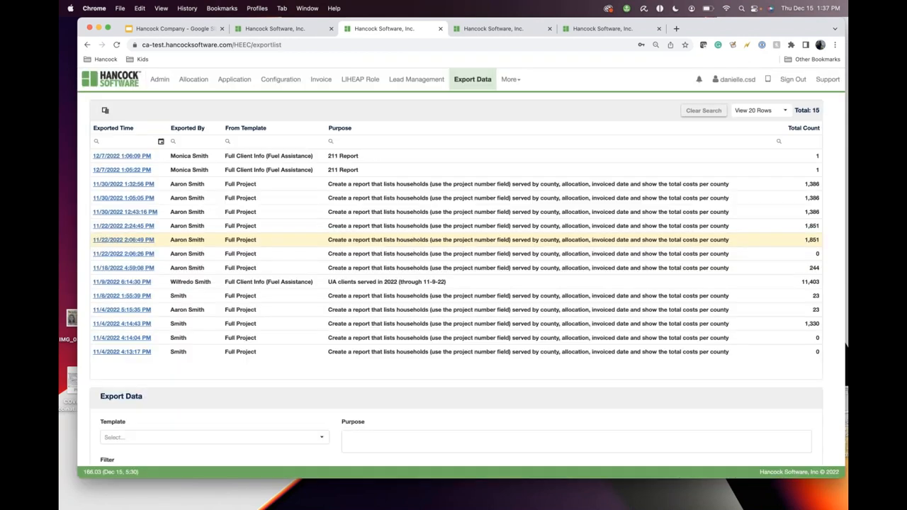
Scroll down to the Export Data form and list the available export templates
scroll(down, 3)
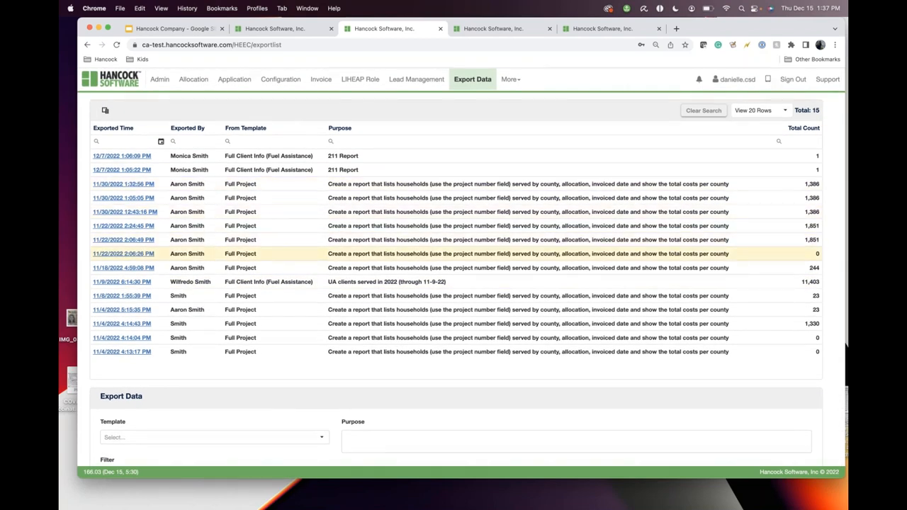
scroll(down, 3)
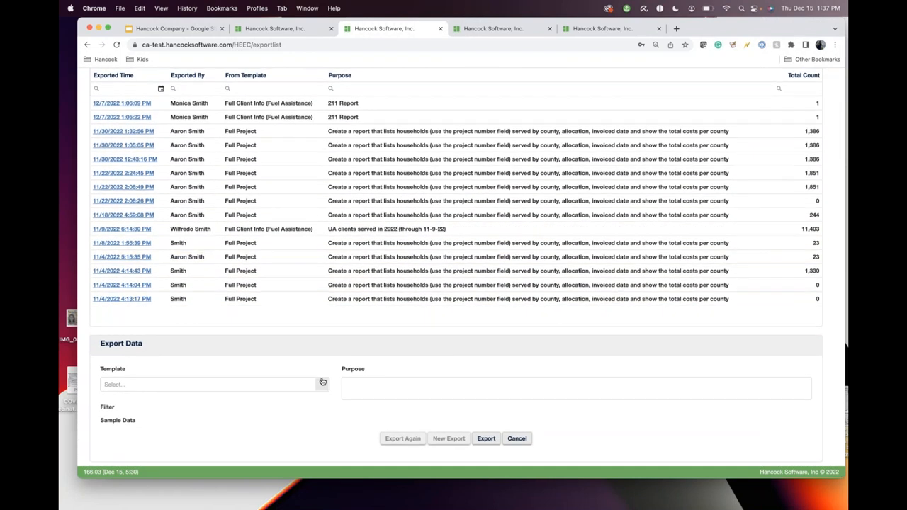
click(209, 384)
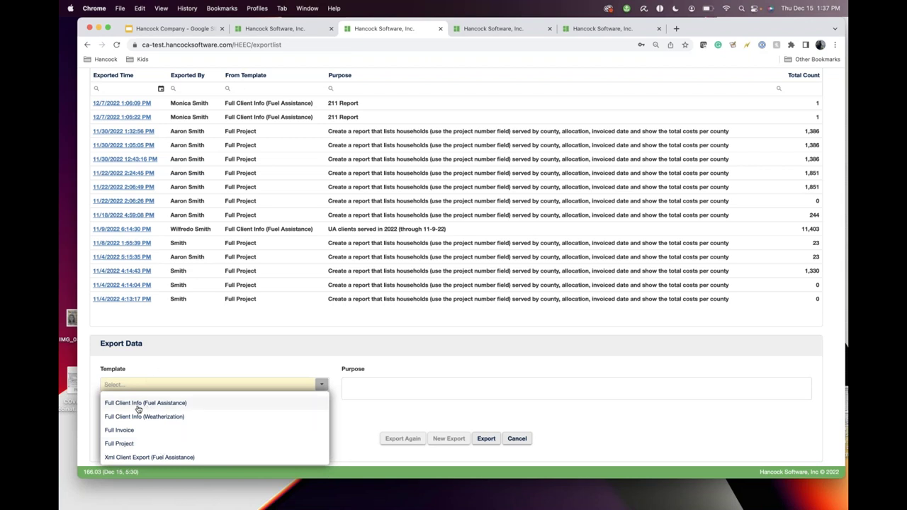
mouse_move(162, 427)
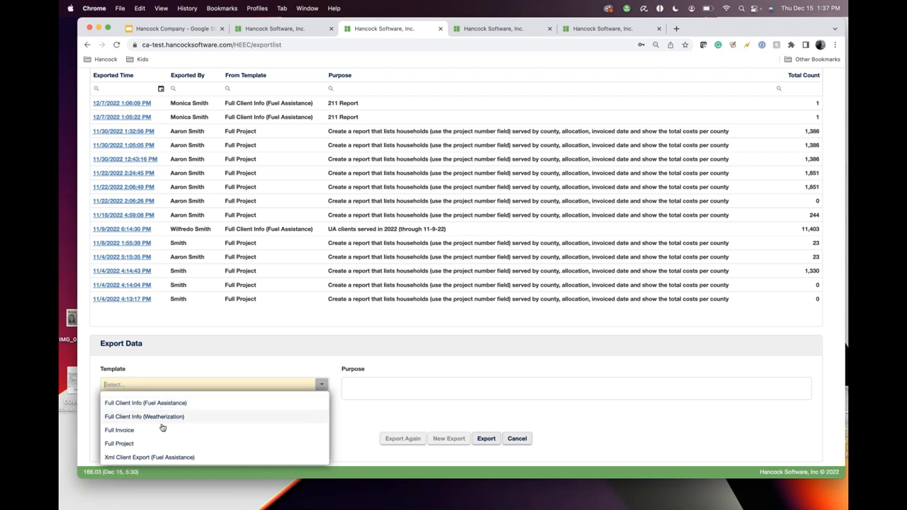
mouse_move(119, 443)
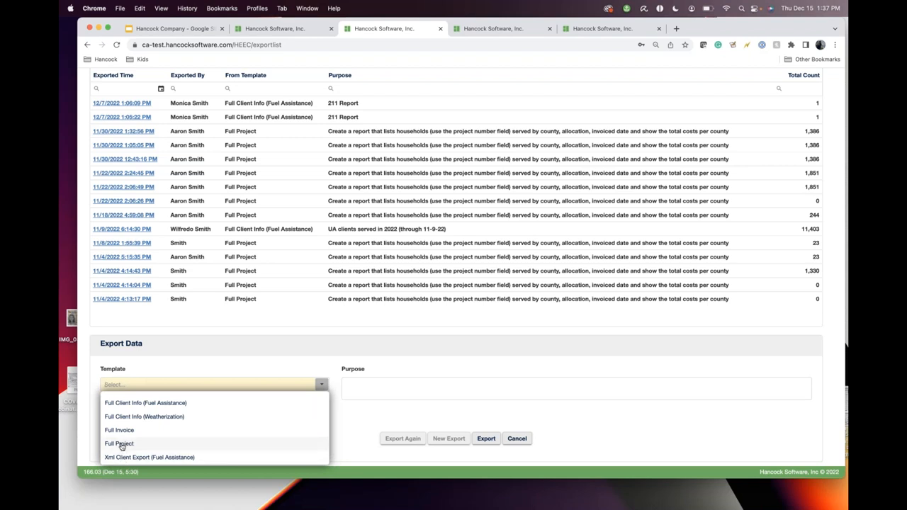
Choose the Full Project template and open the sample data column chooser
click(119, 443)
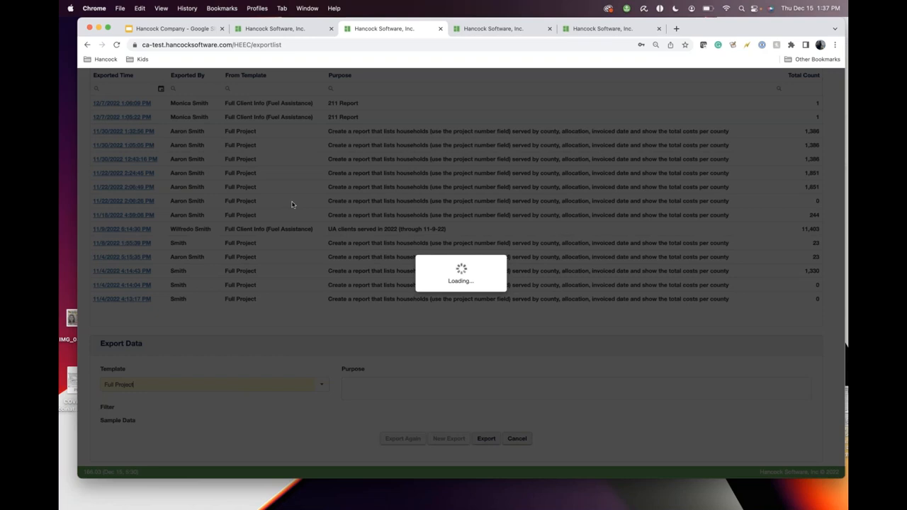
mouse_move(182, 385)
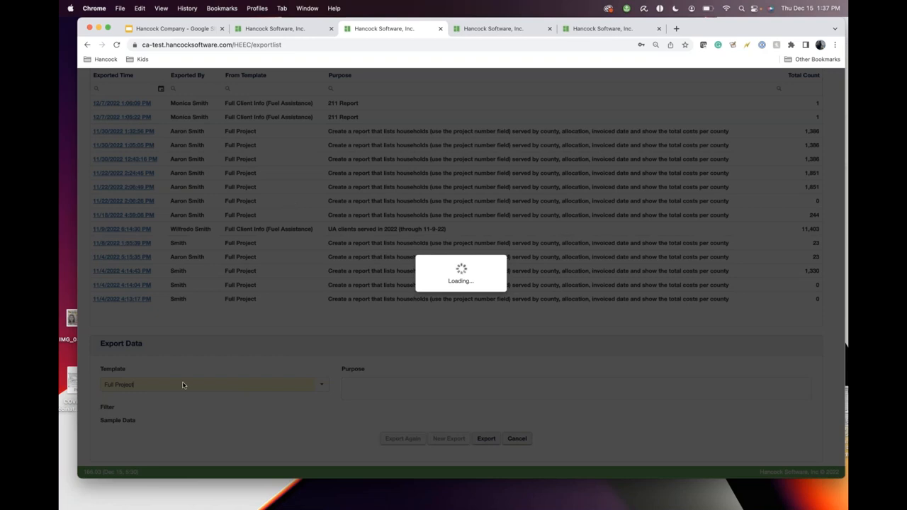
mouse_move(138, 359)
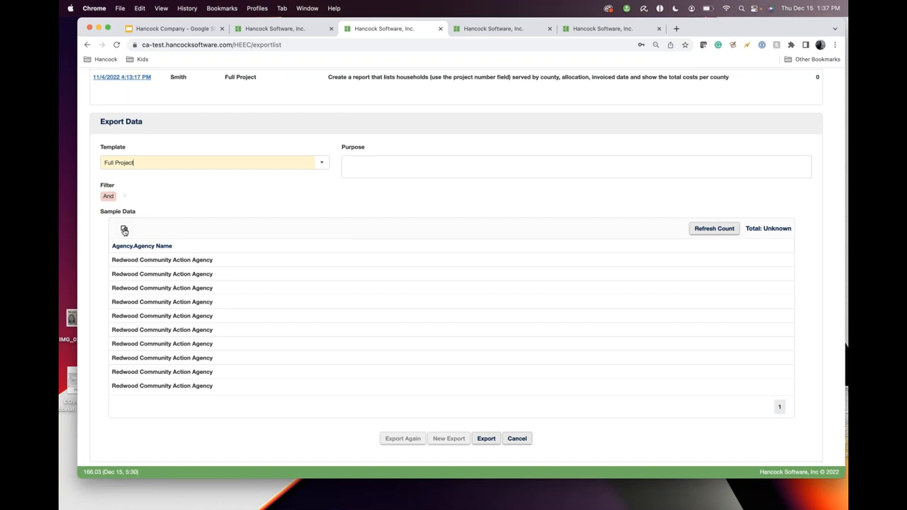
click(124, 229)
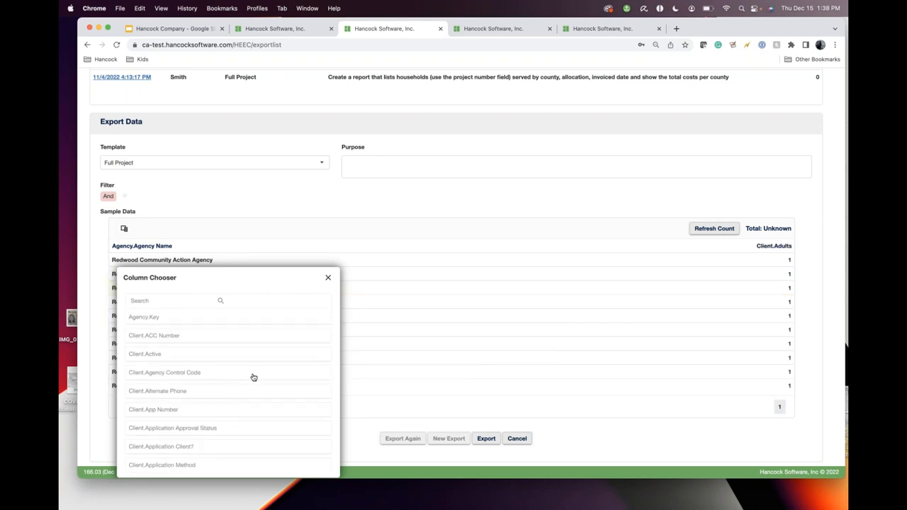
Scroll the Column Chooser to add the Children and Client.Denied Date/Reason fields
scroll(down, 3)
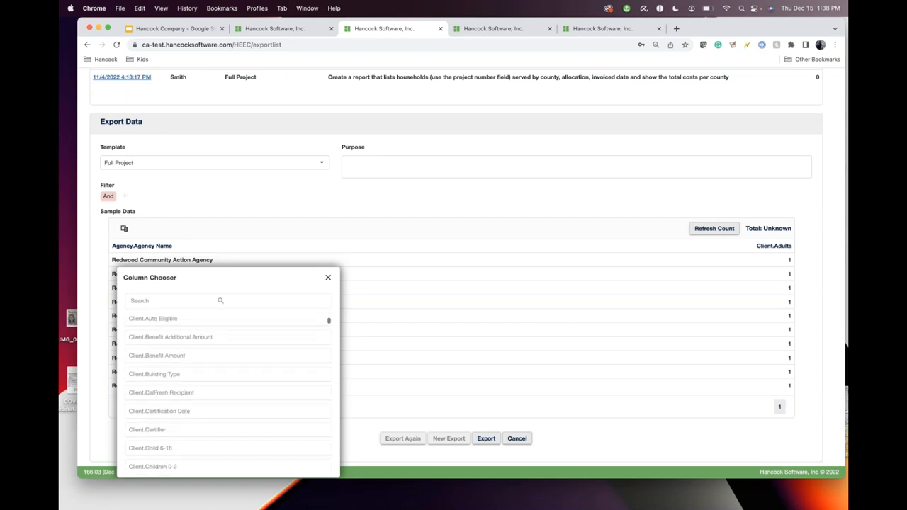
scroll(down, 3)
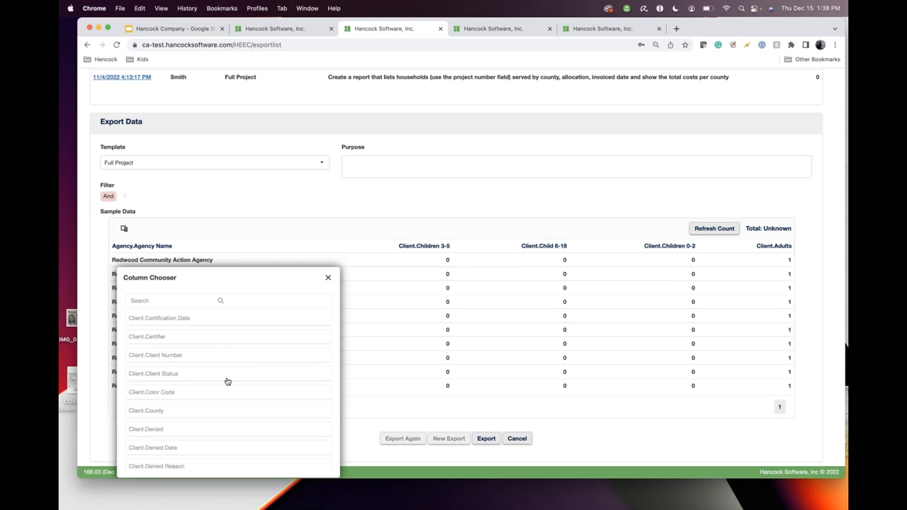
scroll(down, 3)
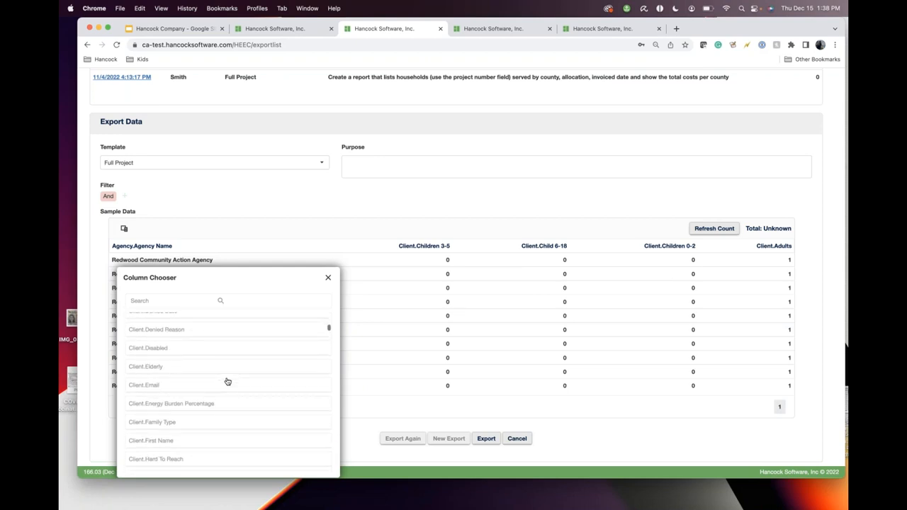
scroll(up, 3)
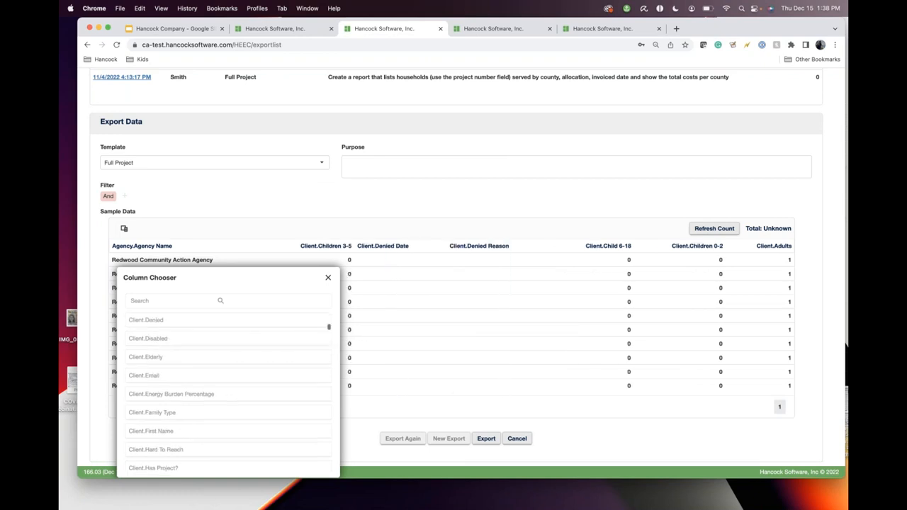
Search the chooser for 'measure' and browse the matching fields
text(m)
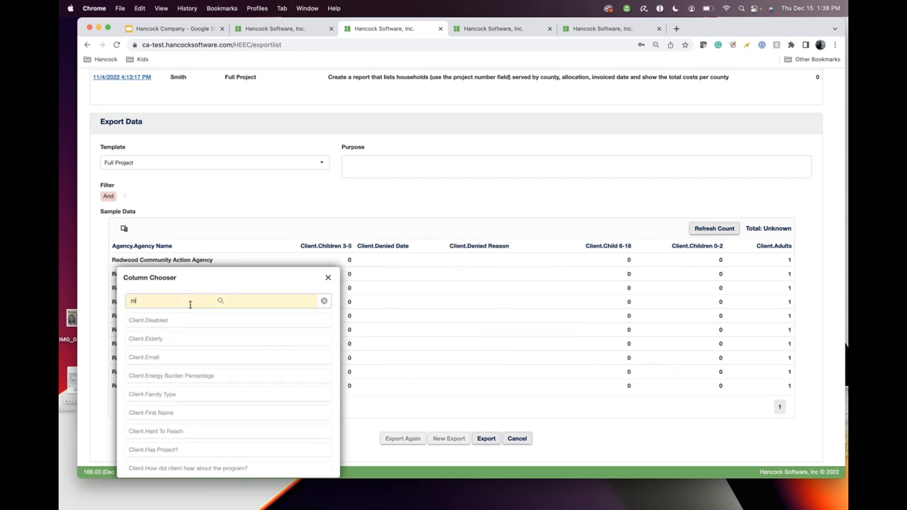
text(easure)
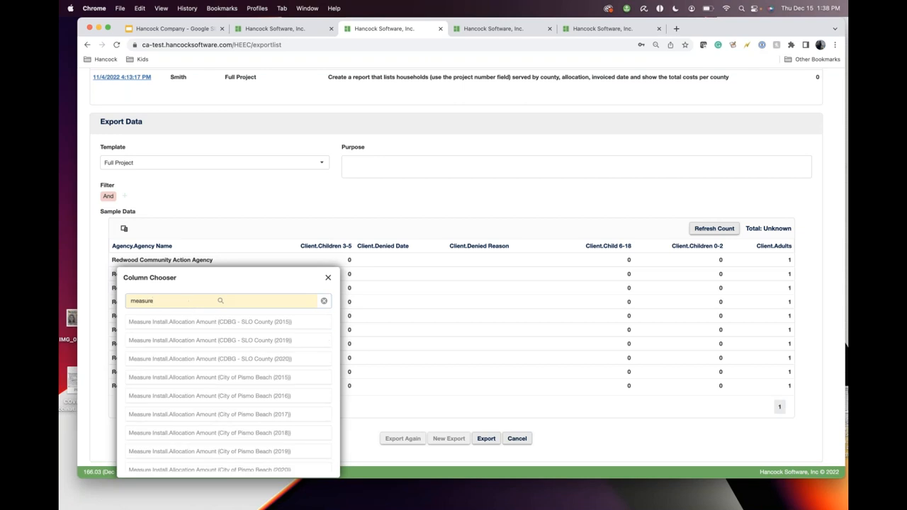
scroll(down, 3)
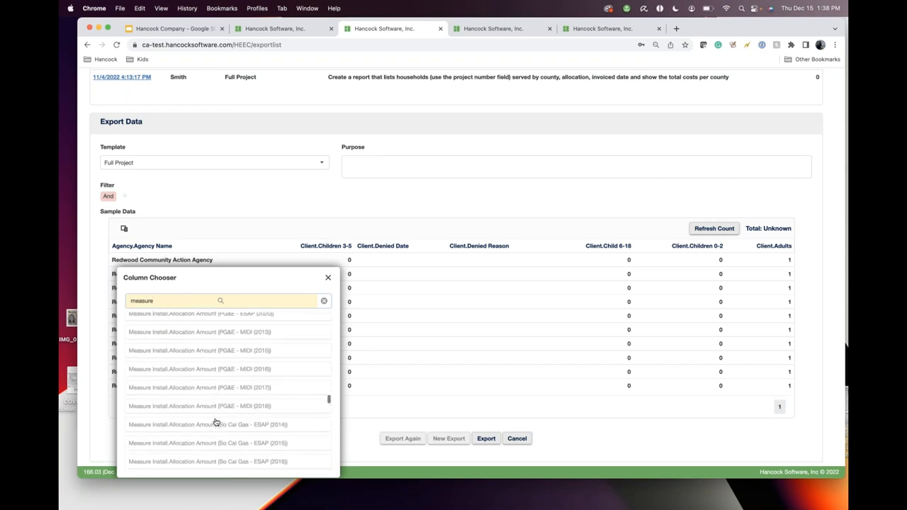
scroll(up, 3)
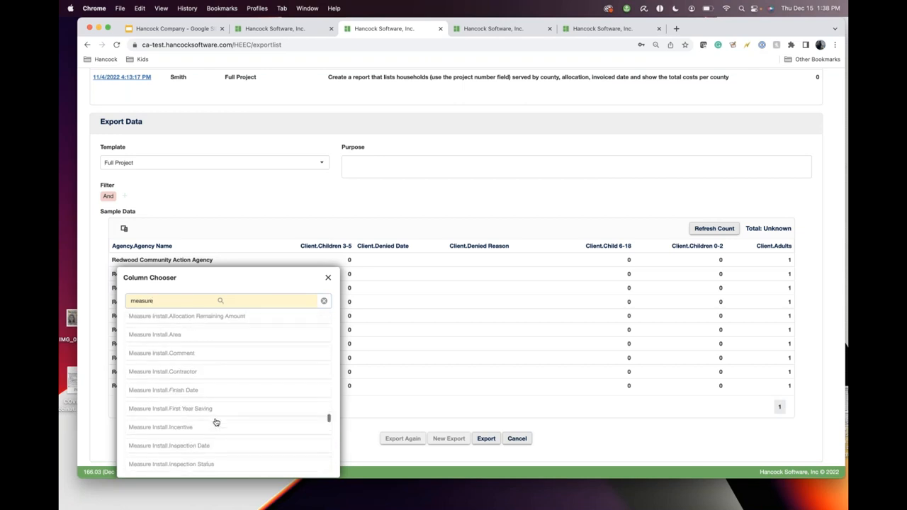
scroll(down, 3)
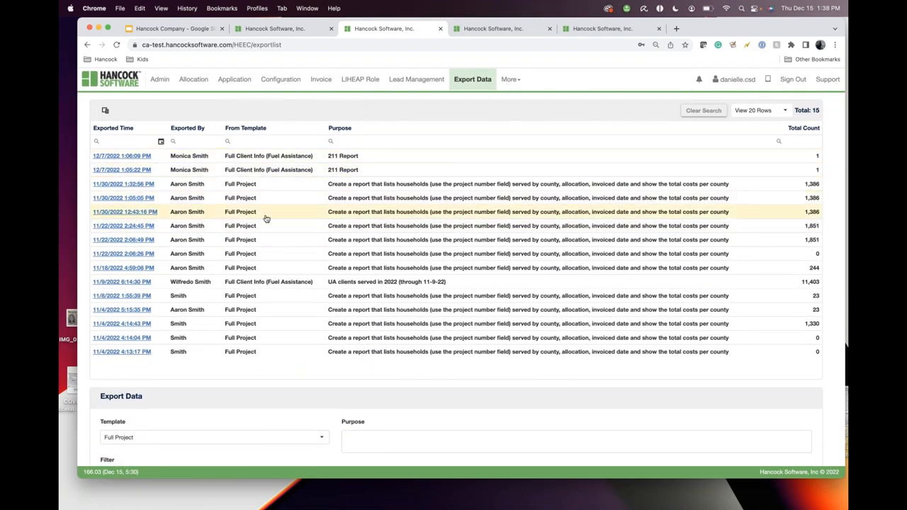
mouse_move(148, 197)
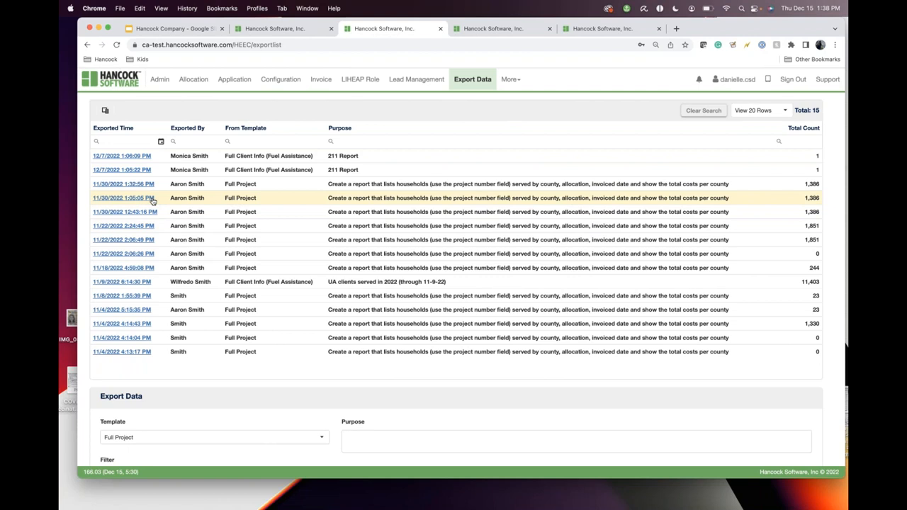
mouse_move(465, 211)
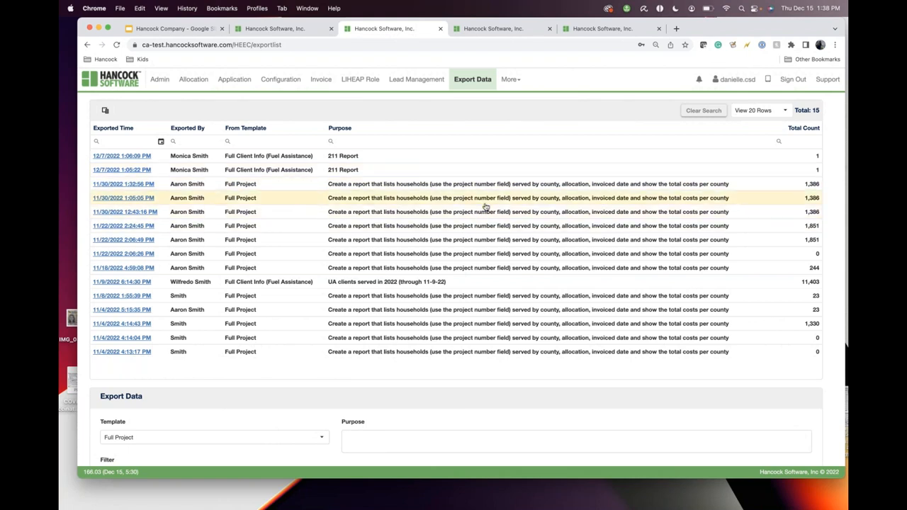
mouse_move(531, 203)
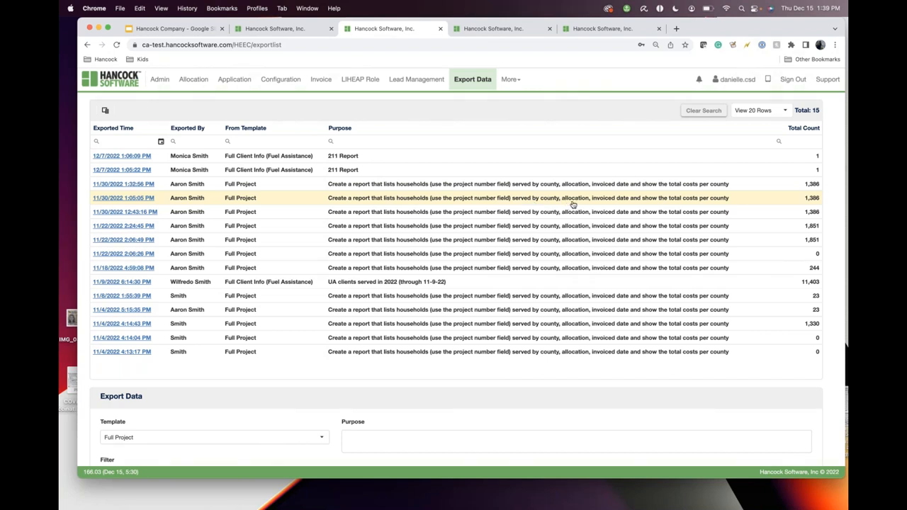
mouse_move(615, 204)
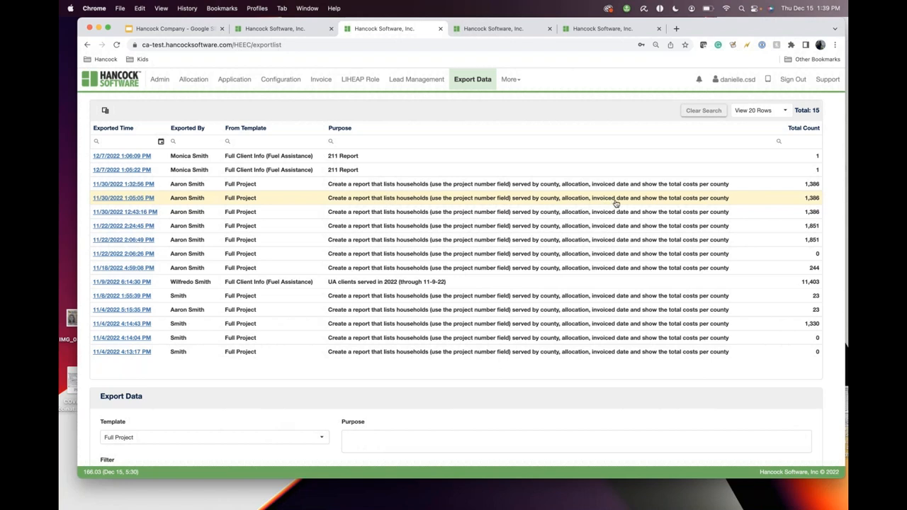
mouse_move(672, 204)
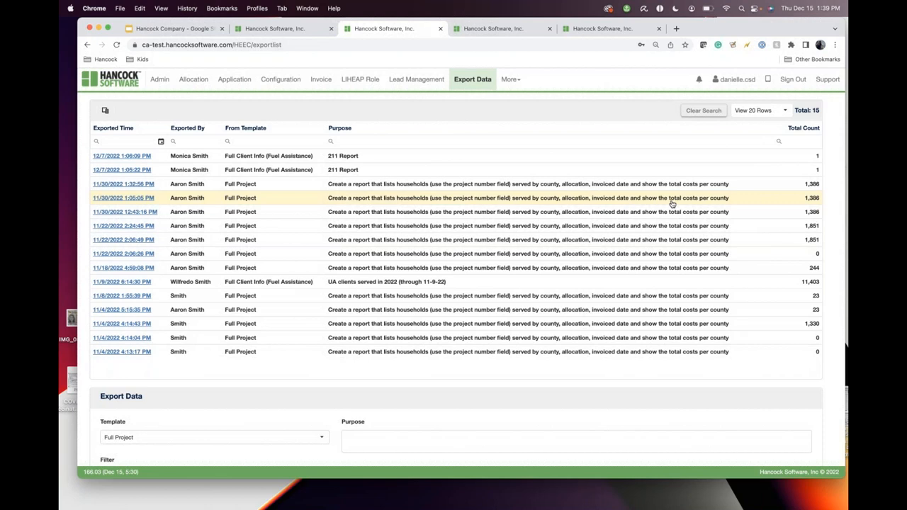
mouse_move(356, 203)
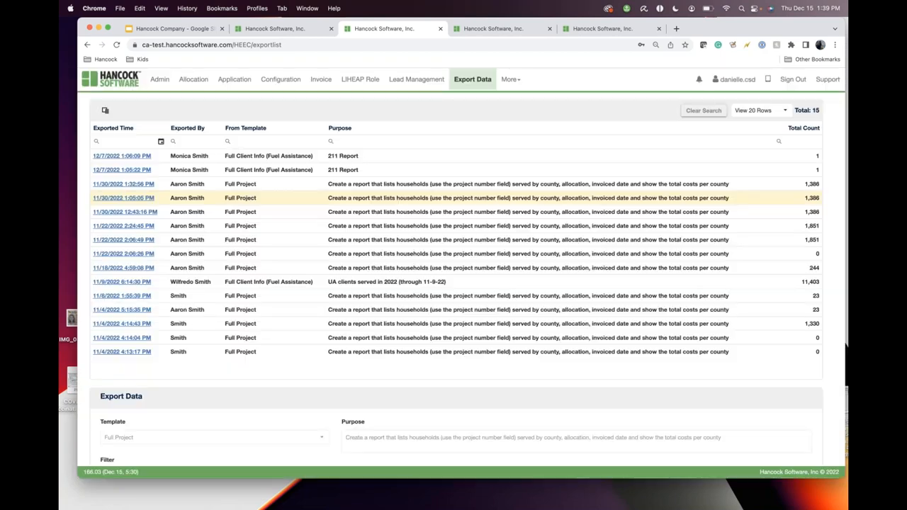
scroll(down, 3)
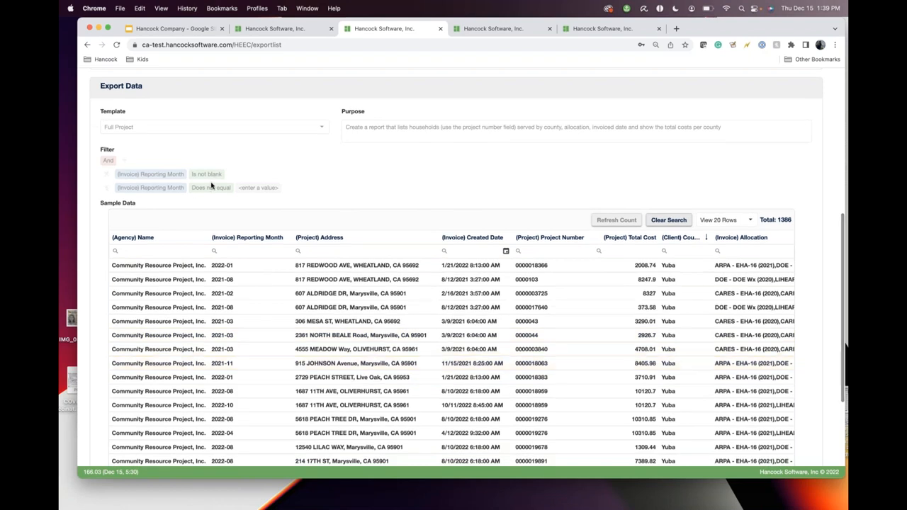
scroll(down, 3)
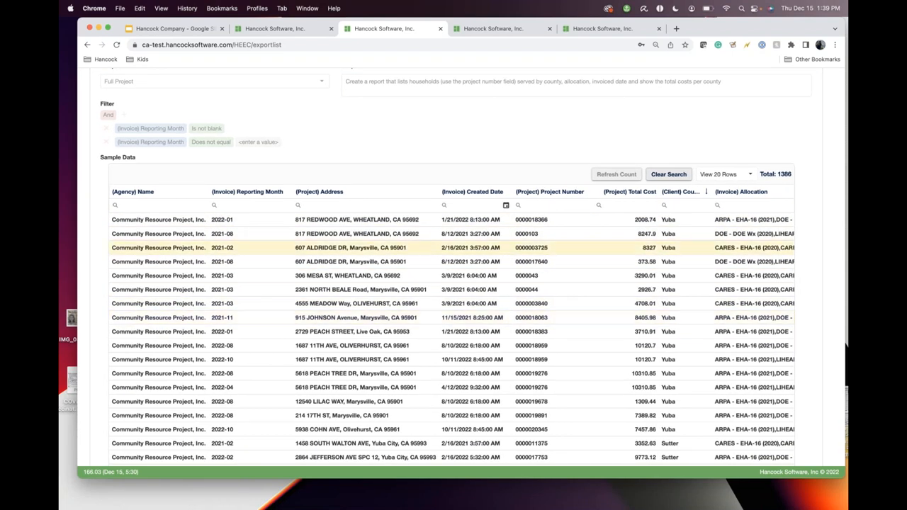
scroll(down, 3)
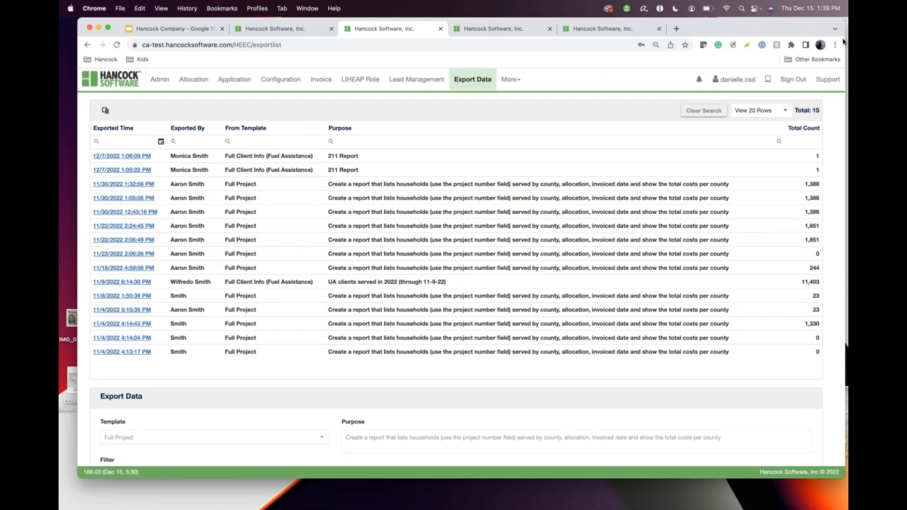
mouse_move(723, 132)
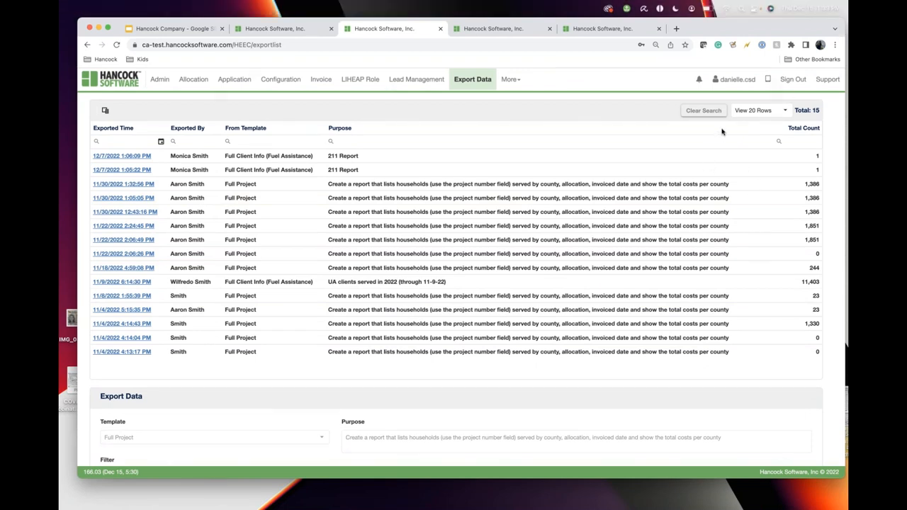
mouse_move(711, 233)
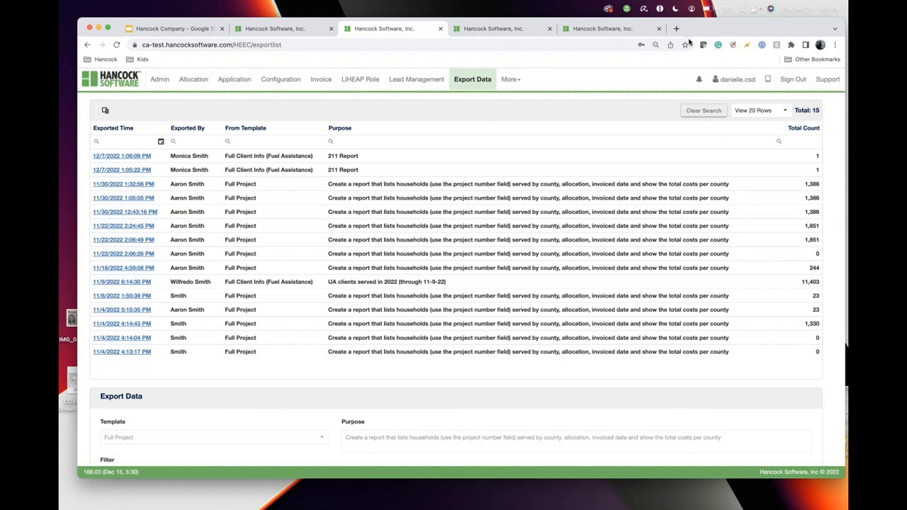
Review the loaded export's sample rows and re-select Full Project as its template
scroll(down, 3)
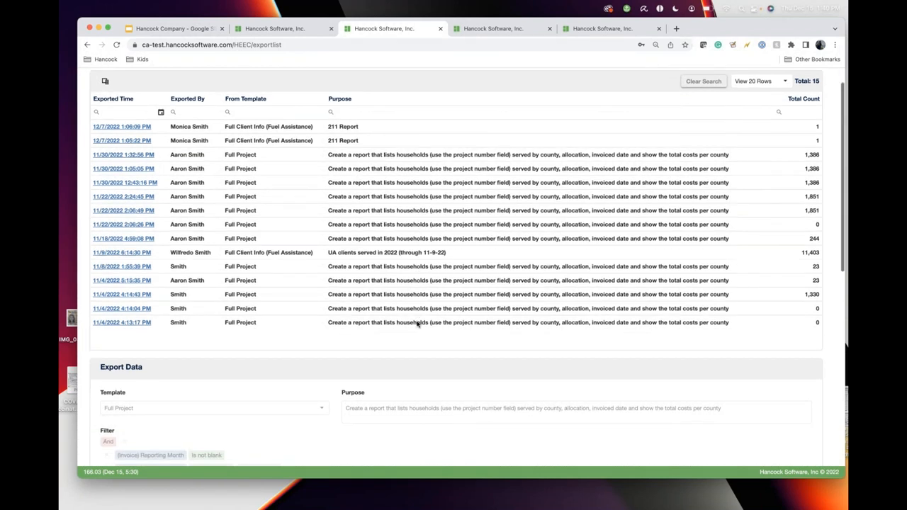
scroll(down, 3)
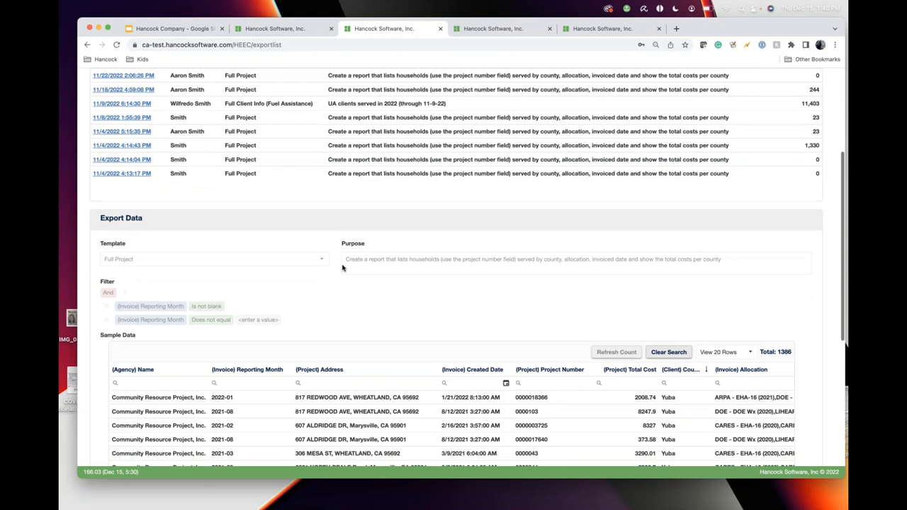
scroll(up, 3)
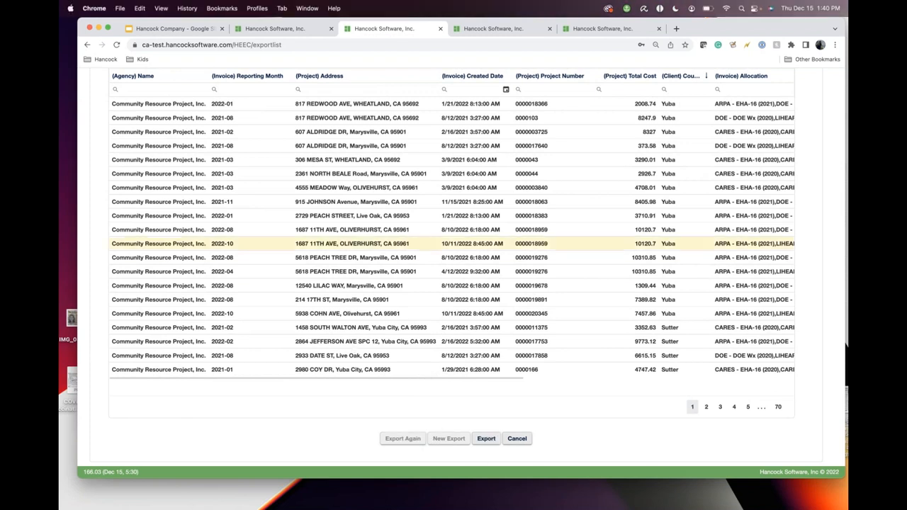
scroll(up, 3)
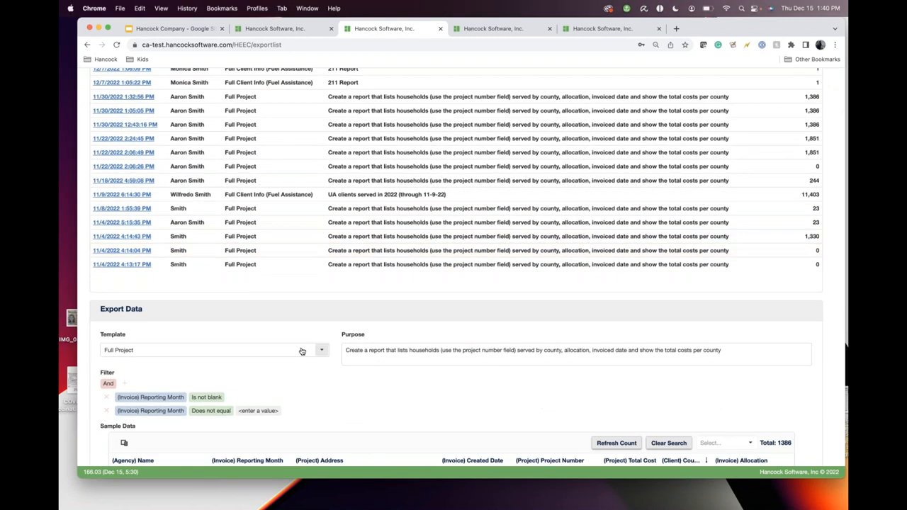
click(321, 350)
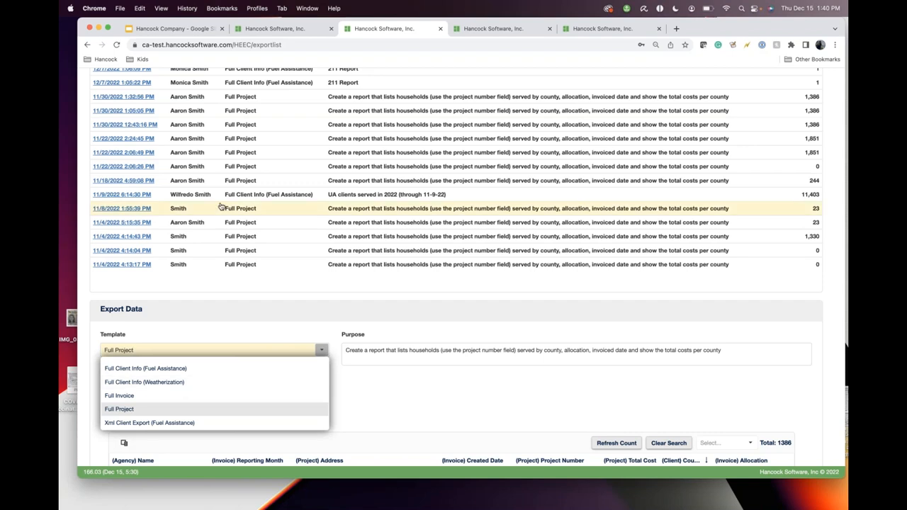
click(119, 409)
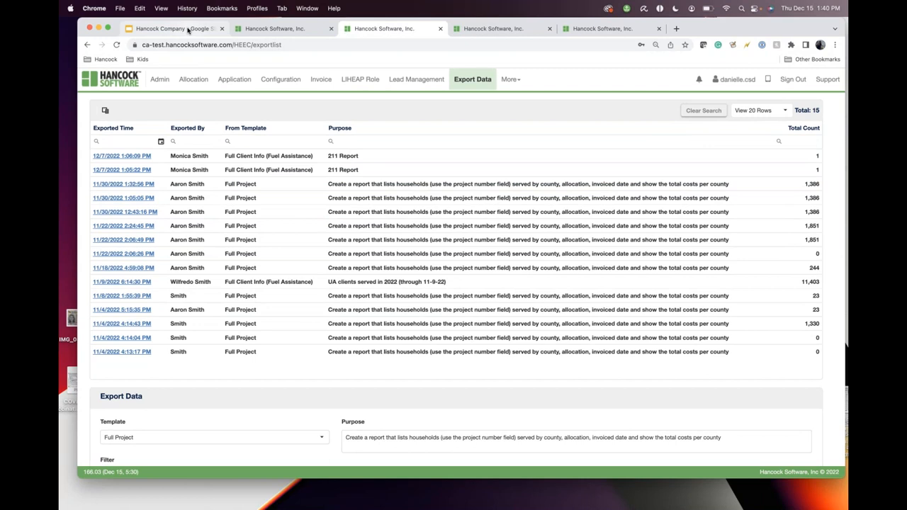
Highlight the New Features in 2022 slide's feature list, then return to Contractor Invoicing
click(174, 29)
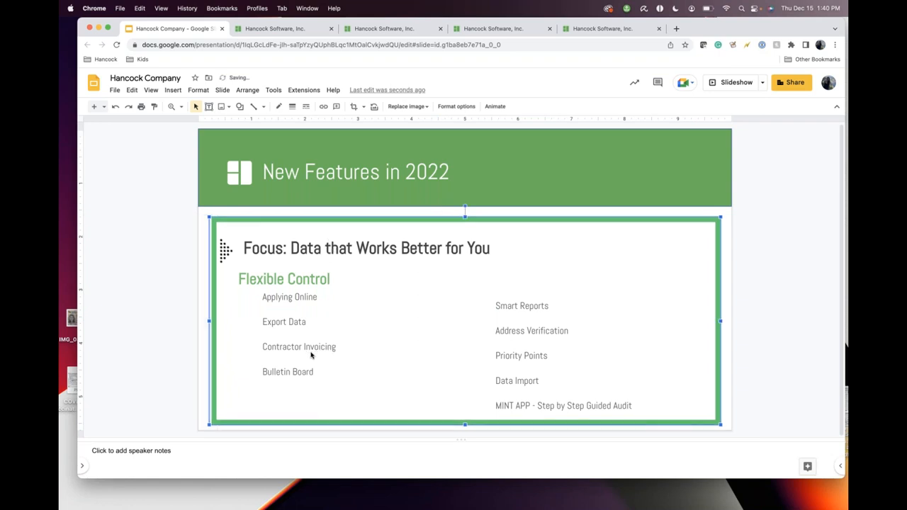
double_click(289, 297)
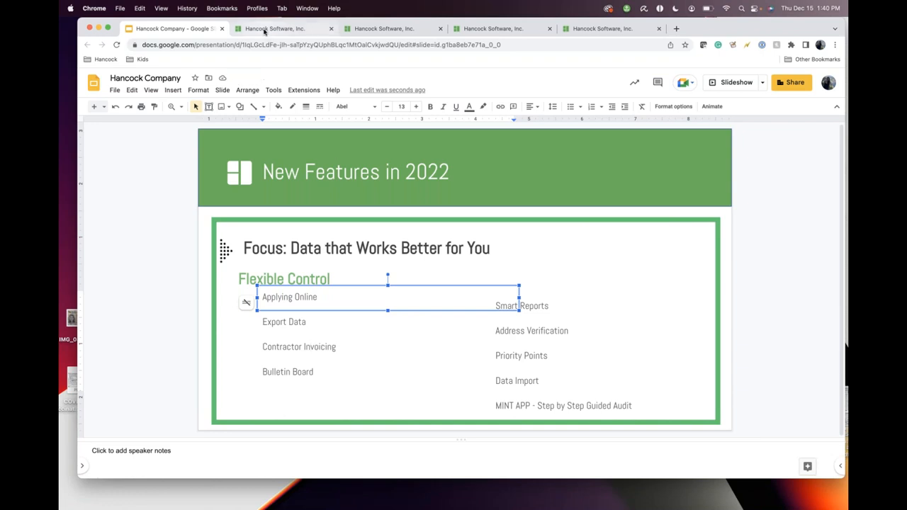
click(275, 28)
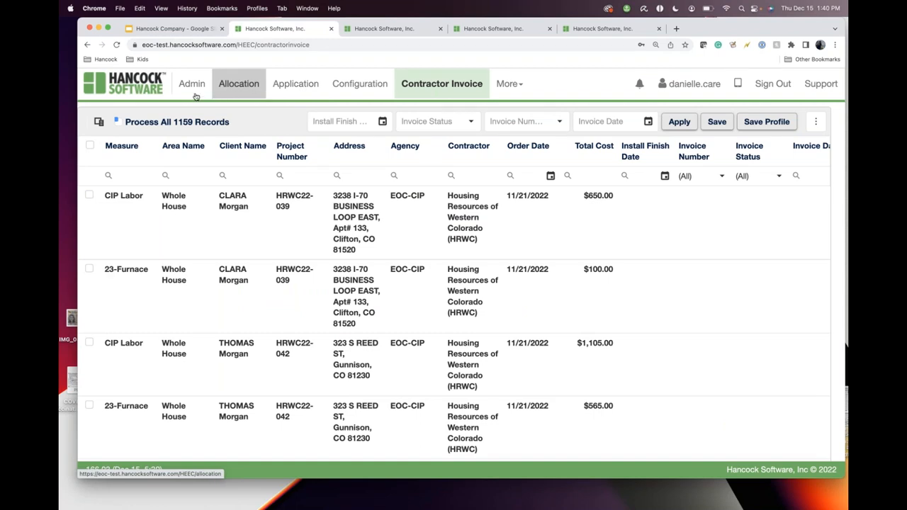
mouse_move(192, 84)
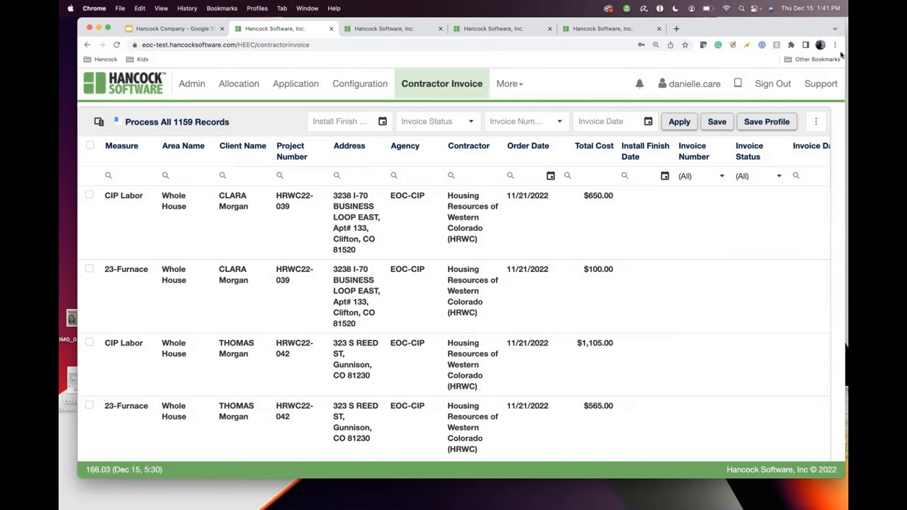
mouse_move(406, 206)
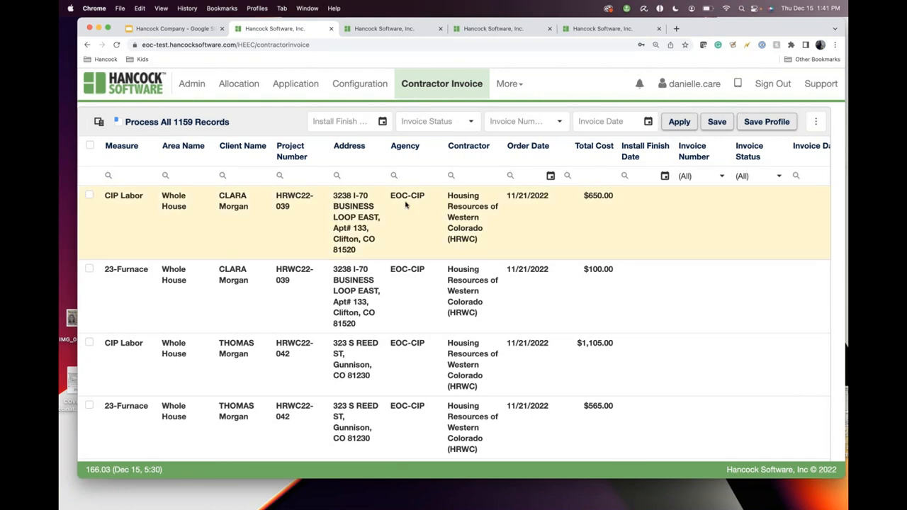
scroll(down, 3)
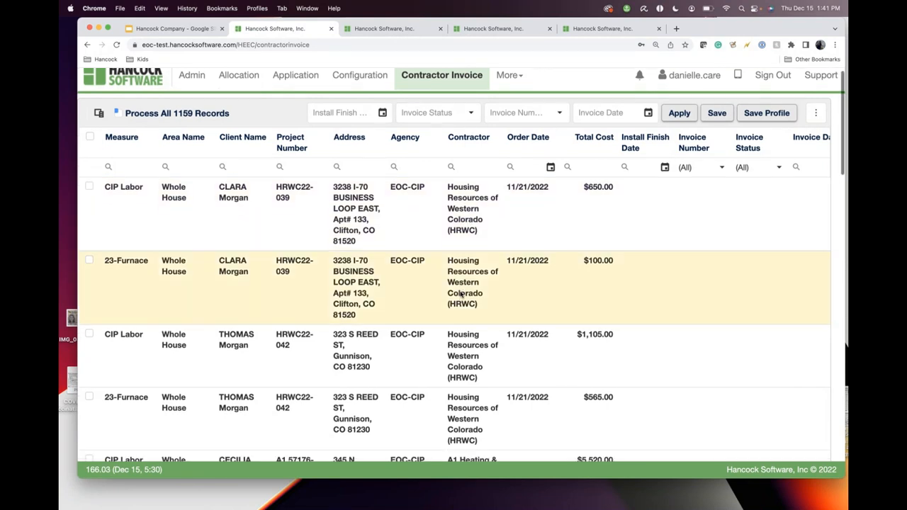
scroll(down, 3)
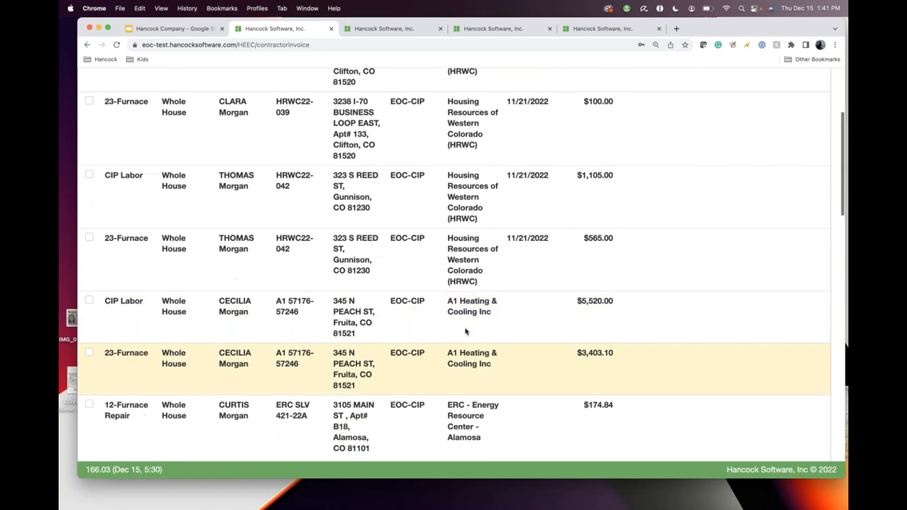
scroll(down, 3)
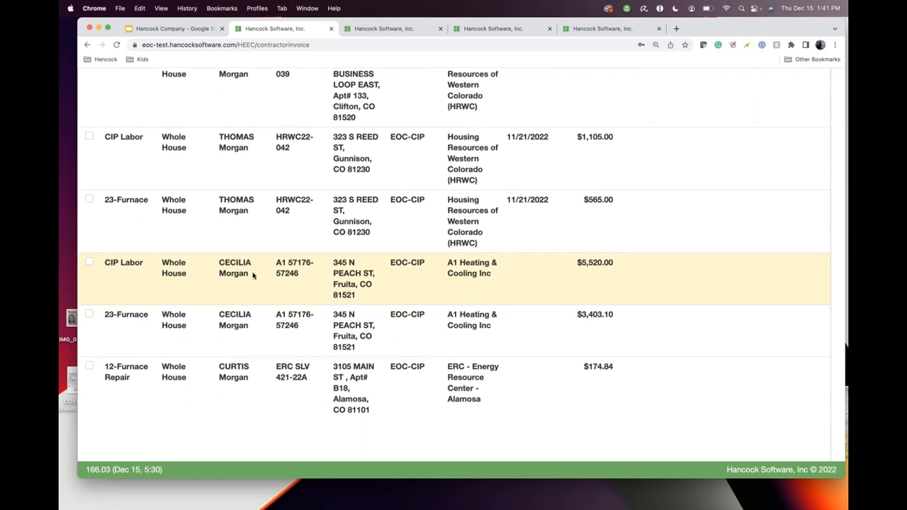
mouse_move(211, 281)
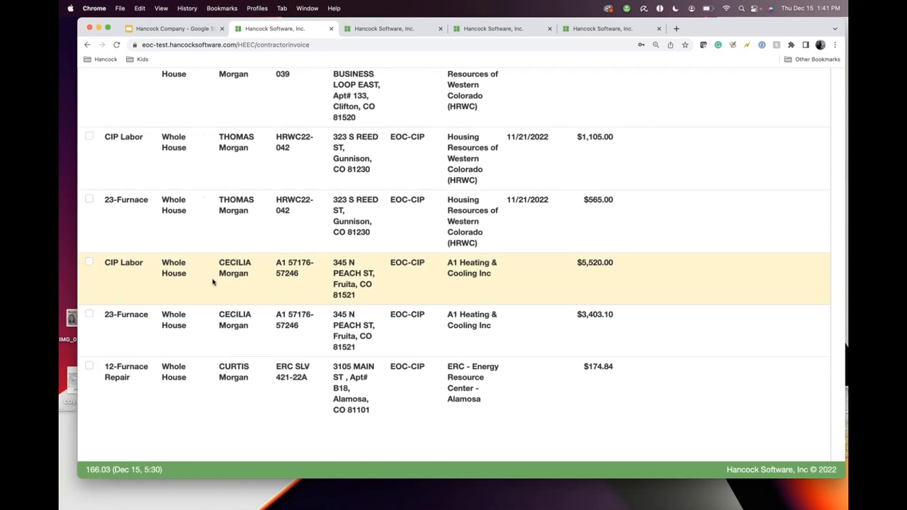
mouse_move(252, 319)
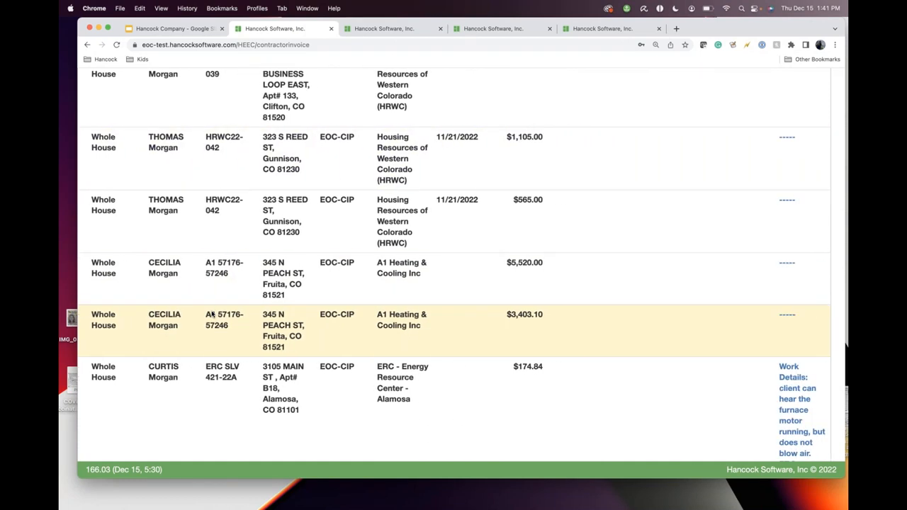
scroll(down, 3)
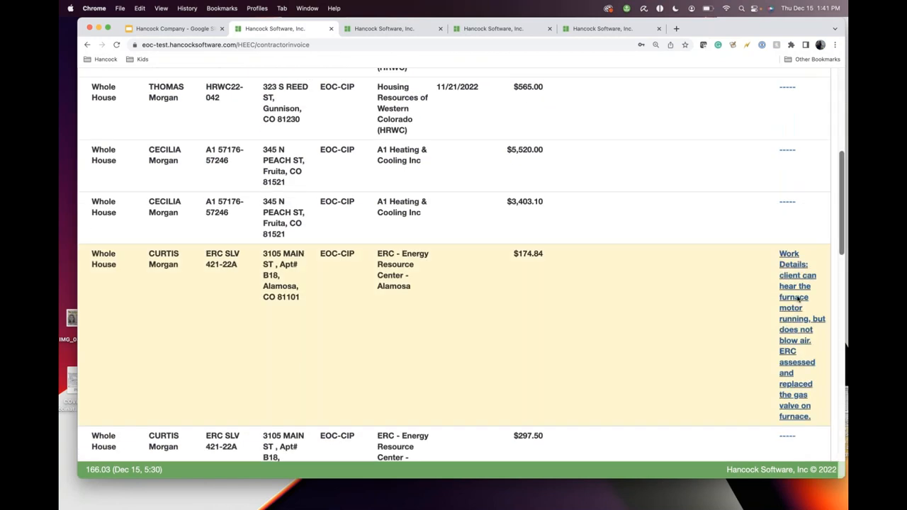
click(794, 334)
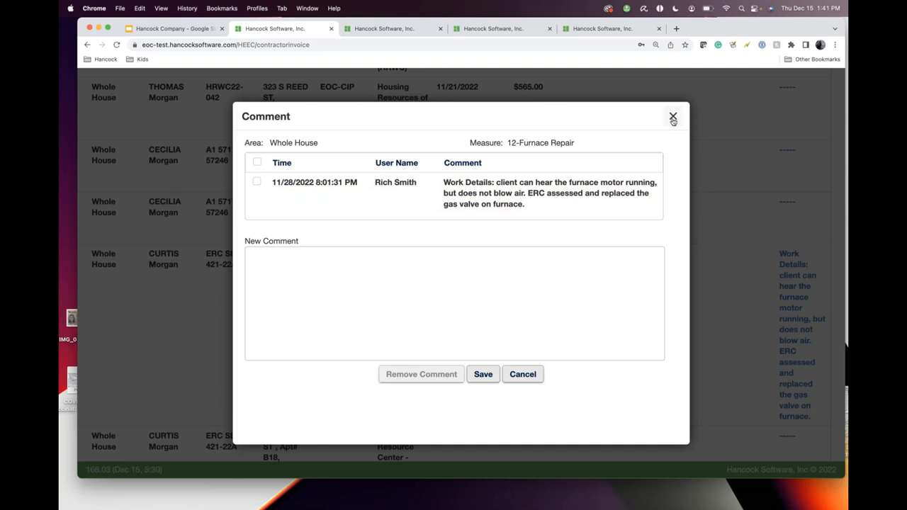
click(673, 116)
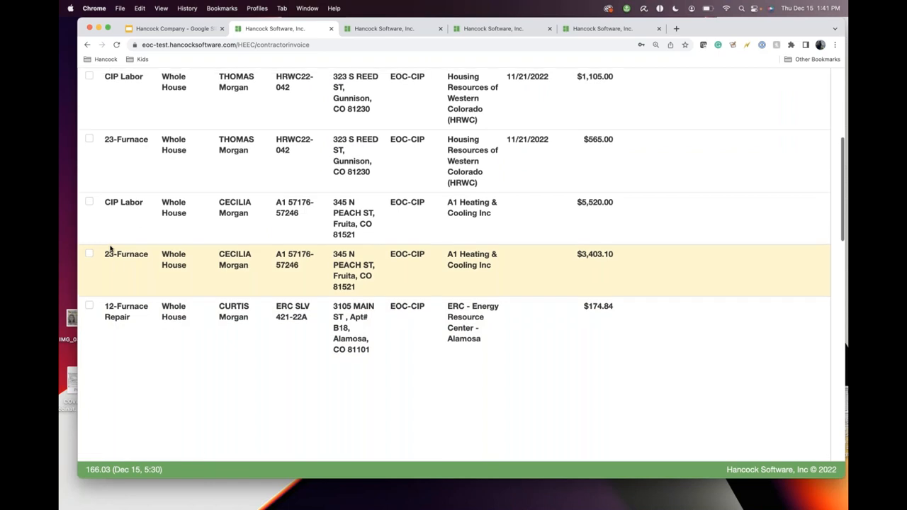
scroll(up, 3)
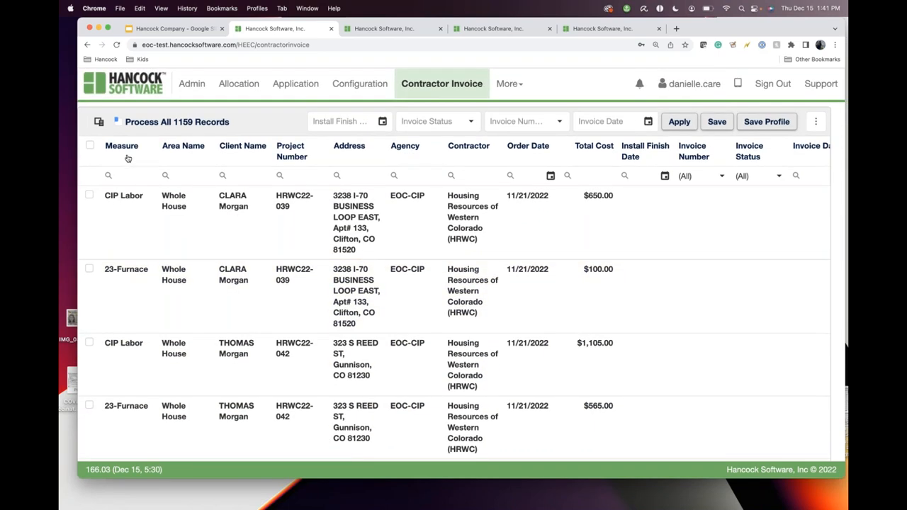
mouse_move(132, 228)
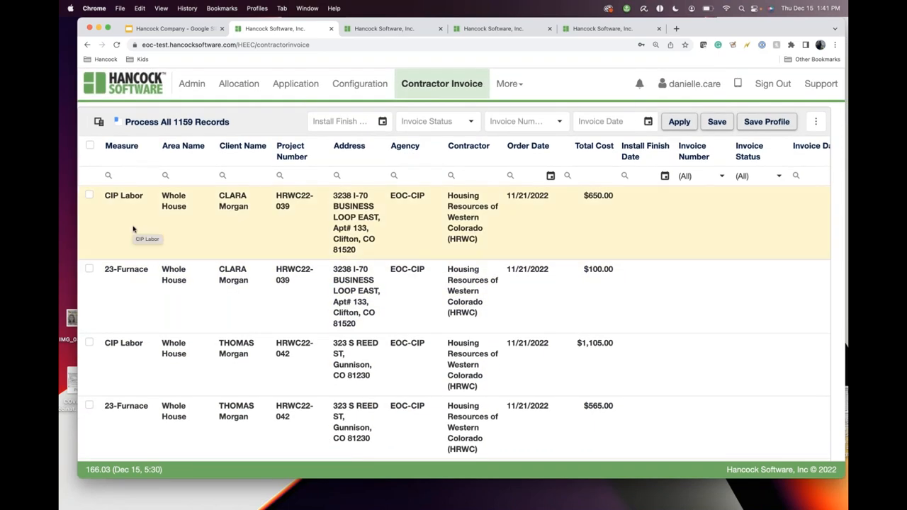
mouse_move(478, 248)
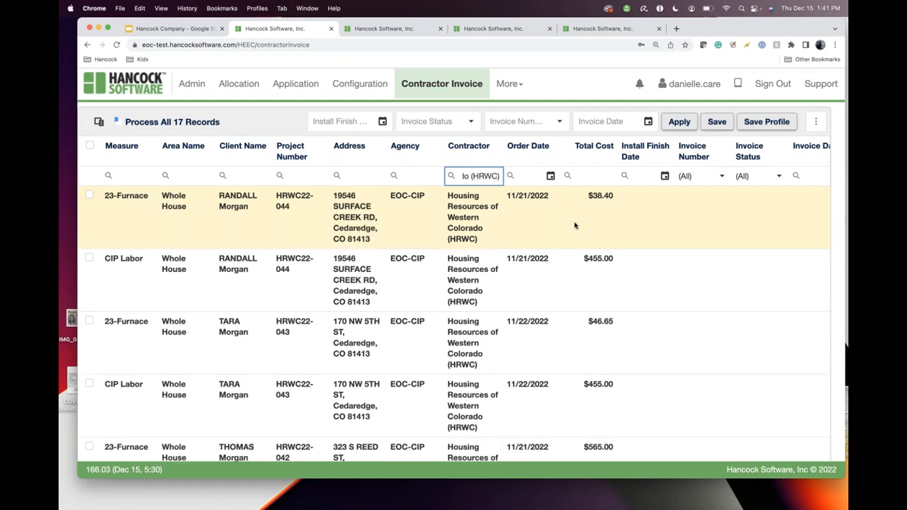
mouse_move(375, 225)
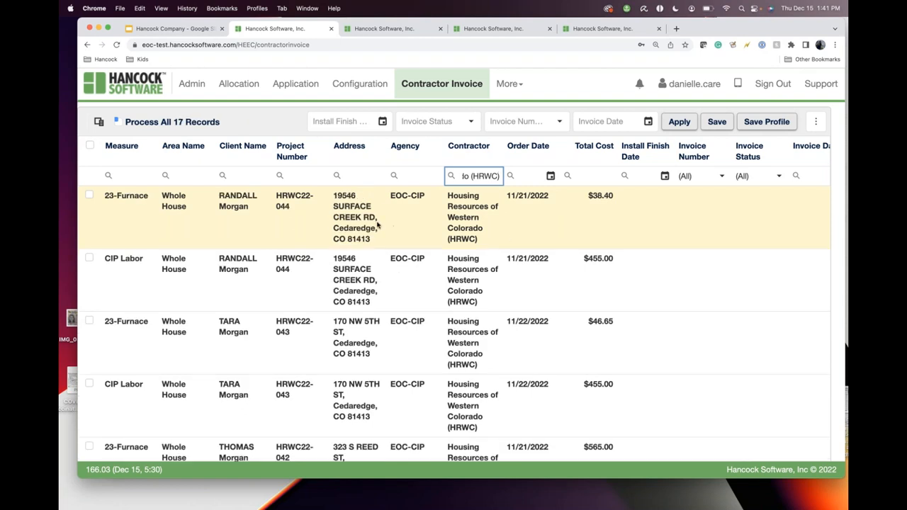
mouse_move(131, 216)
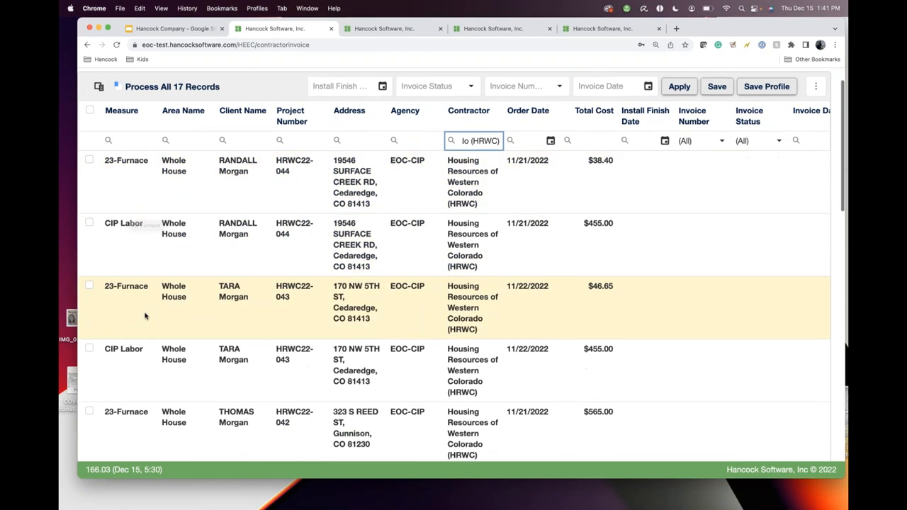
scroll(up, 3)
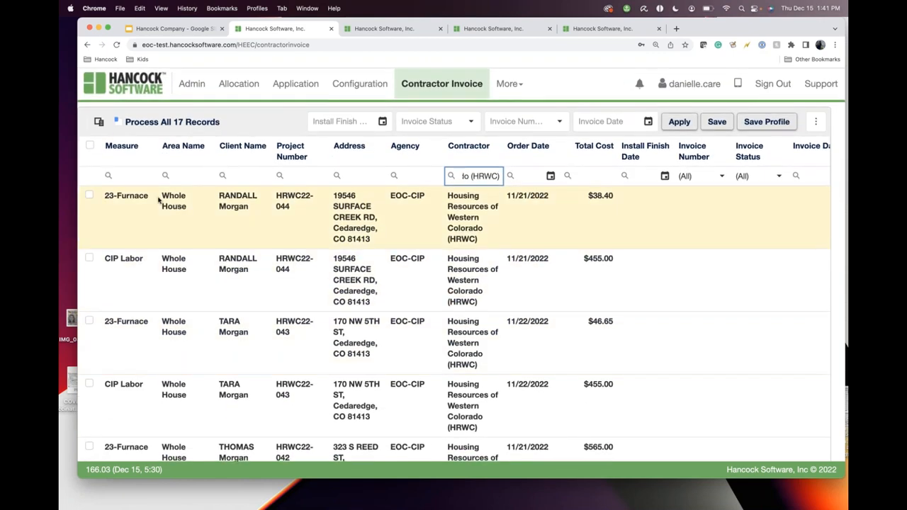
Open Contractor Management from the More menu and show 100 rows per page
click(509, 84)
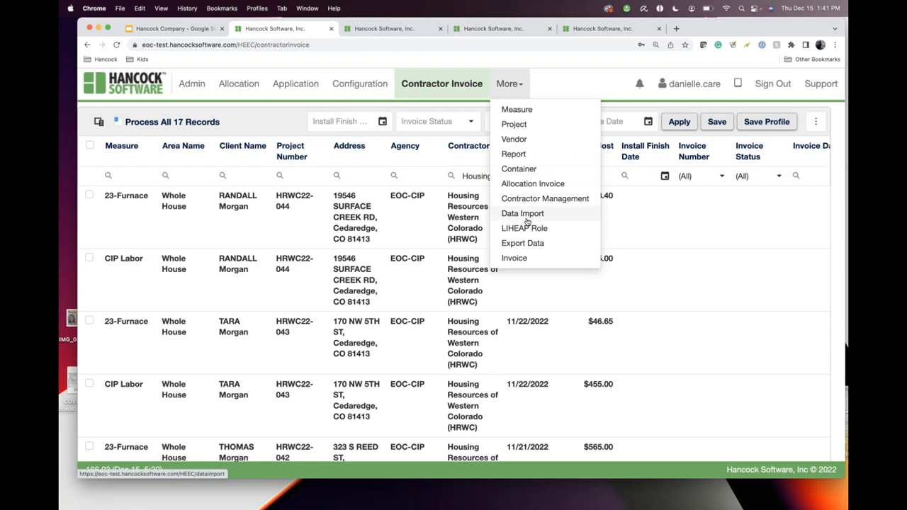
mouse_move(545, 198)
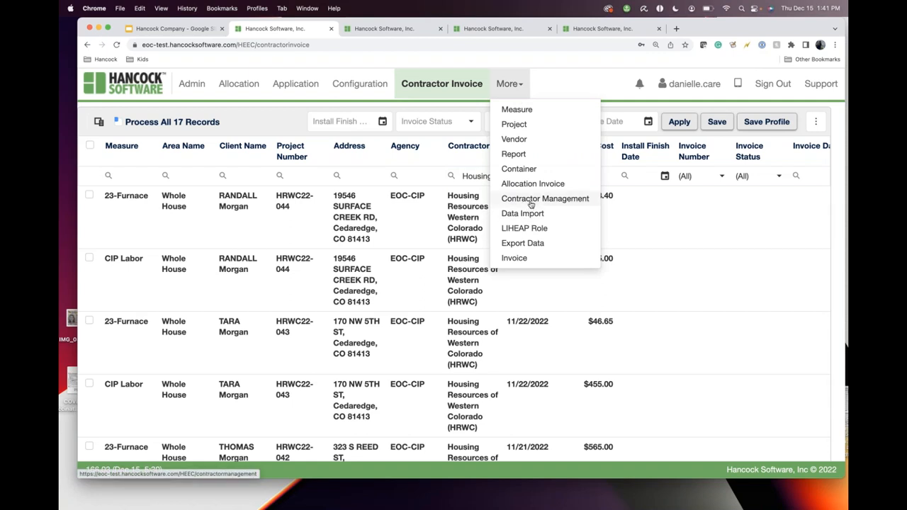
click(545, 199)
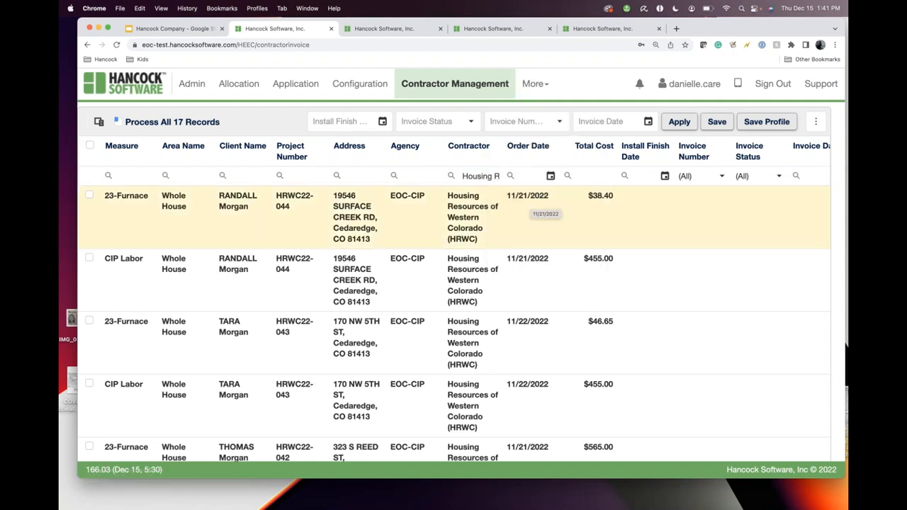
click(454, 84)
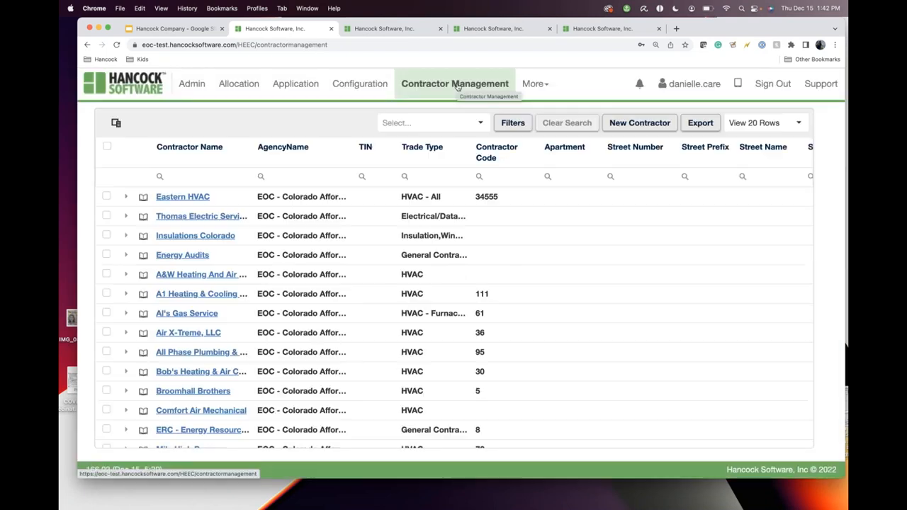
click(432, 123)
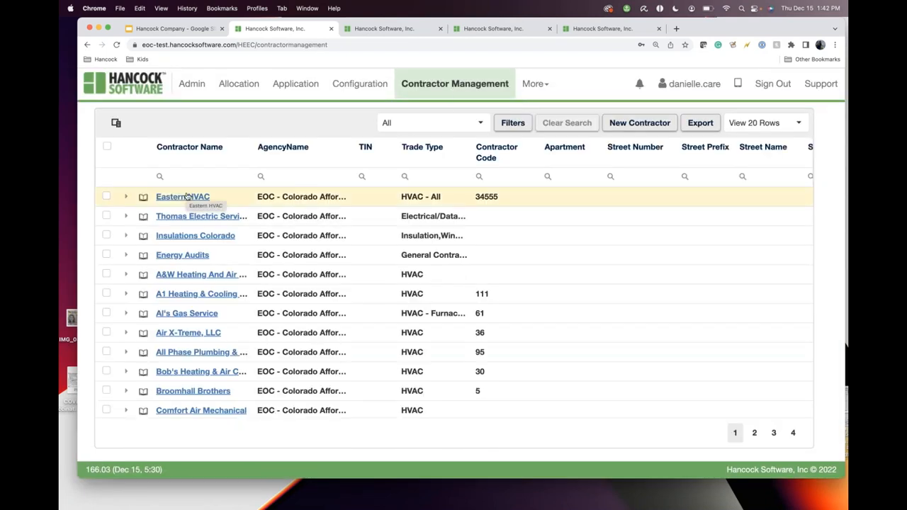
mouse_move(183, 221)
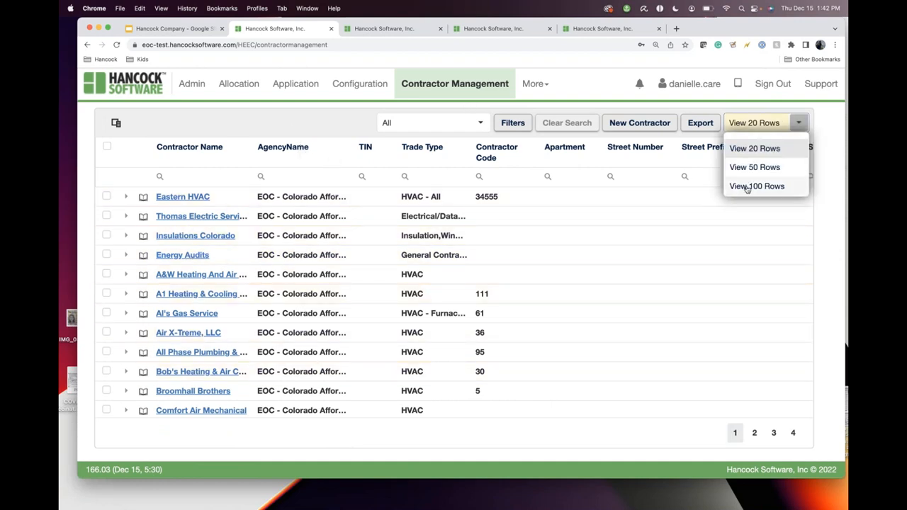
click(757, 185)
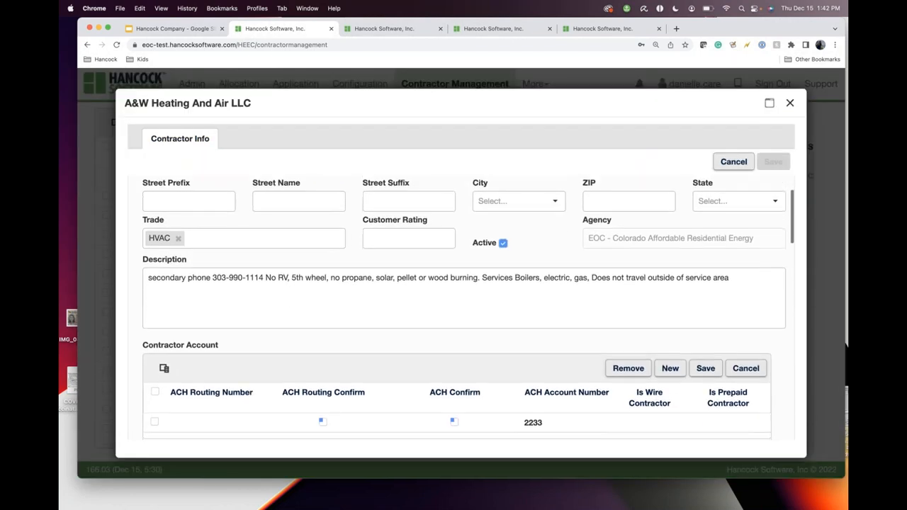
Scroll through the A&W Heating And Air LLC contractor record, then close it
scroll(down, 3)
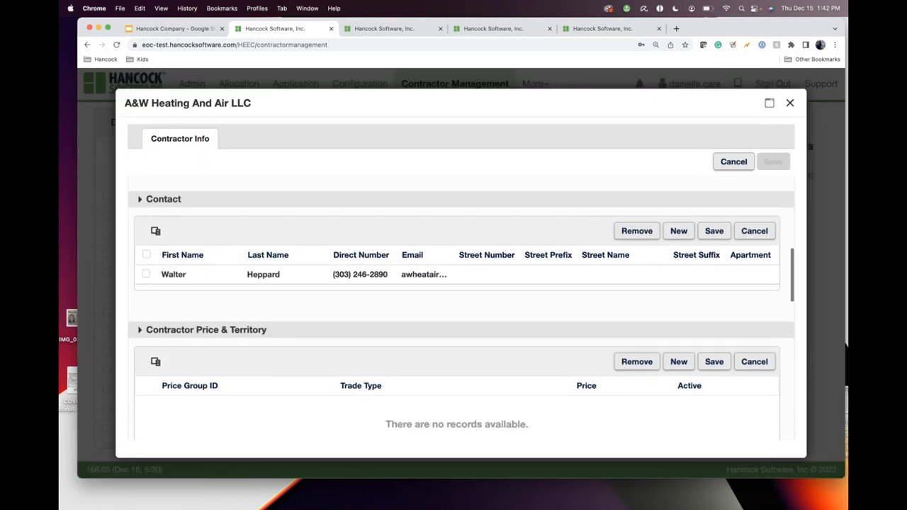
scroll(down, 3)
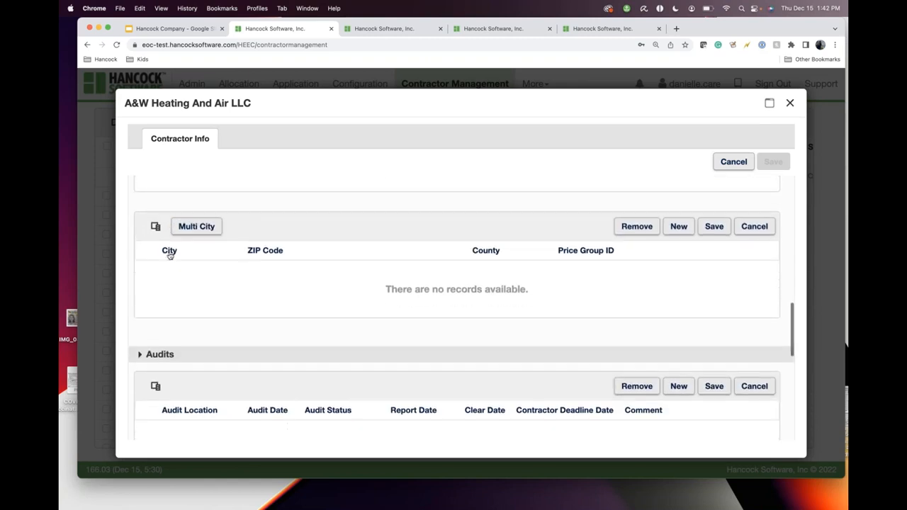
scroll(down, 3)
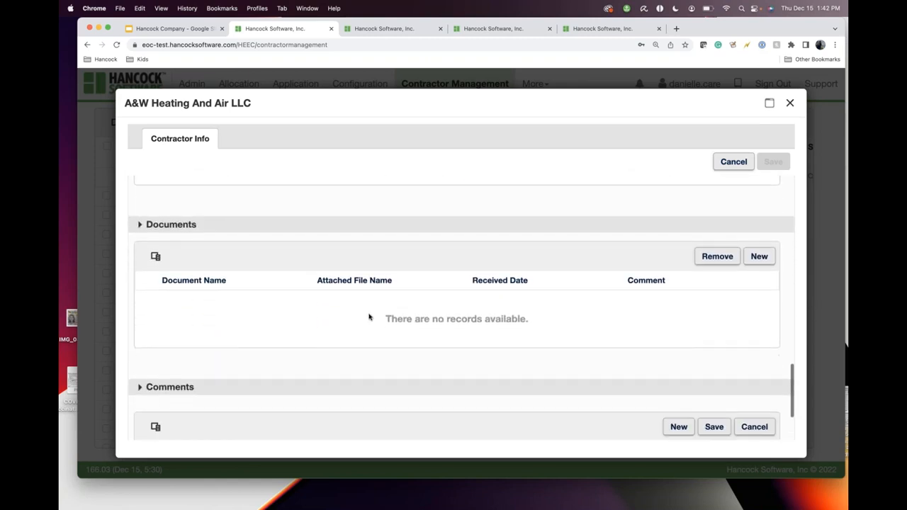
mouse_move(471, 320)
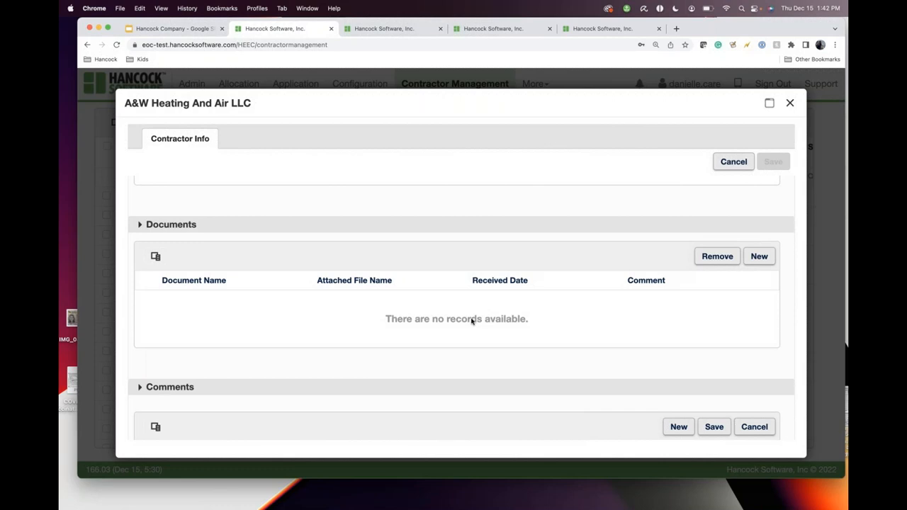
mouse_move(261, 129)
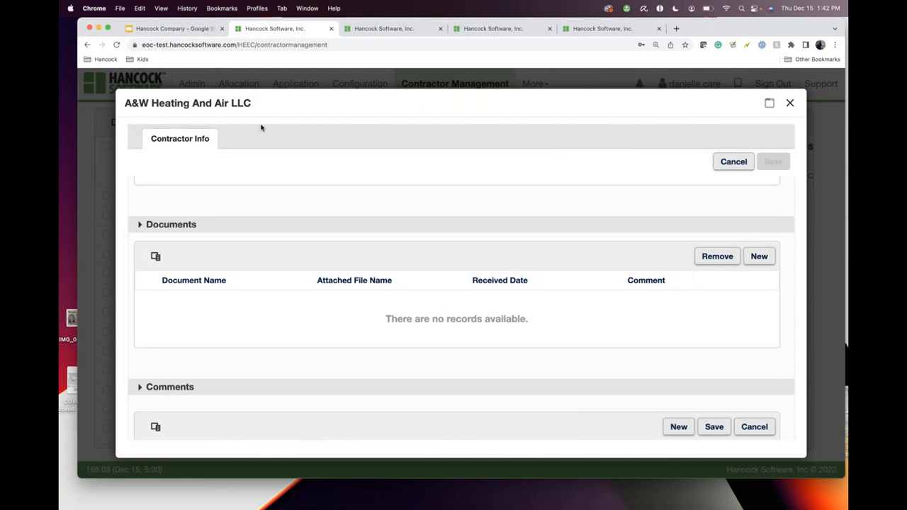
mouse_move(253, 104)
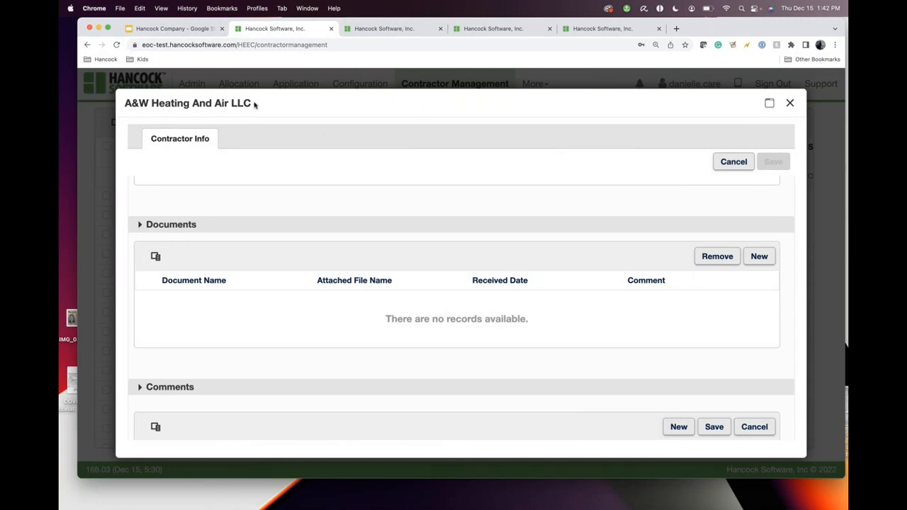
mouse_move(226, 110)
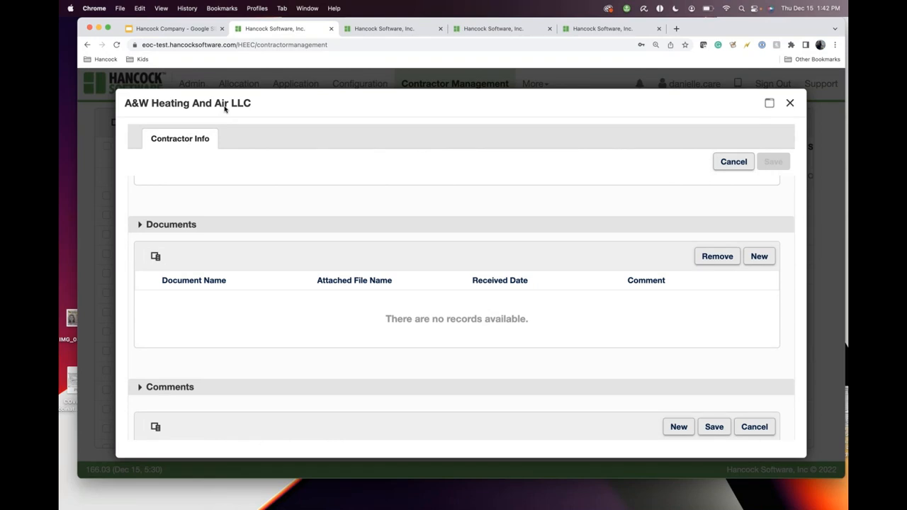
mouse_move(210, 112)
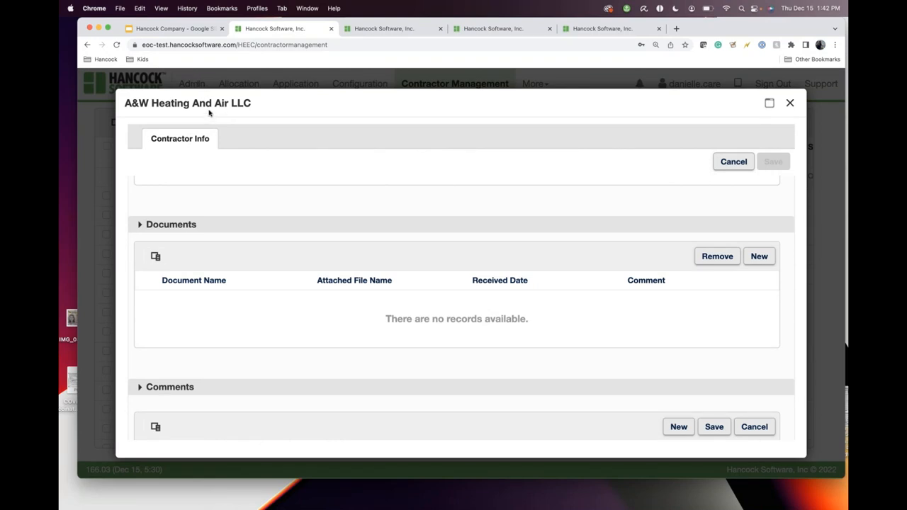
scroll(up, 3)
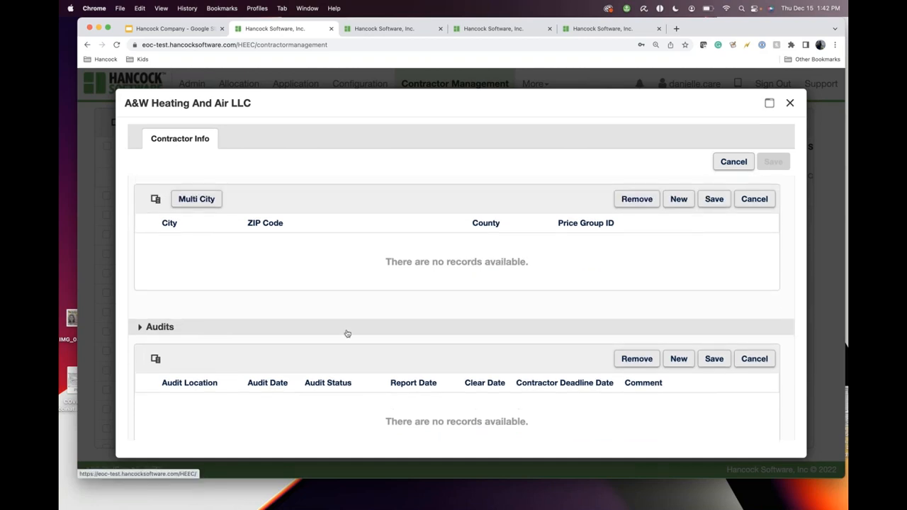
scroll(down, 3)
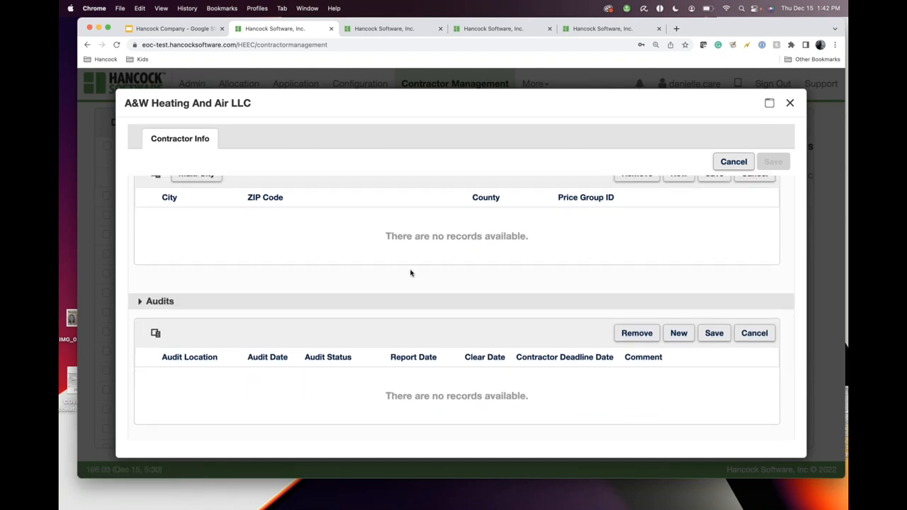
scroll(down, 3)
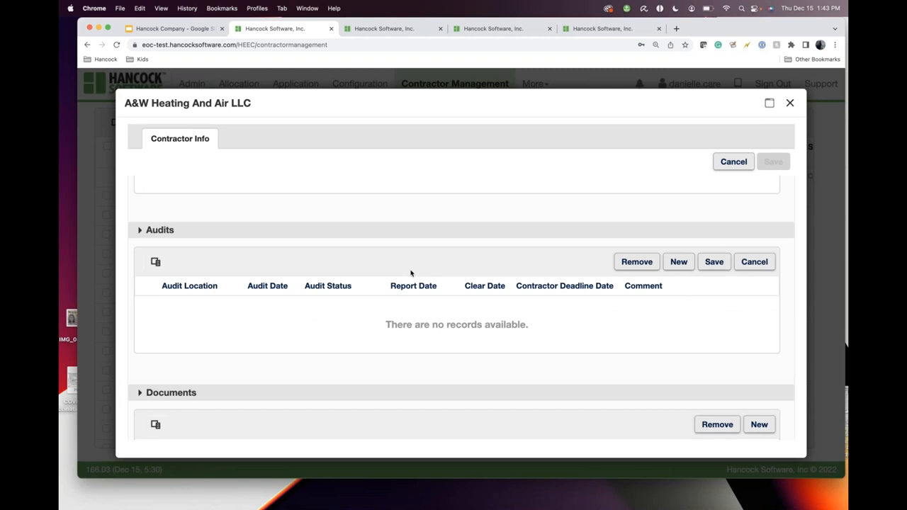
scroll(down, 3)
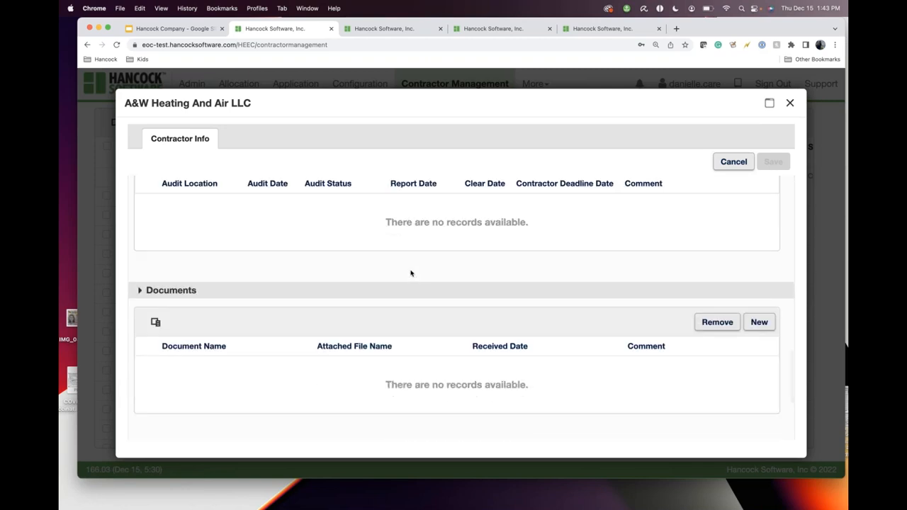
click(789, 103)
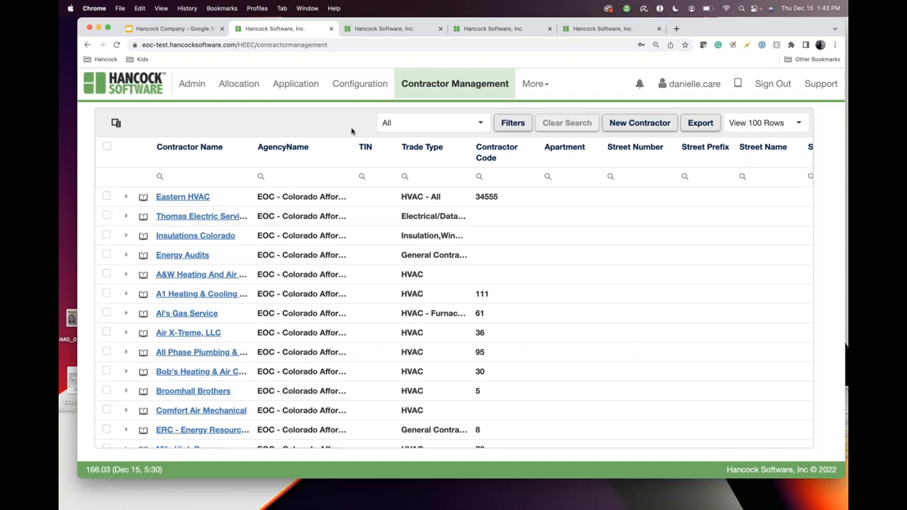
mouse_move(454, 88)
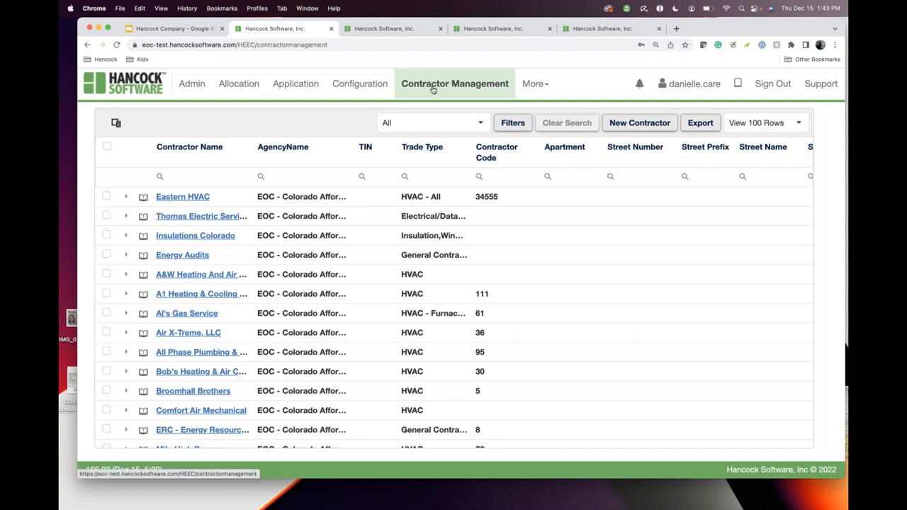
Open the More menu, then switch to the Automated Emails Hancock Software tab
click(534, 84)
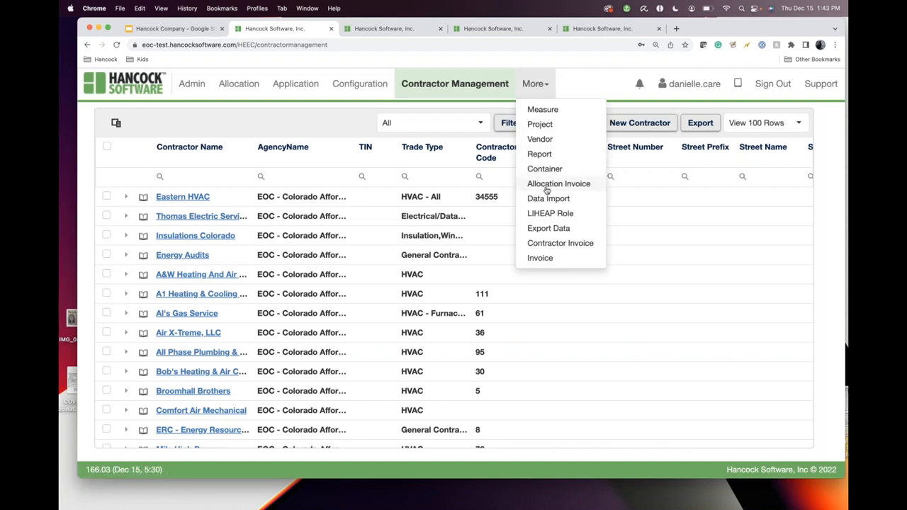
mouse_move(560, 243)
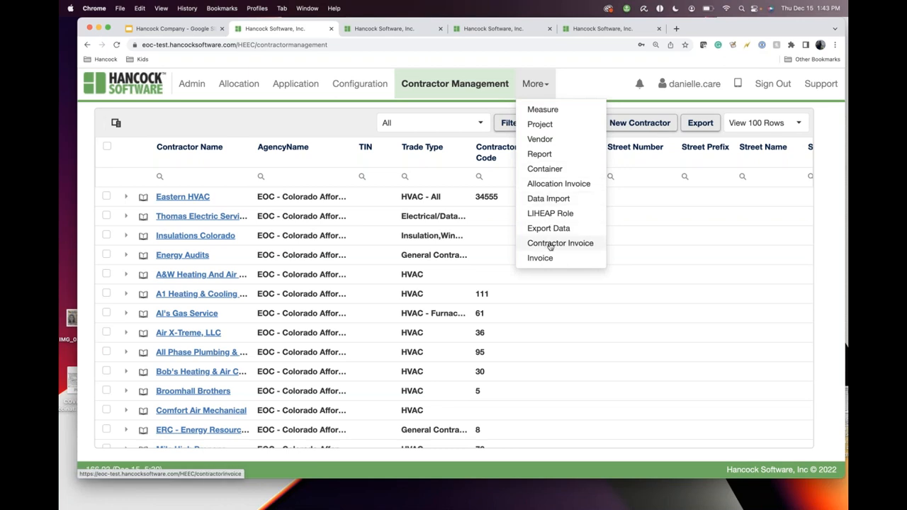
mouse_move(560, 243)
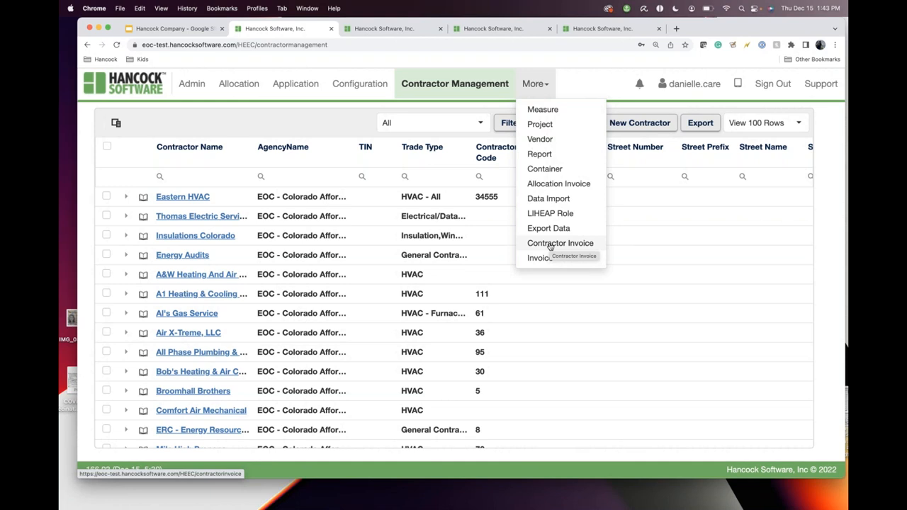
mouse_move(545, 253)
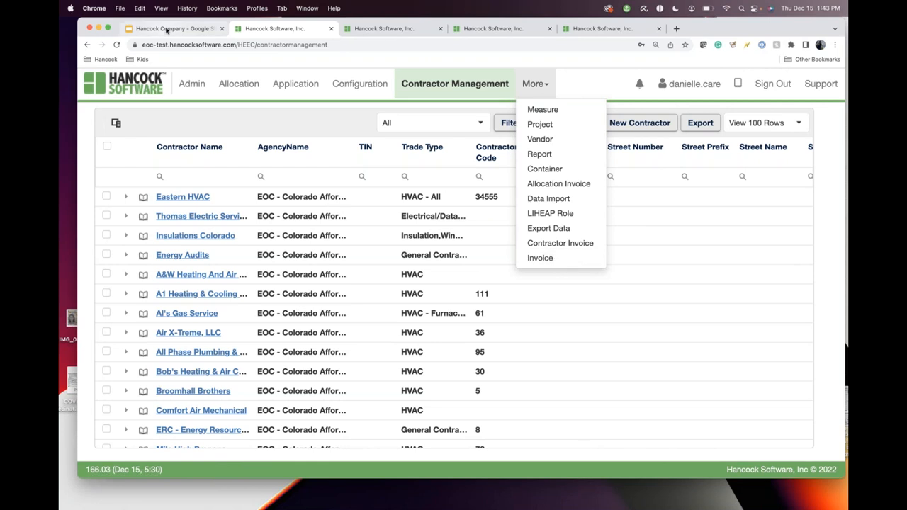
click(174, 28)
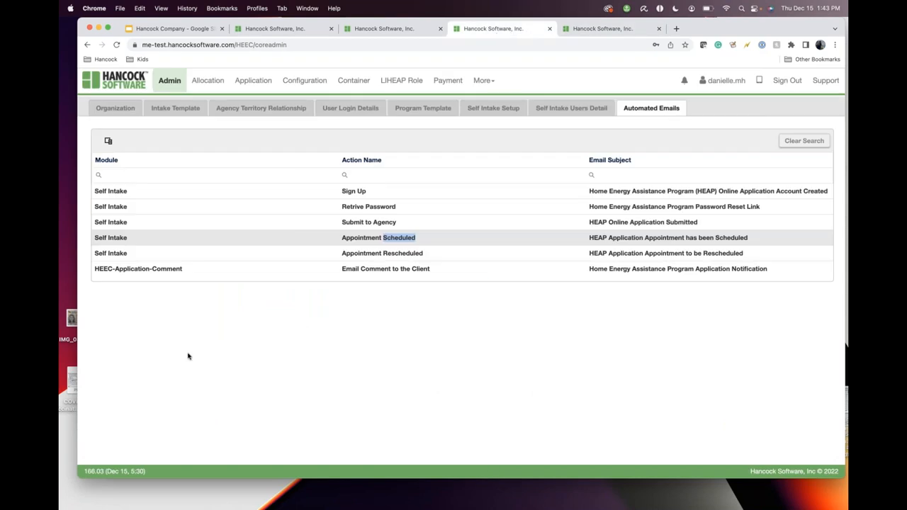
Switch to the Export Data tab and open the release 163.00 notes
click(384, 29)
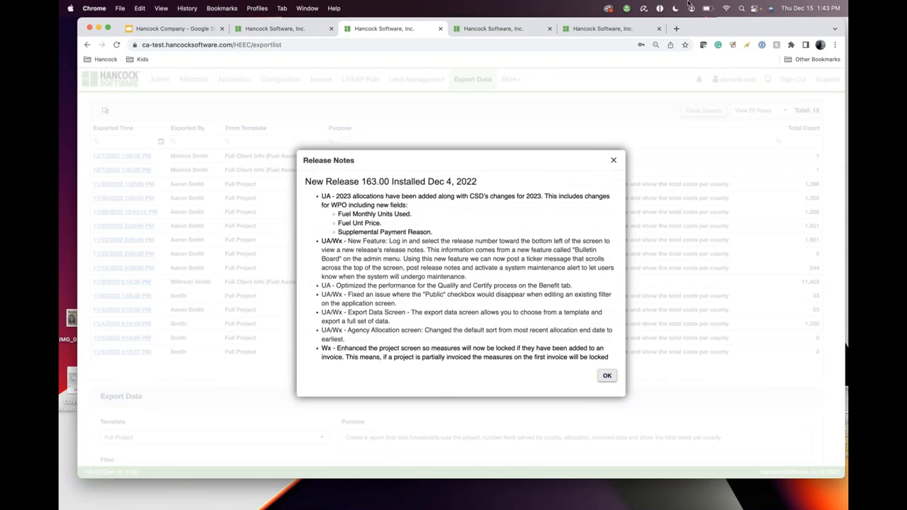
mouse_move(710, 196)
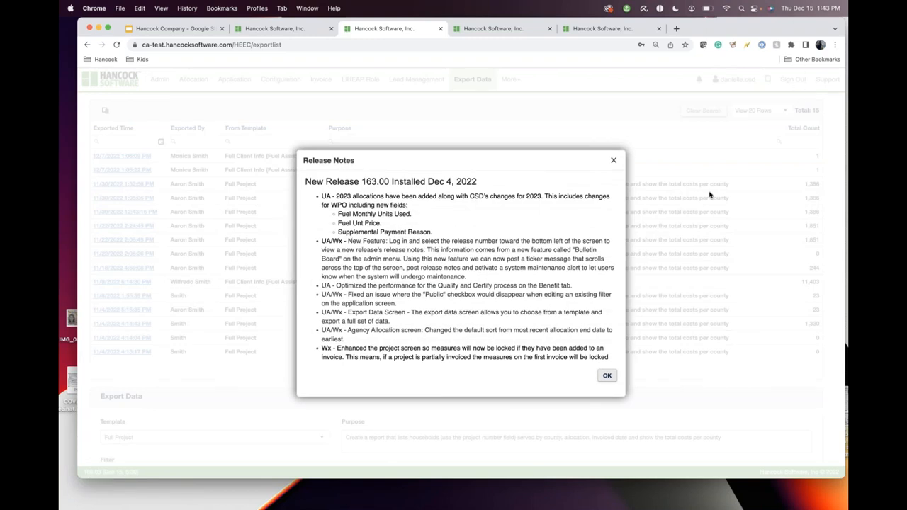
click(606, 375)
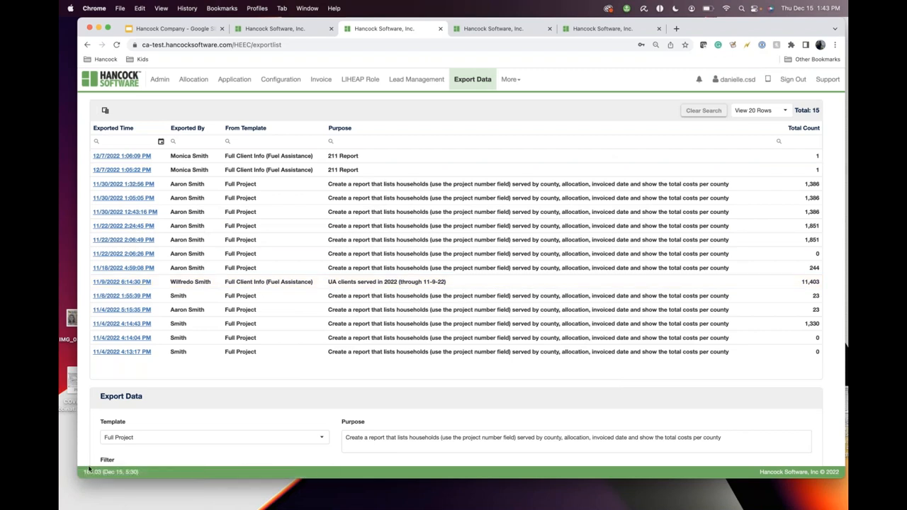
mouse_move(90, 472)
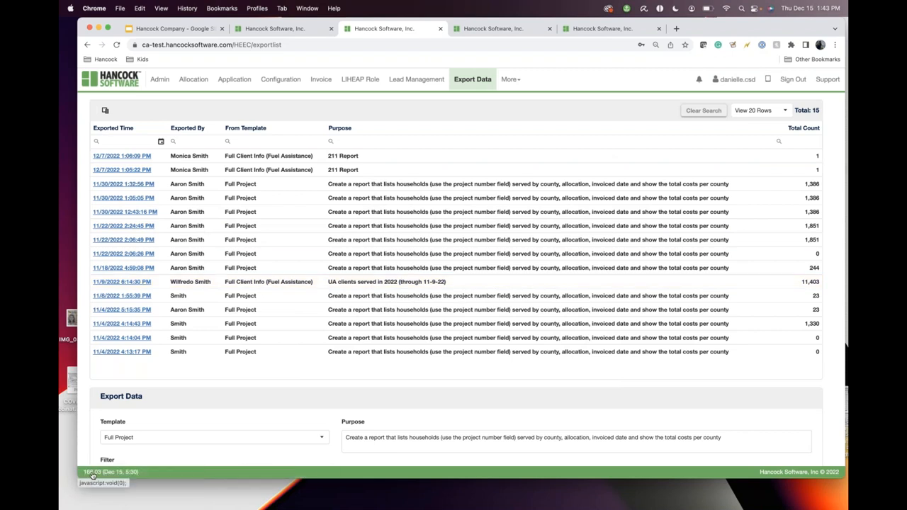
click(109, 472)
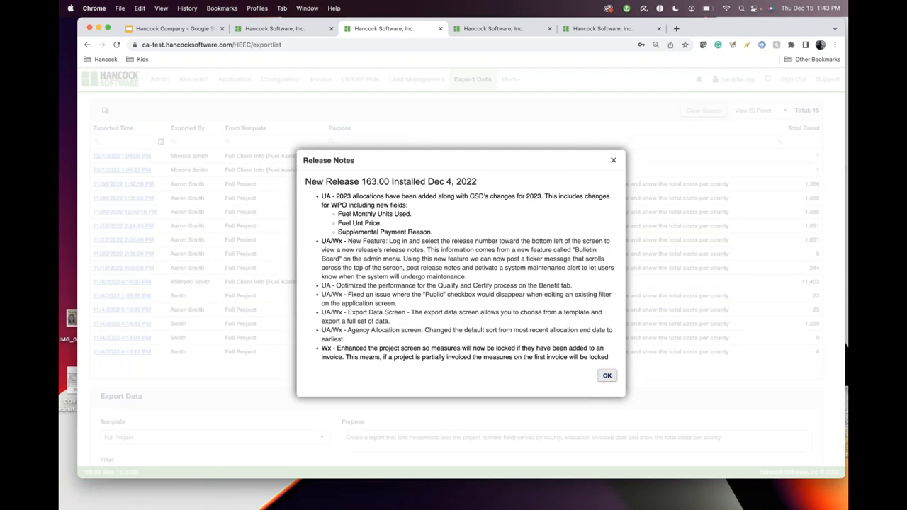
Scroll through the release notes, close them, and show the additional modules list
scroll(down, 3)
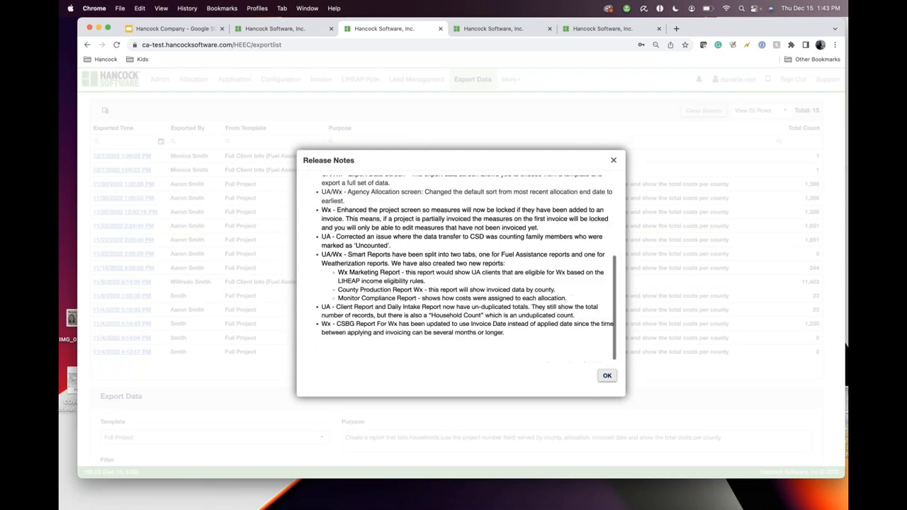
scroll(up, 3)
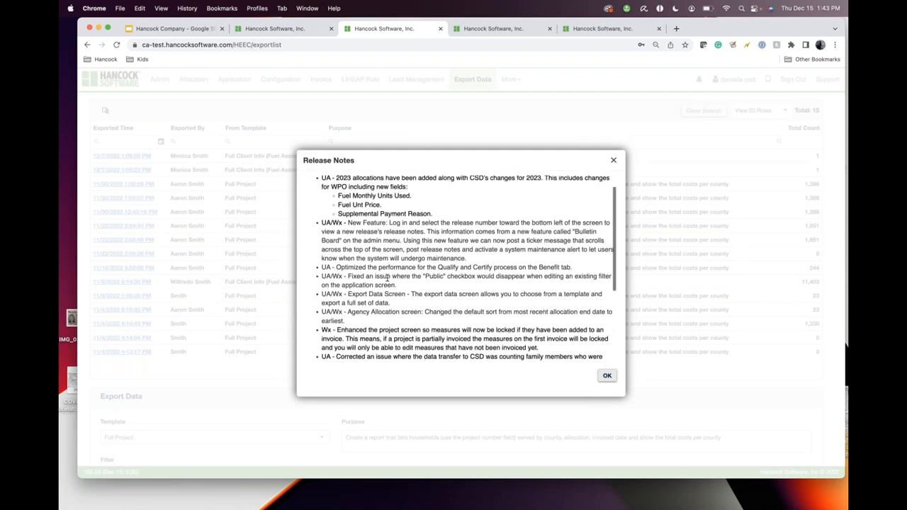
scroll(up, 3)
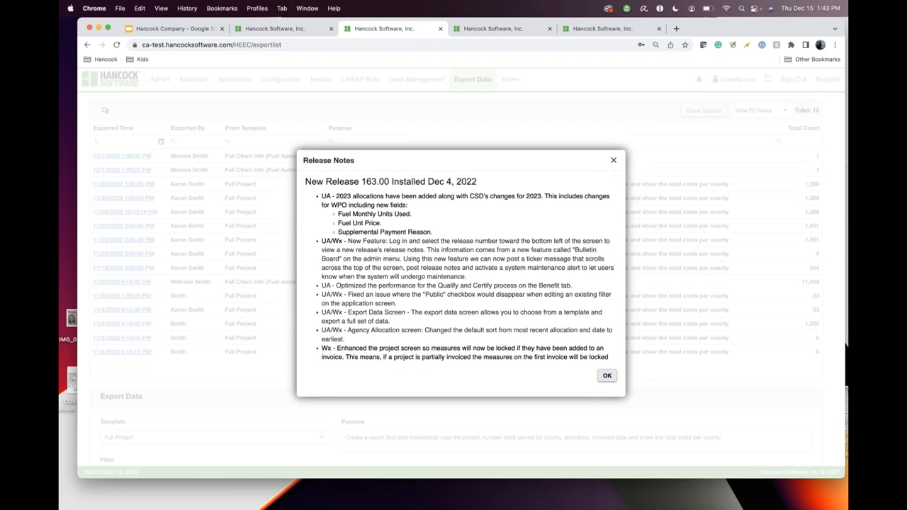
click(606, 376)
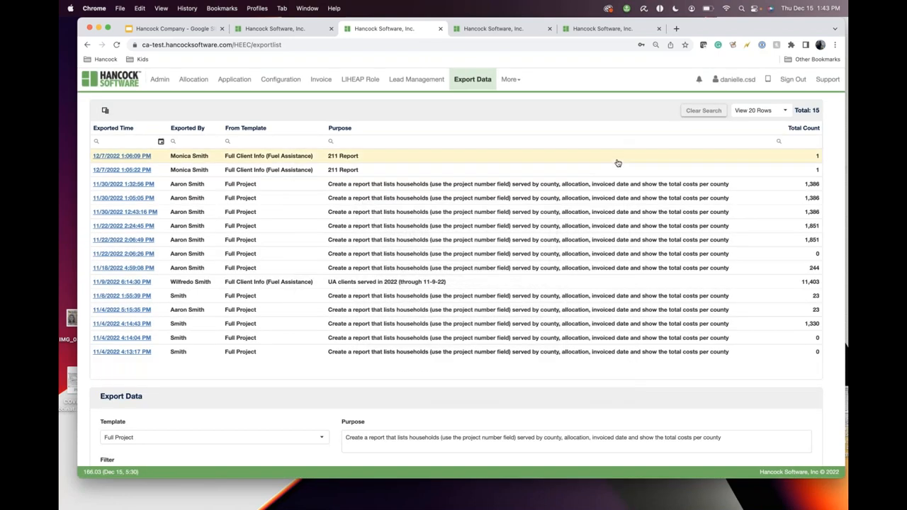
mouse_move(505, 63)
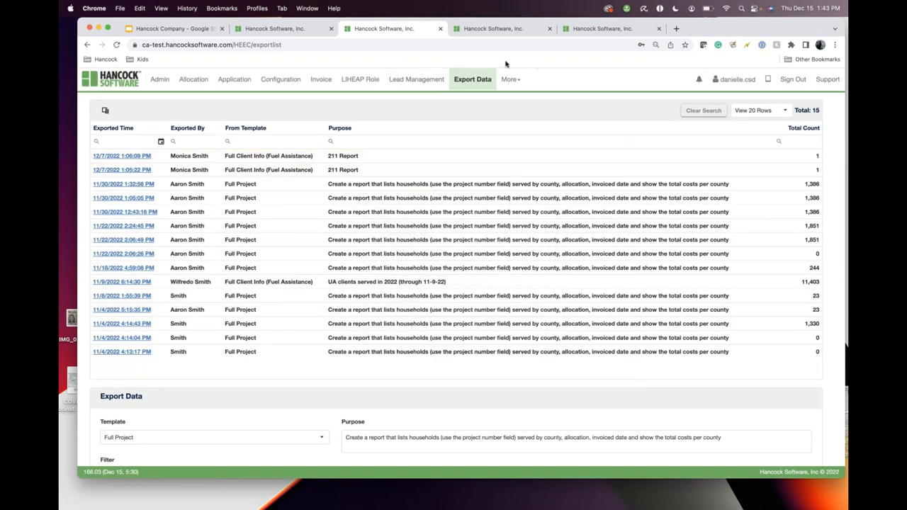
mouse_move(425, 64)
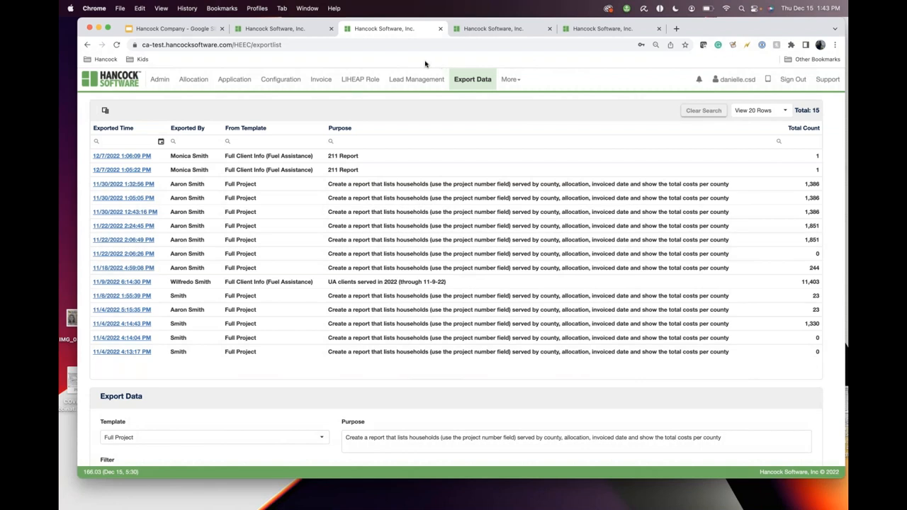
mouse_move(422, 61)
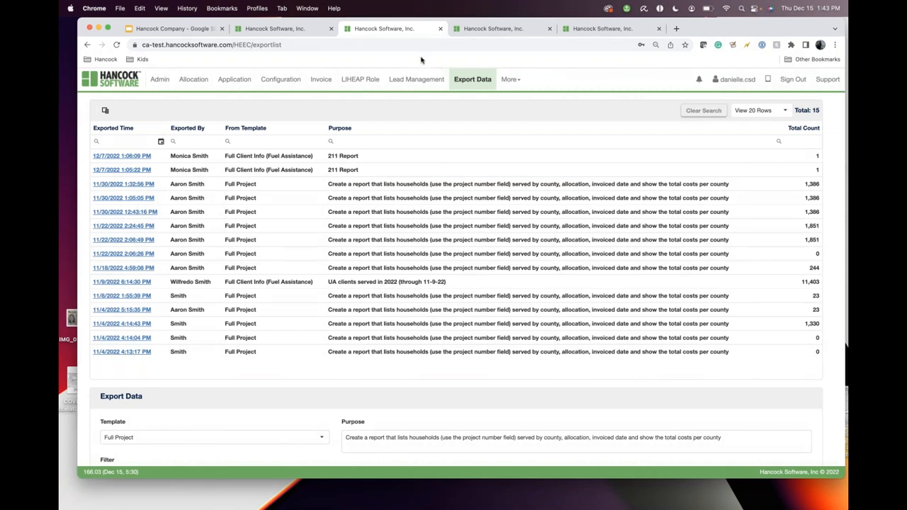
click(508, 78)
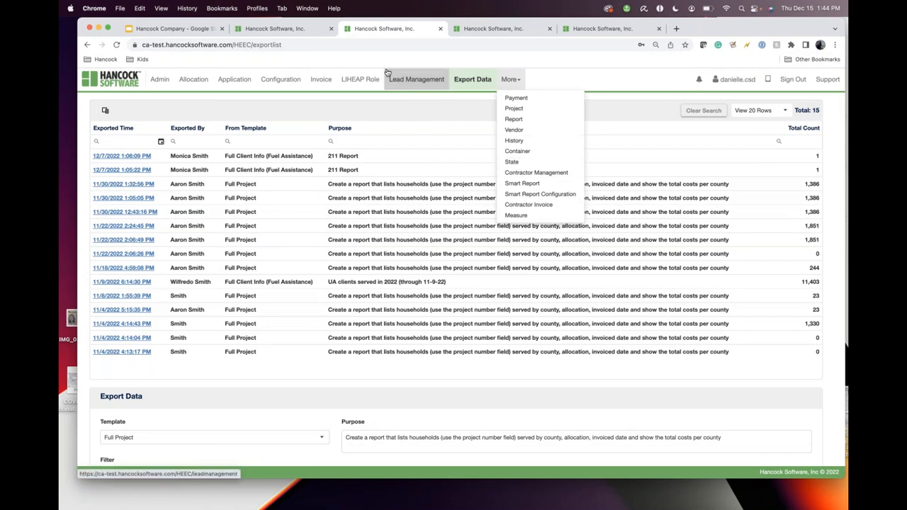
click(492, 28)
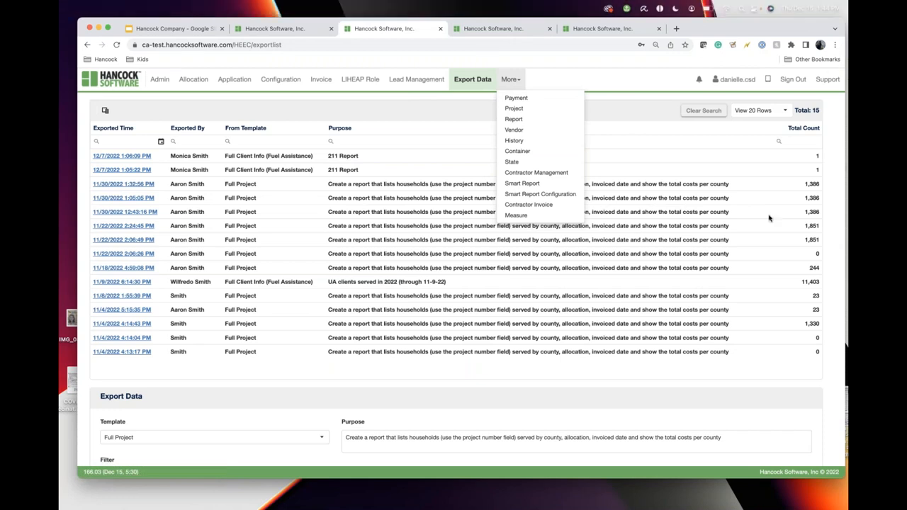
mouse_move(747, 206)
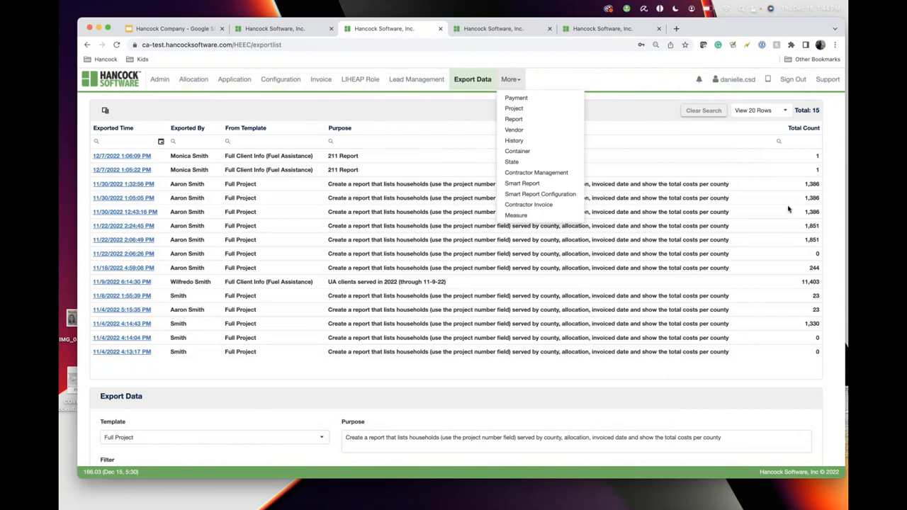
mouse_move(768, 220)
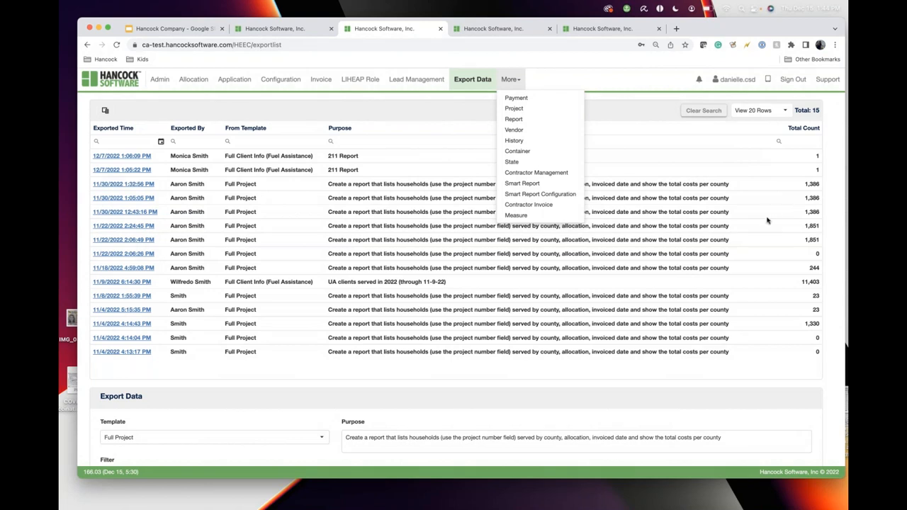
mouse_move(808, 273)
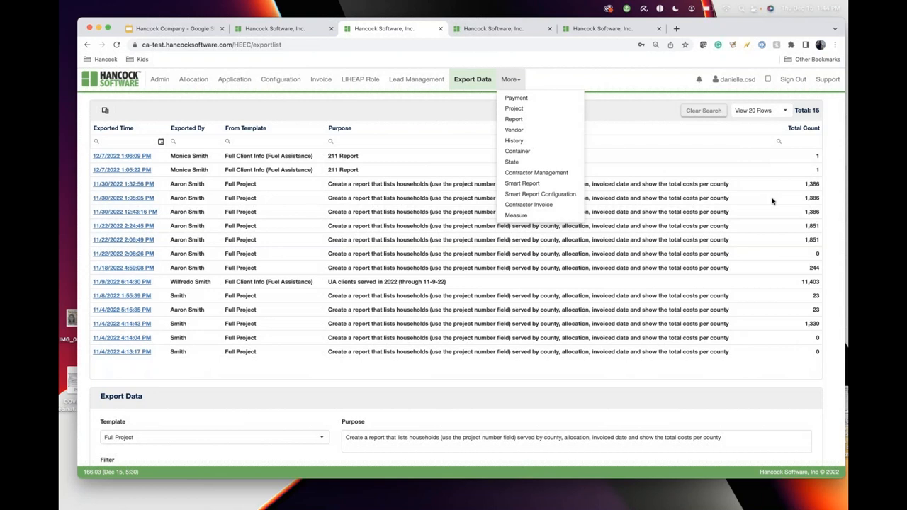
mouse_move(761, 260)
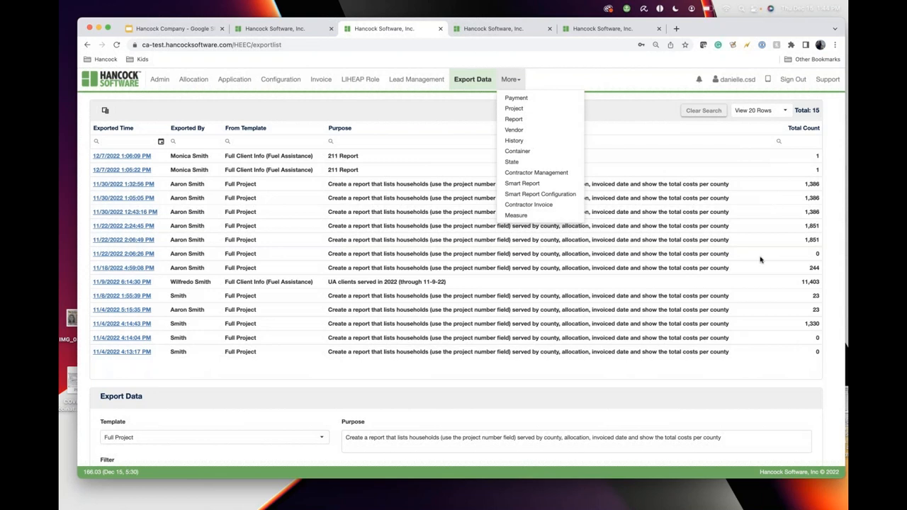
mouse_move(728, 92)
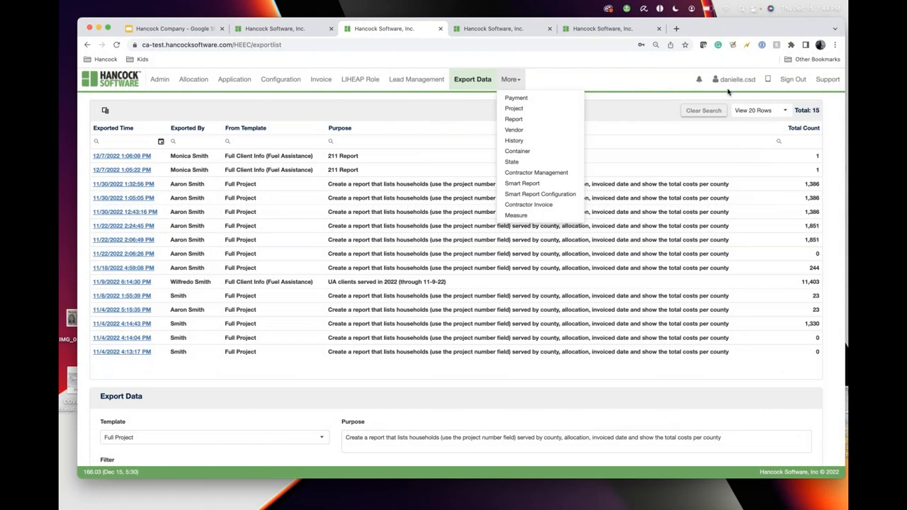
mouse_move(701, 39)
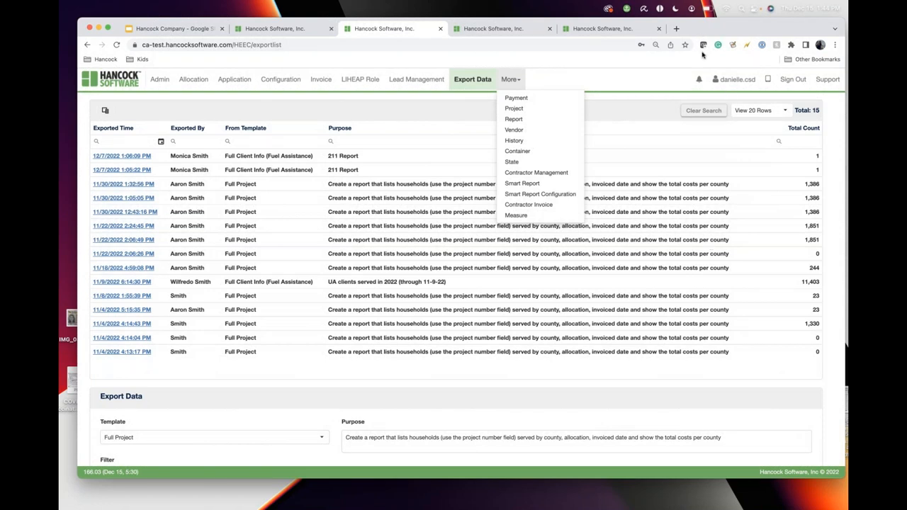
mouse_move(756, 110)
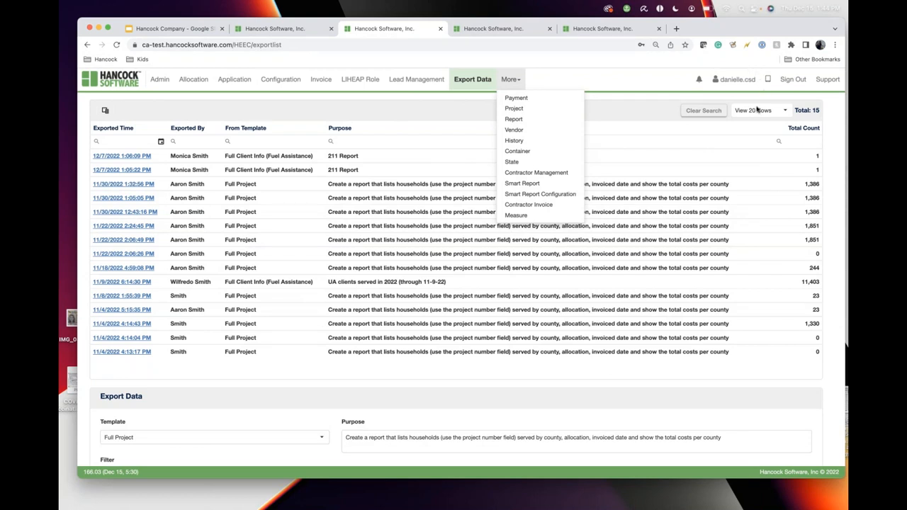
mouse_move(759, 106)
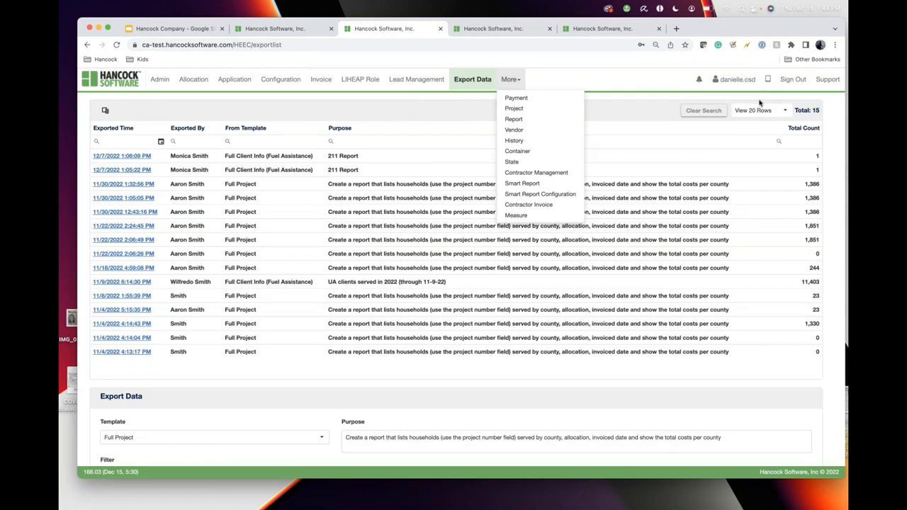
mouse_move(765, 129)
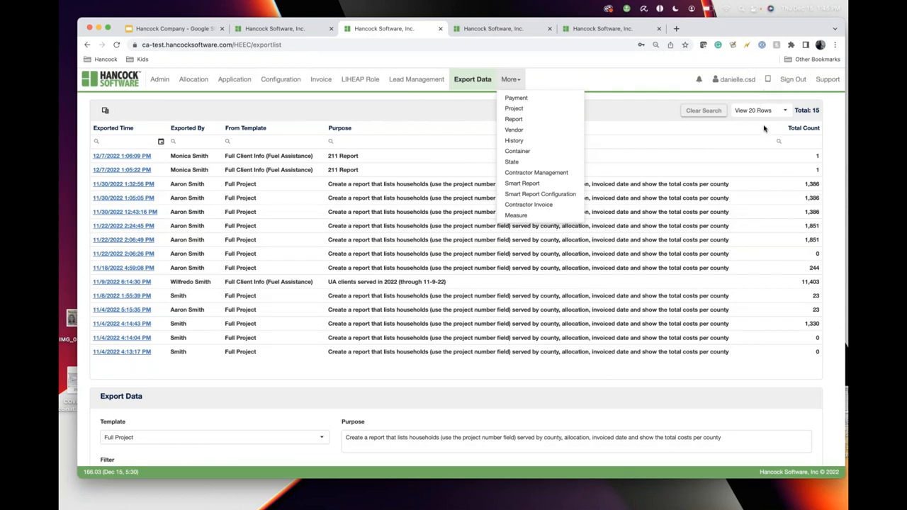
mouse_move(748, 118)
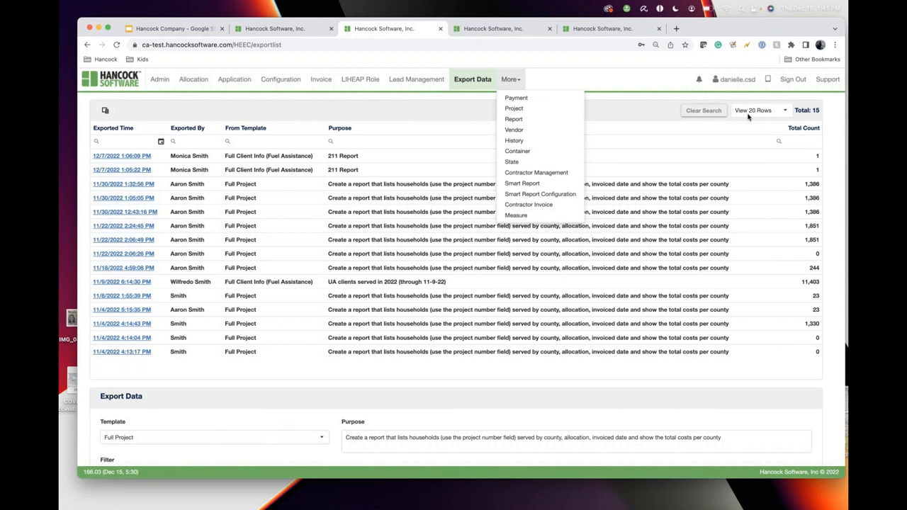
mouse_move(751, 135)
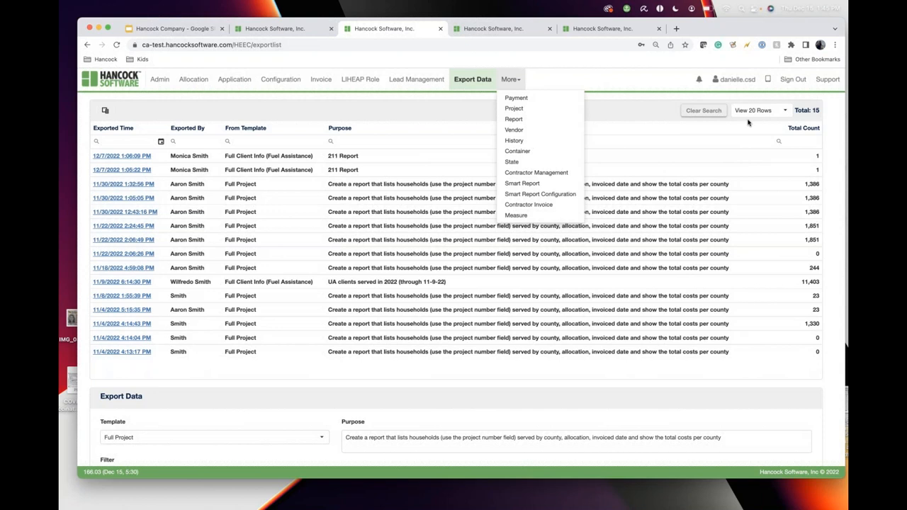
mouse_move(749, 131)
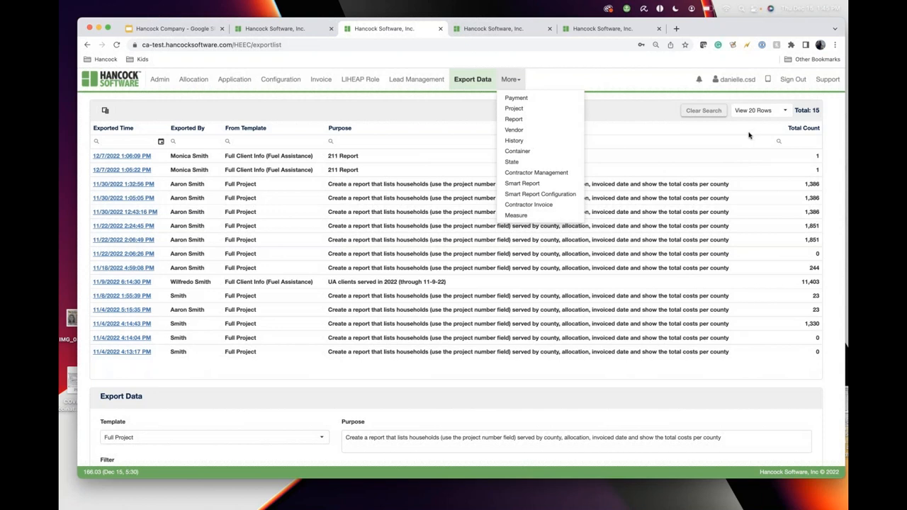
mouse_move(760, 109)
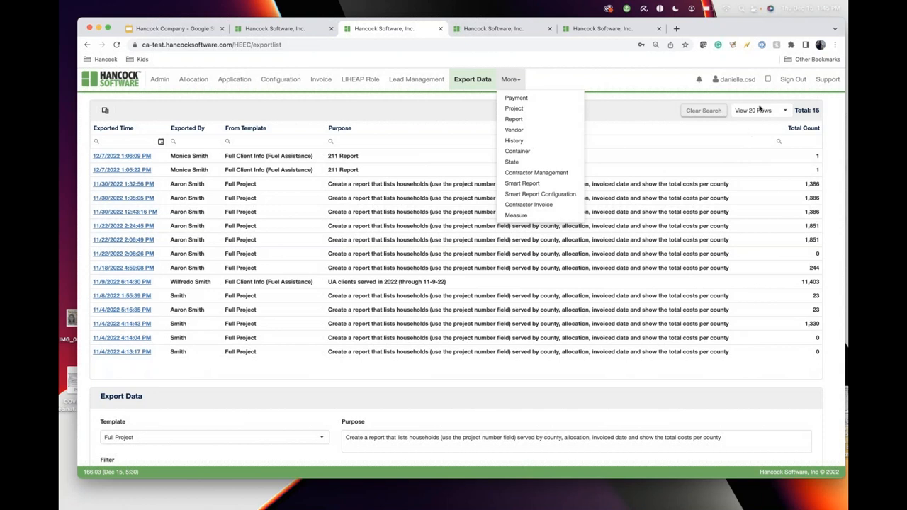
mouse_move(758, 103)
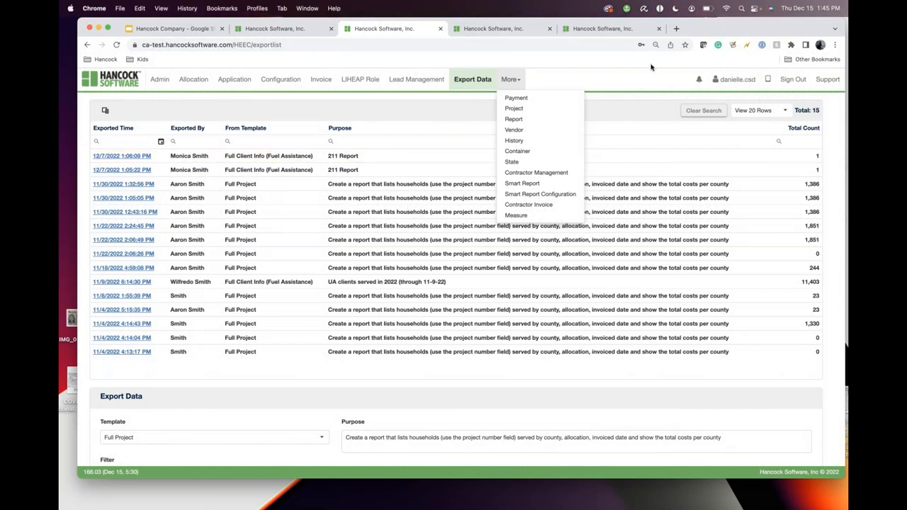
Switch to Google Slides showing the New Features in 2022 slide
click(174, 29)
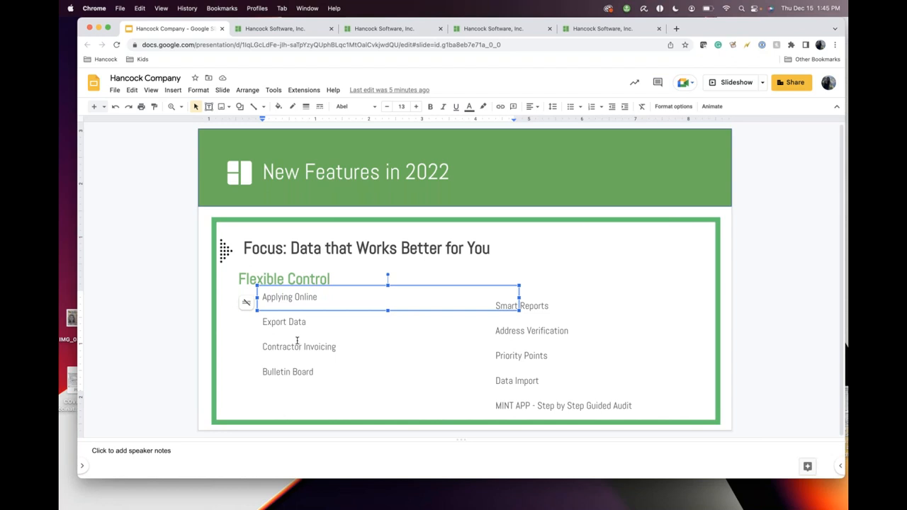
mouse_move(286, 373)
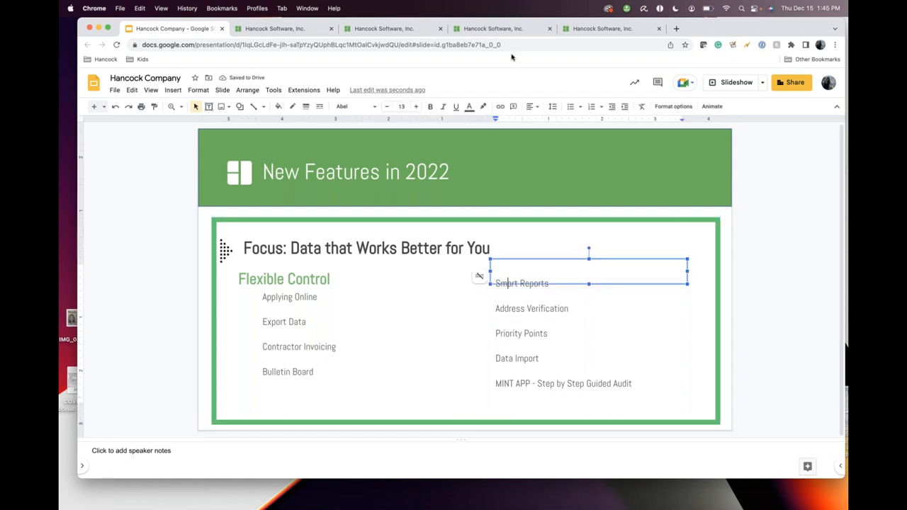
Switch back to Hancock Cloud's Admin > Automated Emails page
click(492, 28)
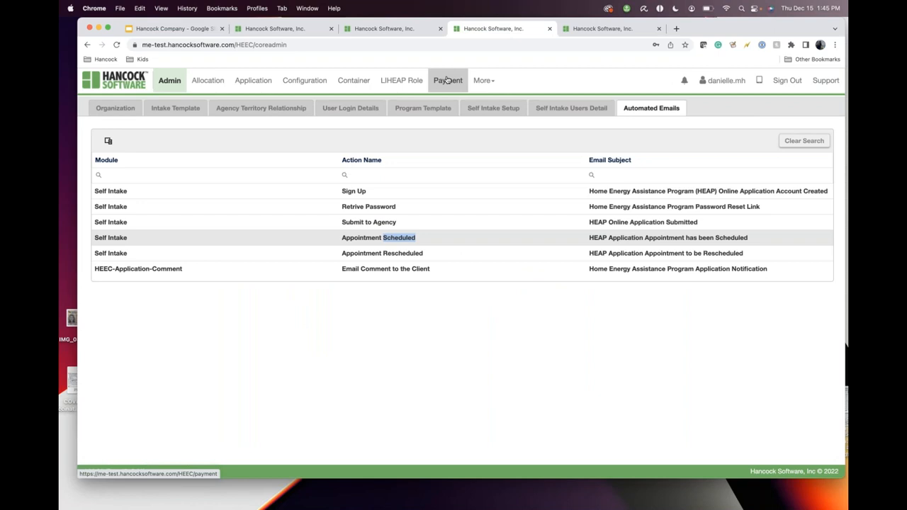
Open the Budget Type and Average Cost Report form and show the modules list
click(385, 28)
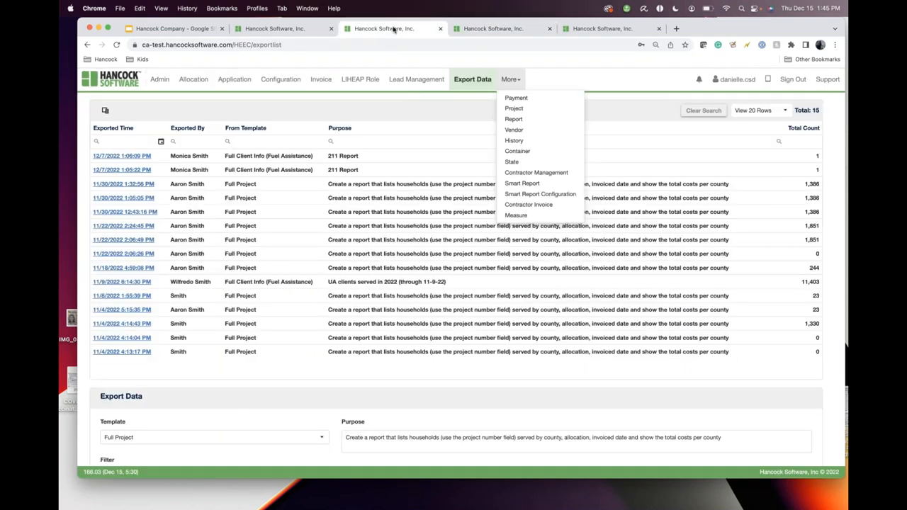
click(512, 118)
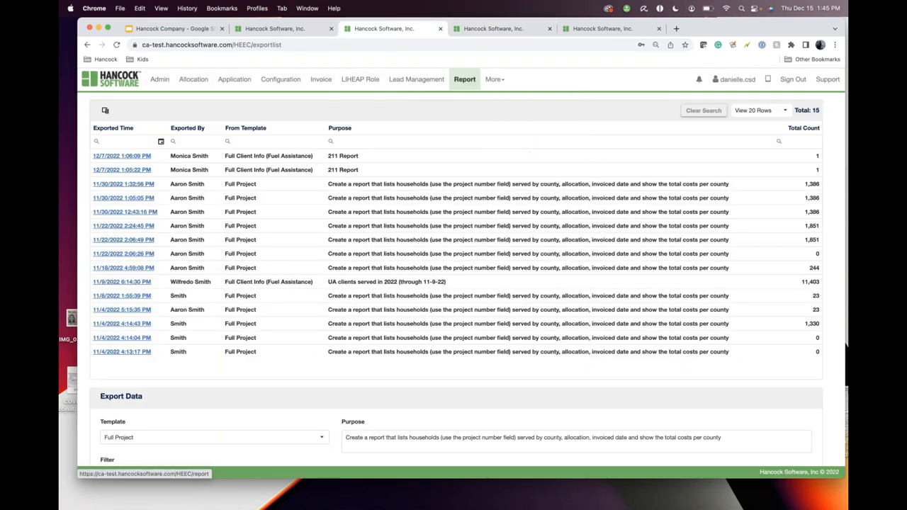
click(464, 79)
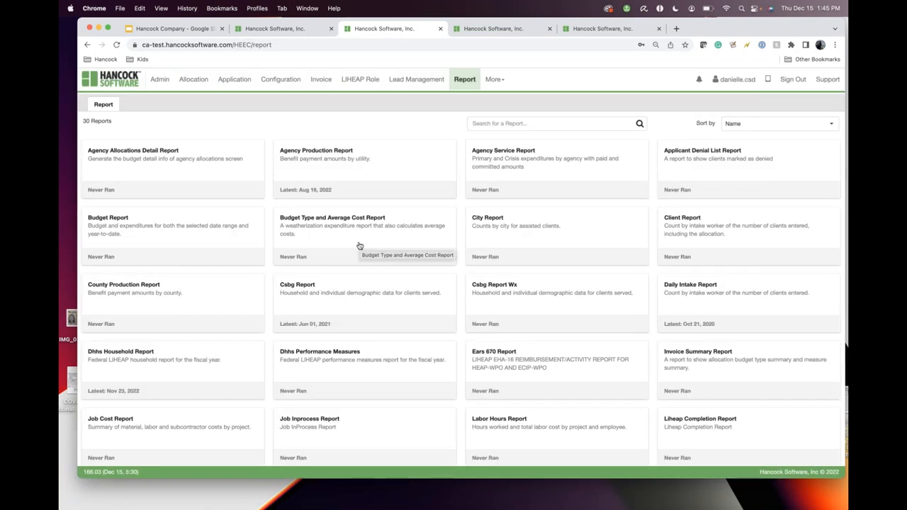
mouse_move(326, 226)
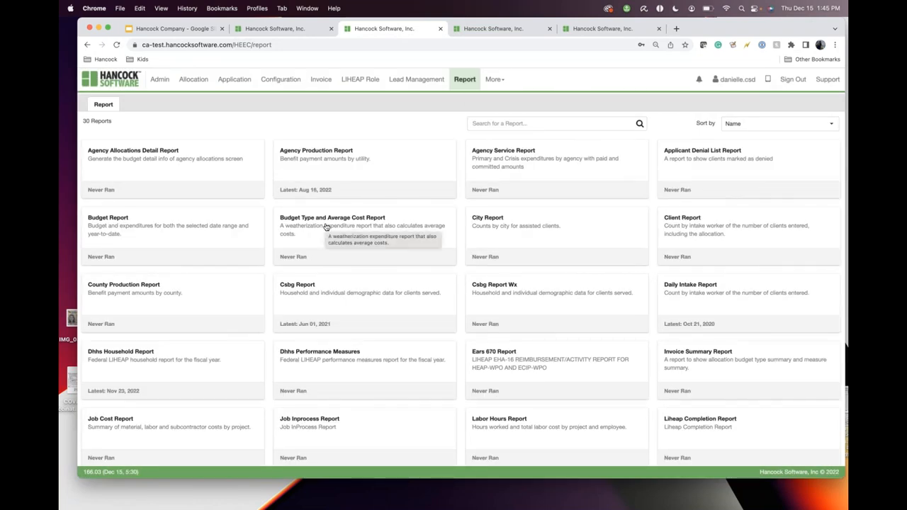
click(332, 217)
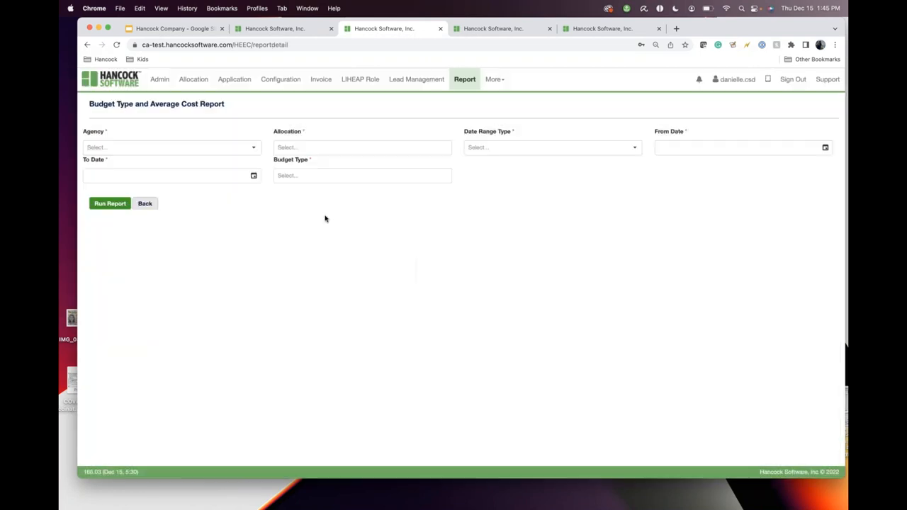
click(110, 204)
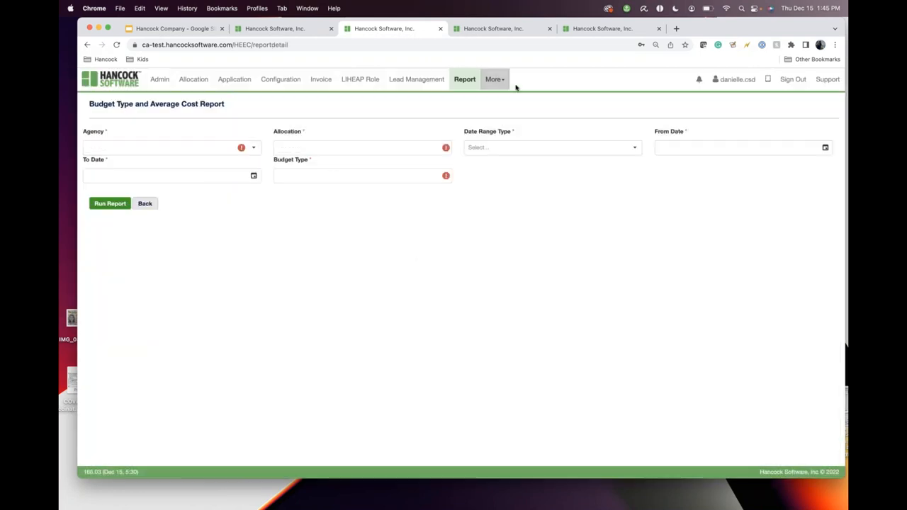
click(494, 79)
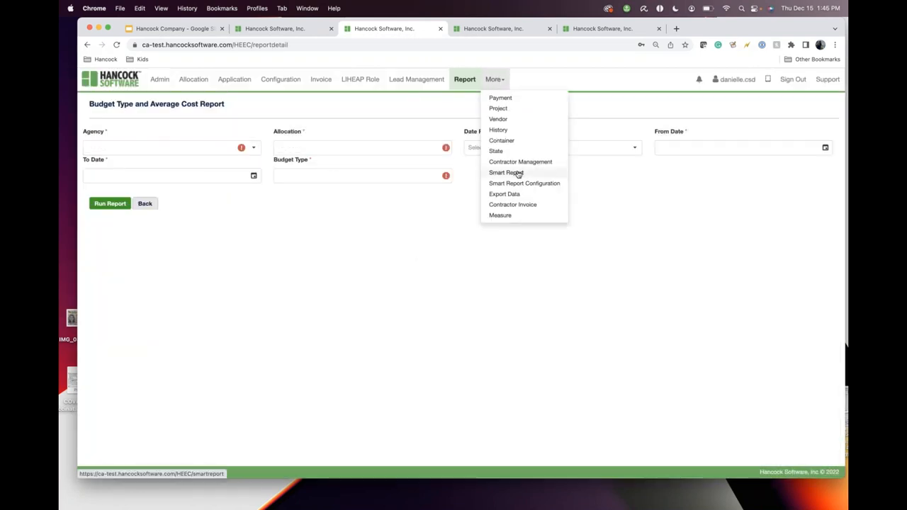
Open Smart Reports and the Client Report's Add/Update Filters window
click(506, 173)
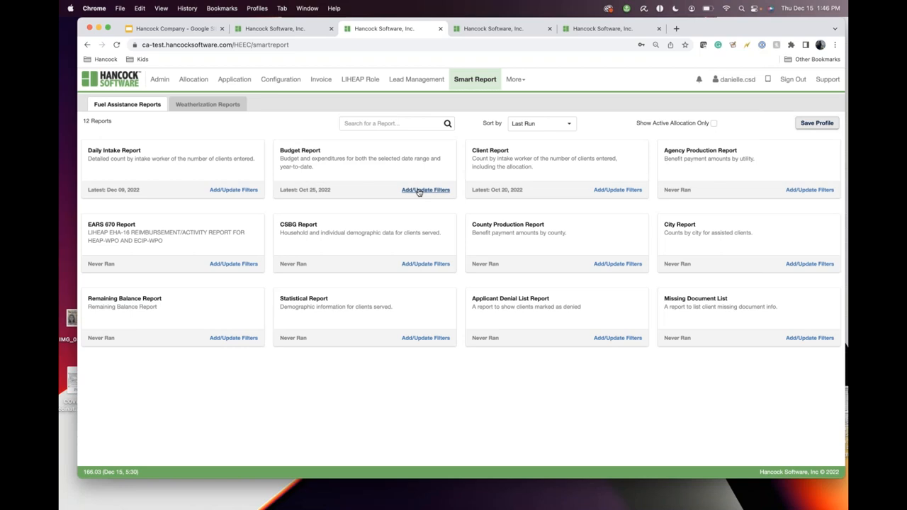
mouse_move(425, 190)
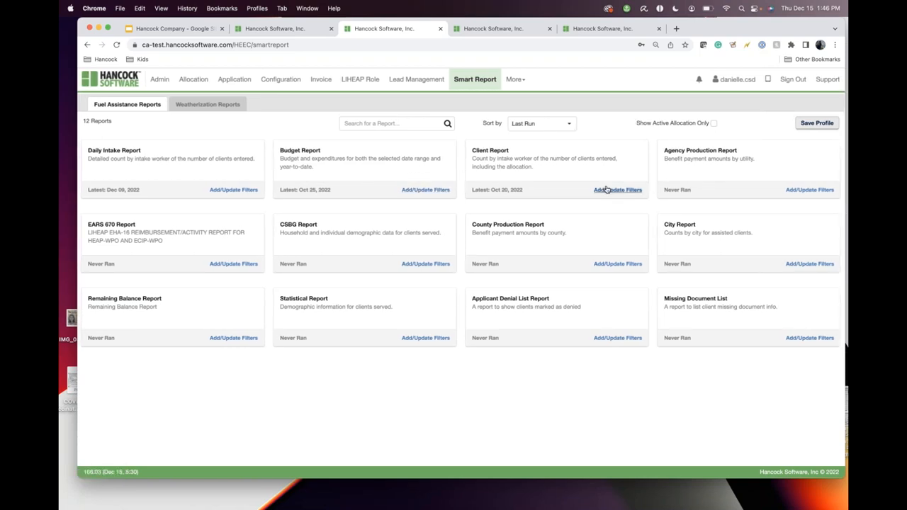
click(617, 190)
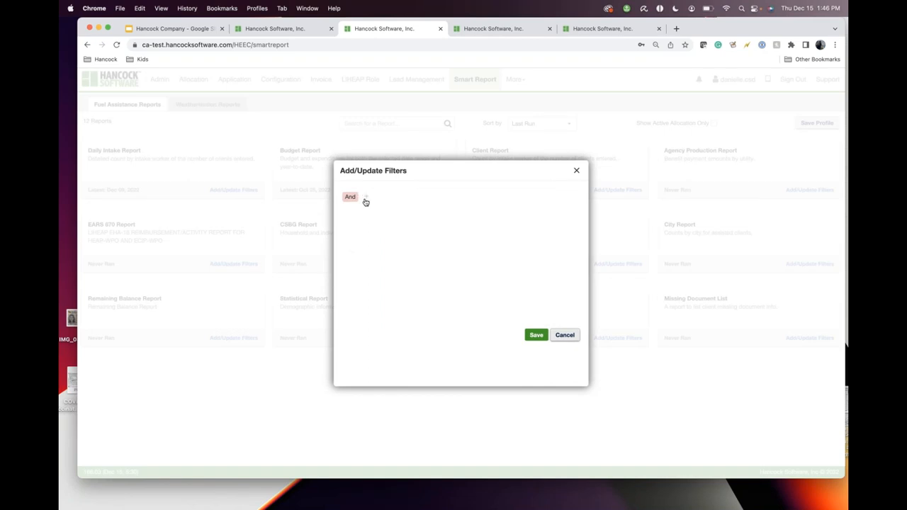
Draft a Start Date greater than 01/01/2021 condition, then close the filters without saving
click(366, 198)
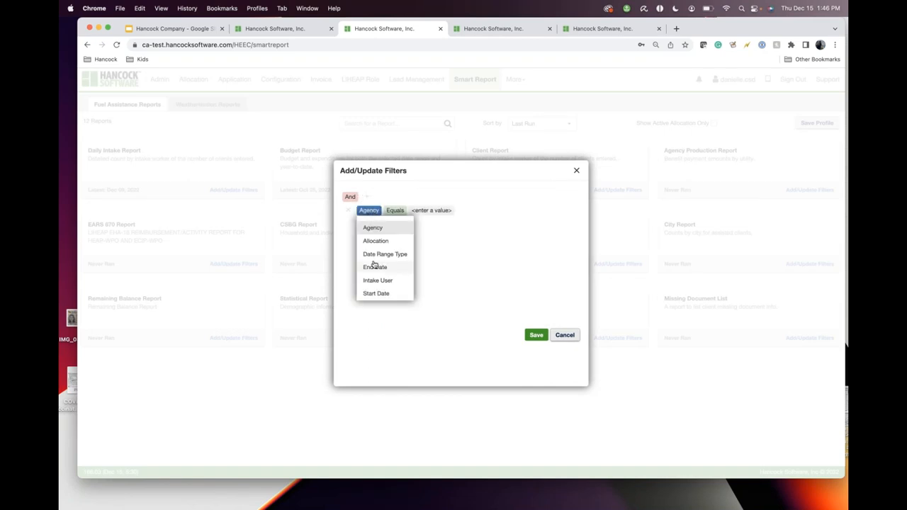
mouse_move(376, 240)
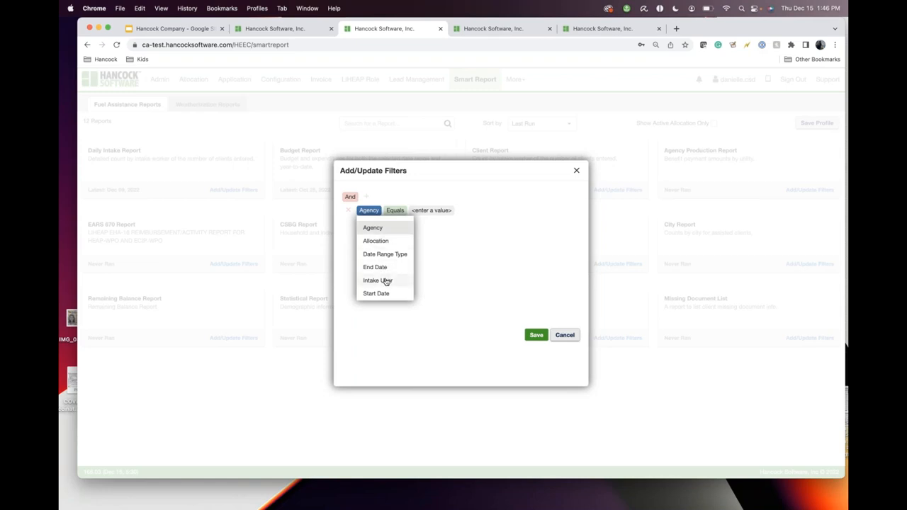
click(375, 293)
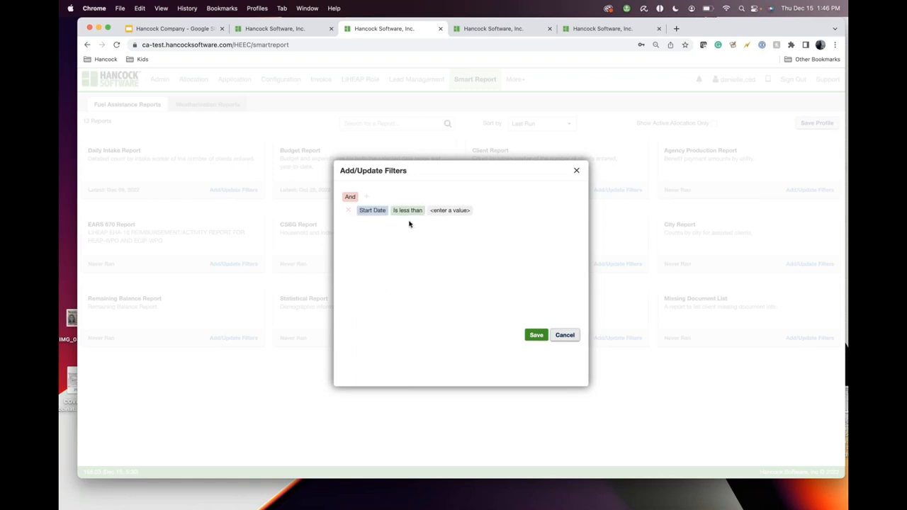
click(411, 210)
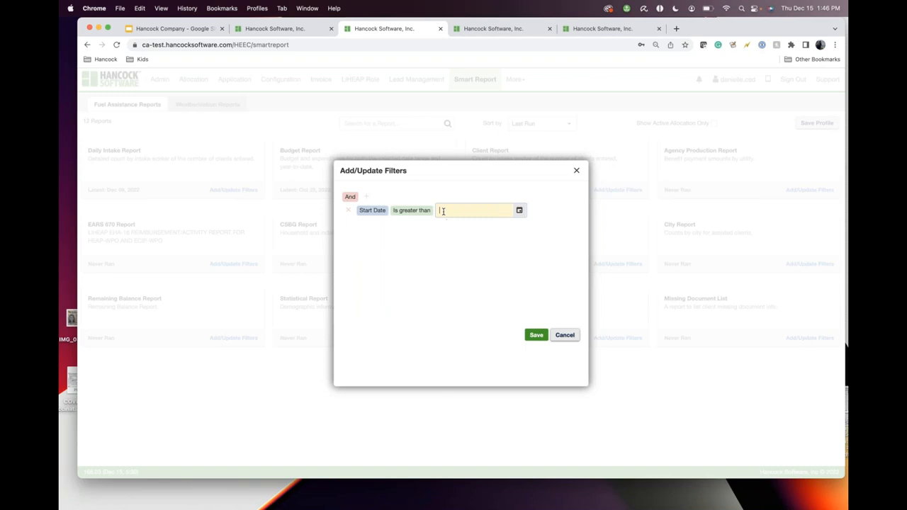
click(519, 209)
text(01/)
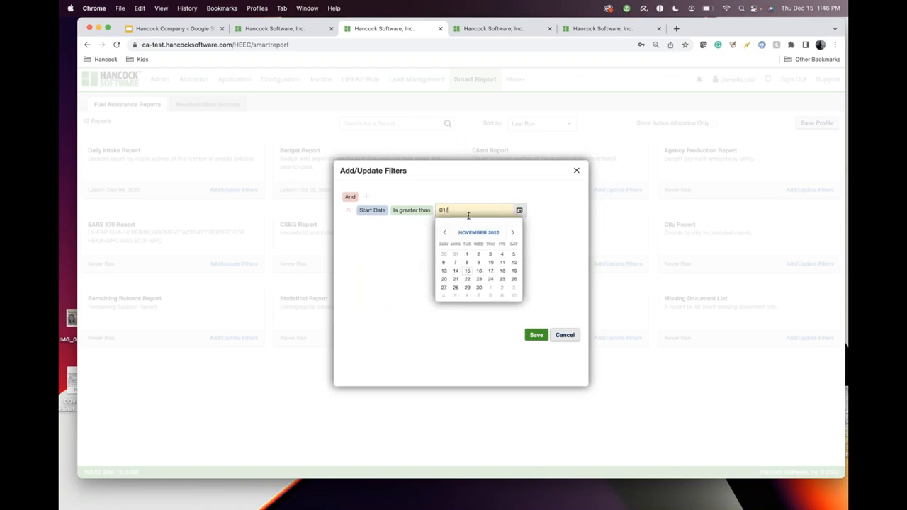
text(0)
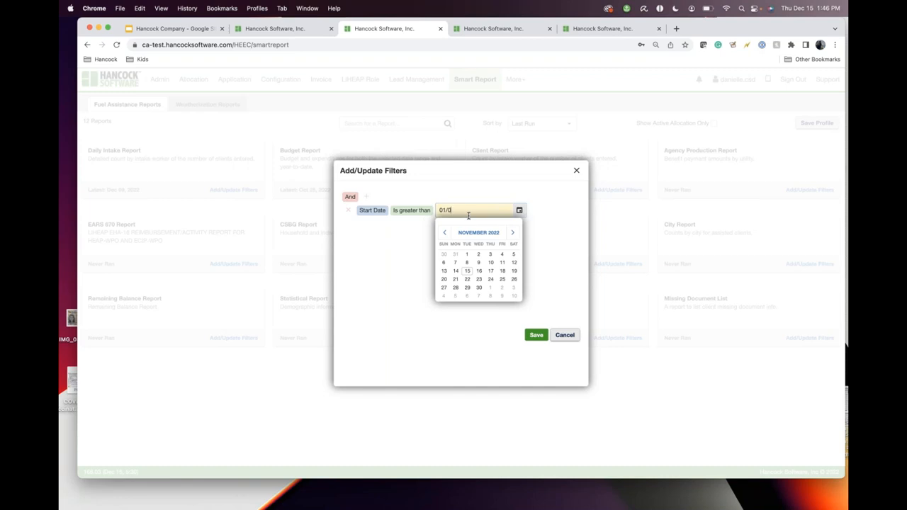
text(1/01/2021)
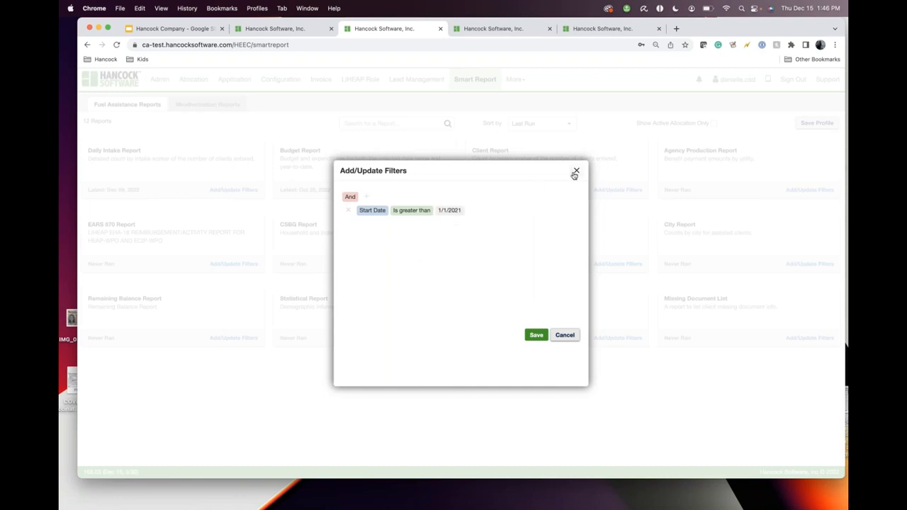
click(515, 79)
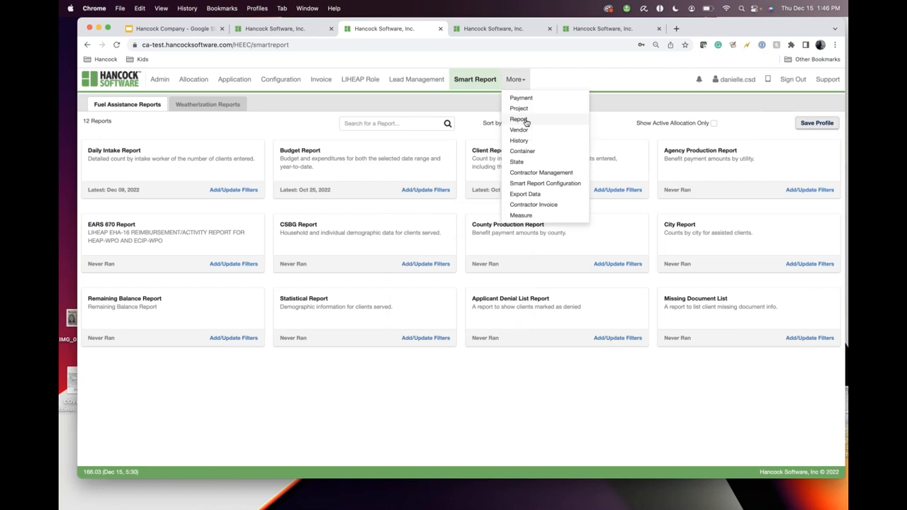
mouse_move(519, 119)
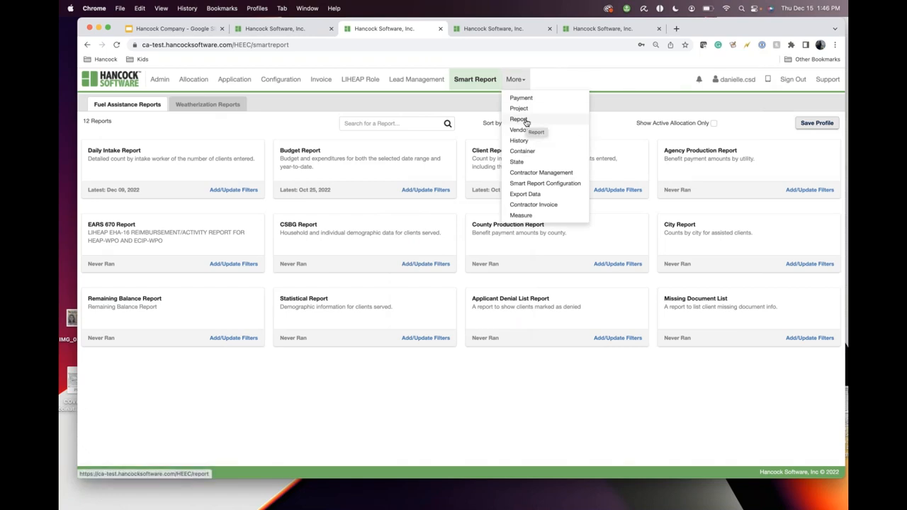
Return to Smart Reports, show the Weatherization Reports tab, then go back to Slides
click(518, 119)
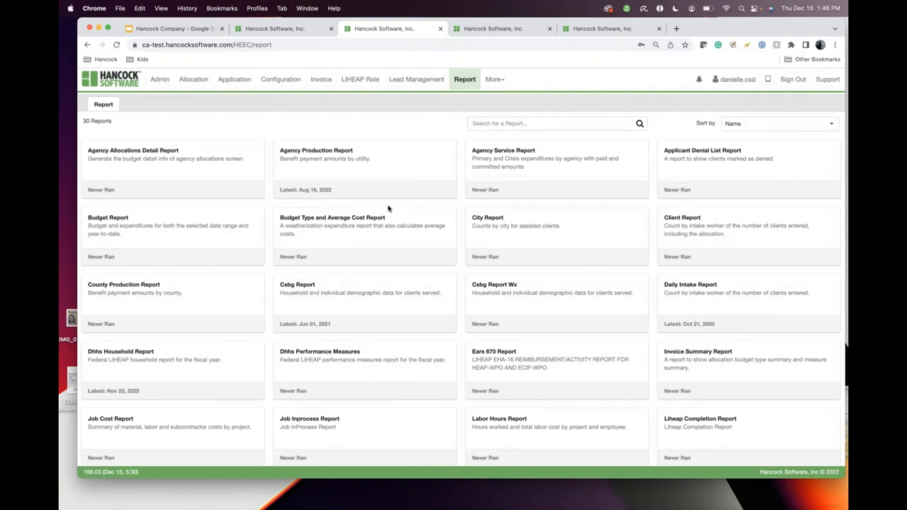
mouse_move(473, 100)
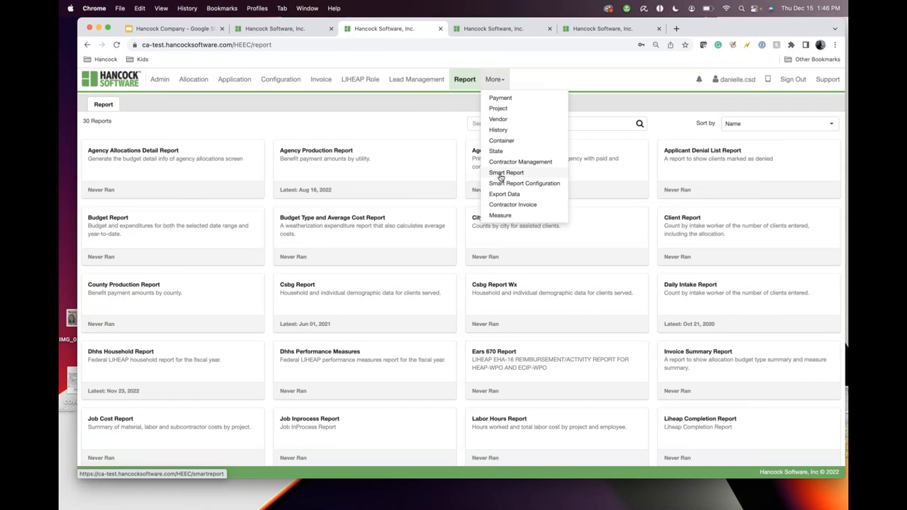
click(506, 172)
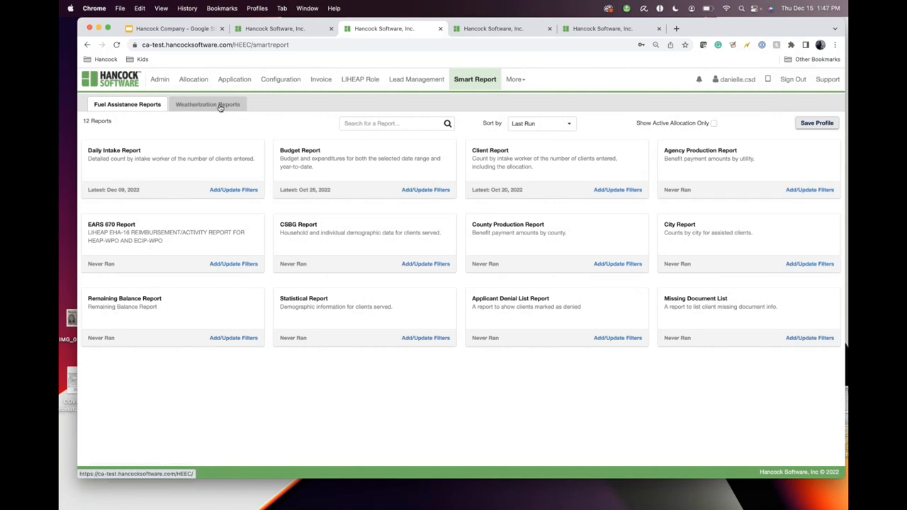
mouse_move(208, 104)
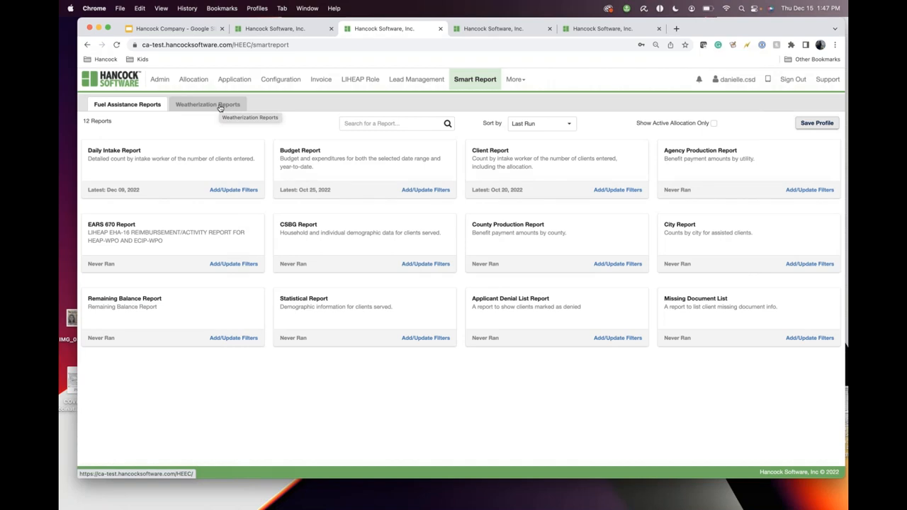
click(207, 104)
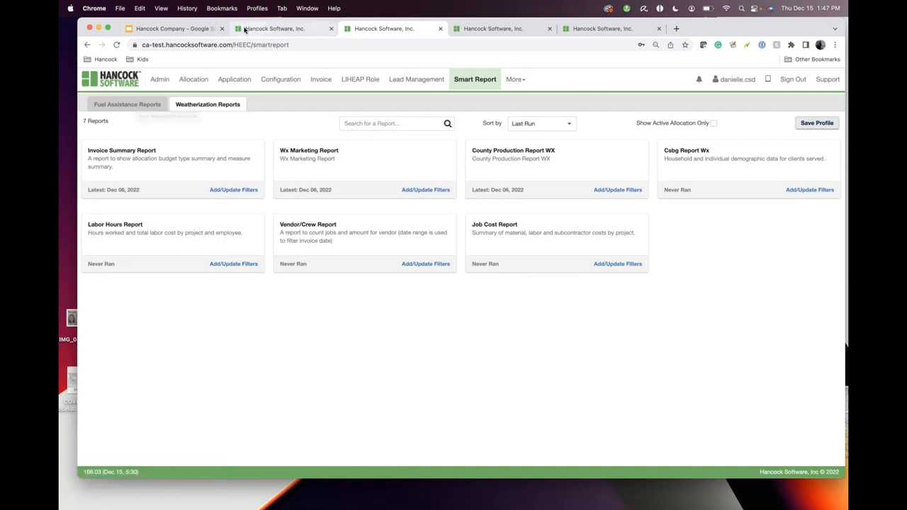
click(174, 28)
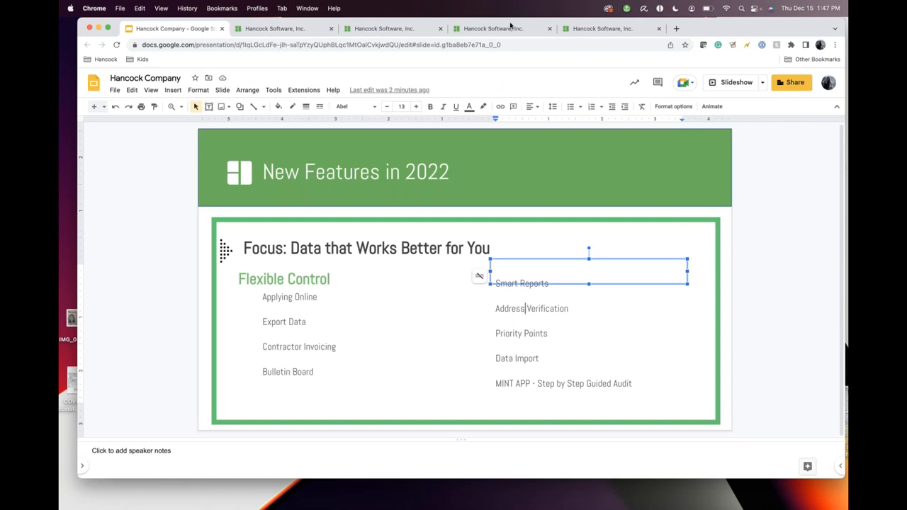
mouse_move(524, 170)
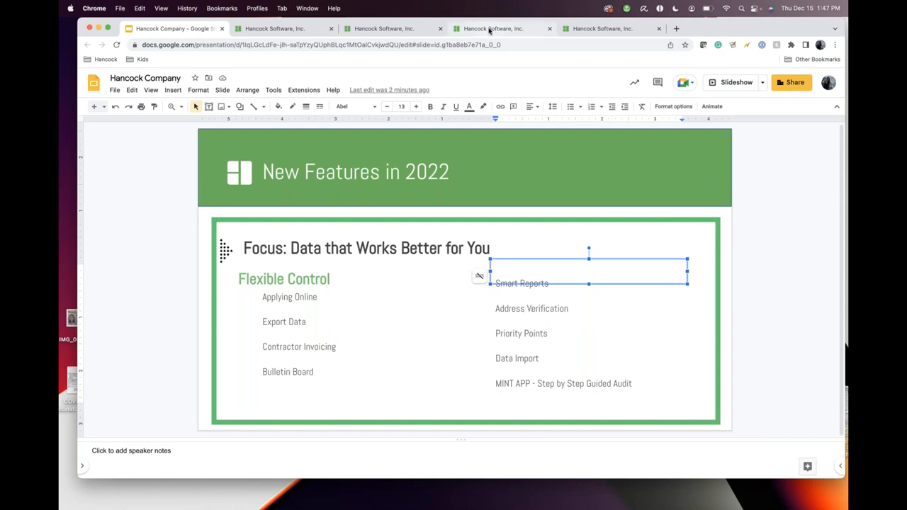
Move from the New Features in 2022 slide to the Maine Testing Automated Emails page
click(502, 28)
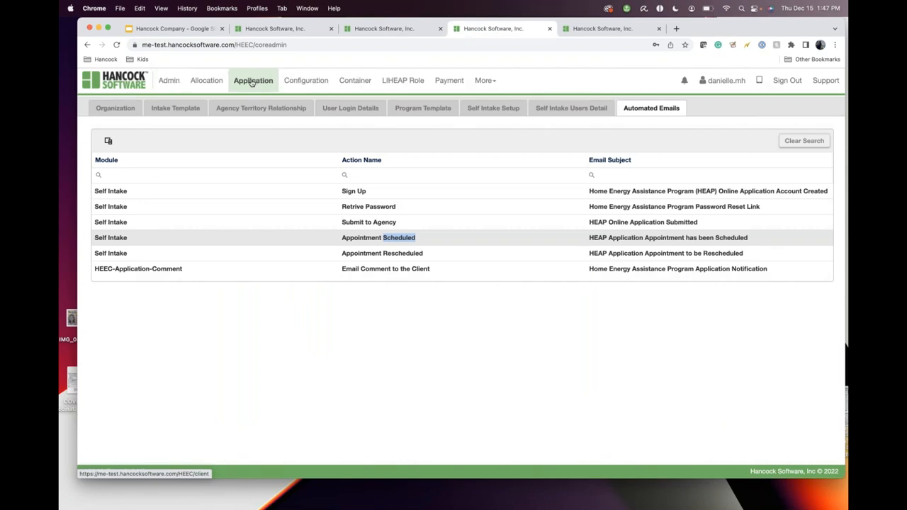
Open the Application client list and scroll through the online-submitted records
click(253, 81)
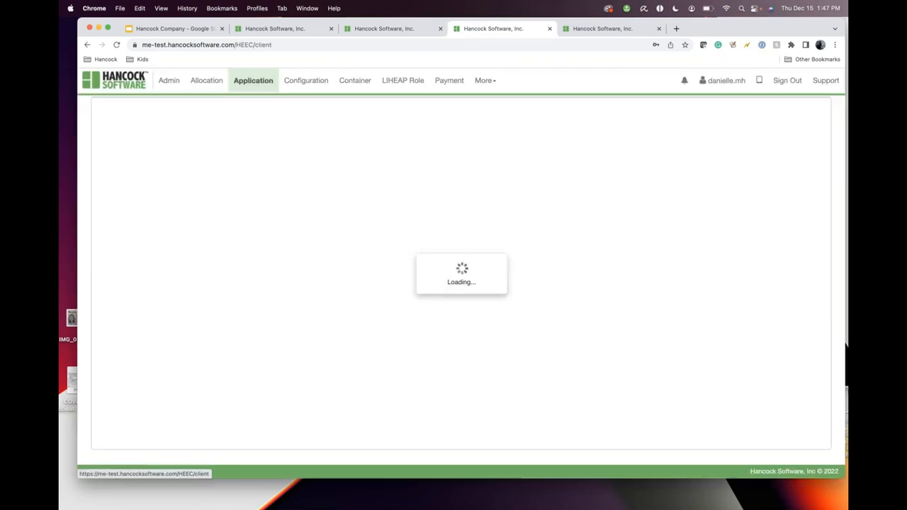
mouse_move(253, 80)
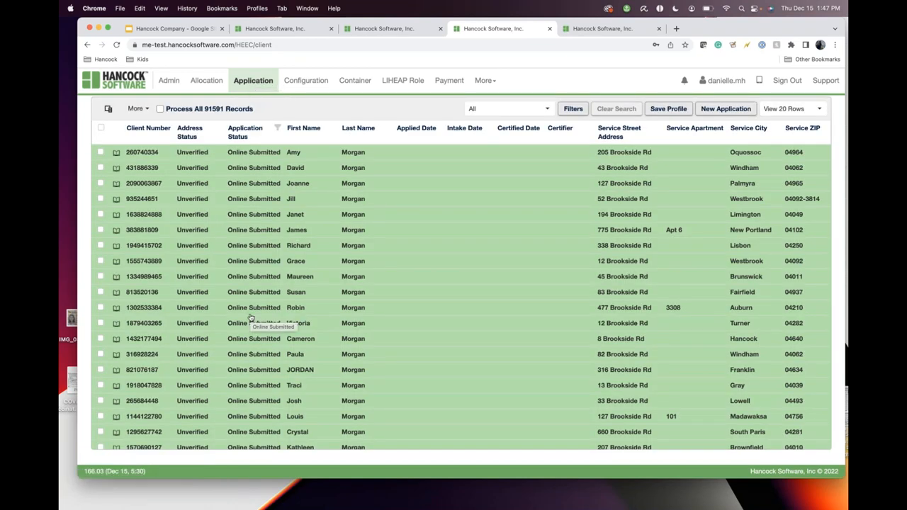
click(616, 109)
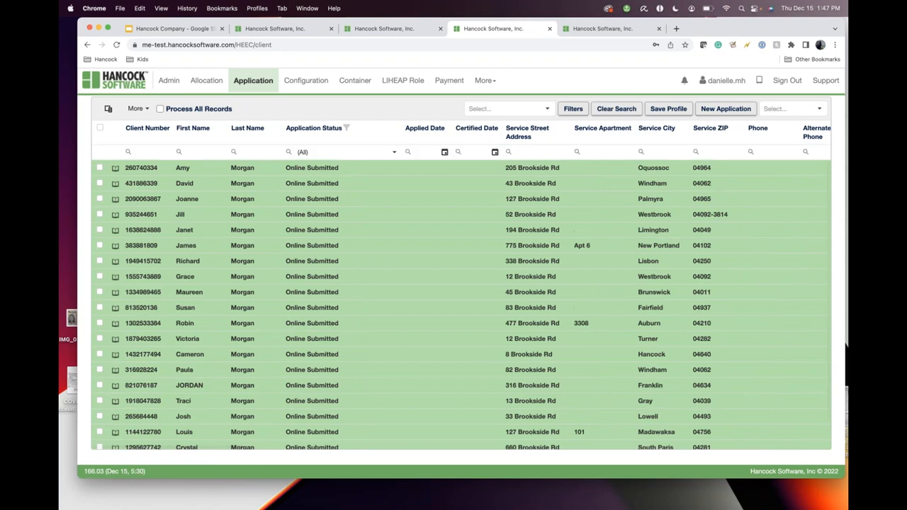
click(790, 109)
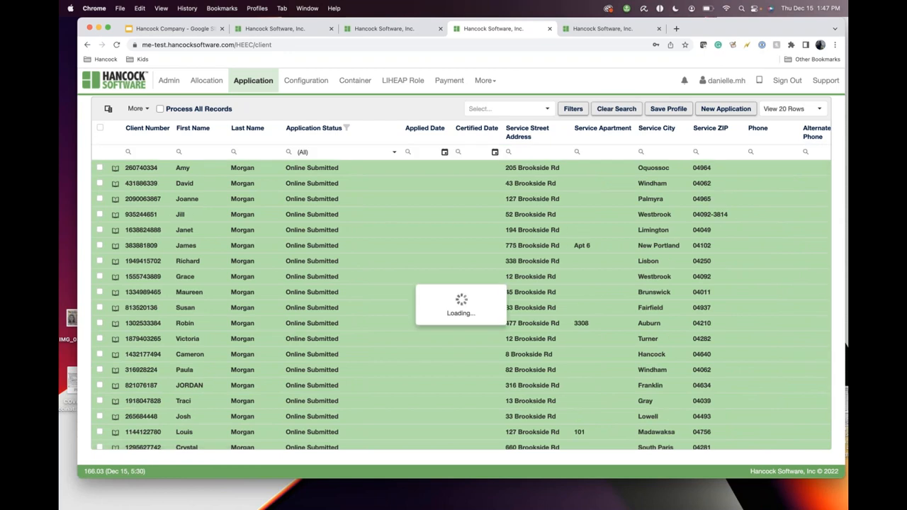
mouse_move(225, 252)
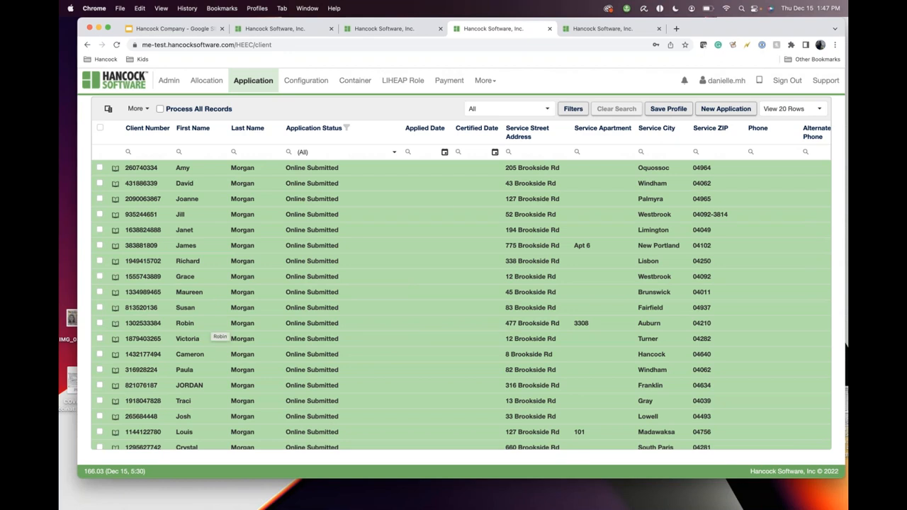
scroll(down, 3)
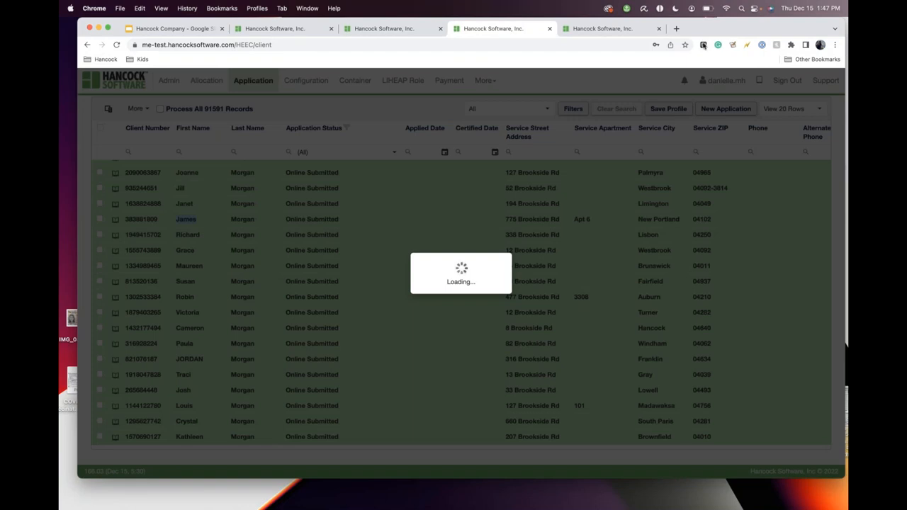
click(185, 219)
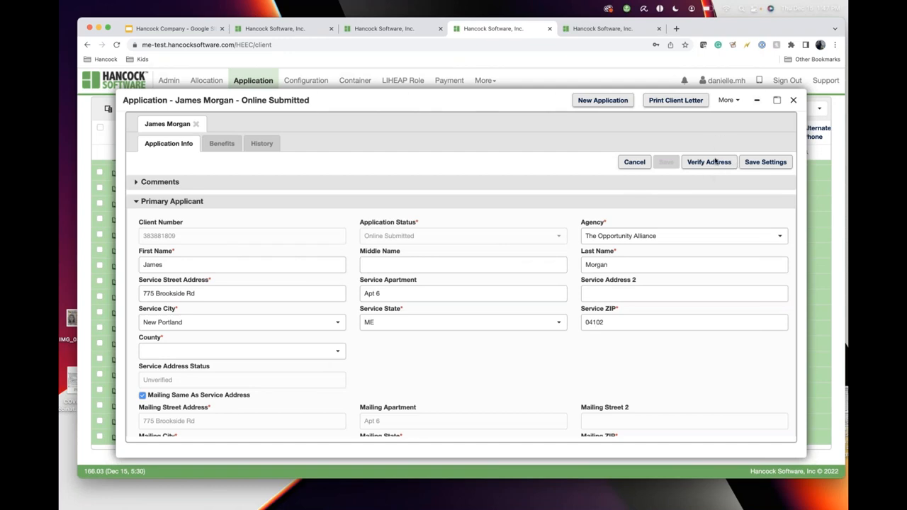
mouse_move(311, 339)
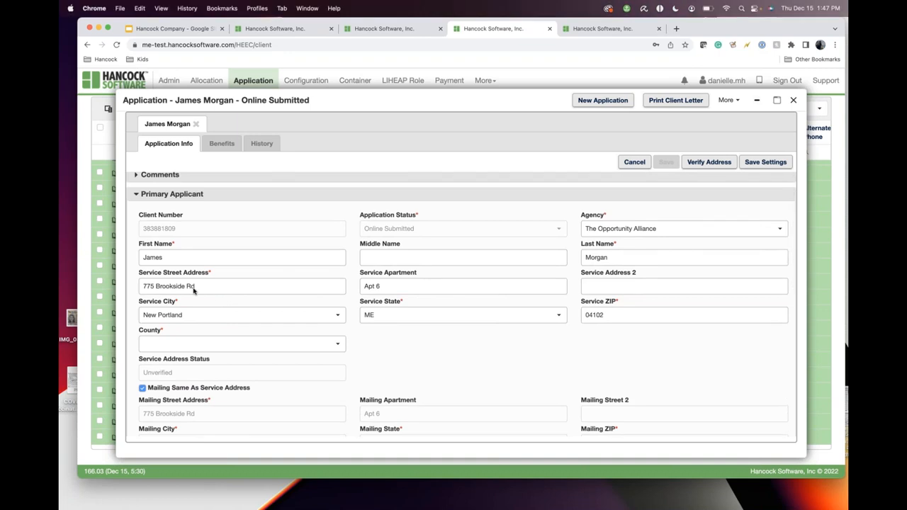
mouse_move(695, 172)
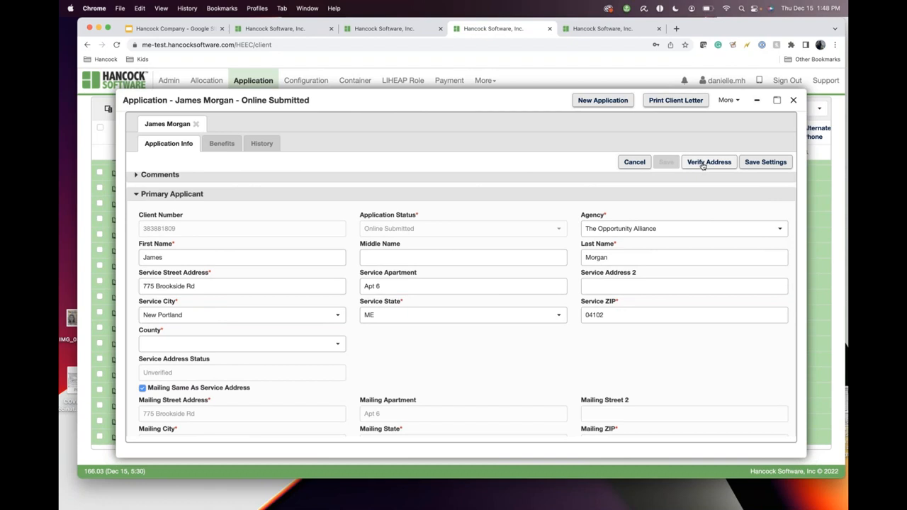
scroll(down, 3)
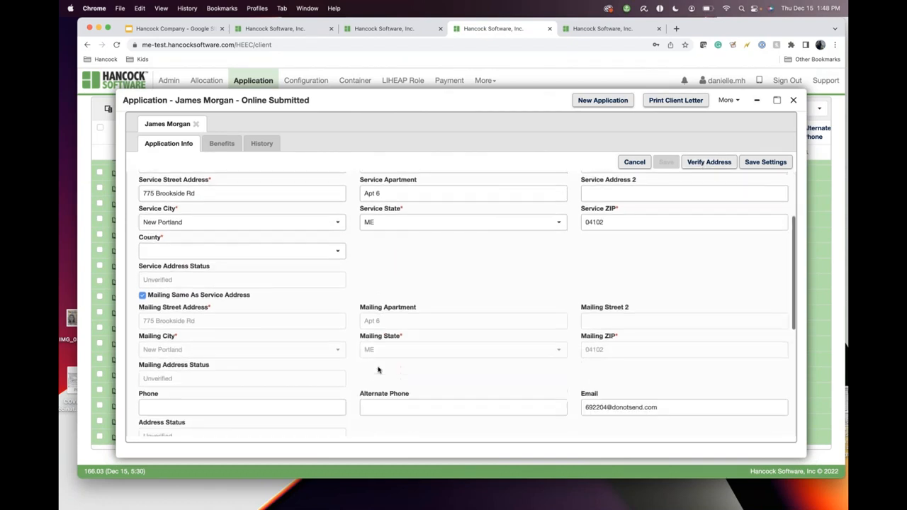
scroll(down, 3)
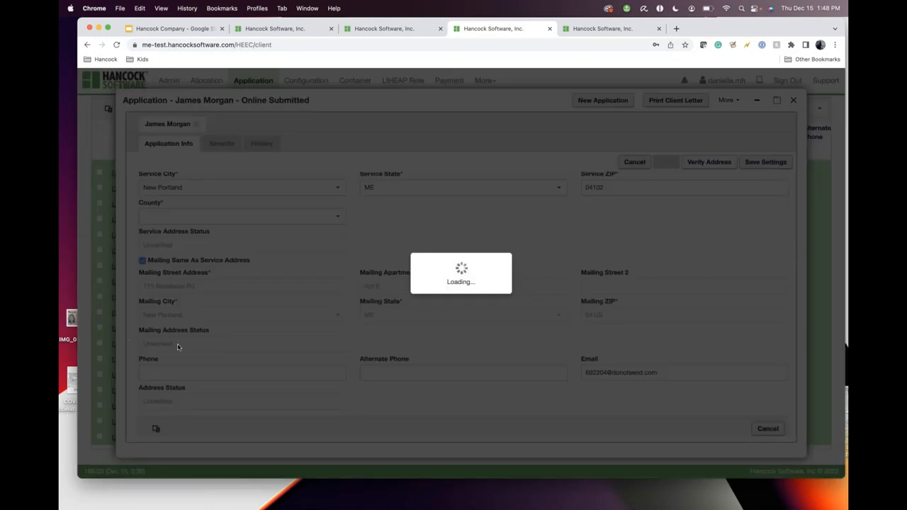
mouse_move(175, 347)
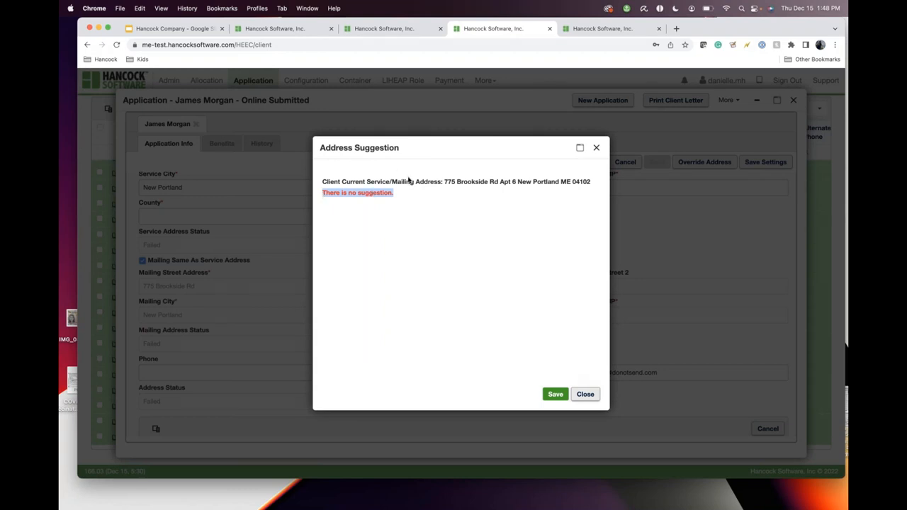
mouse_move(361, 203)
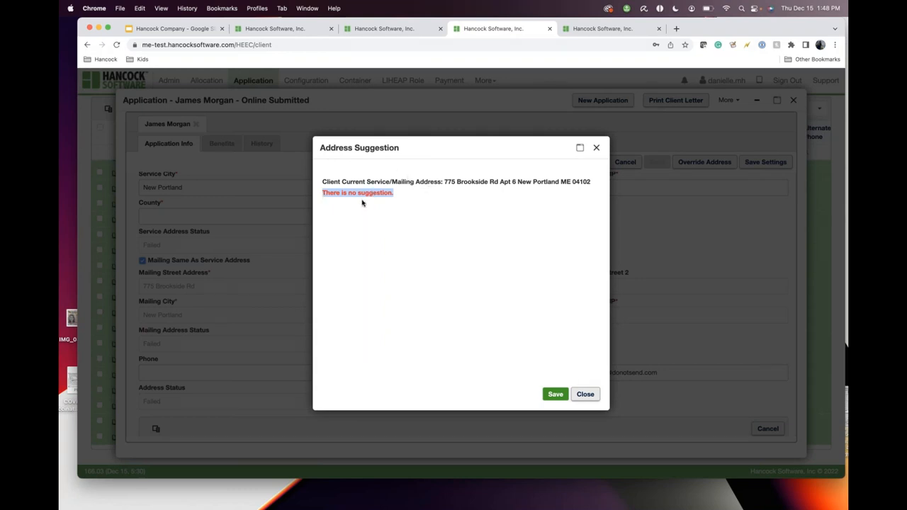
mouse_move(596, 149)
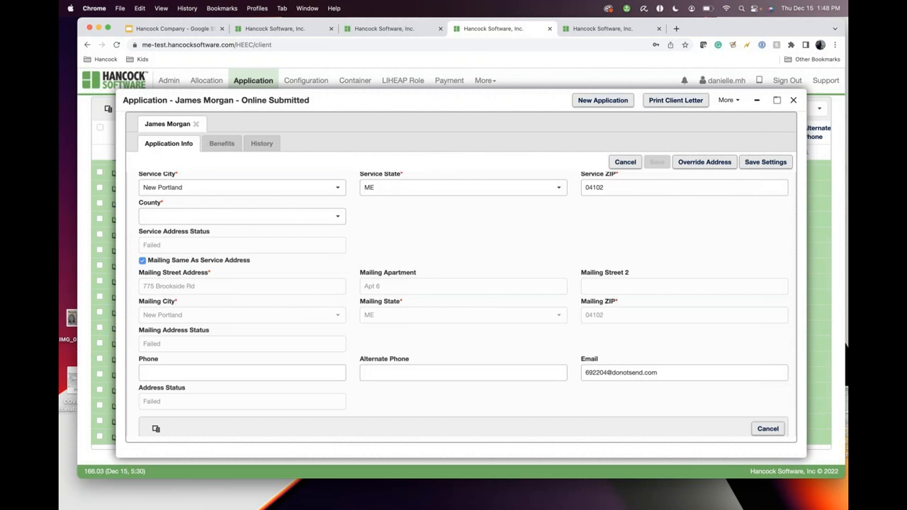
scroll(up, 3)
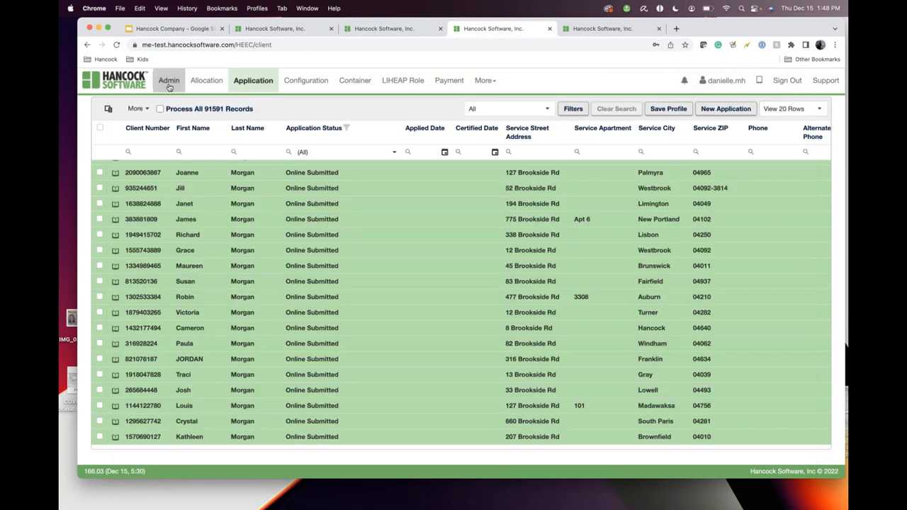
Filter the LIHEAP Intake Template fields by title 'address', then return to Google Slides
click(168, 80)
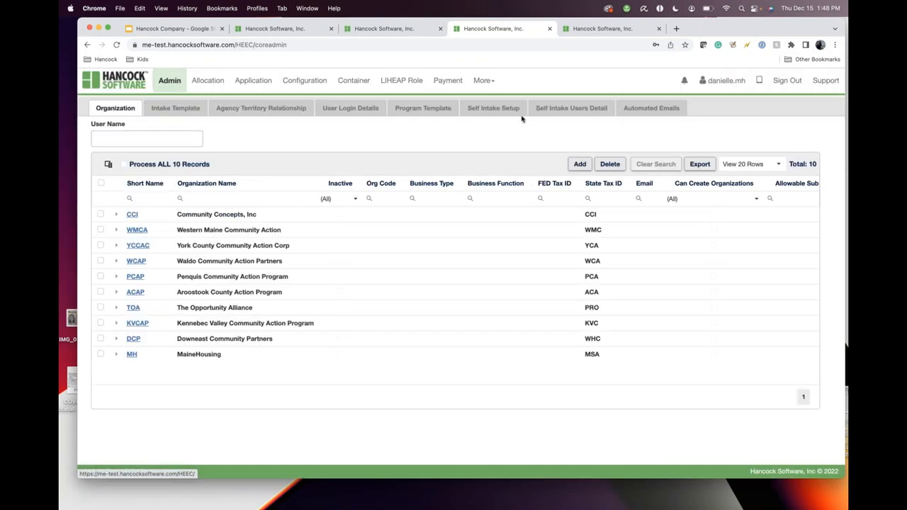
click(175, 107)
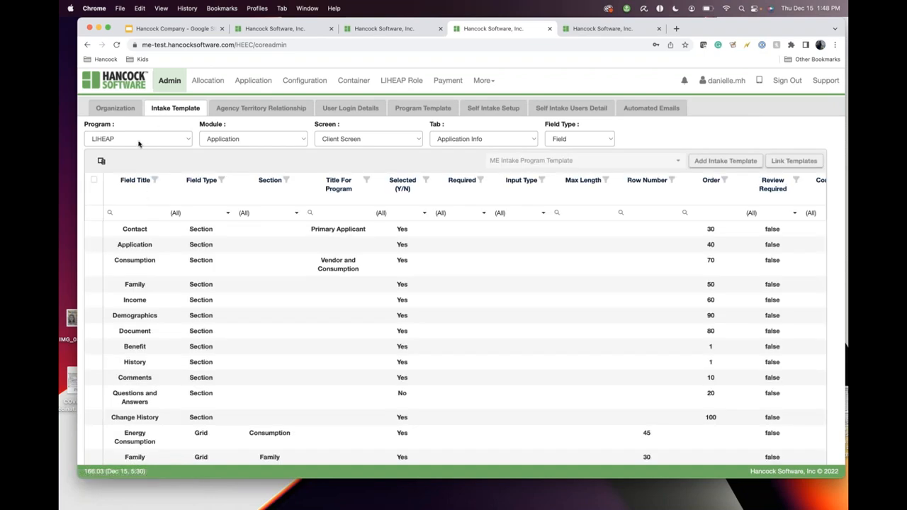
click(138, 138)
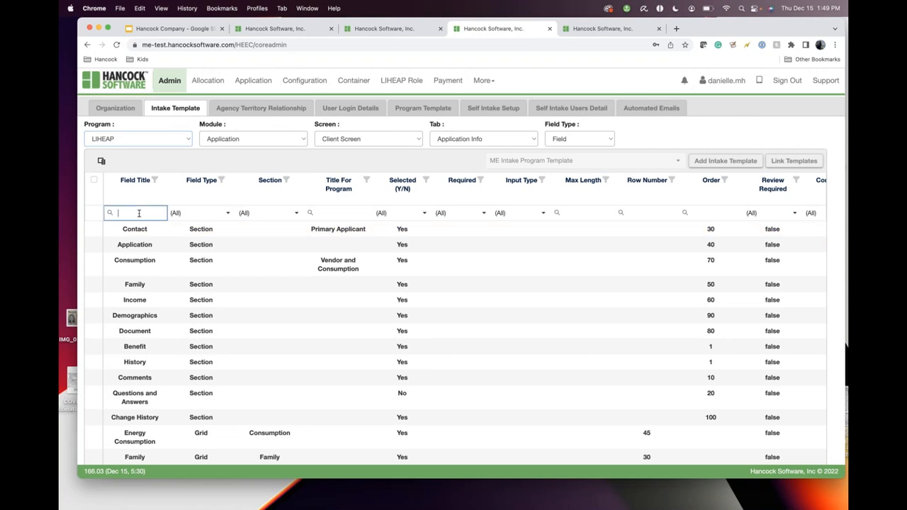
text(address)
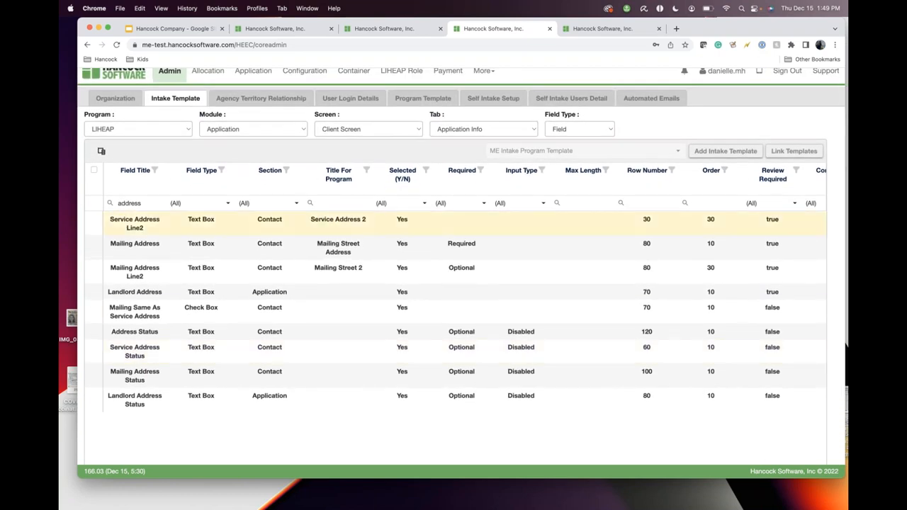
mouse_move(145, 332)
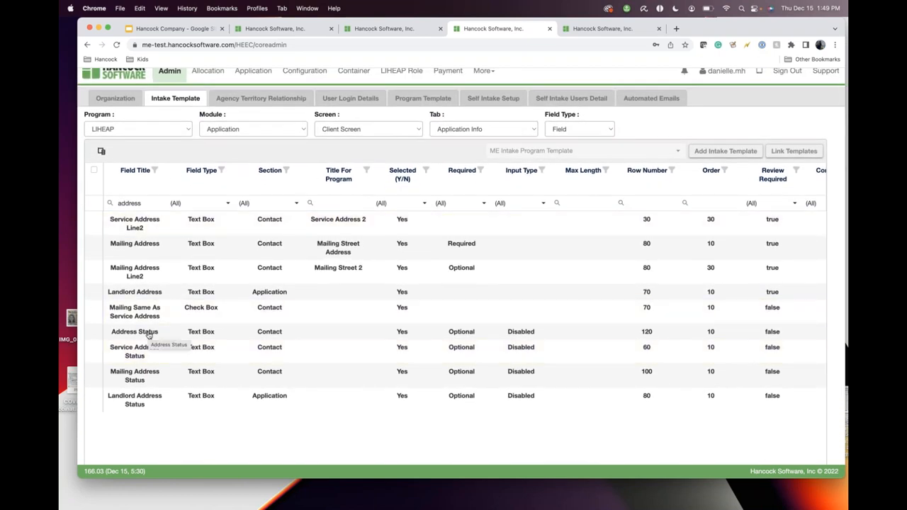
mouse_move(353, 71)
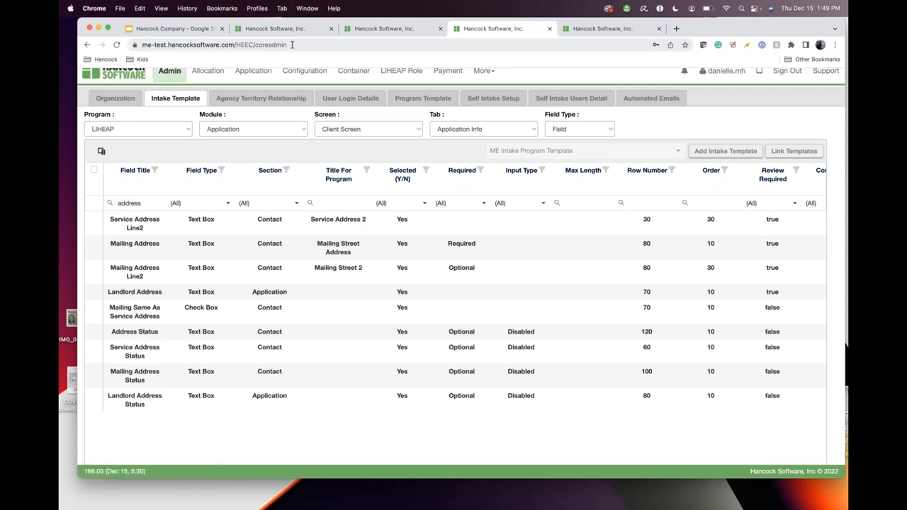
click(174, 28)
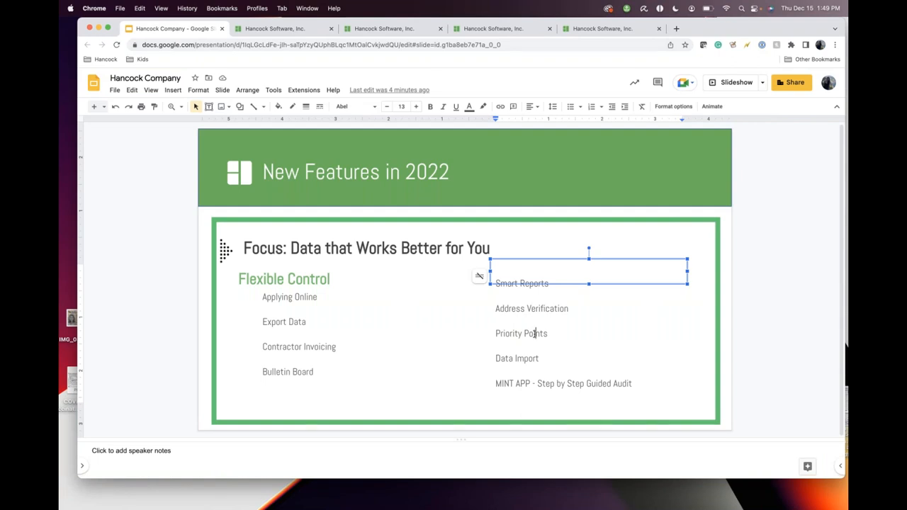
Highlight Priority Points on the slide, show an application's Demographics with Priority Points 50, then return
double_click(521, 333)
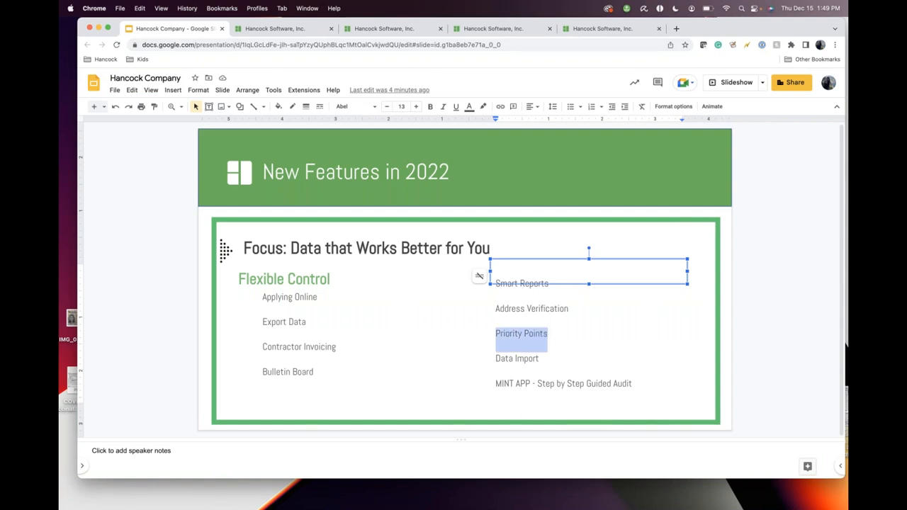
click(275, 28)
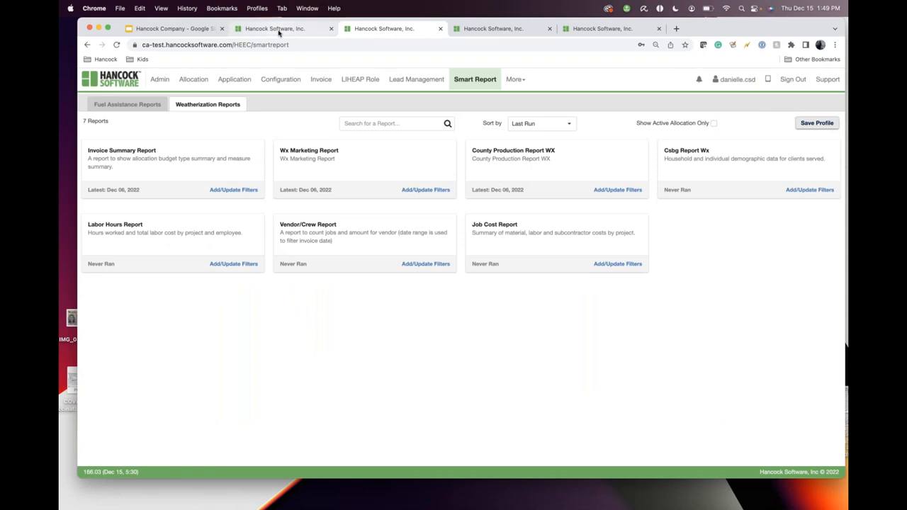
click(492, 28)
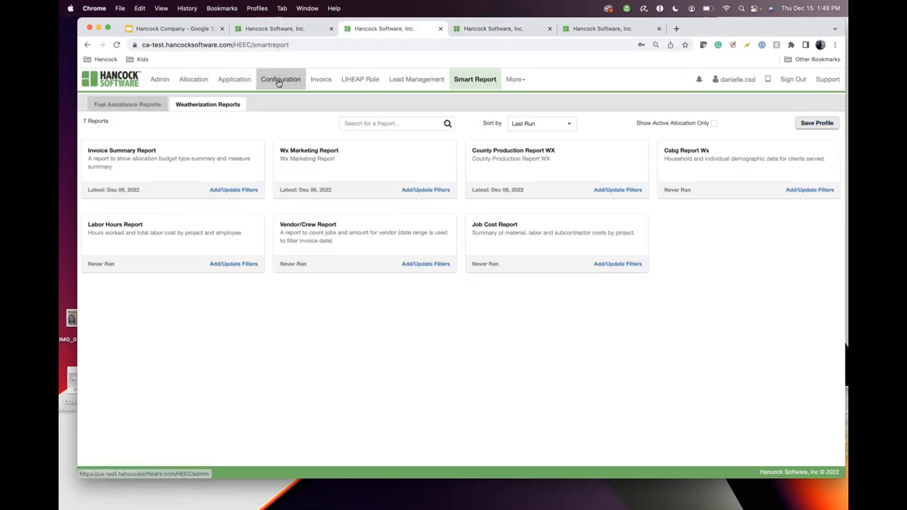
click(235, 78)
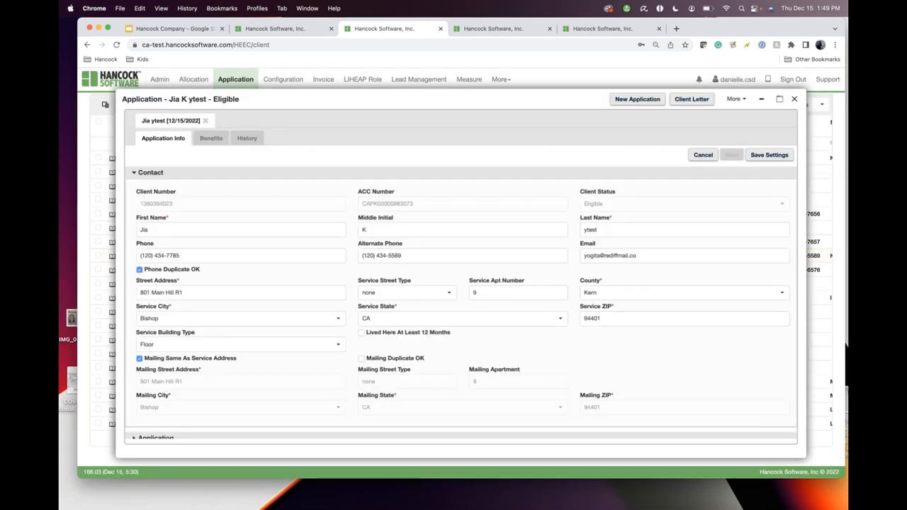
scroll(down, 3)
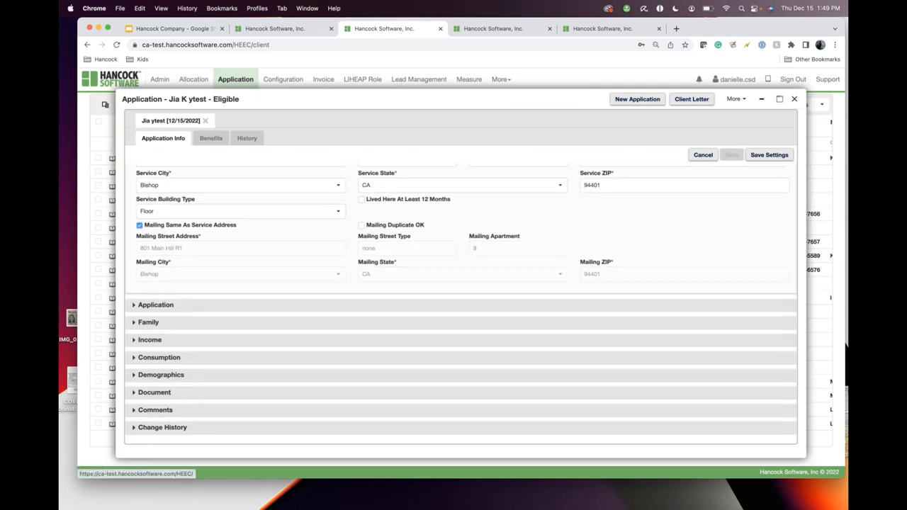
click(161, 374)
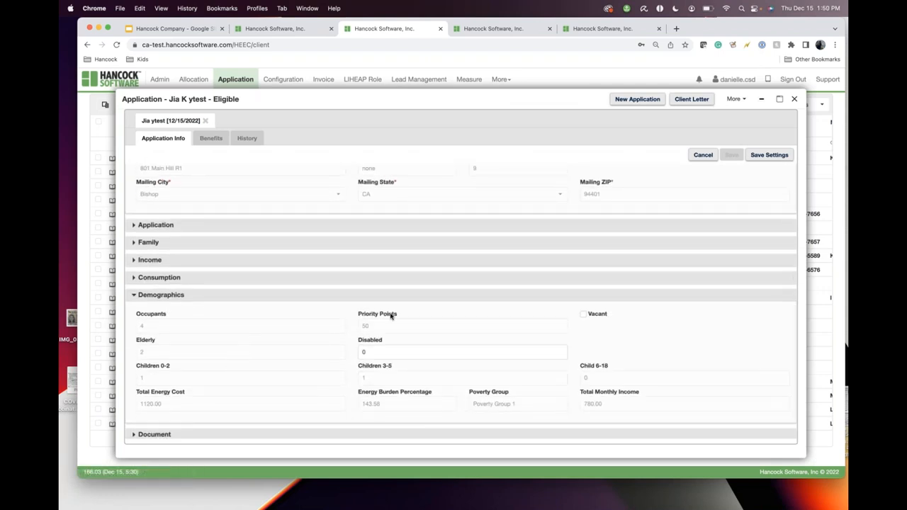
mouse_move(400, 319)
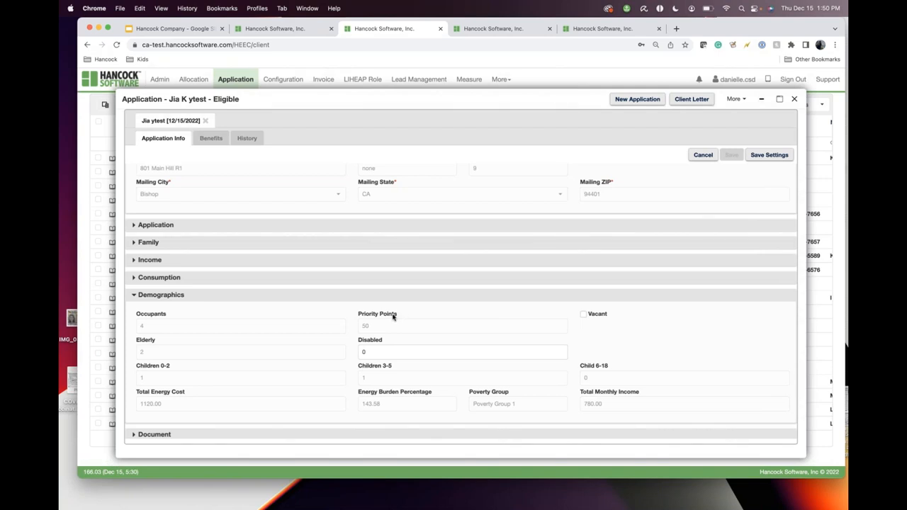
mouse_move(367, 331)
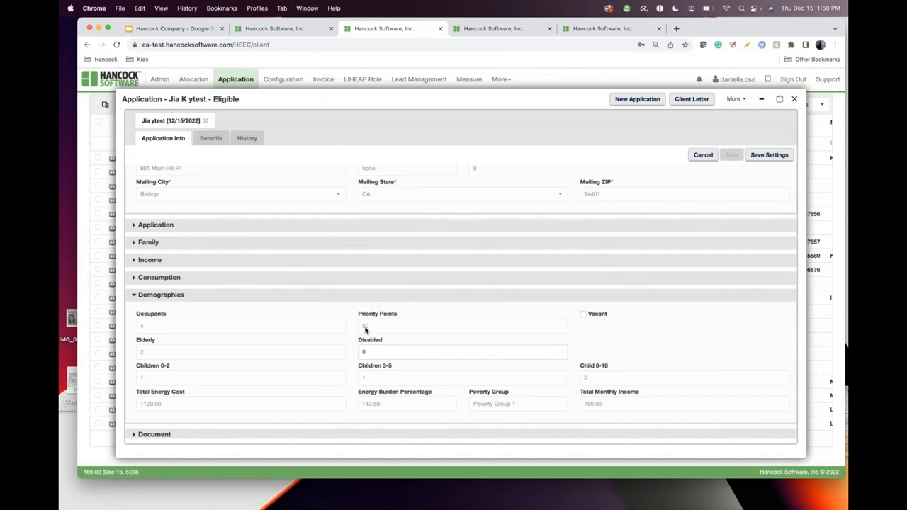
mouse_move(180, 12)
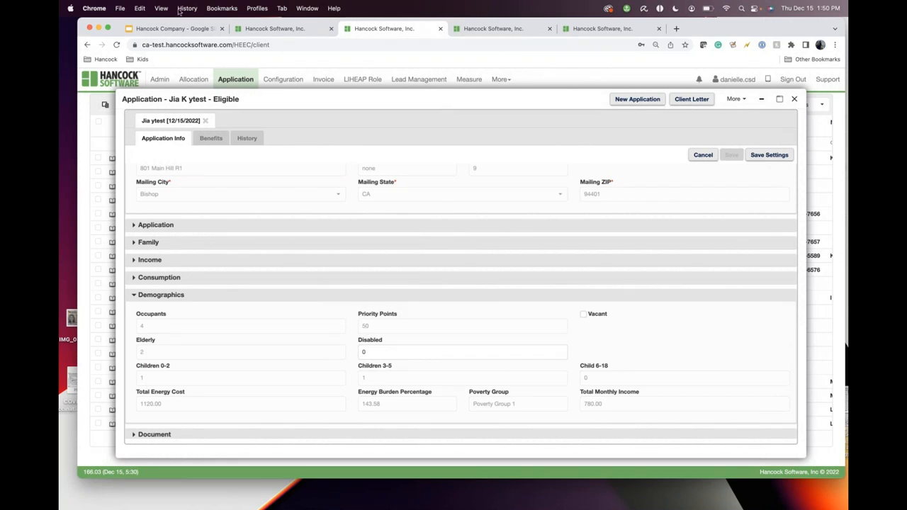
click(173, 29)
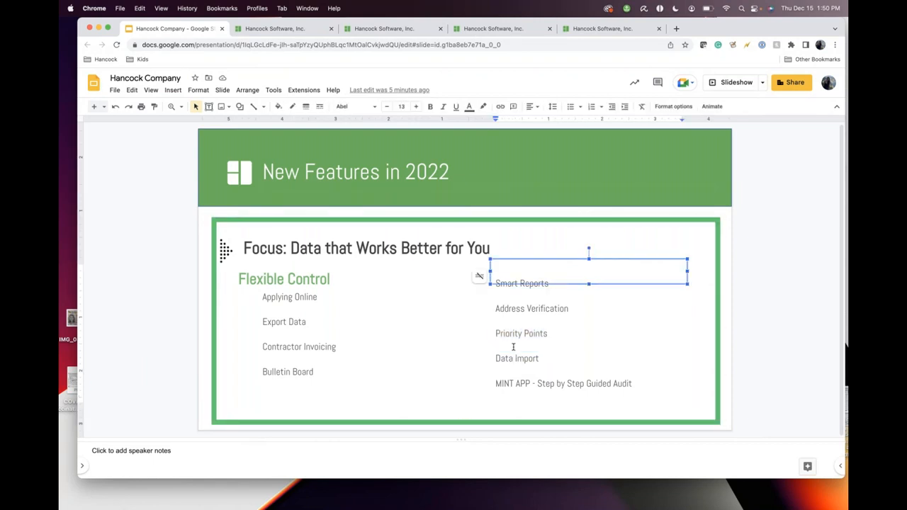
Open the Data Import page with Project Template selected as the import template
click(283, 29)
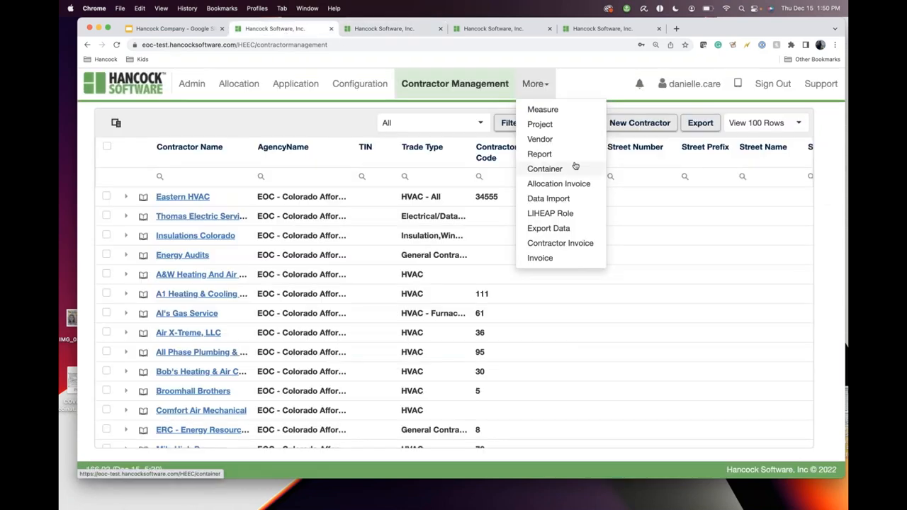
mouse_move(549, 199)
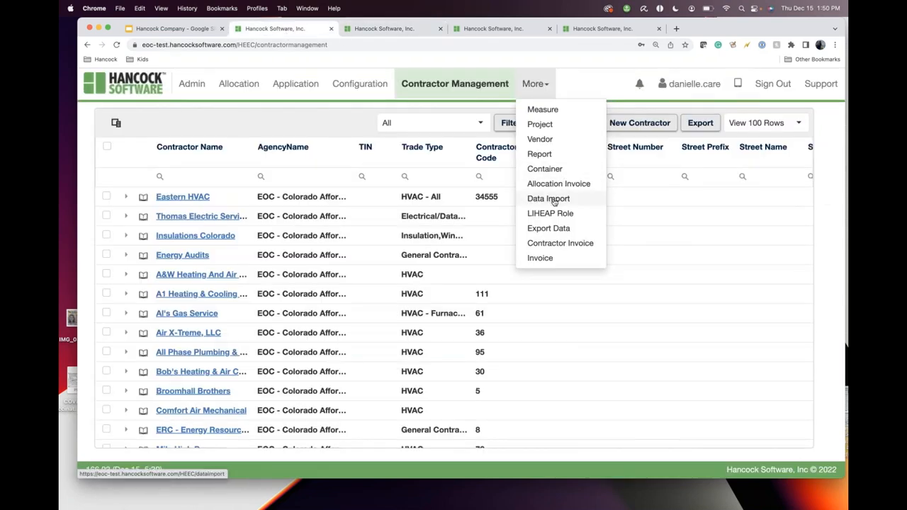
click(548, 198)
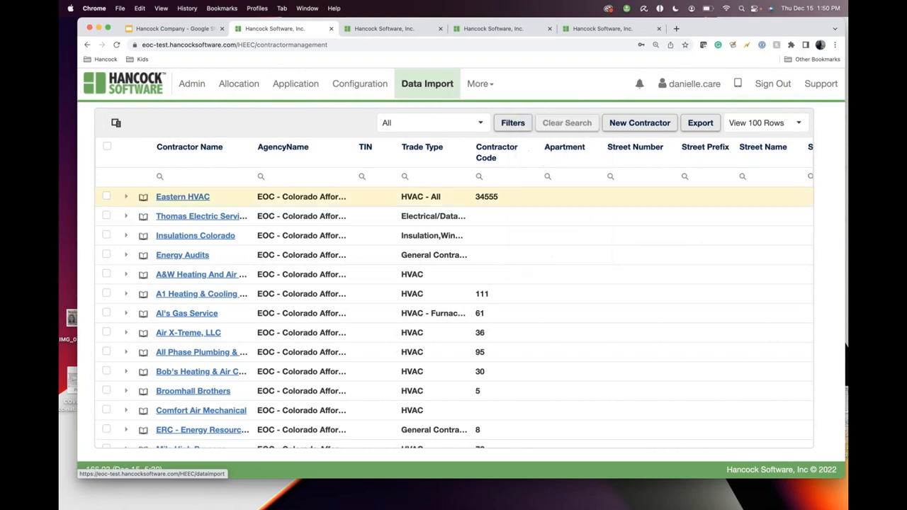
click(426, 83)
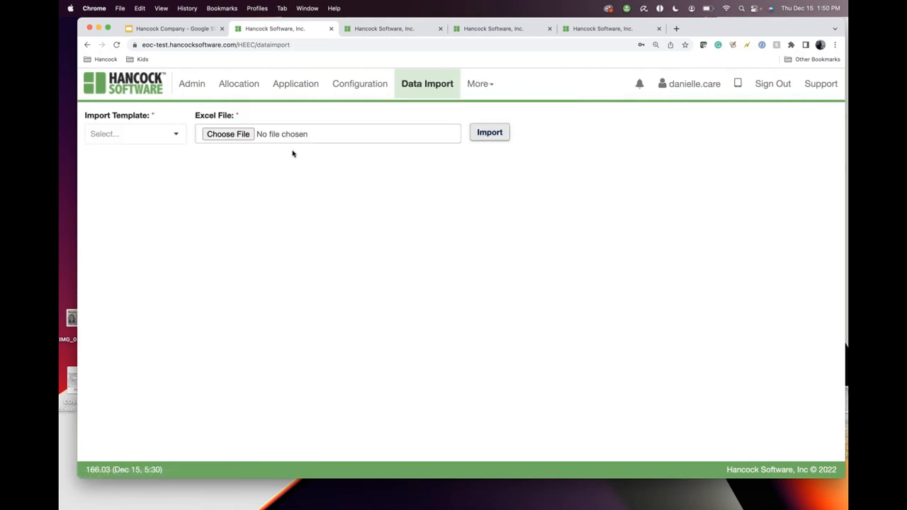
mouse_move(298, 112)
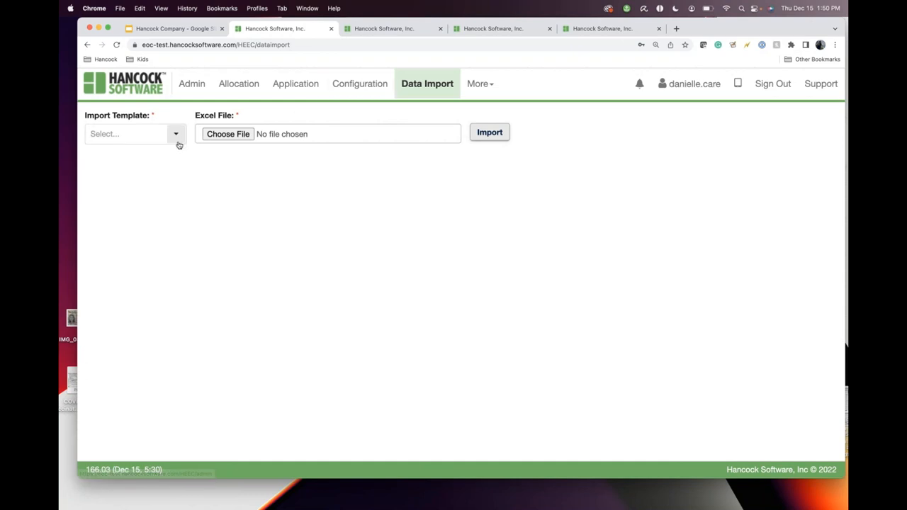
click(135, 133)
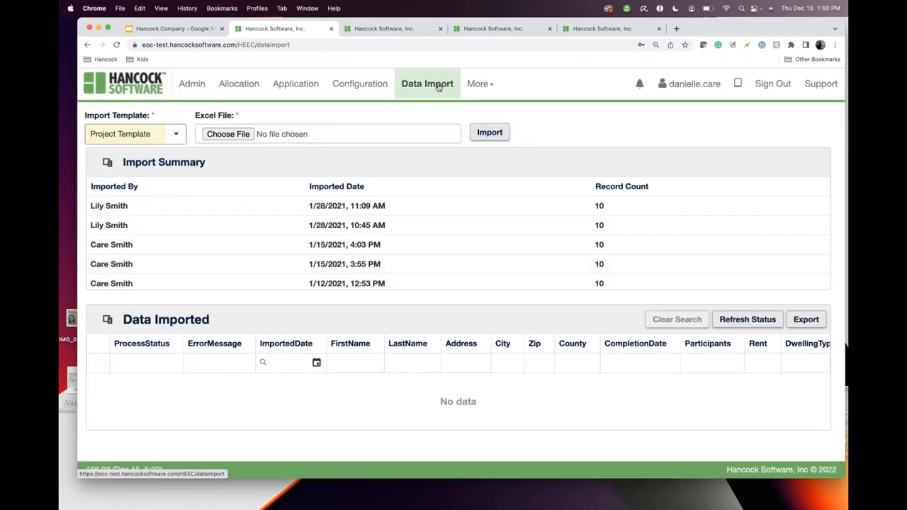
mouse_move(427, 84)
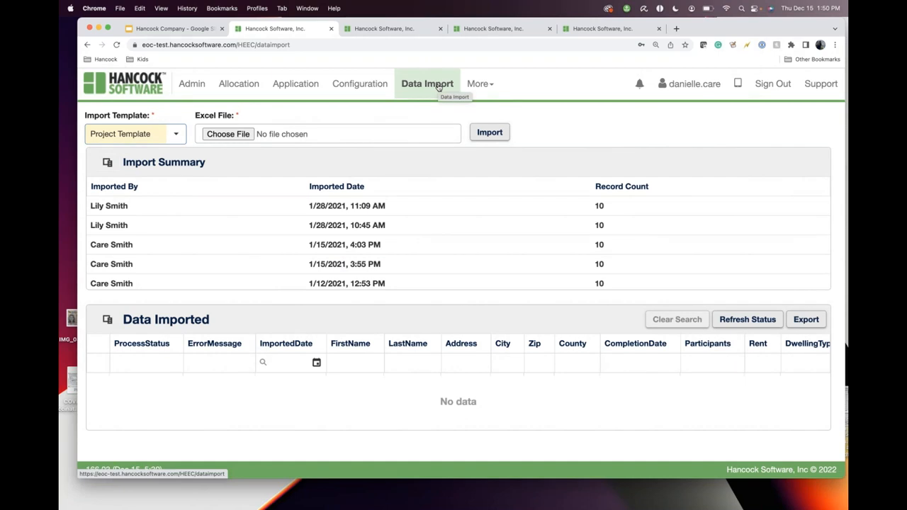
Review the 1/15/2021 4:03 PM import's Street column failures, then return to Slides
scroll(down, 3)
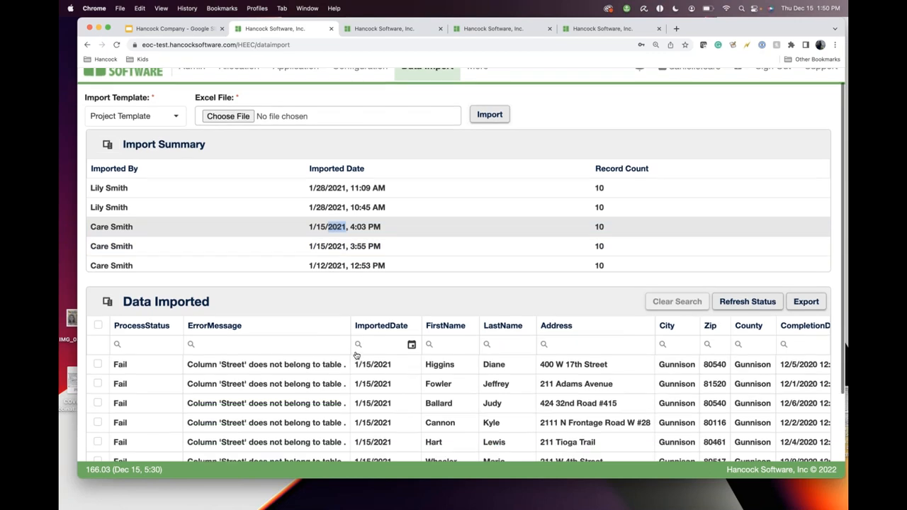
scroll(down, 3)
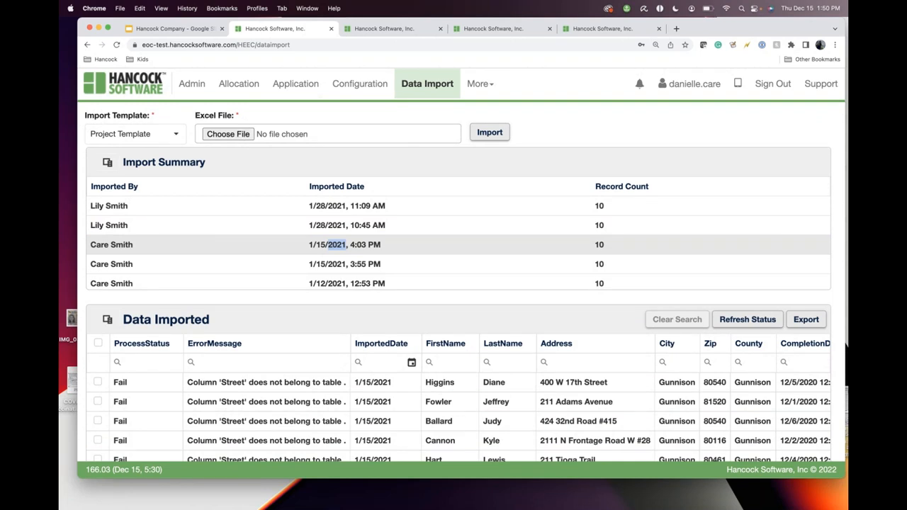
scroll(down, 3)
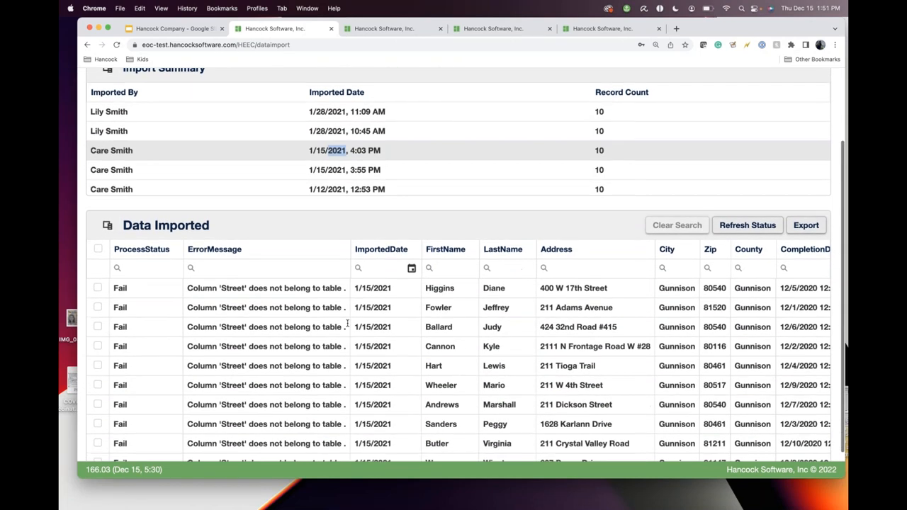
scroll(up, 3)
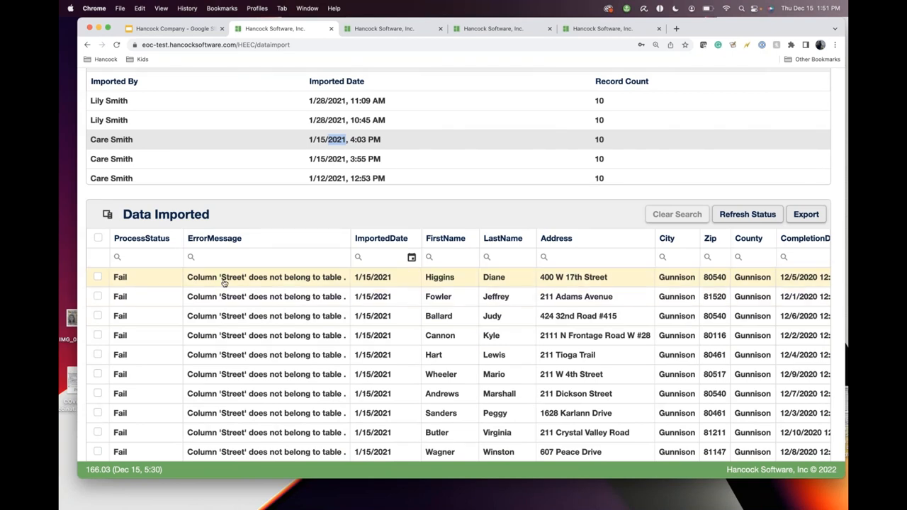
scroll(down, 3)
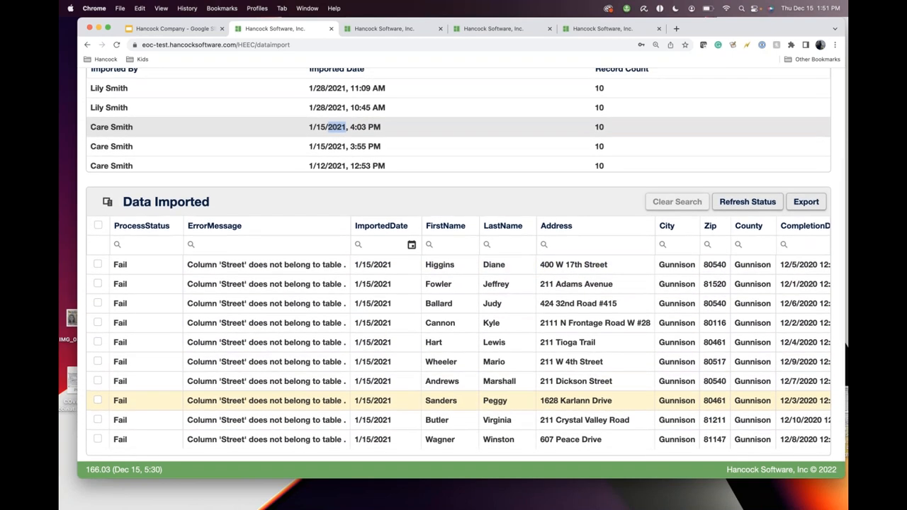
scroll(up, 3)
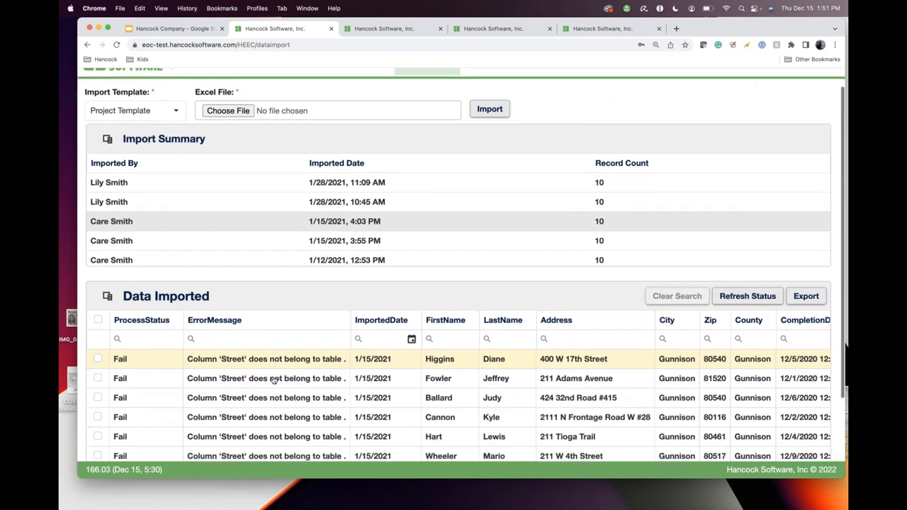
scroll(up, 3)
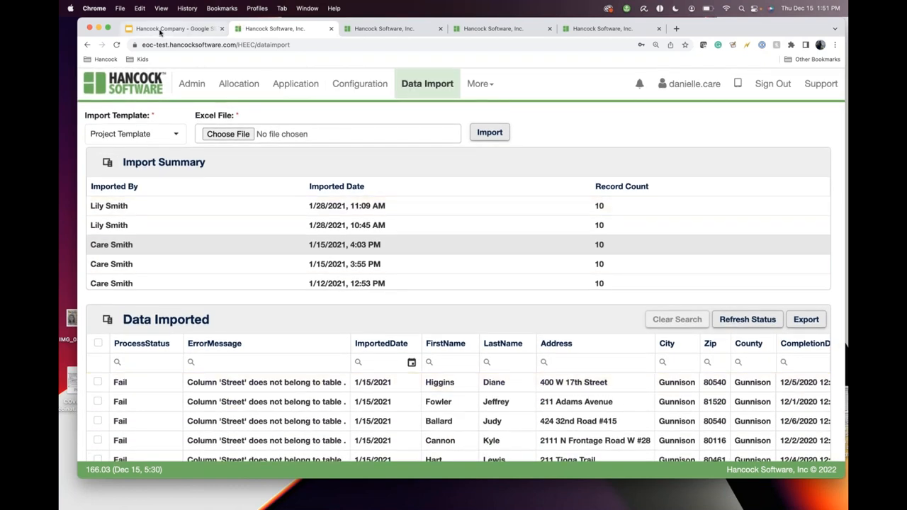
click(174, 28)
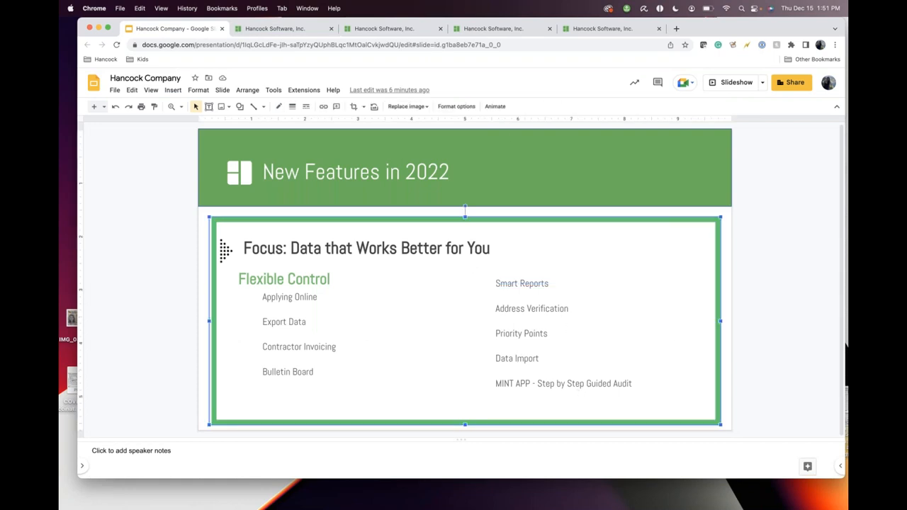
mouse_move(600, 61)
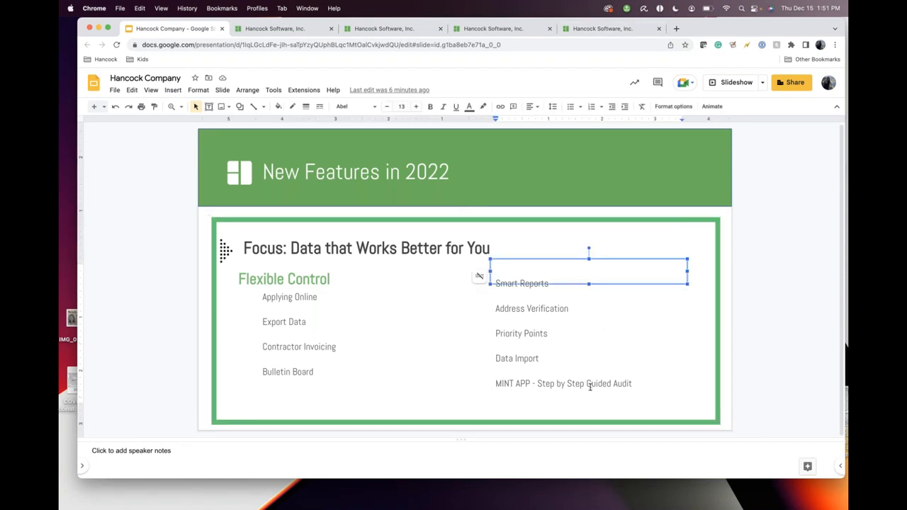
mouse_move(590, 353)
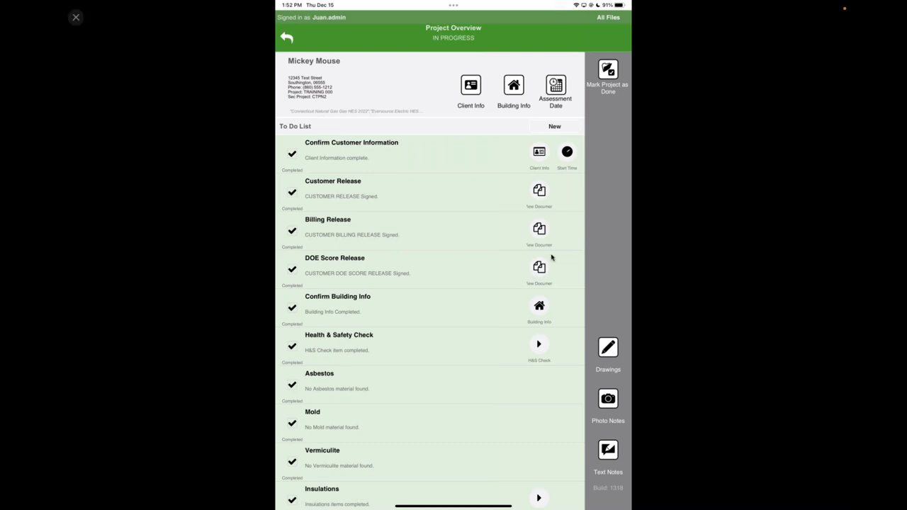
mouse_move(415, 207)
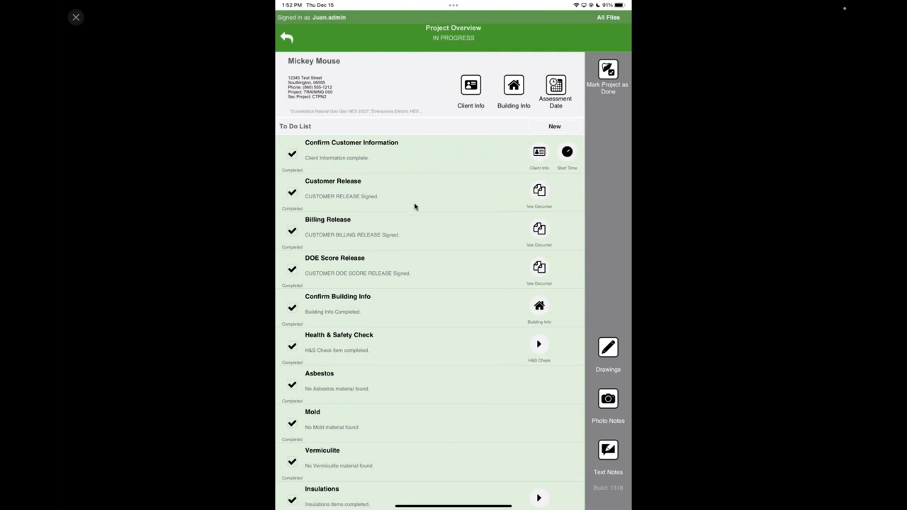
mouse_move(375, 95)
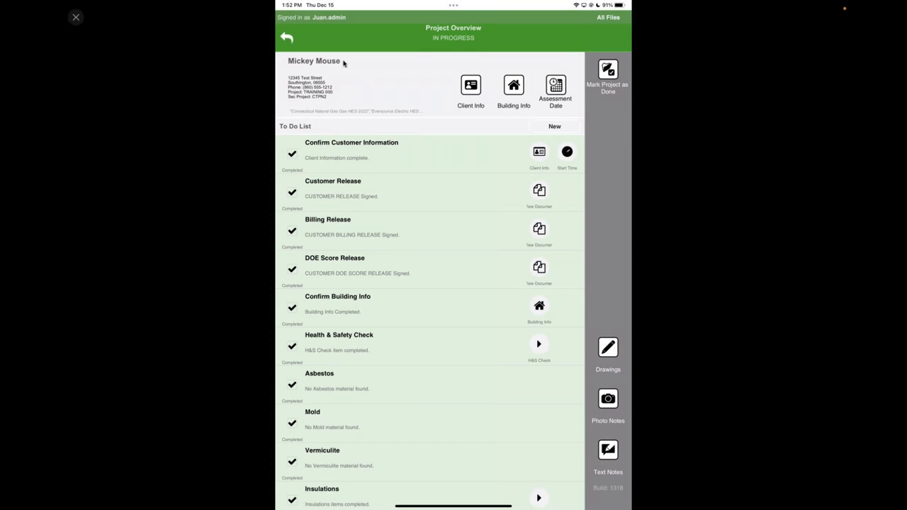
mouse_move(342, 145)
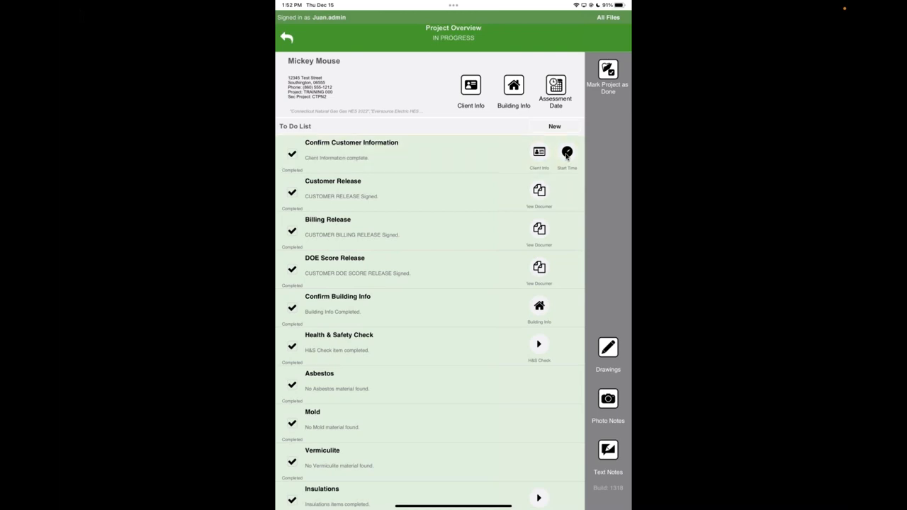
View the Customer Release document, page forward, and close it to the Mickey Mouse overview
click(567, 151)
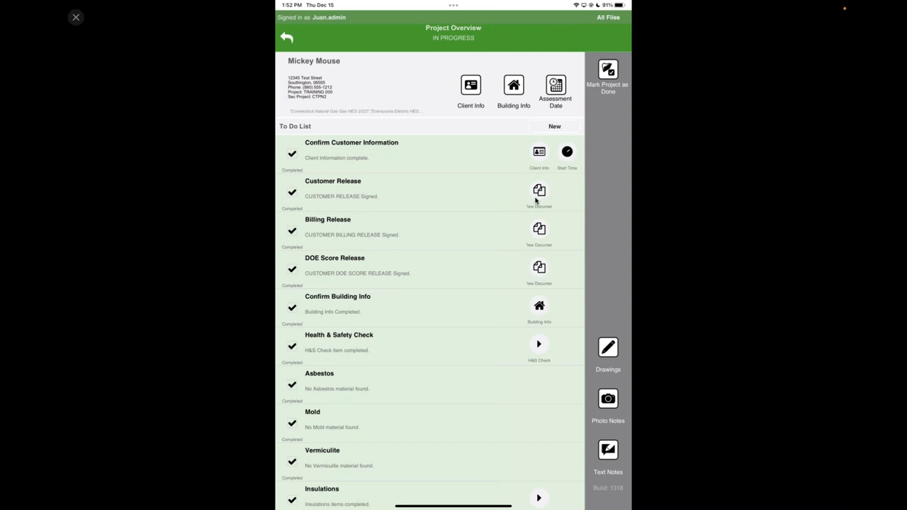
click(538, 191)
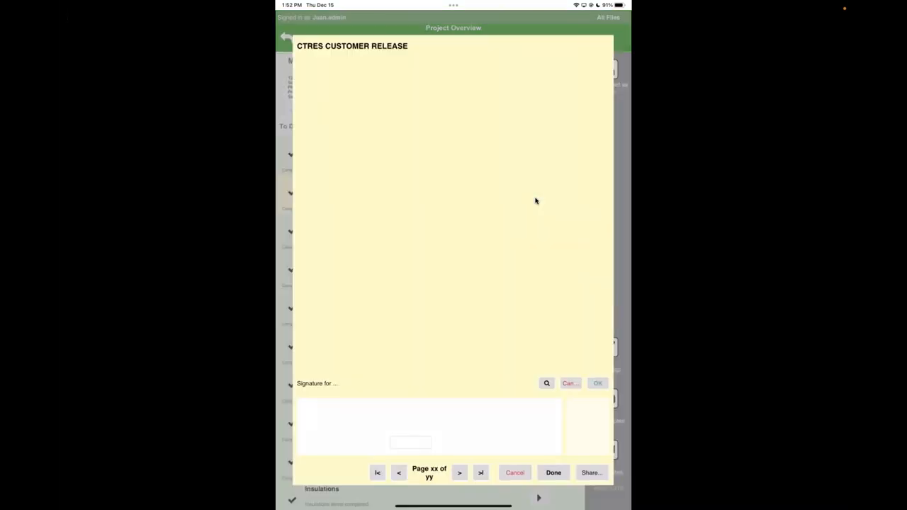
click(459, 472)
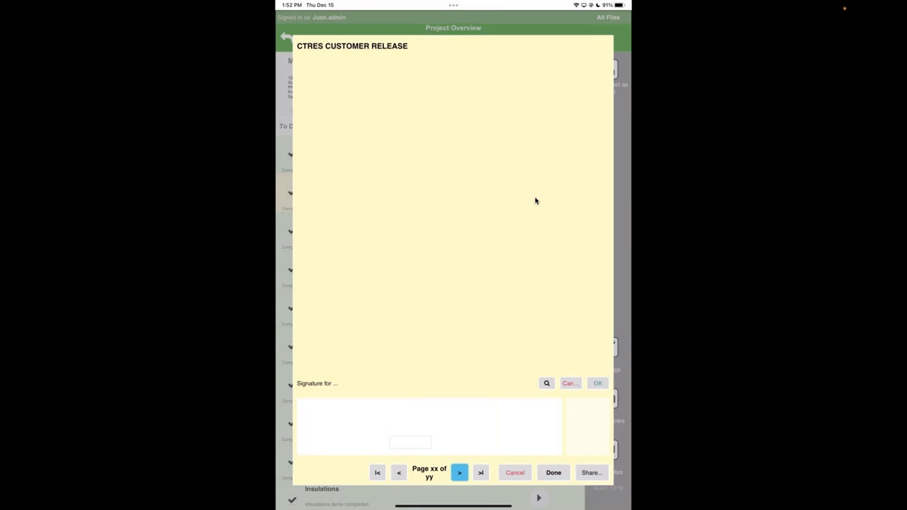
click(514, 472)
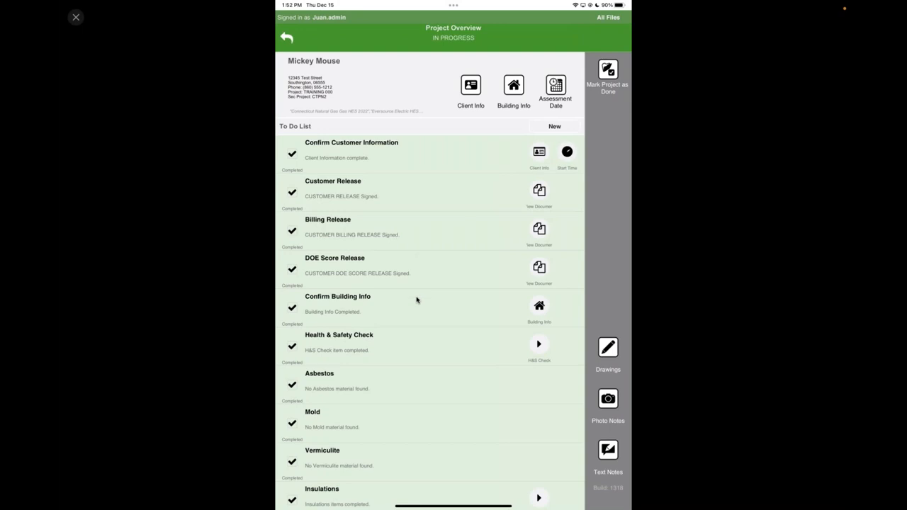
mouse_move(540, 352)
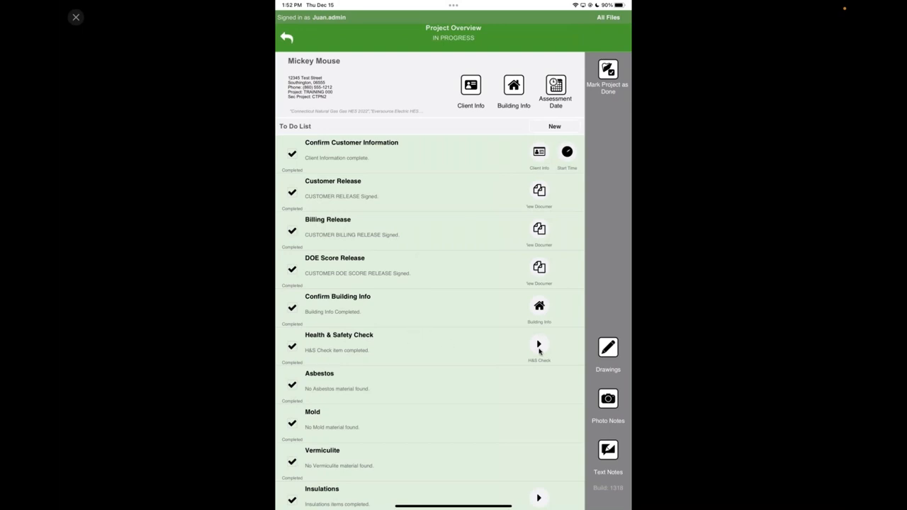
click(538, 345)
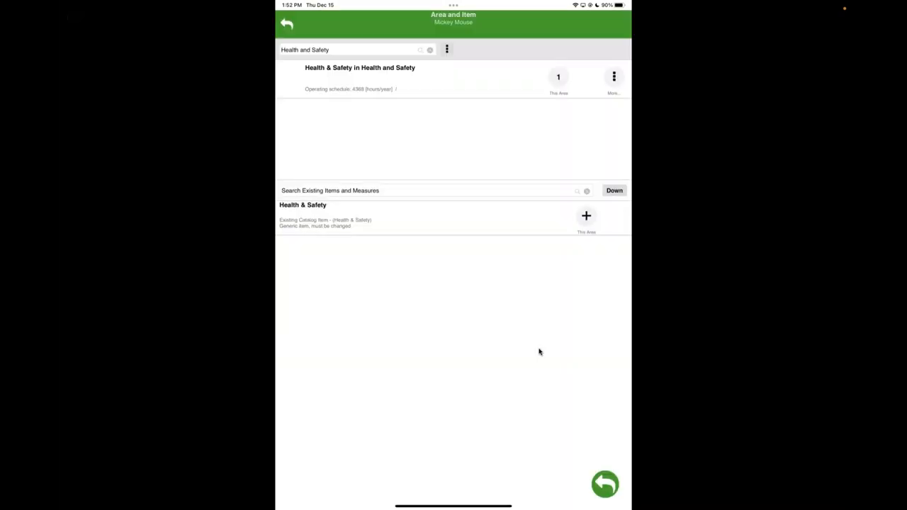
click(613, 76)
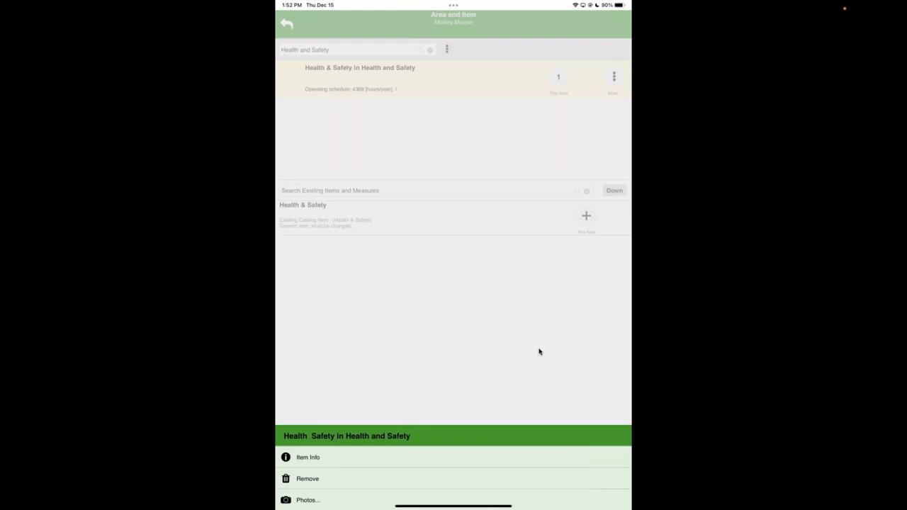
click(308, 456)
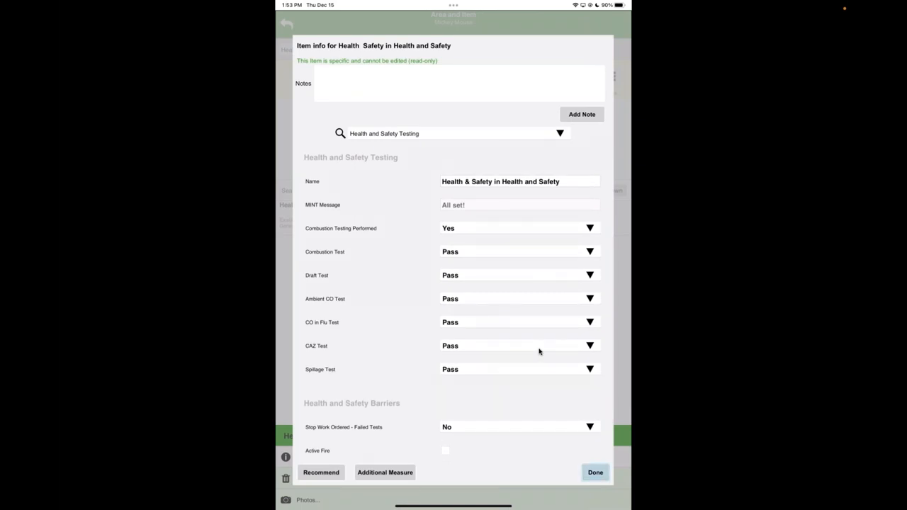
click(595, 472)
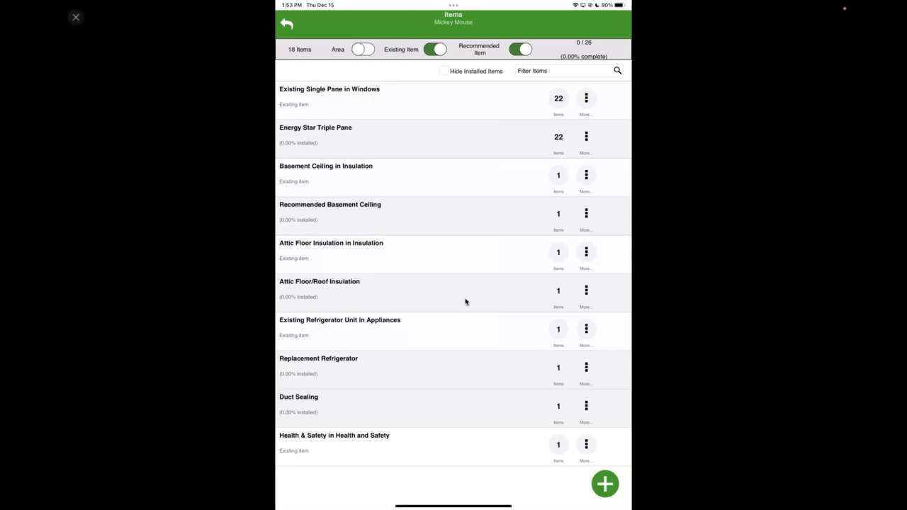
mouse_move(449, 250)
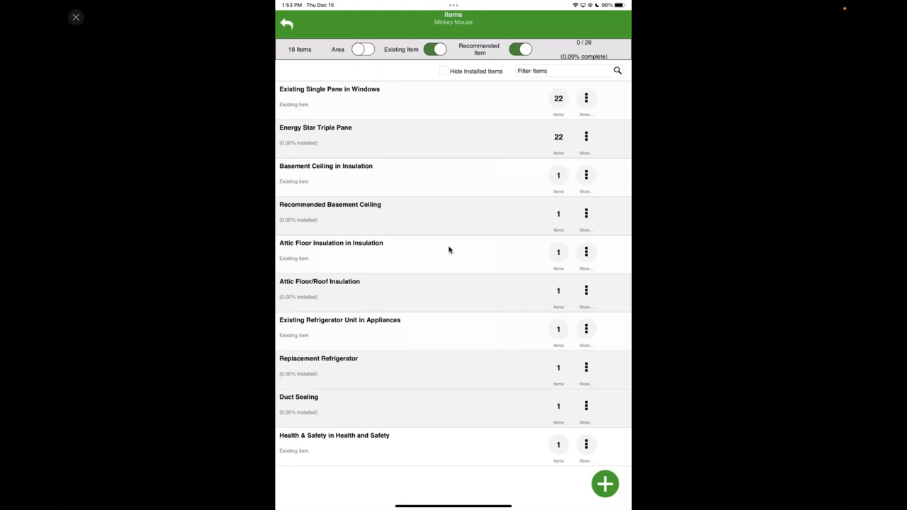
mouse_move(386, 134)
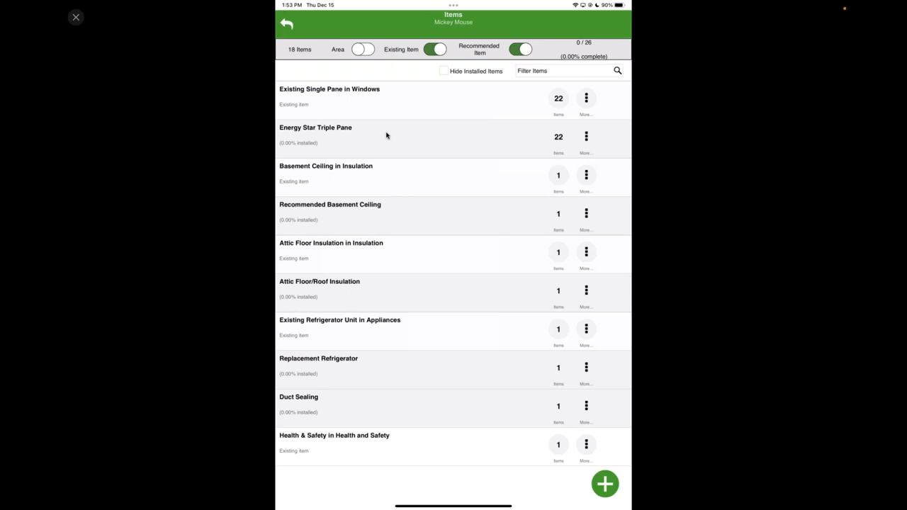
click(286, 23)
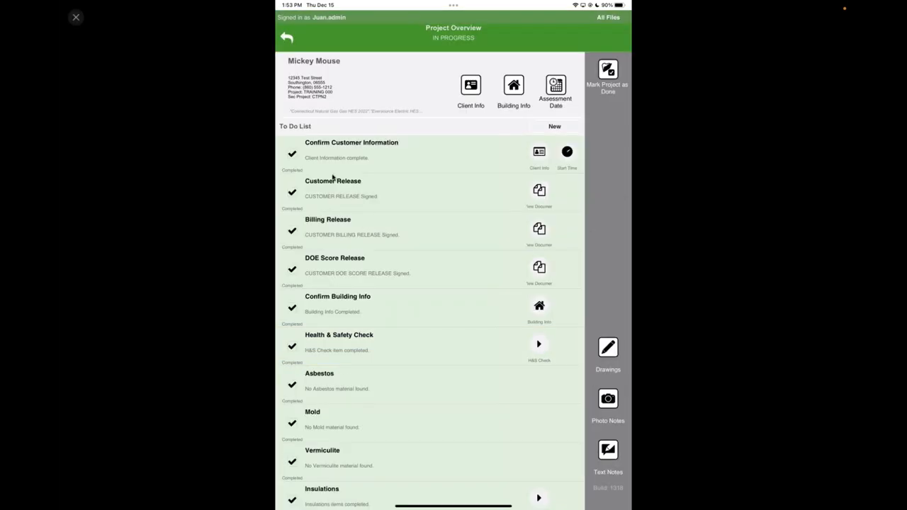
Leave the completed project for juan SmokeTest and review its unfinished Insulations-through-Lighting to-do items
scroll(down, 3)
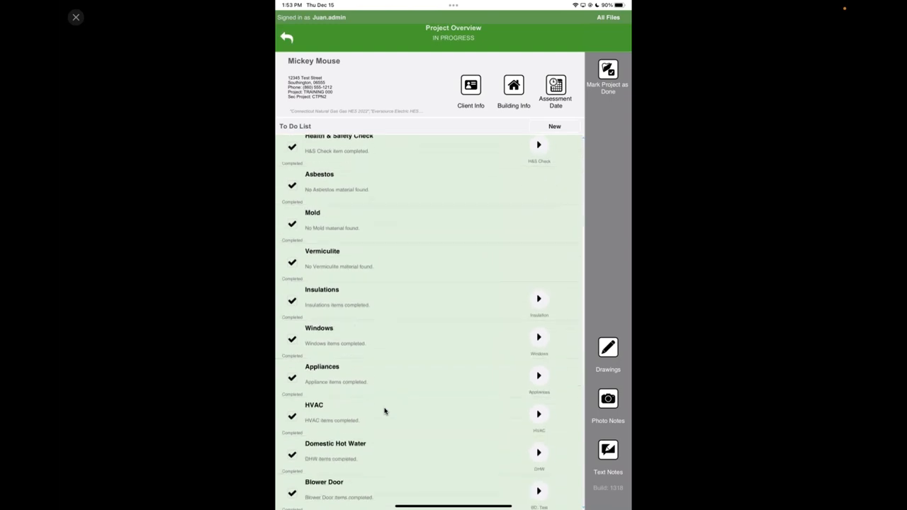
scroll(down, 3)
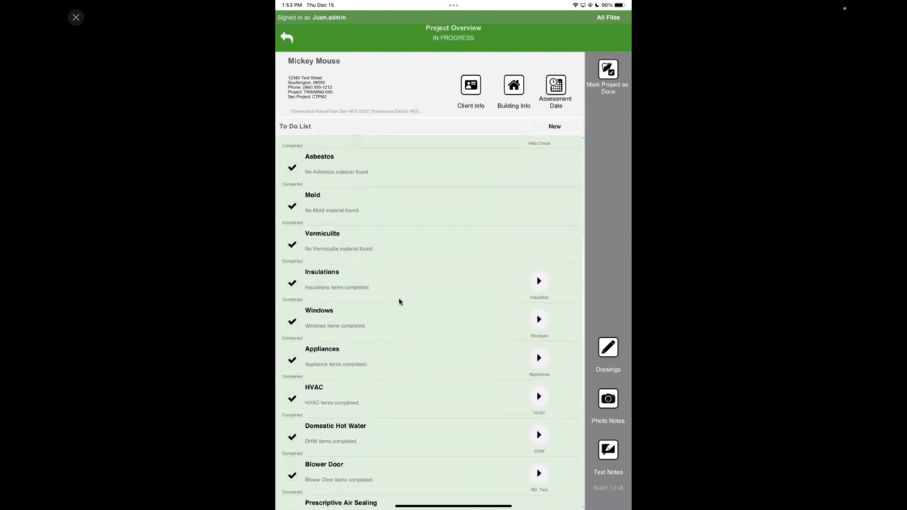
click(286, 37)
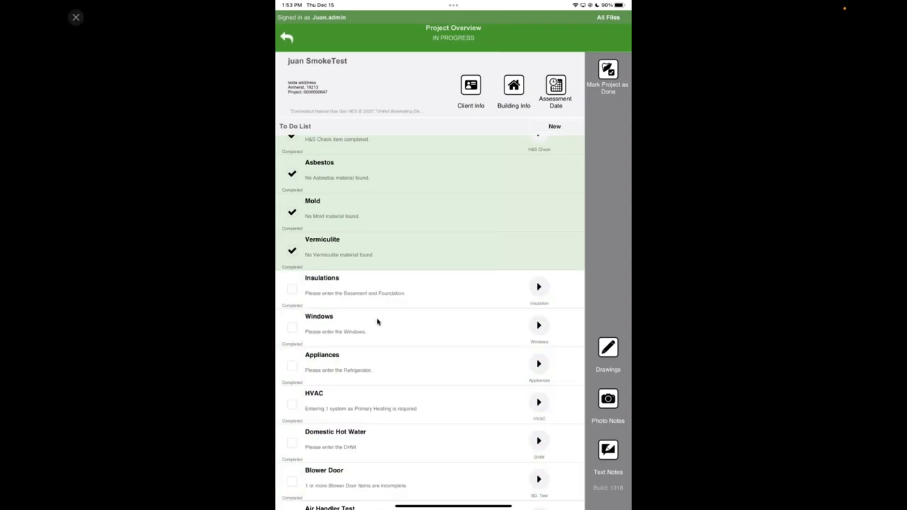
scroll(down, 3)
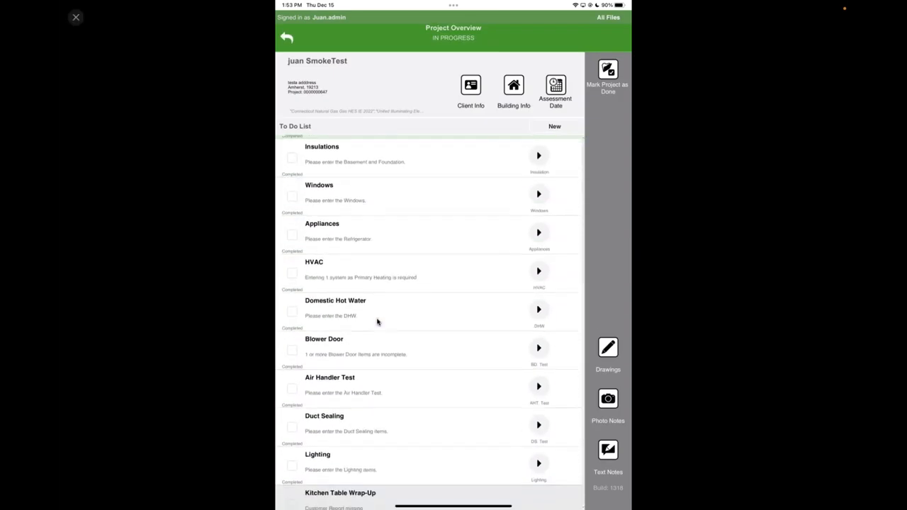
scroll(up, 3)
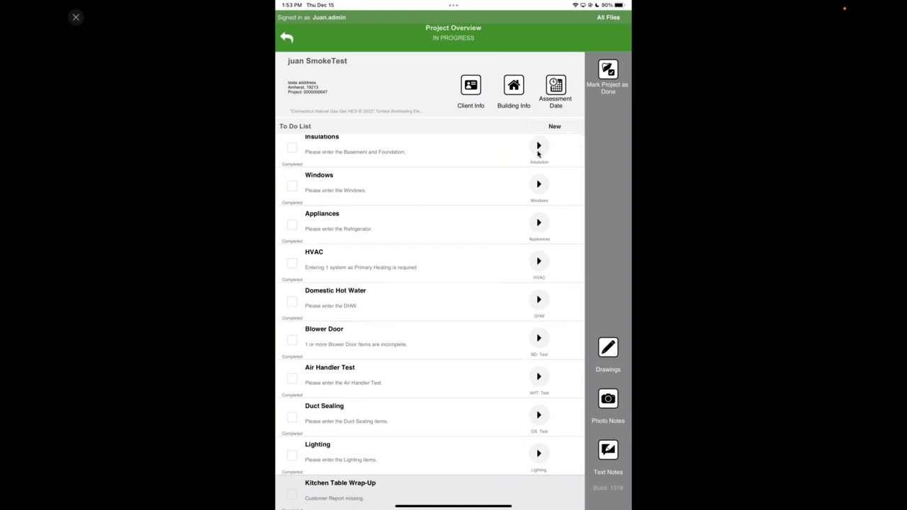
click(539, 146)
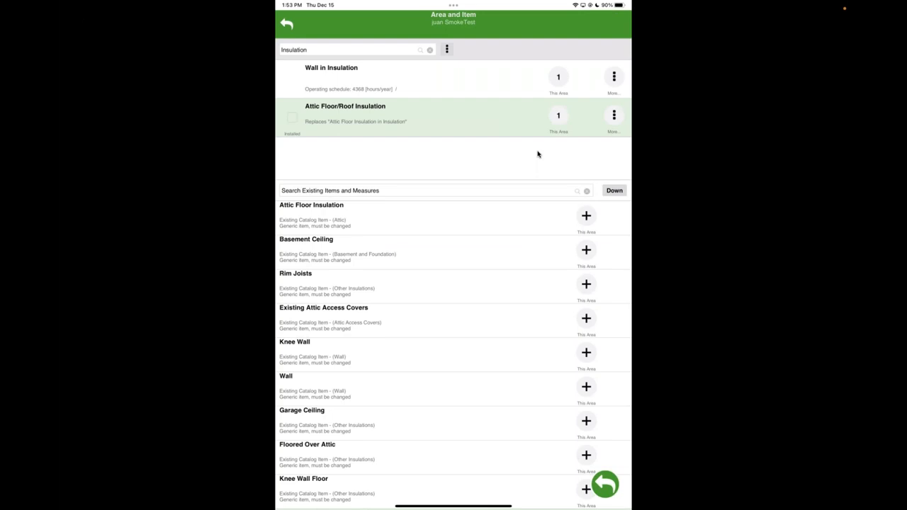
click(613, 114)
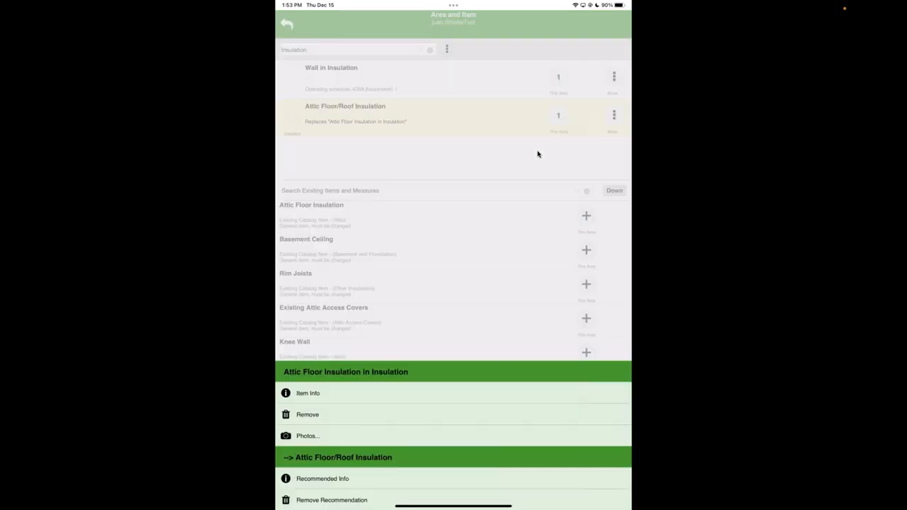
click(308, 393)
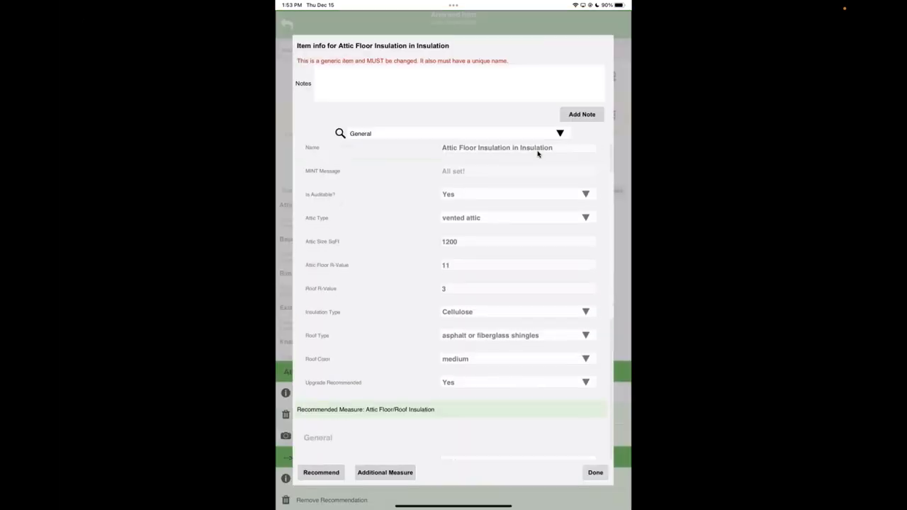
scroll(down, 3)
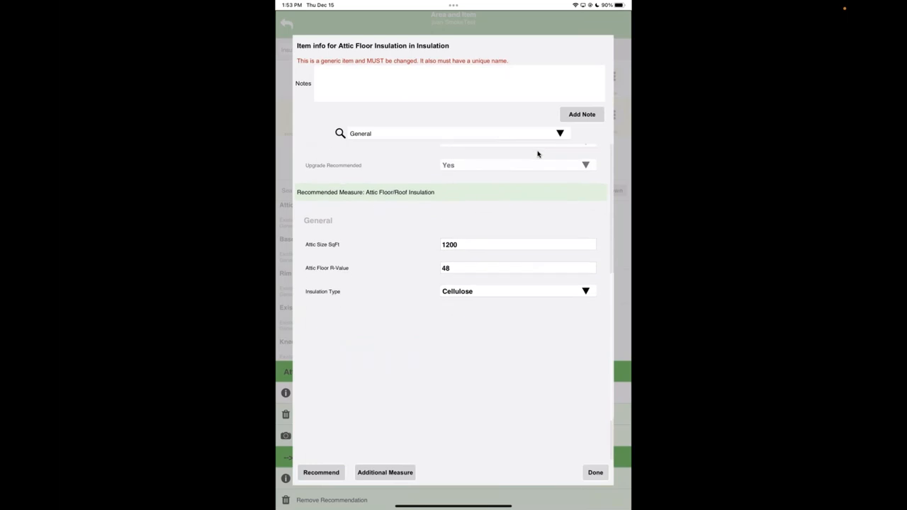
click(595, 472)
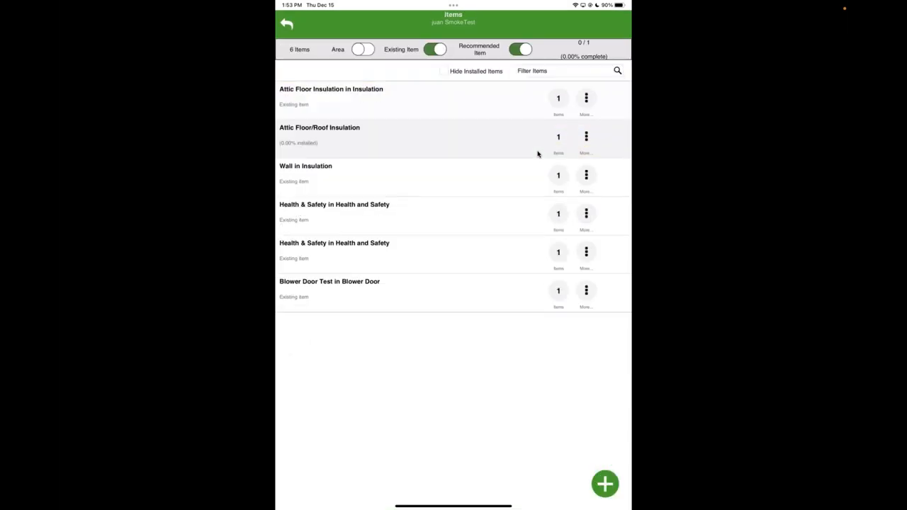
click(286, 23)
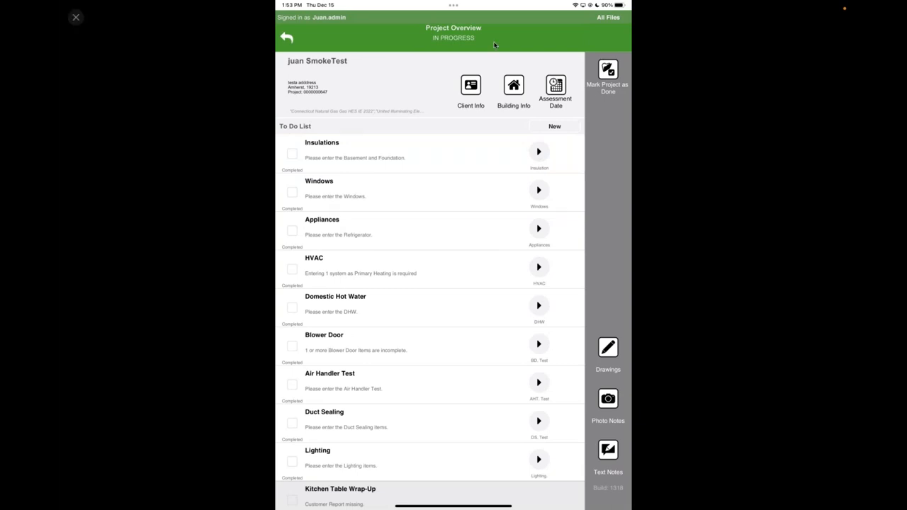
mouse_move(493, 200)
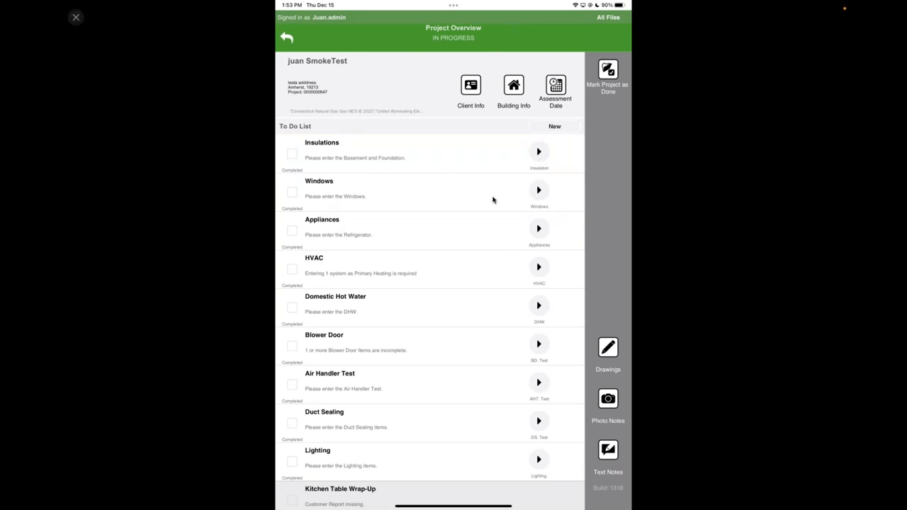
Open the Windows area to show its existing and Energy Star window items
click(538, 190)
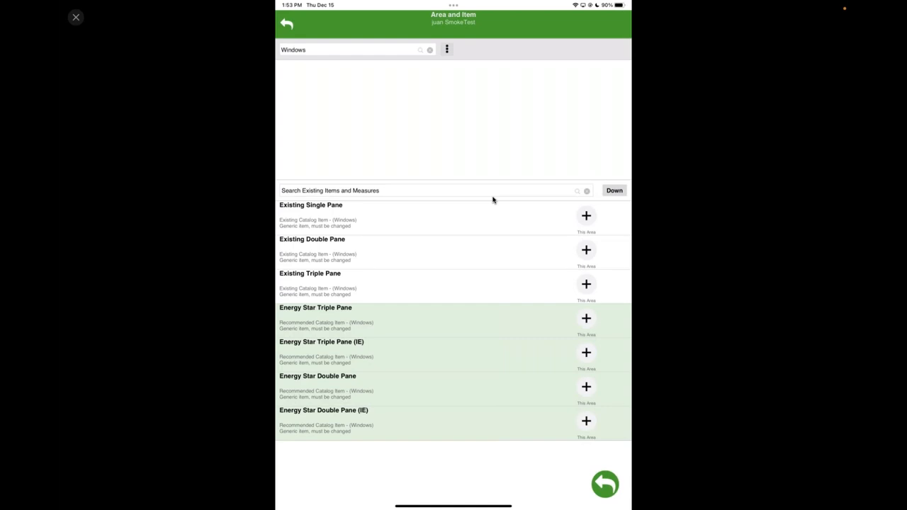
mouse_move(588, 223)
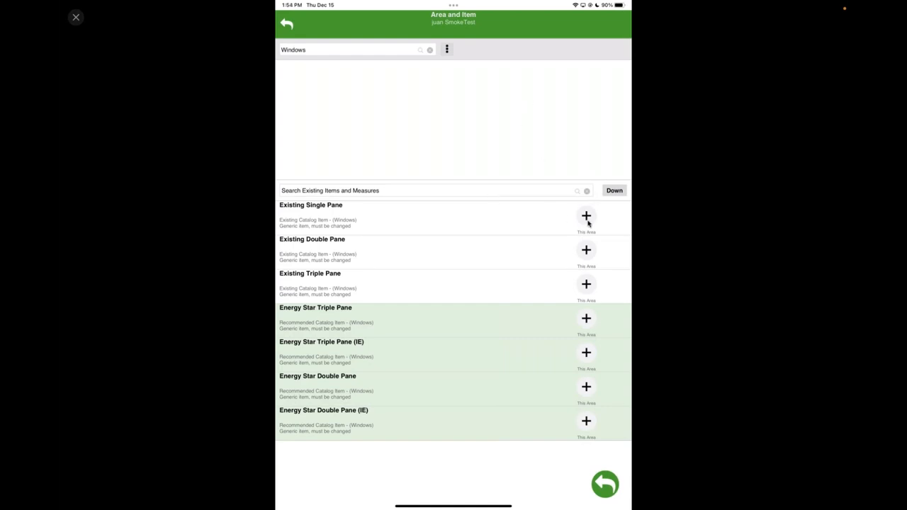
mouse_move(517, 403)
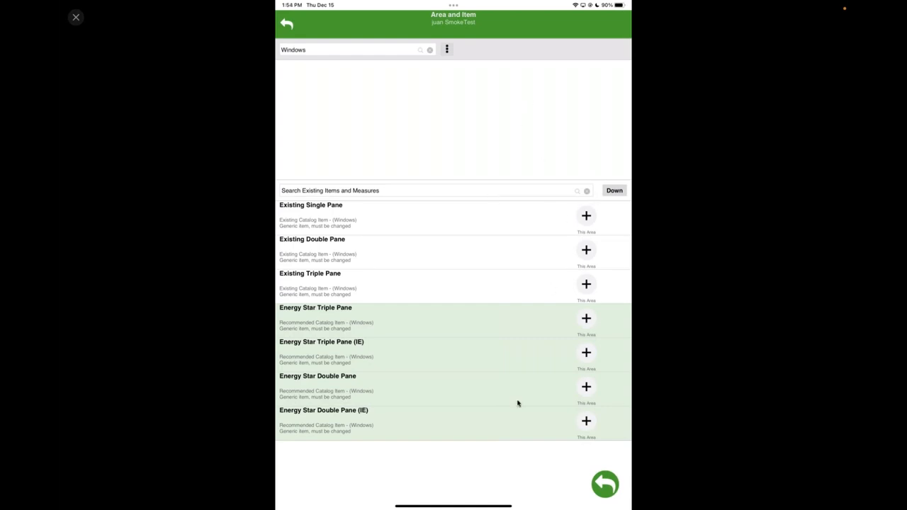
mouse_move(574, 404)
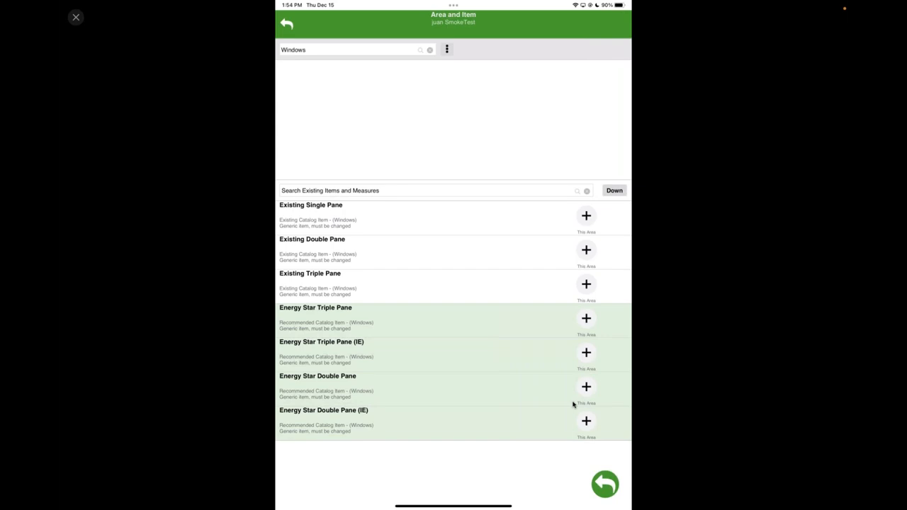
click(586, 216)
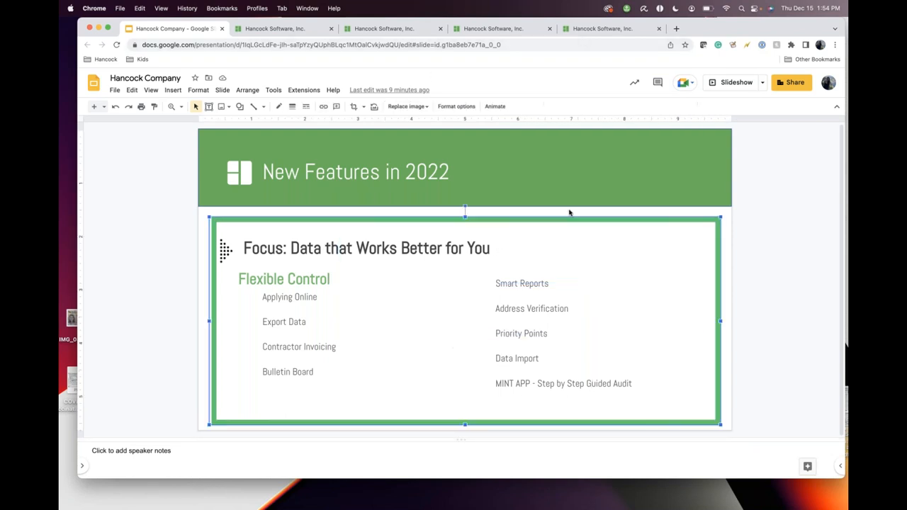
mouse_move(744, 162)
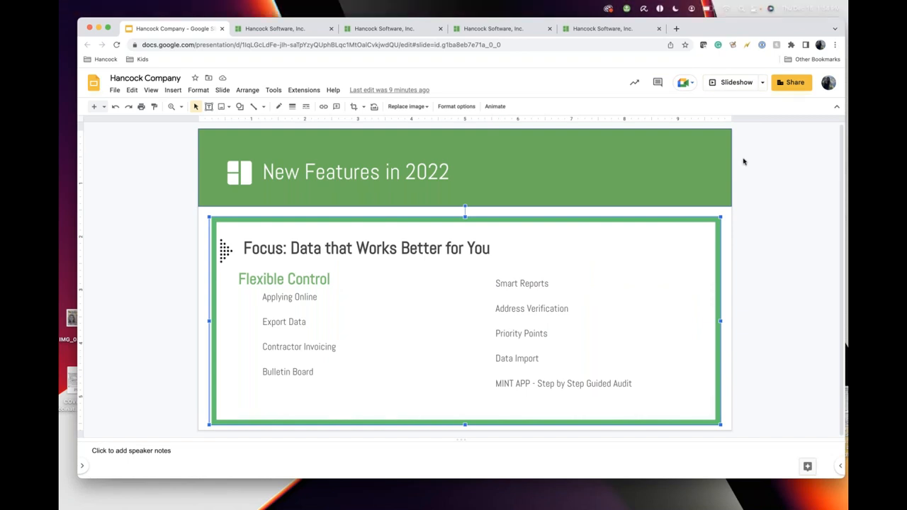
mouse_move(621, 230)
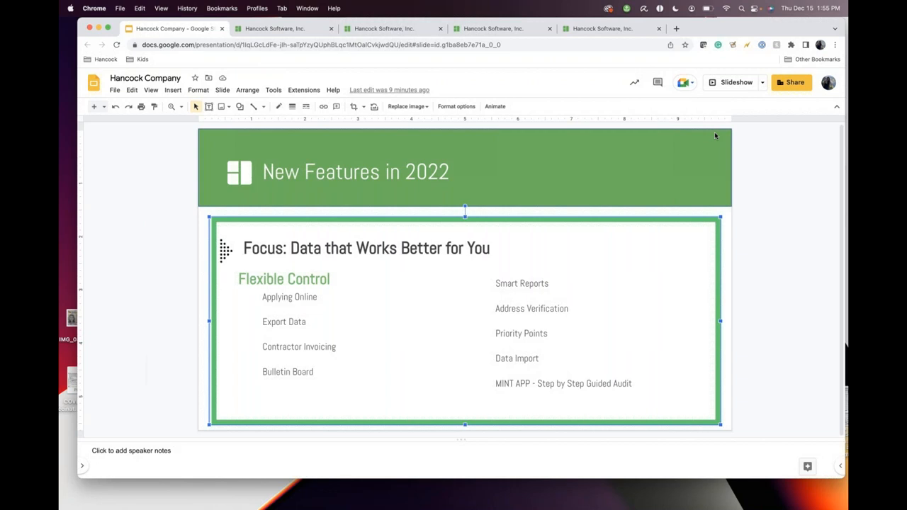
mouse_move(694, 89)
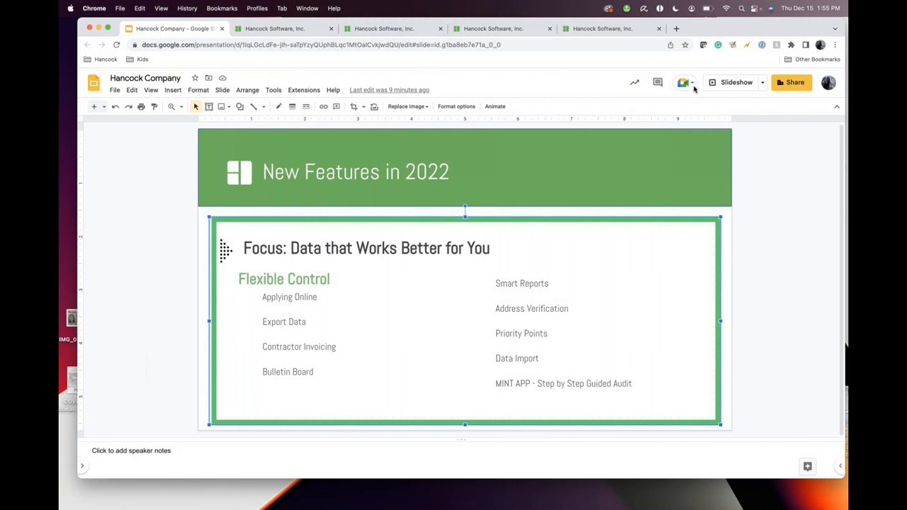
mouse_move(467, 173)
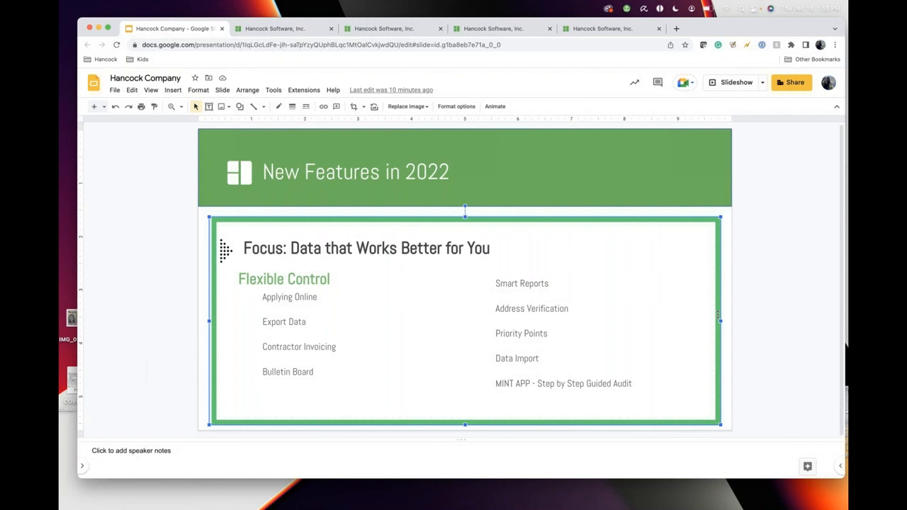
mouse_move(753, 292)
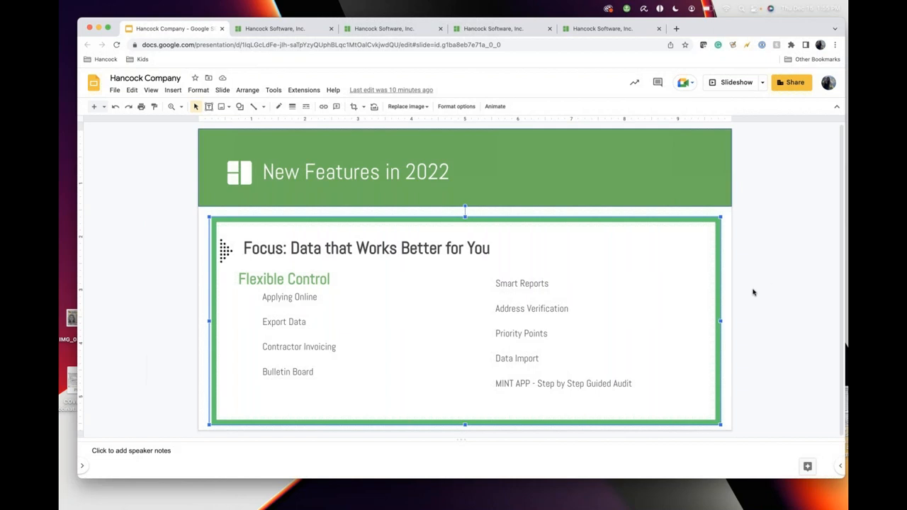
mouse_move(743, 367)
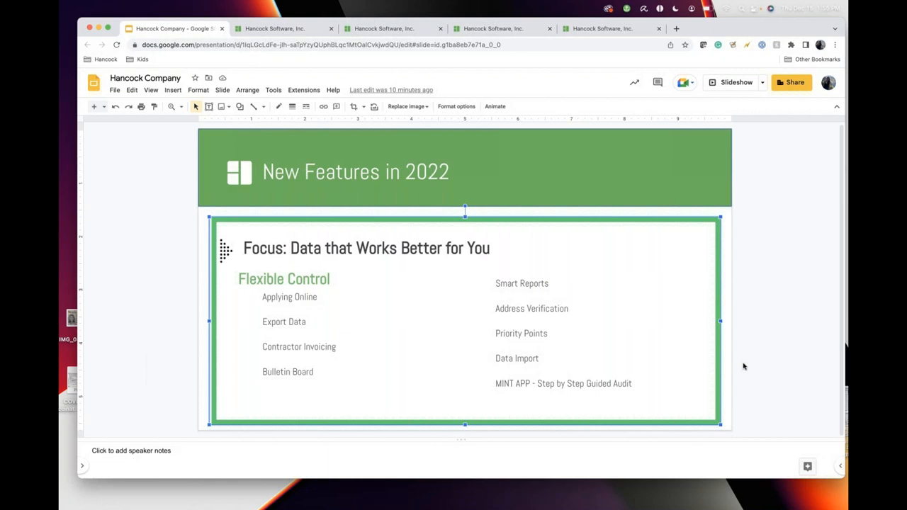
mouse_move(836, 289)
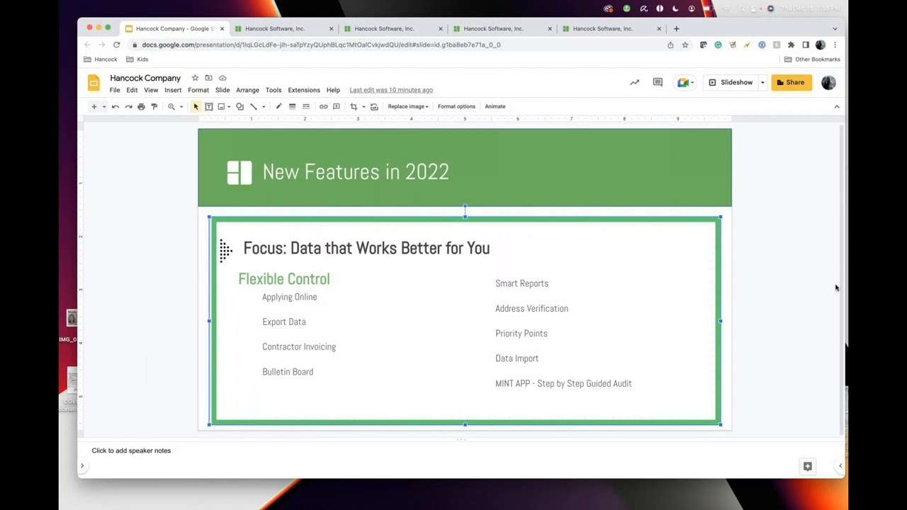
mouse_move(776, 308)
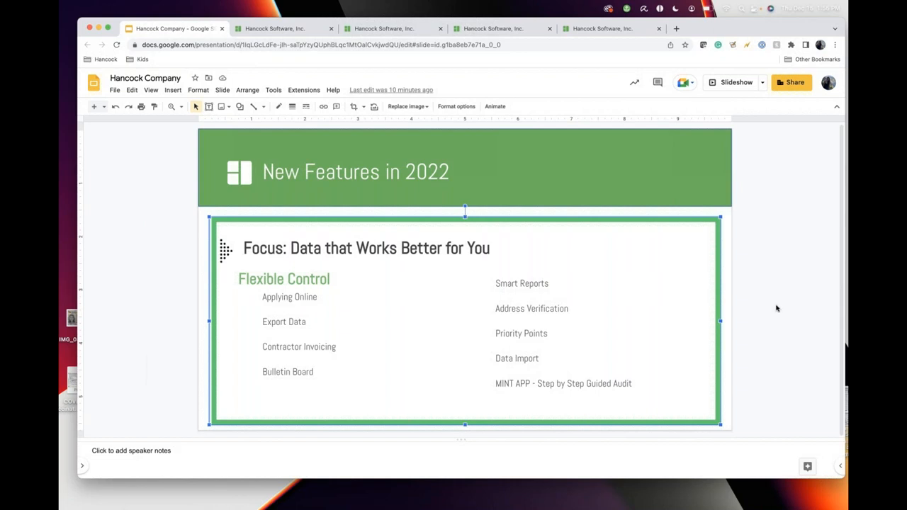
mouse_move(768, 245)
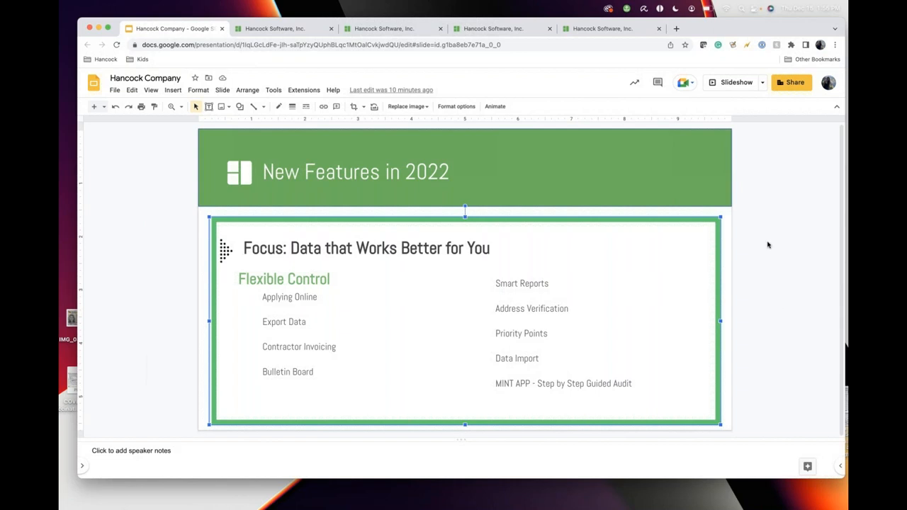
mouse_move(763, 117)
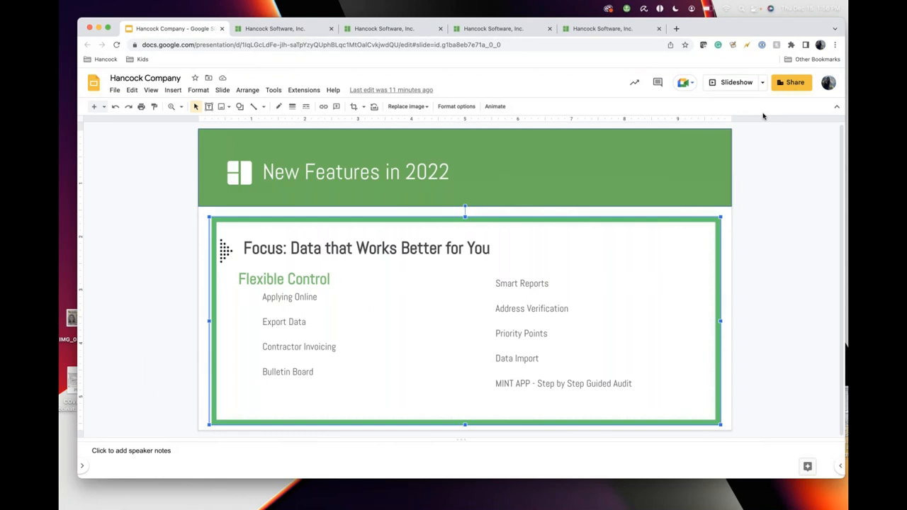
mouse_move(750, 292)
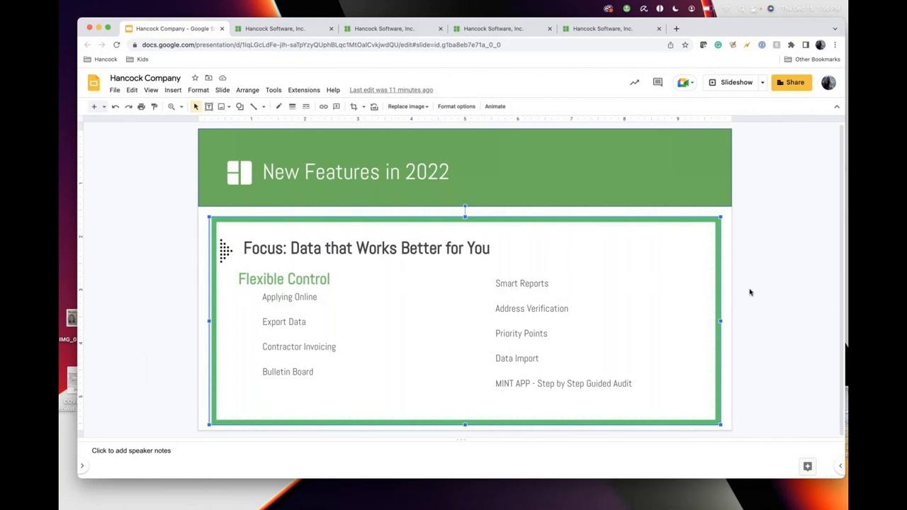
mouse_move(760, 124)
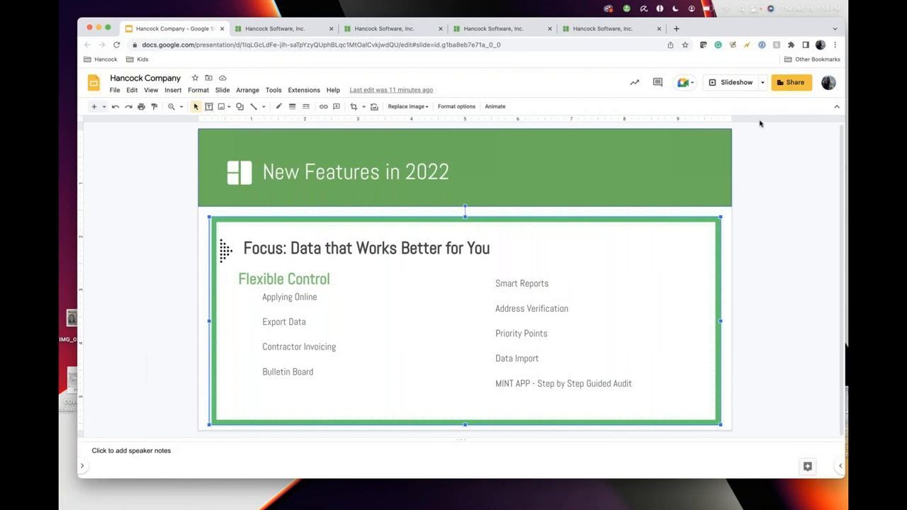
mouse_move(705, 45)
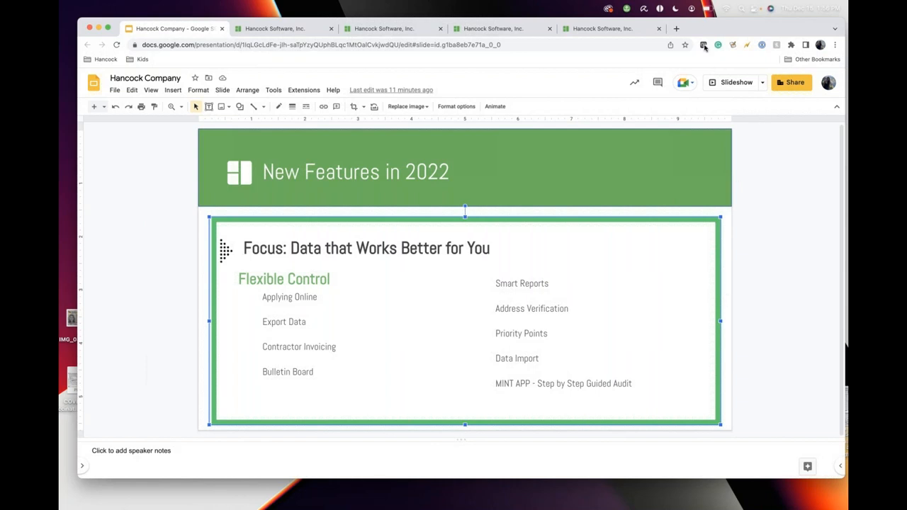